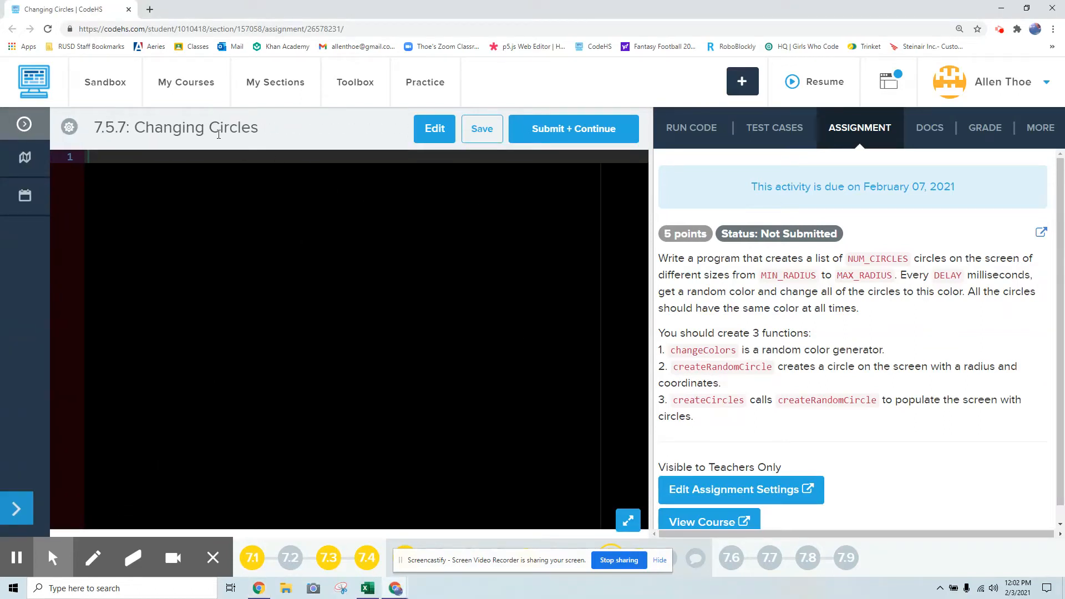
{"action": "mouse_move", "coordinate": [412, 216]}
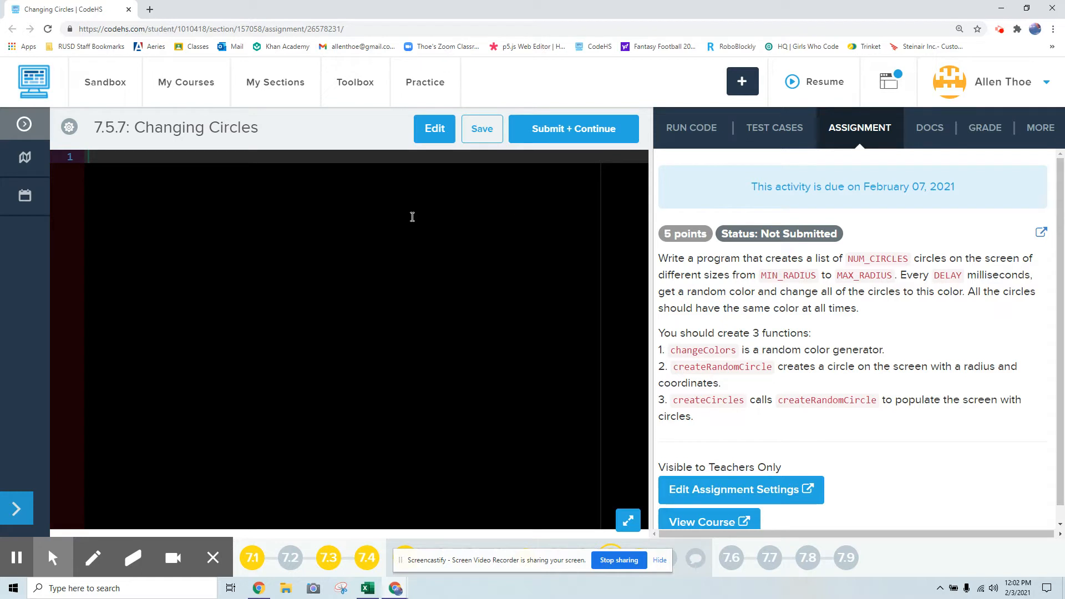
- Open the Randomizer reference in Docs for random number and random color examples
{"action": "scroll", "scroll_direction": "down", "scroll_amount": 3}
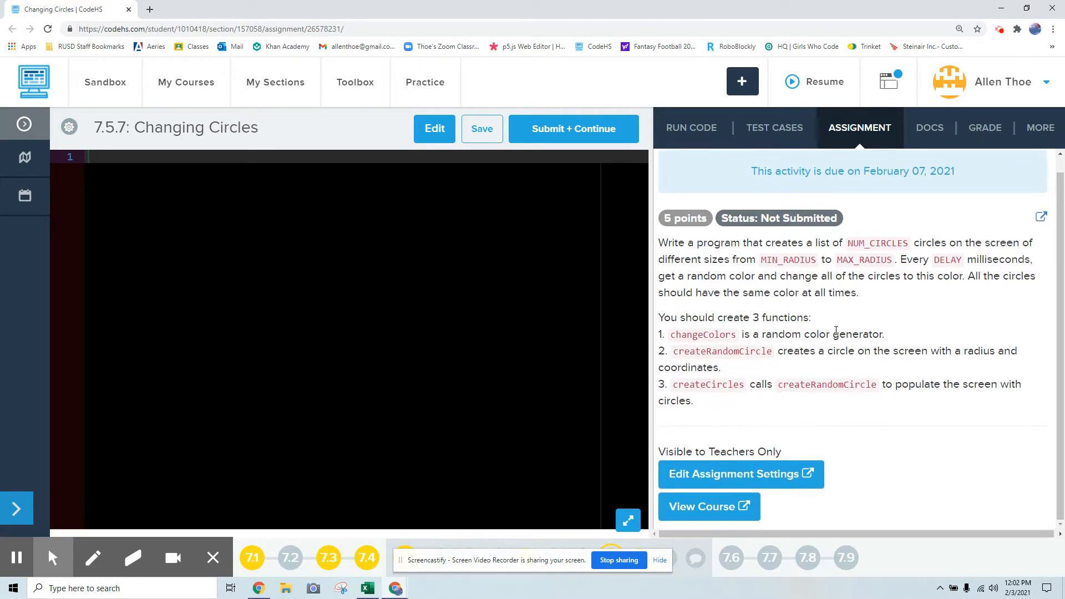
{"action": "mouse_move", "coordinate": [864, 265]}
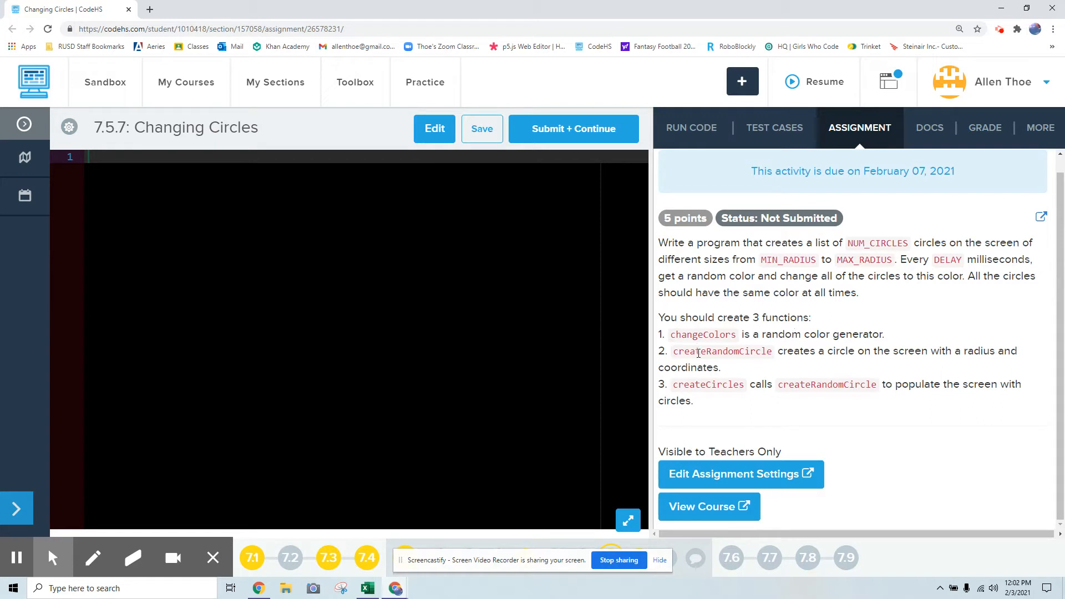
{"action": "mouse_move", "coordinate": [579, 243]}
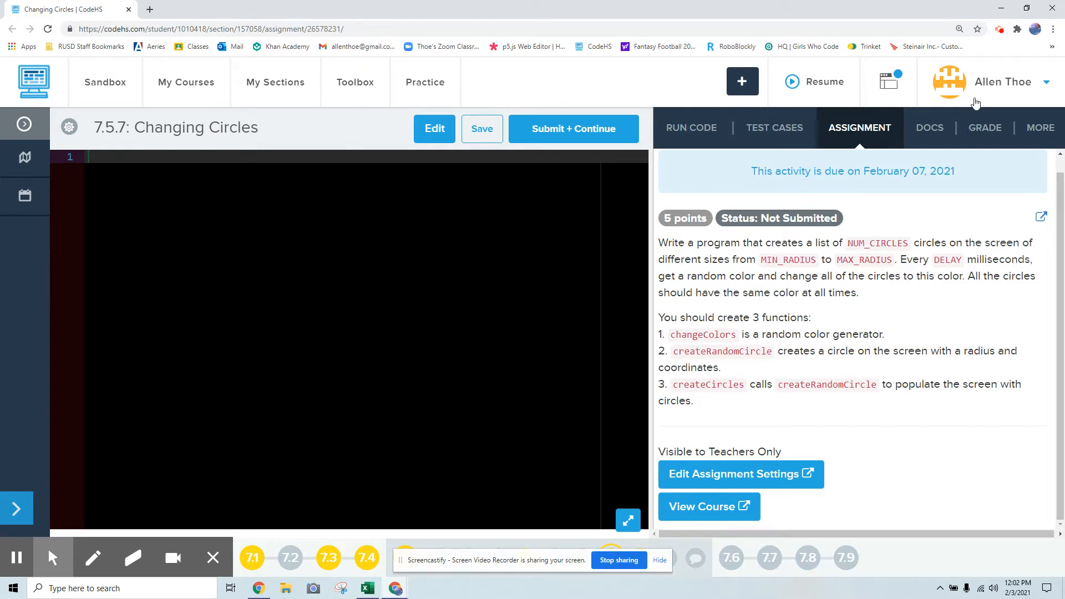
{"action": "left_click", "coordinate": [930, 128]}
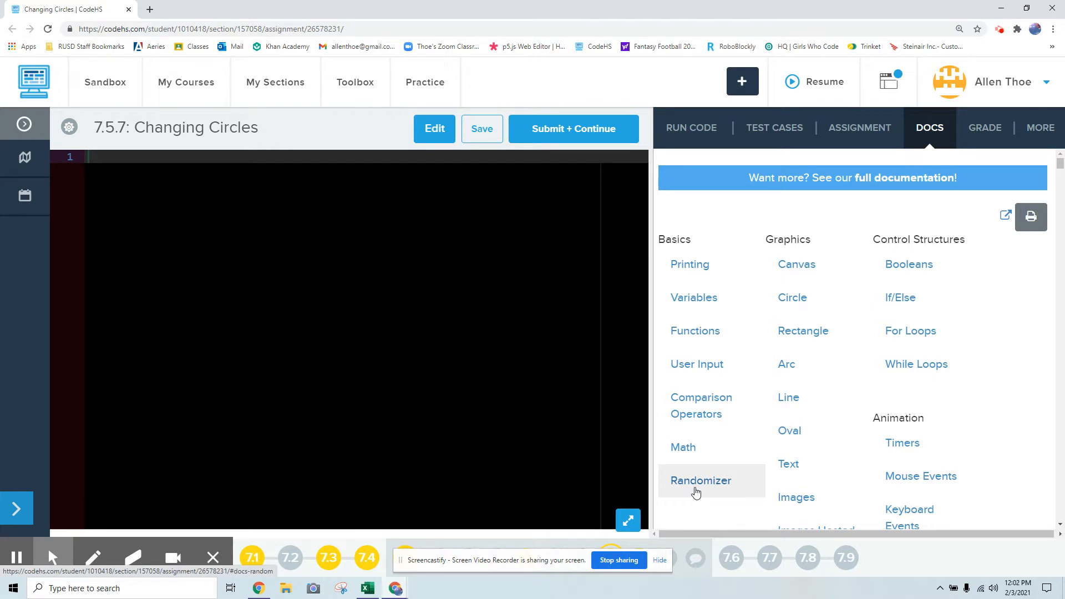
{"action": "scroll", "scroll_direction": "down", "scroll_amount": 3}
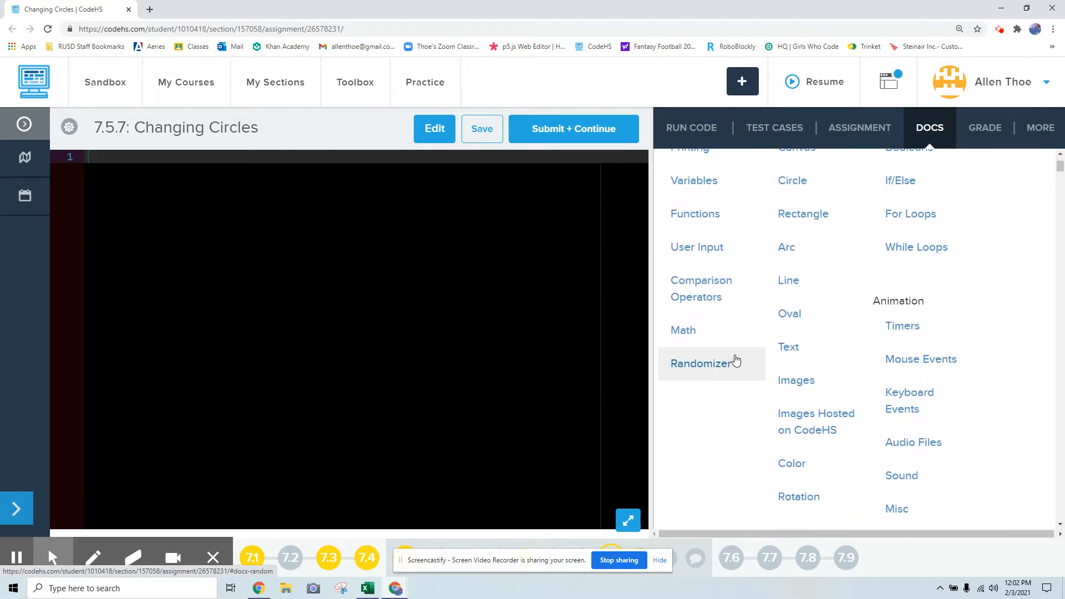
{"action": "left_click", "coordinate": [702, 364]}
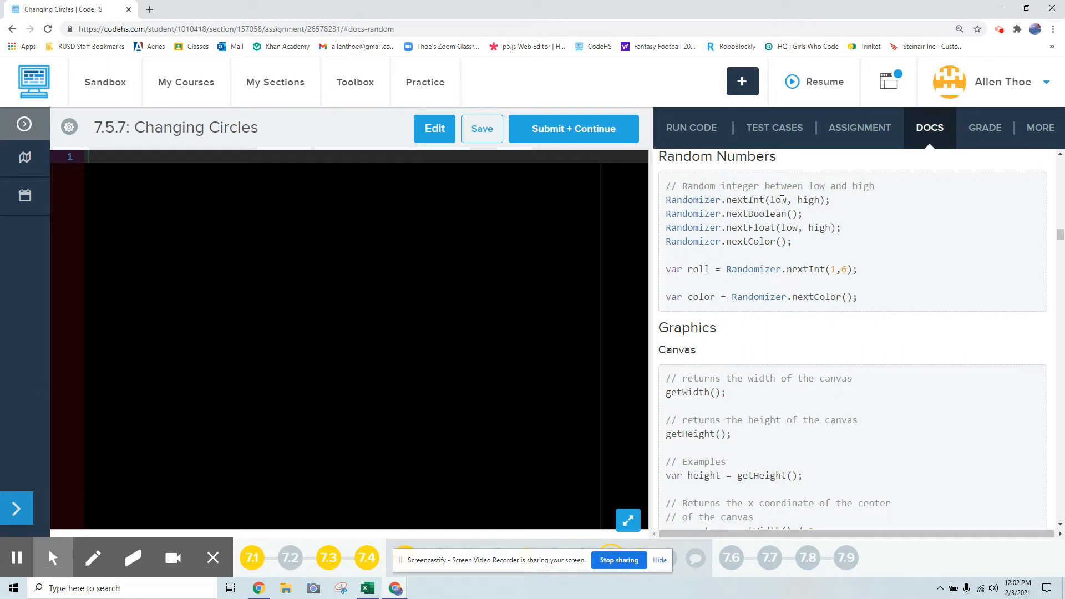
{"action": "mouse_move", "coordinate": [731, 225]}
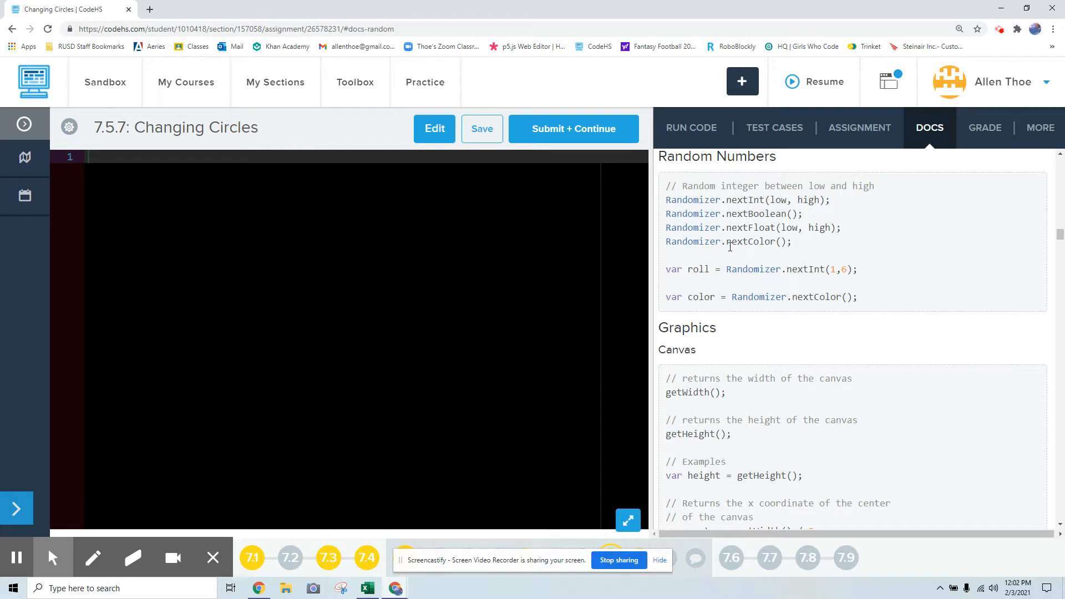
{"action": "mouse_move", "coordinate": [803, 269]}
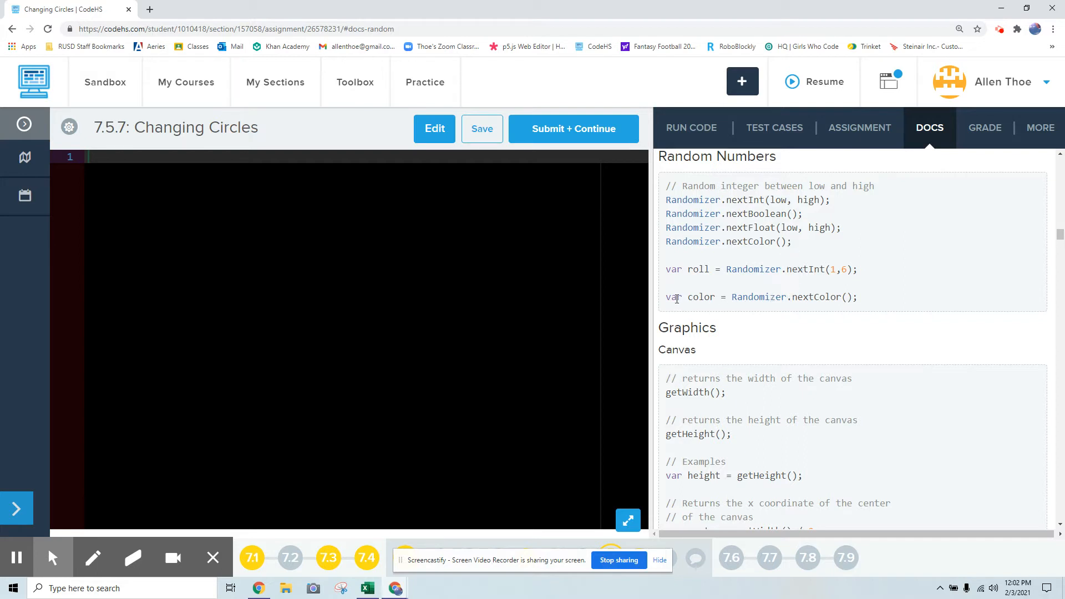
{"action": "mouse_move", "coordinate": [708, 297]}
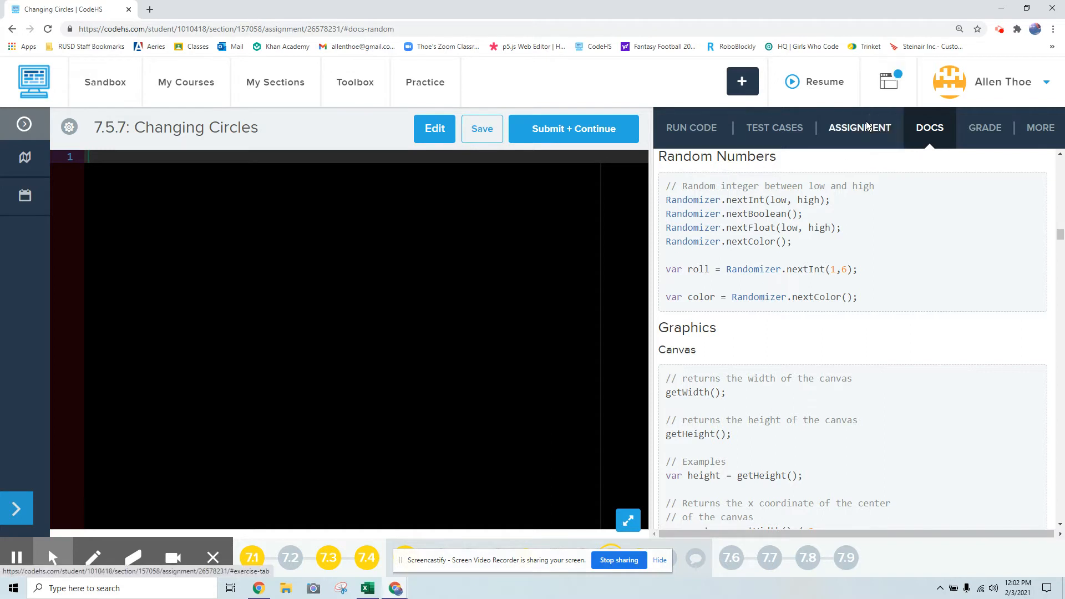
- Return to the Assignment tab and declare NUM_CIRCLES as an empty list
{"action": "left_click", "coordinate": [860, 128]}
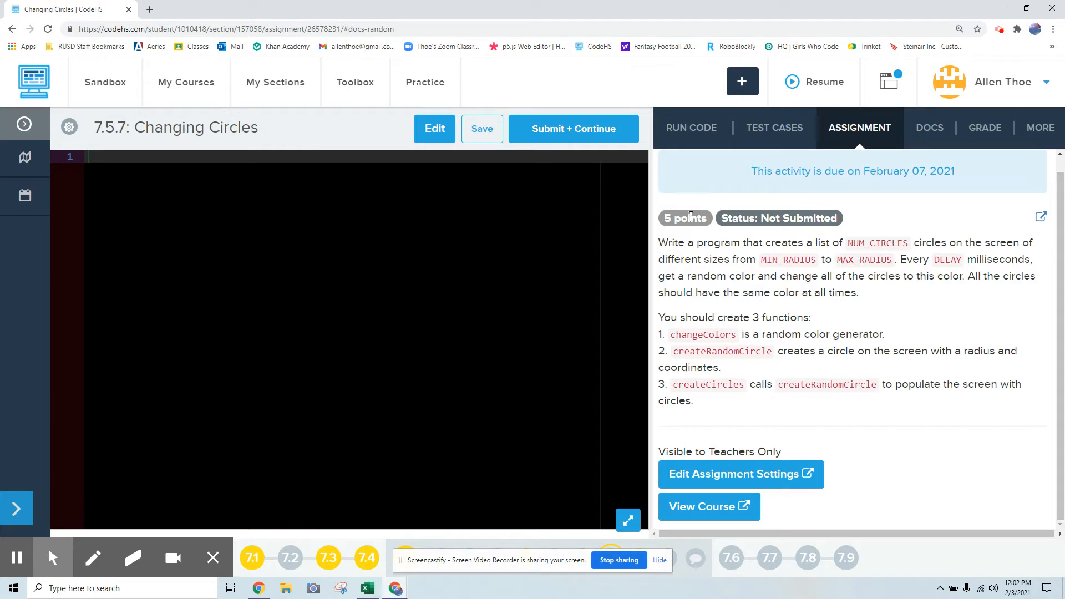
{"action": "type", "text": "N"}
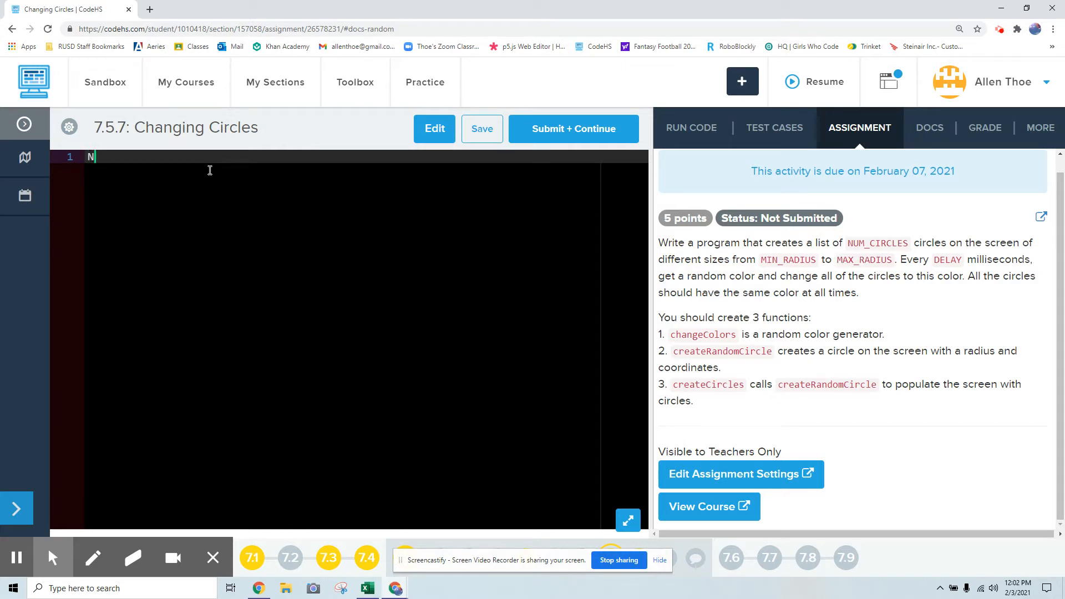
{"action": "type", "text": "var"}
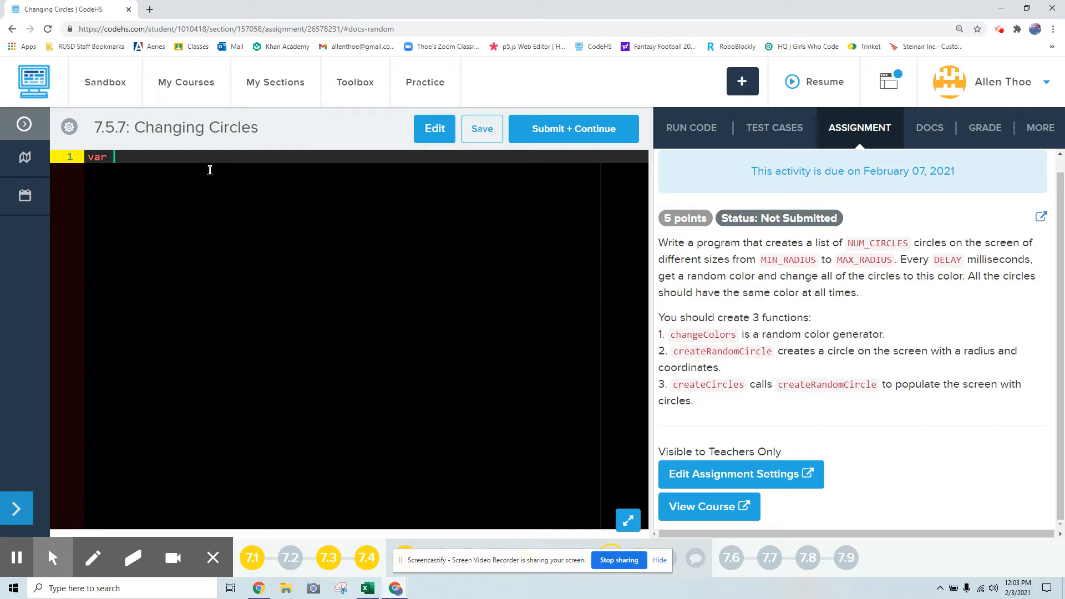
{"action": "type", "text": "NUM_C"}
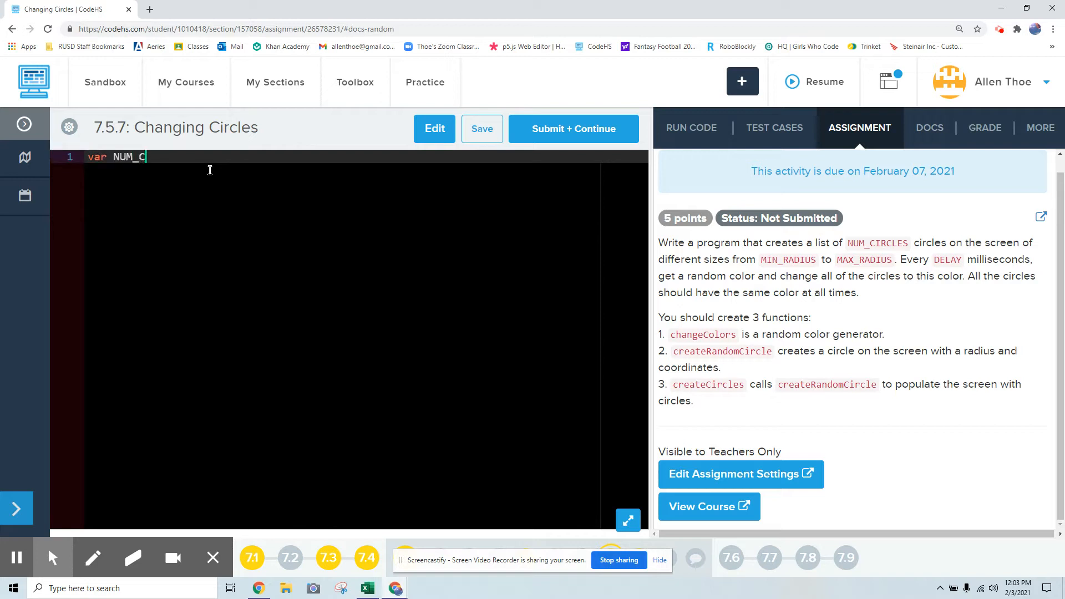
{"action": "type", "text": "IRCLES ="}
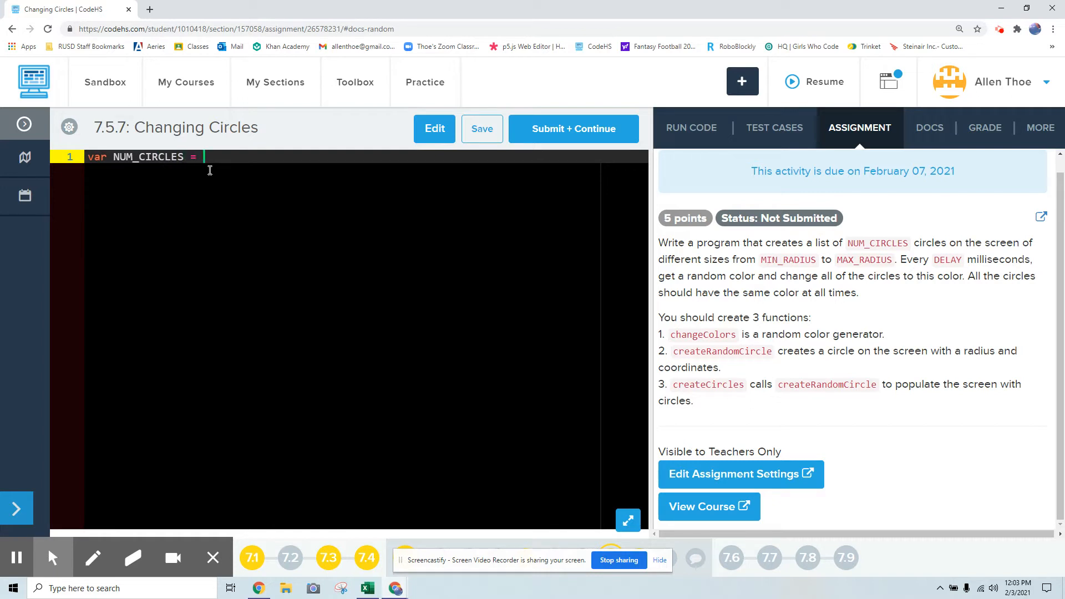
{"action": "type", "text": "[];"}
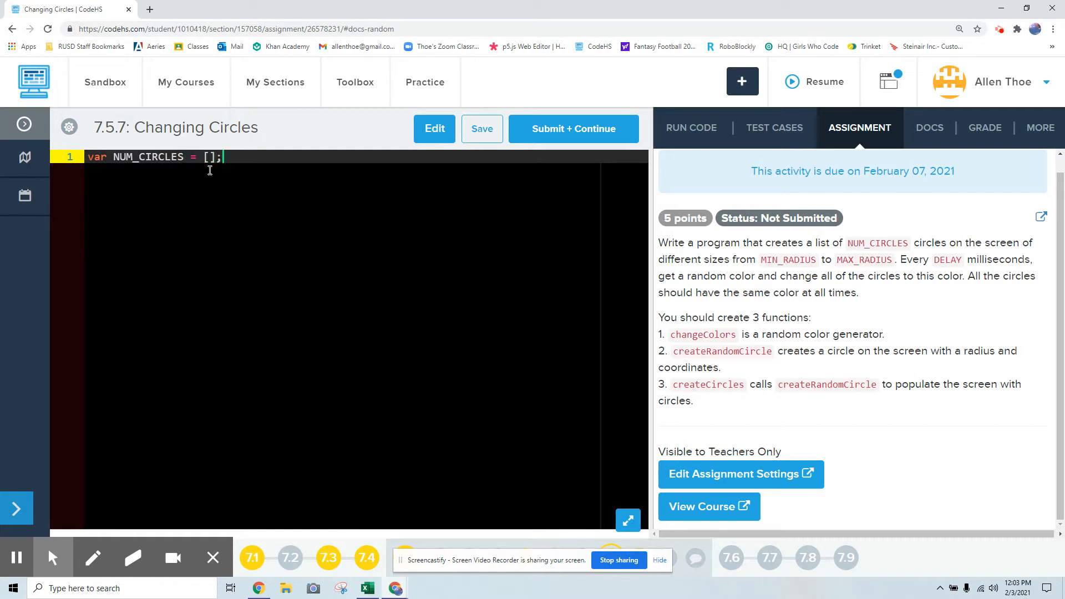
{"action": "key", "text": "Enter"}
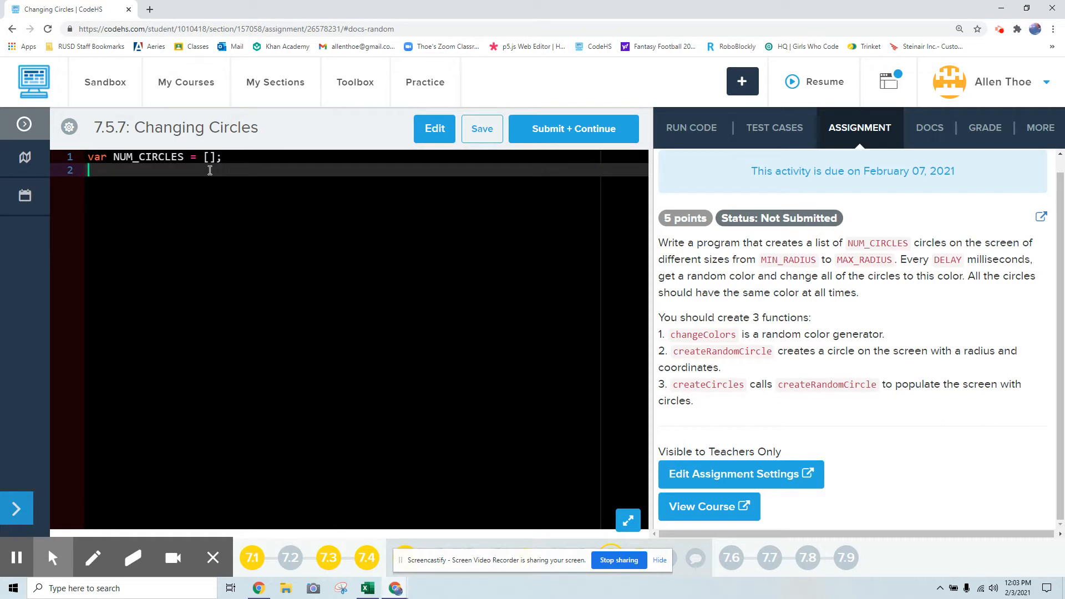
- Declare MIN_RADIUS = 10, MAX_RADIUS = 50 and DELAY = 100
{"action": "type", "text": "var MIN"}
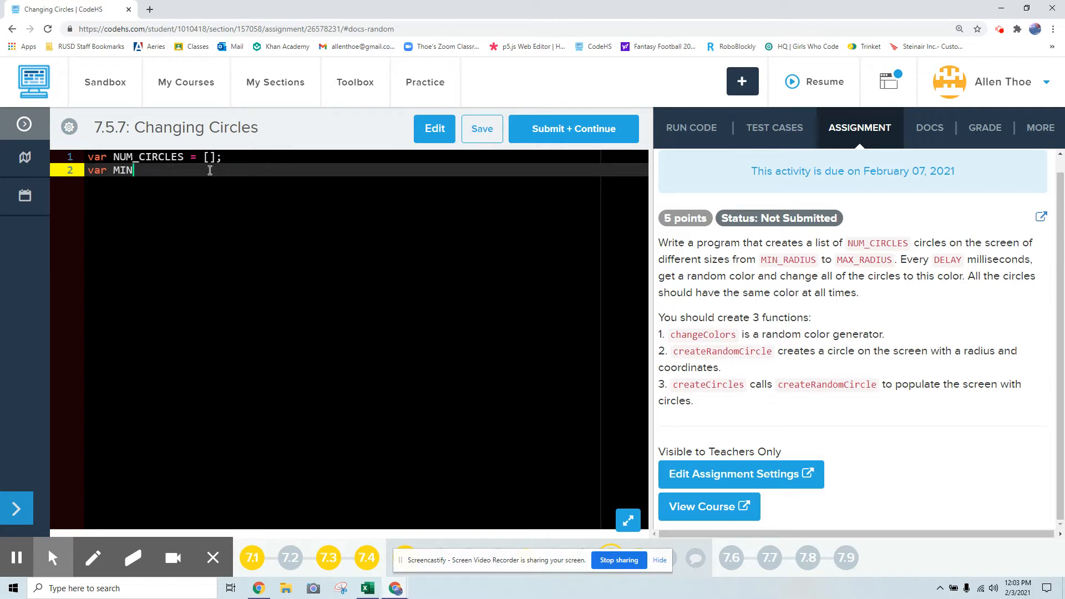
{"action": "type", "text": "_RAD"}
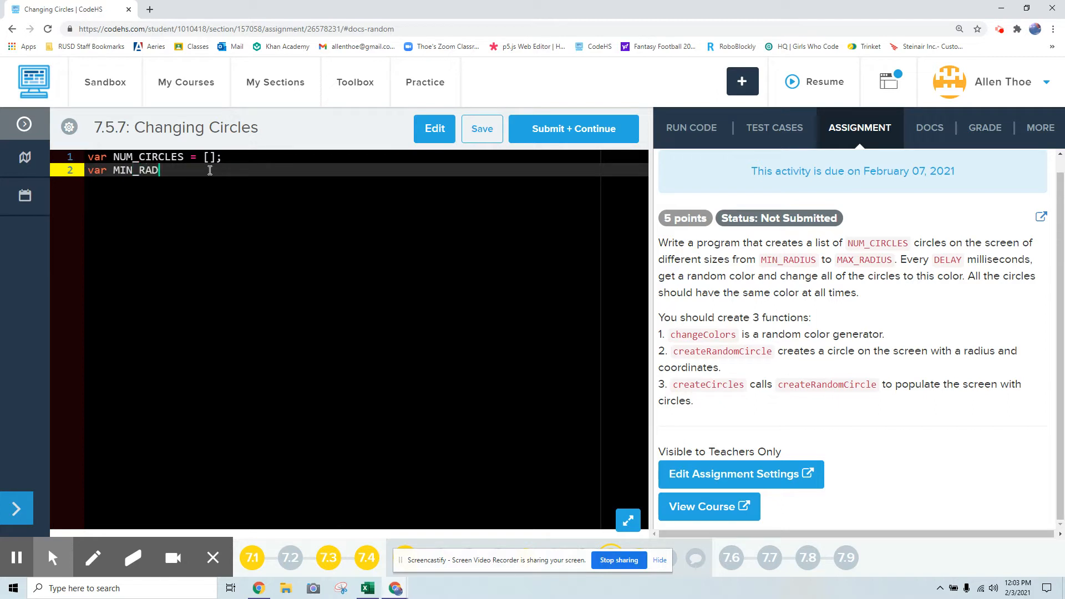
{"action": "type", "text": "IUS ="}
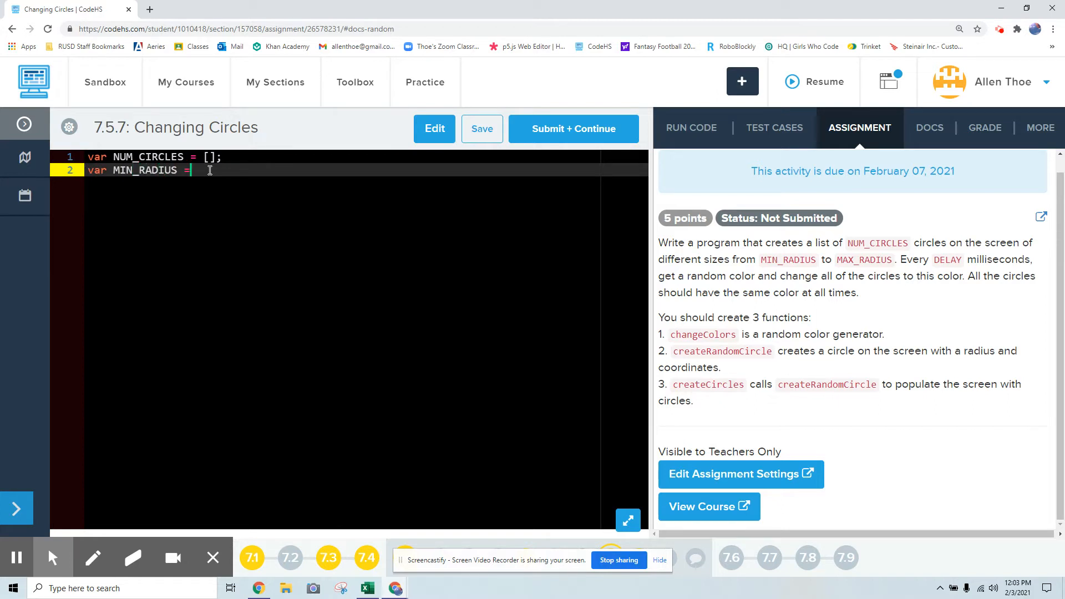
{"action": "type", "text": "10;"}
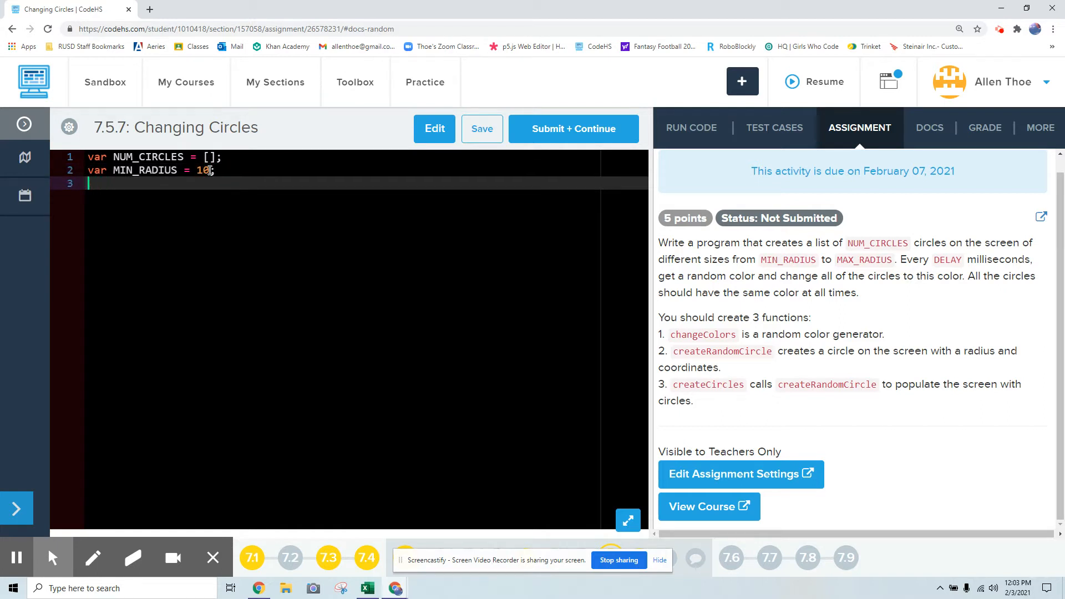
{"action": "type", "text": "var M"}
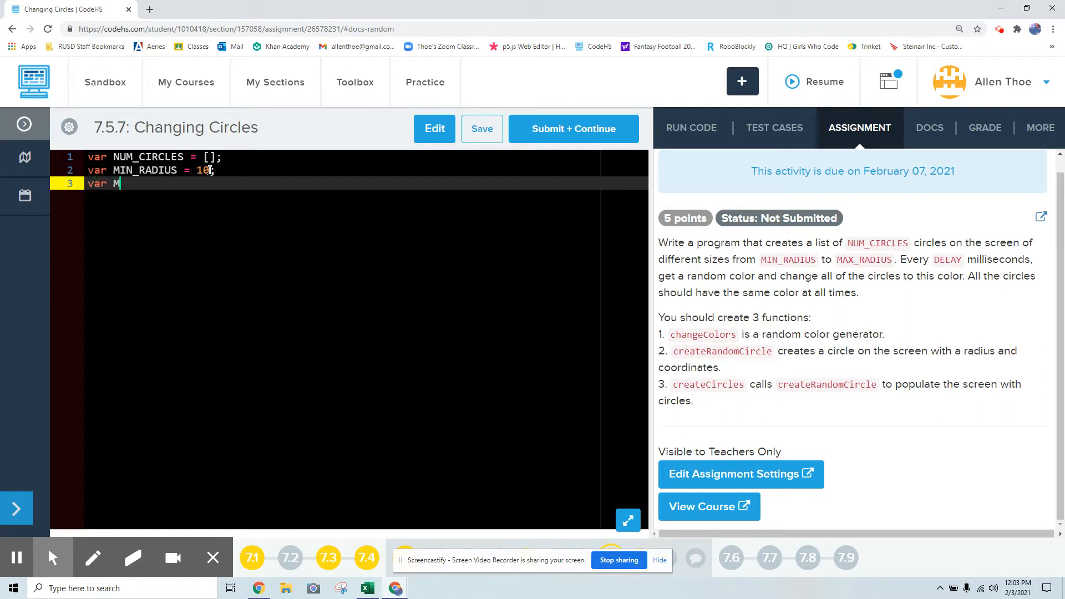
{"action": "type", "text": "AX"}
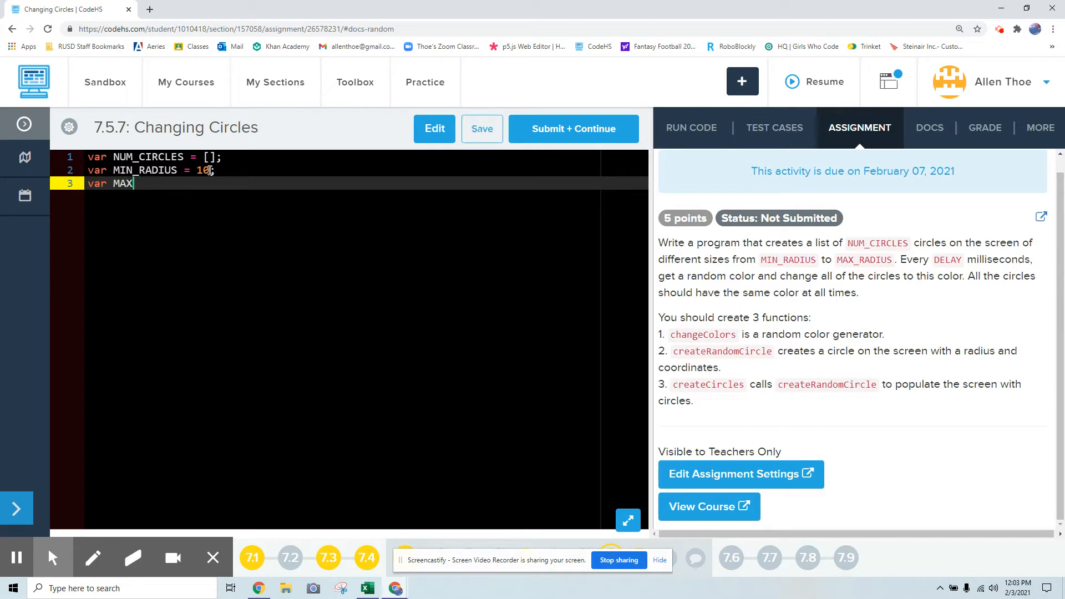
{"action": "type", "text": "_RADIUS"}
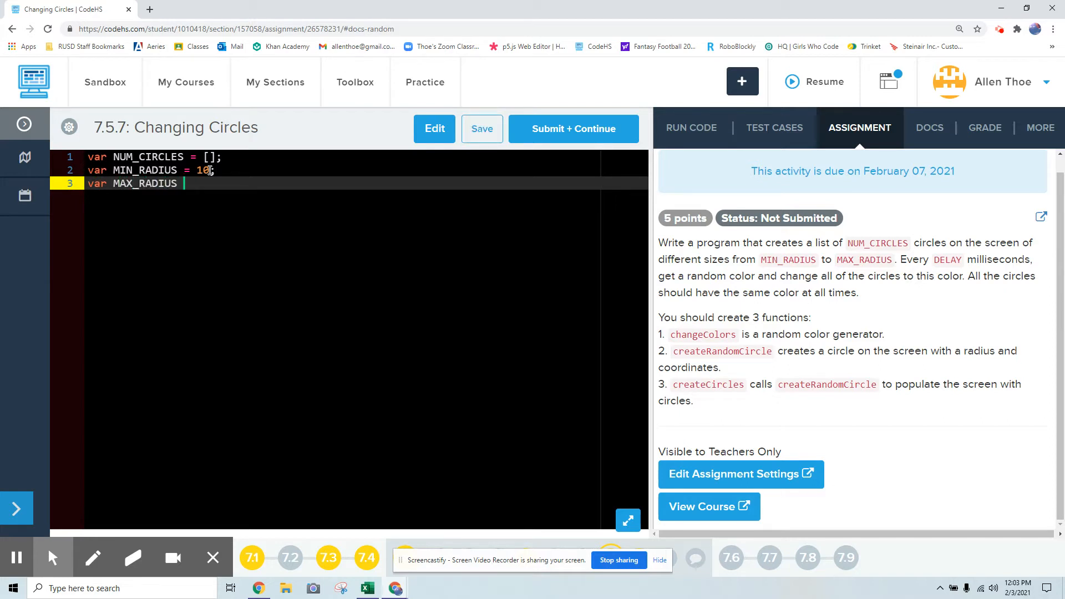
{"action": "type", "text": "= 50;"}
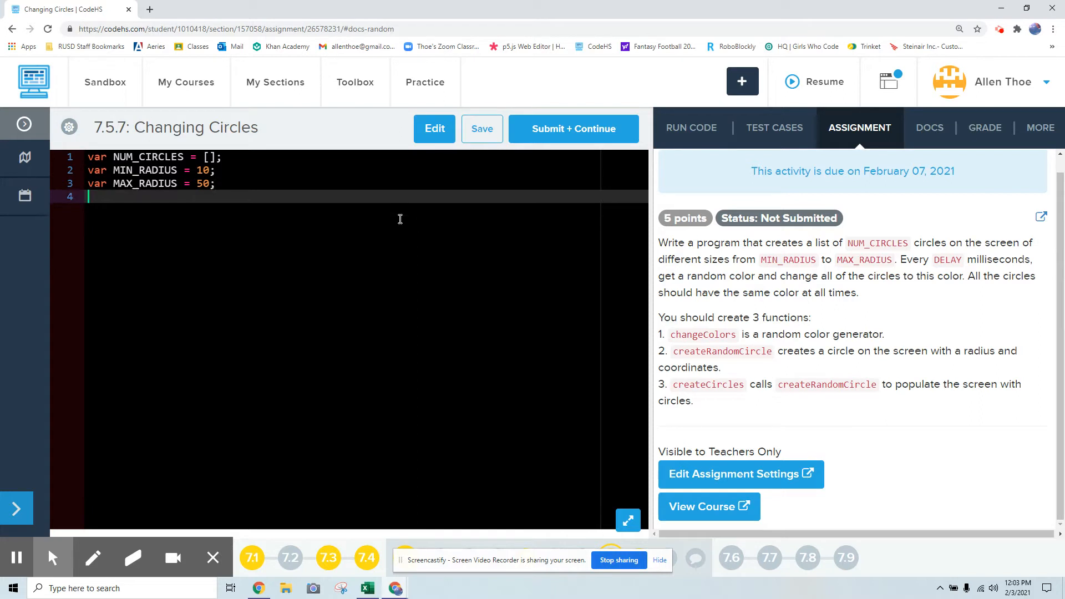
{"action": "type", "text": "var DELA"}
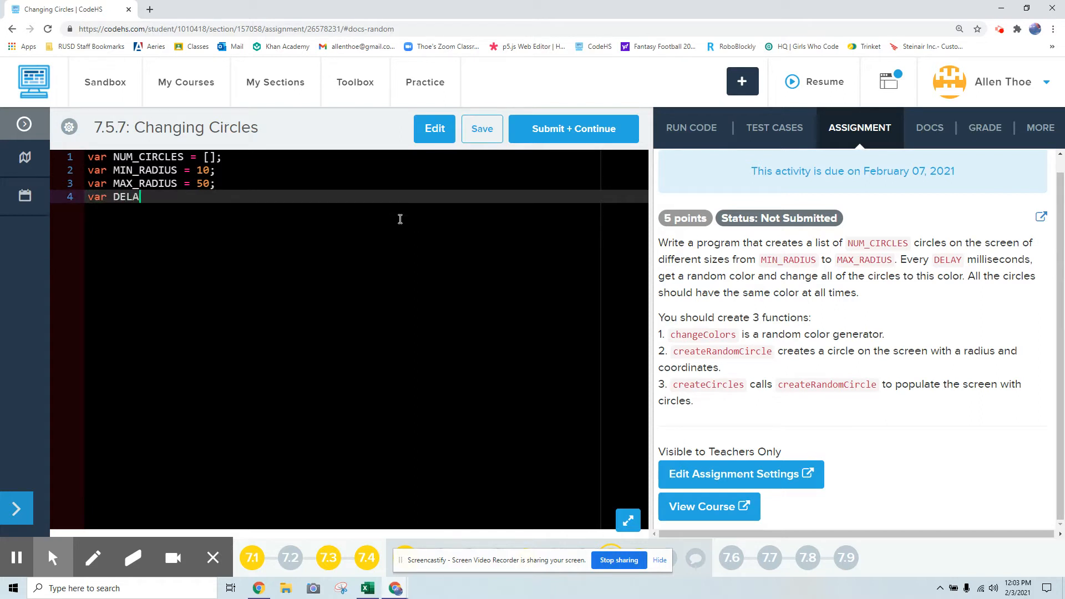
{"action": "type", "text": "Y ="}
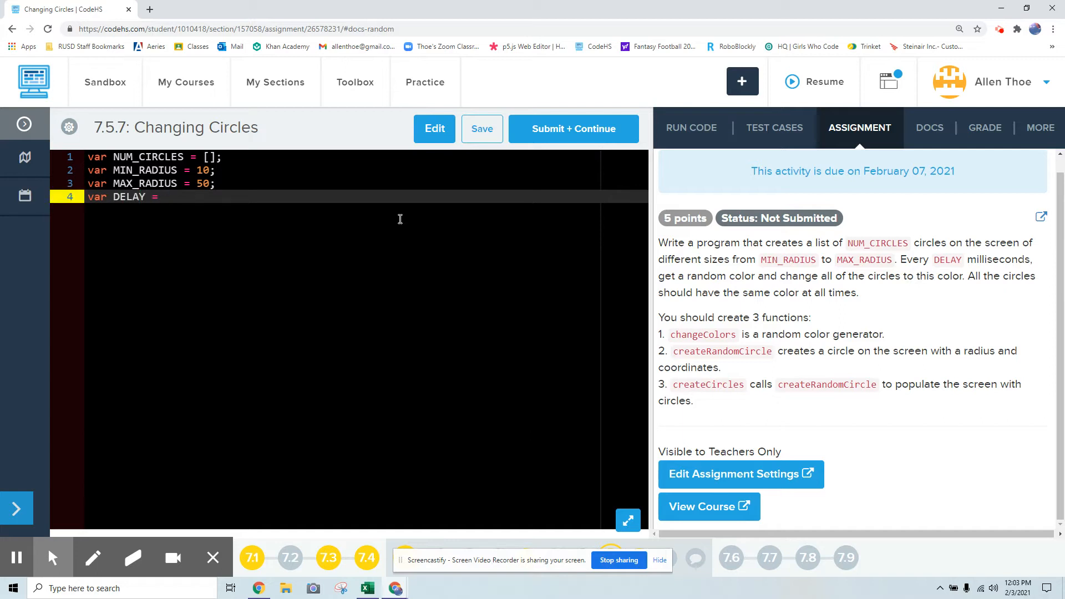
{"action": "type", "text": "100;"}
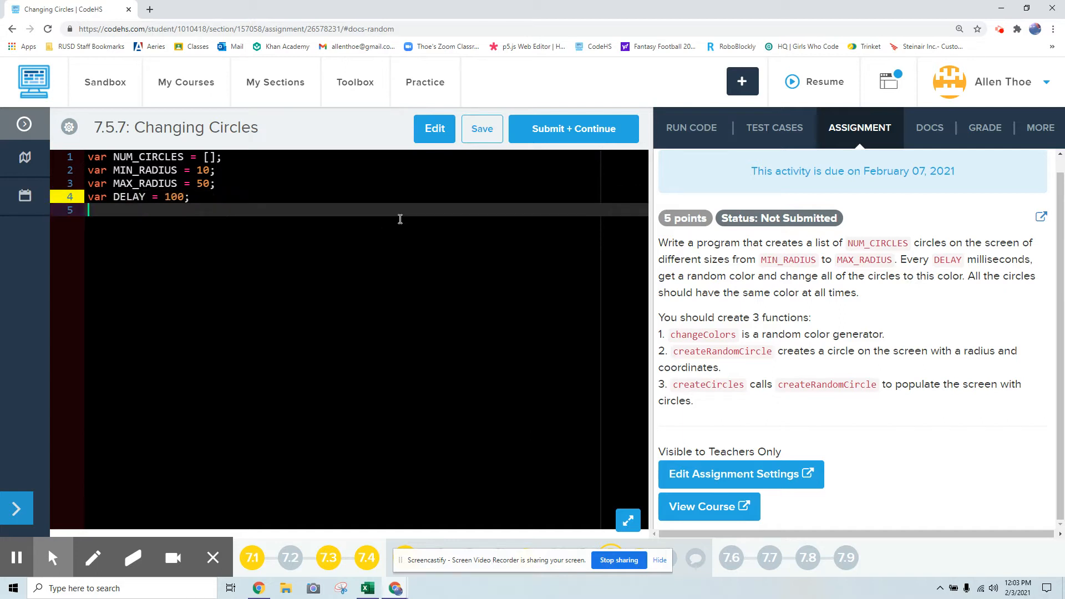
{"action": "key", "text": "Enter"}
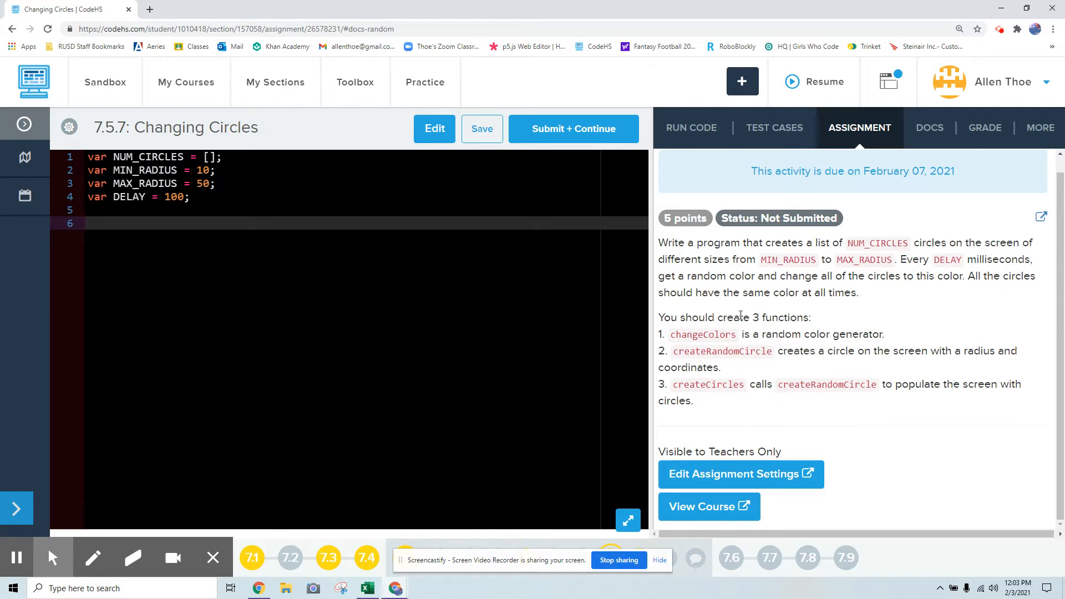
{"action": "mouse_move", "coordinate": [1041, 258]}
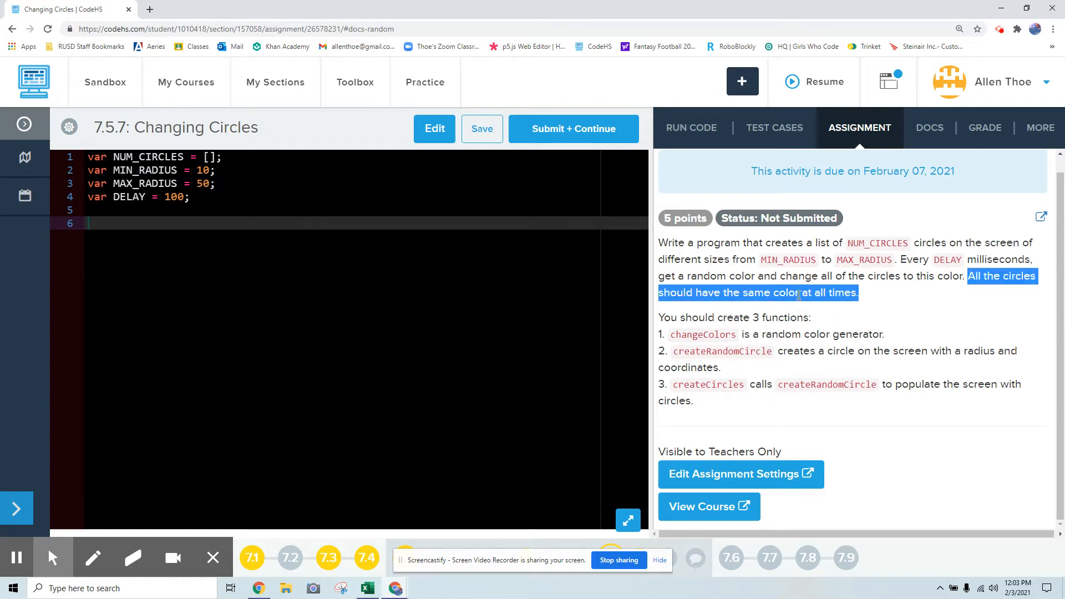
{"action": "mouse_move", "coordinate": [848, 286]}
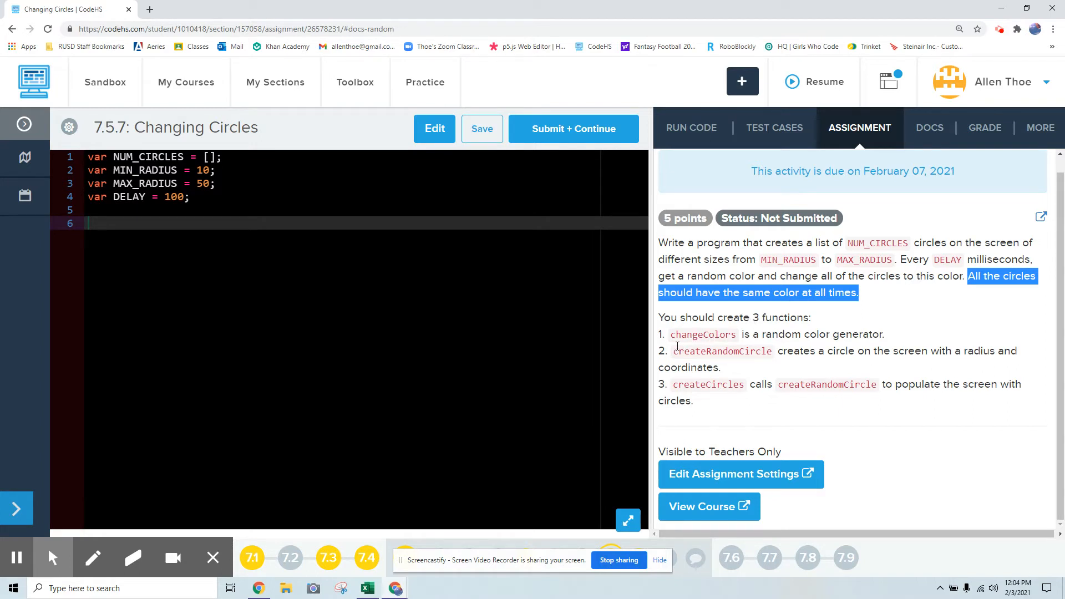
{"action": "mouse_move", "coordinate": [279, 226]}
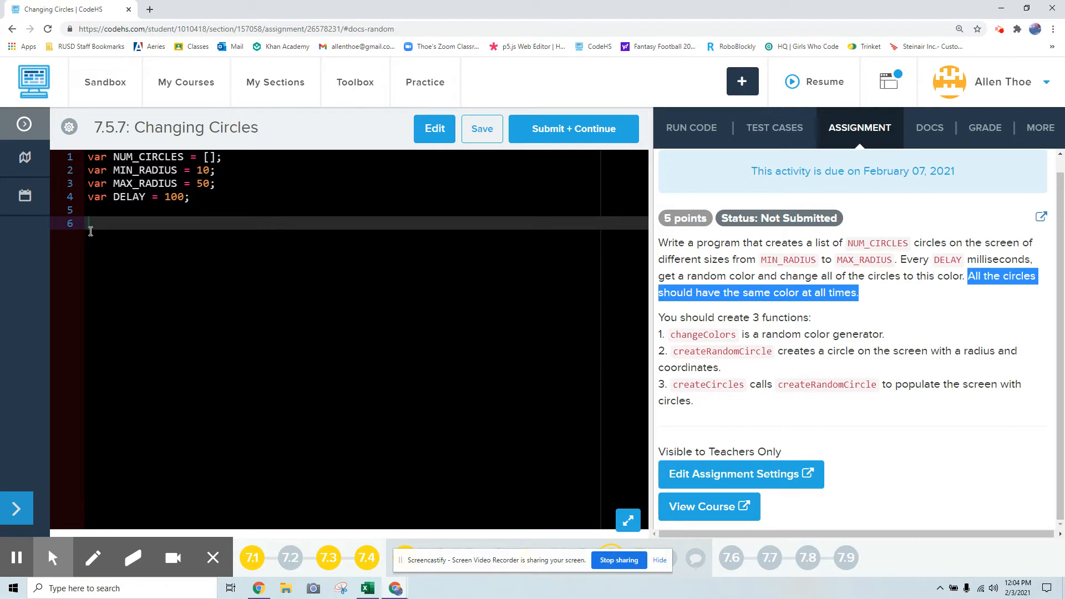
- Add empty start() and changeColors() functions, with a comment describing changeColors
{"action": "type", "text": "function"}
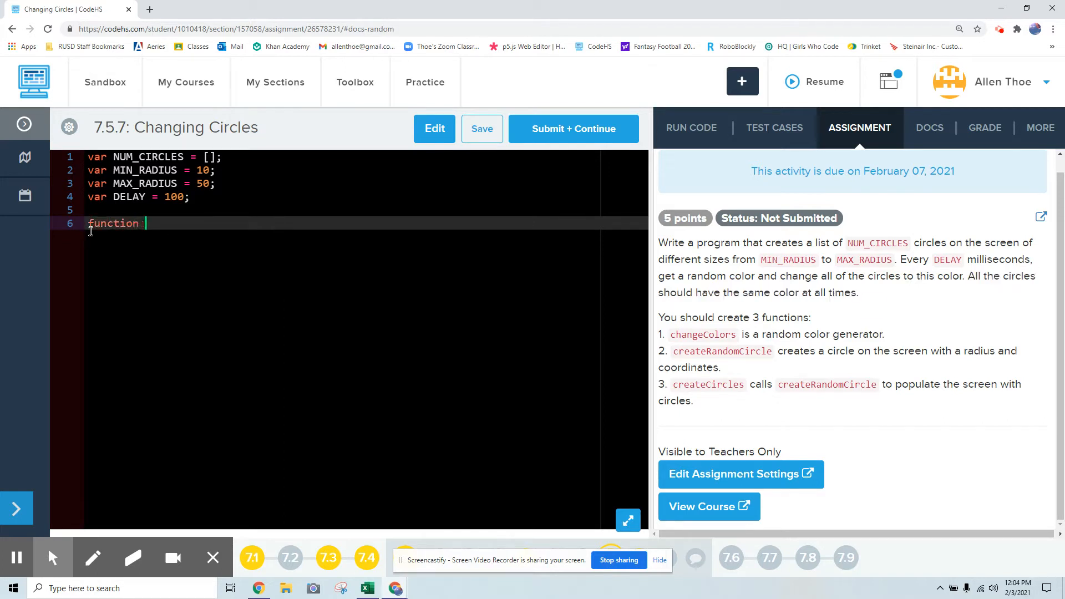
{"action": "type", "text": "start()"}
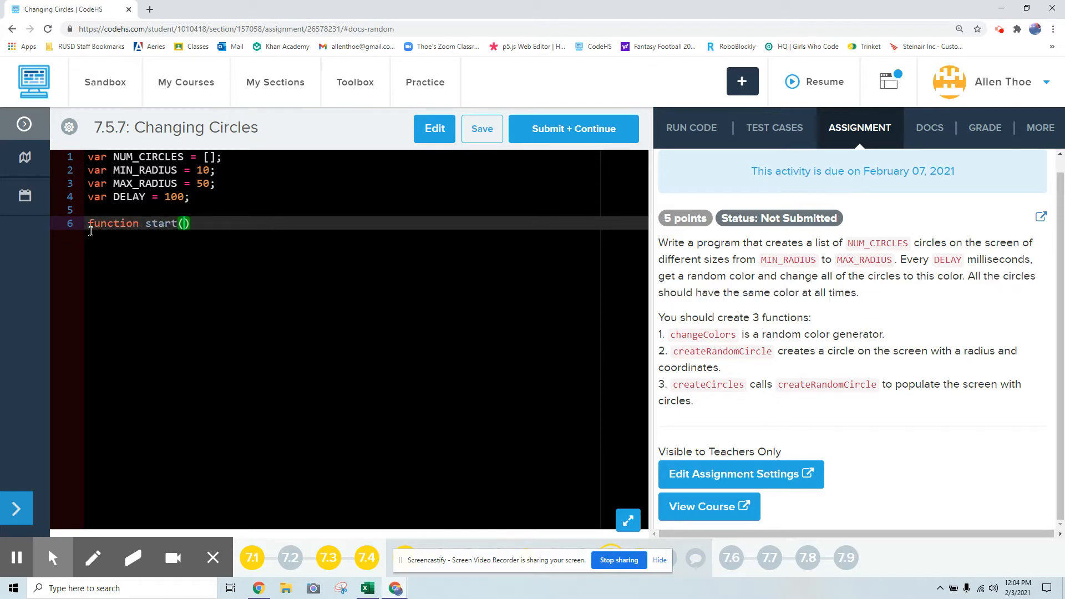
{"action": "type", "text": "{"}
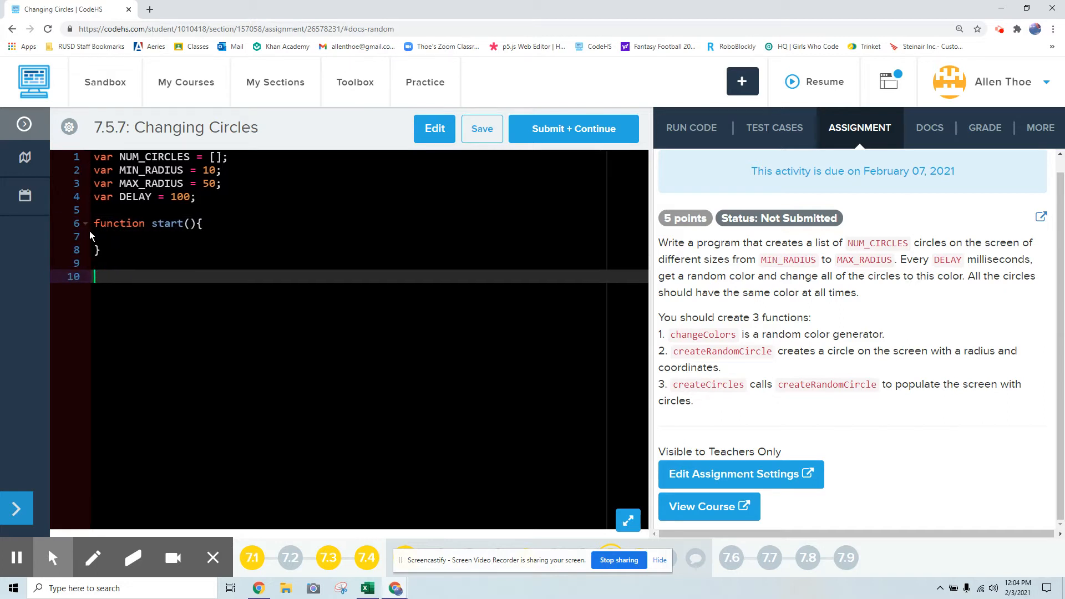
{"action": "type", "text": "function"}
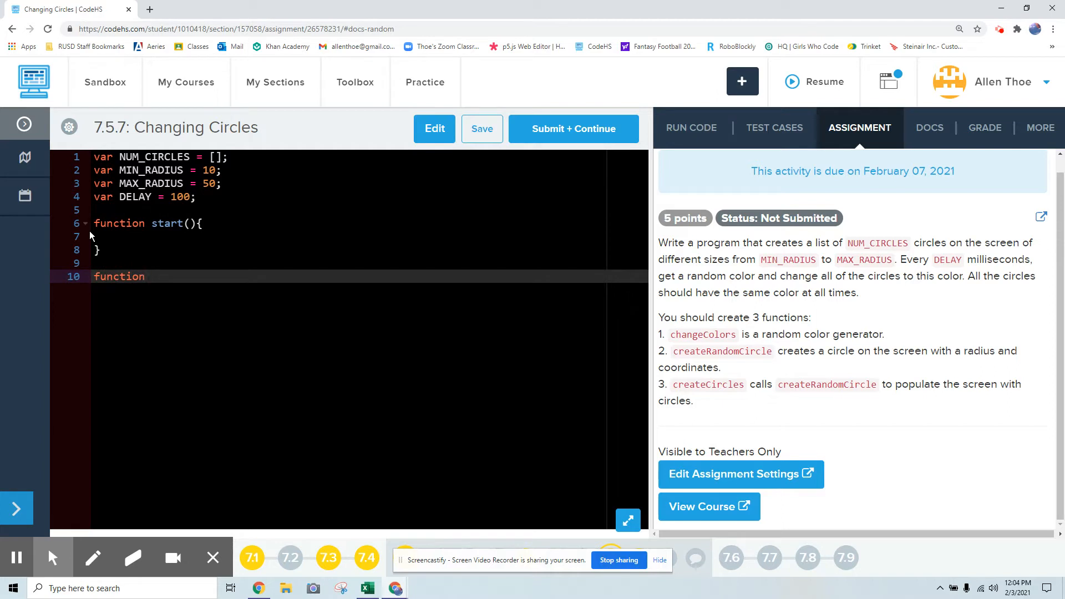
{"action": "type", "text": "chan"}
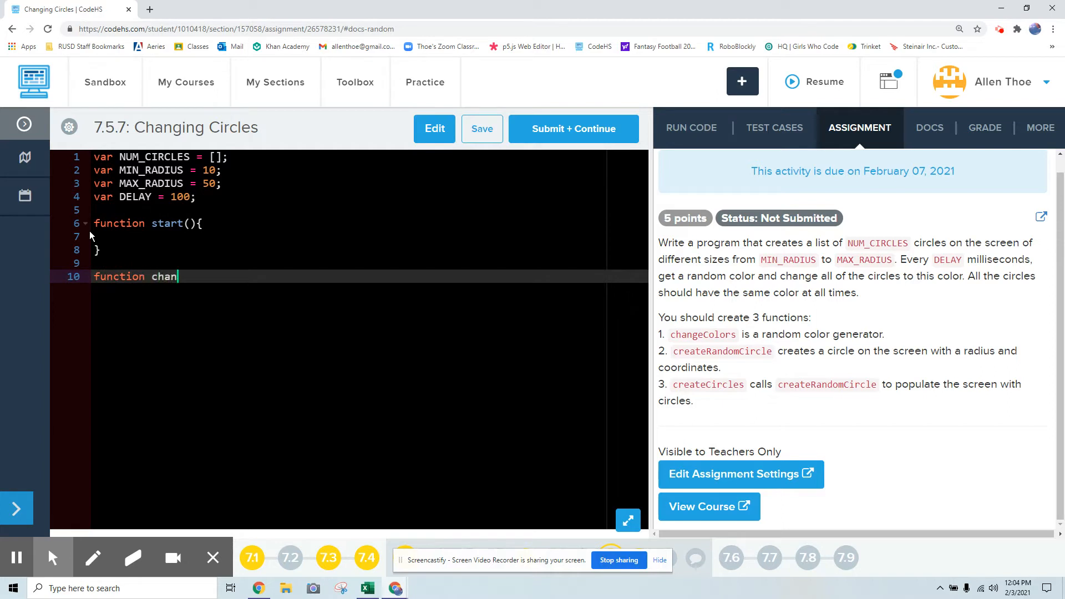
{"action": "type", "text": "geColo"}
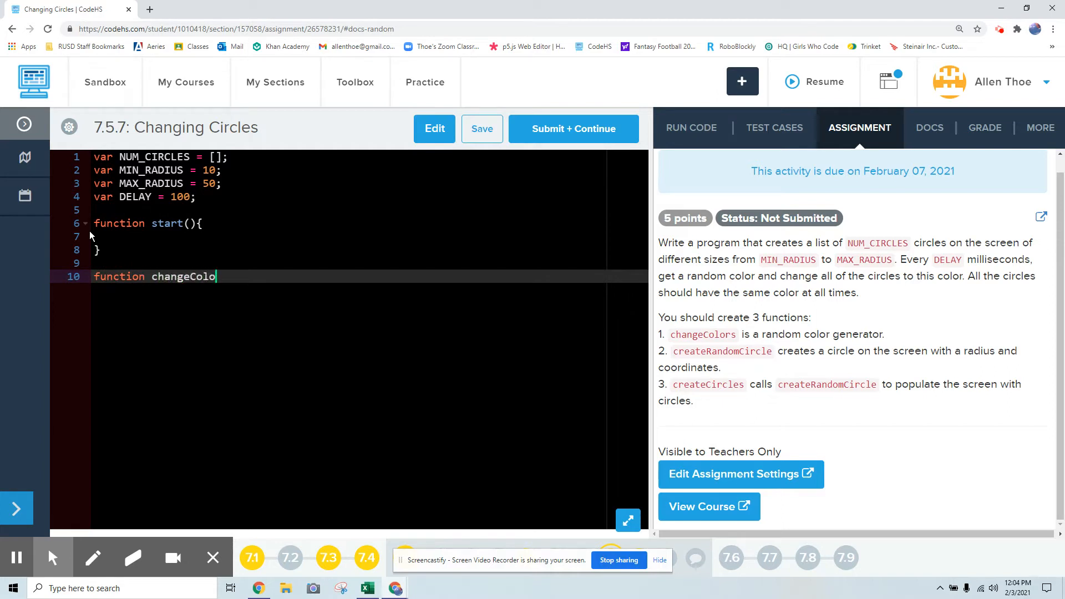
{"action": "type", "text": "rs"}
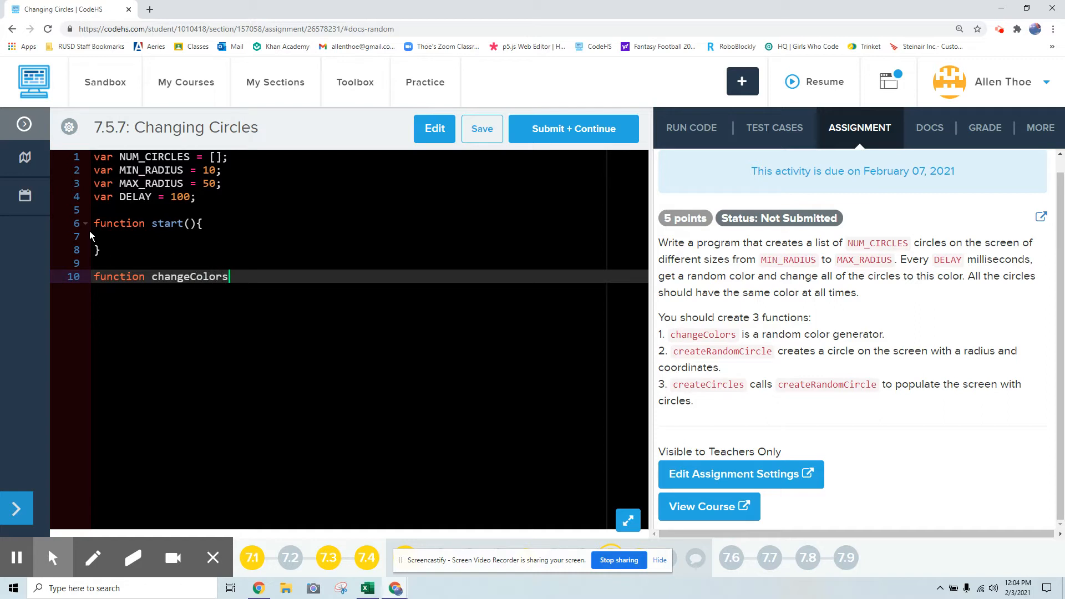
{"action": "type", "text": "()"}
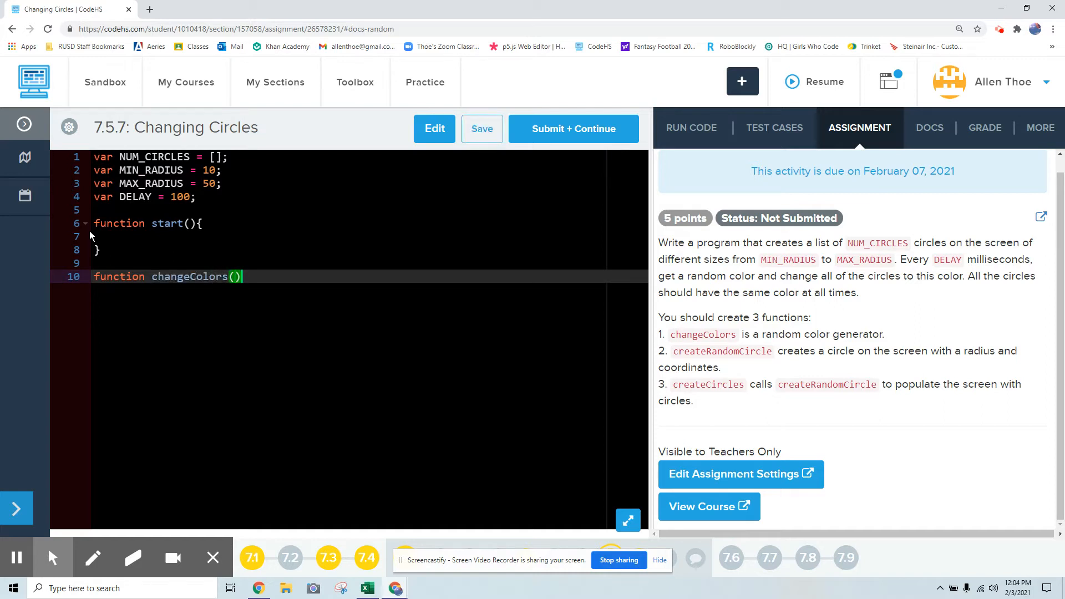
{"action": "type", "text": "{"}
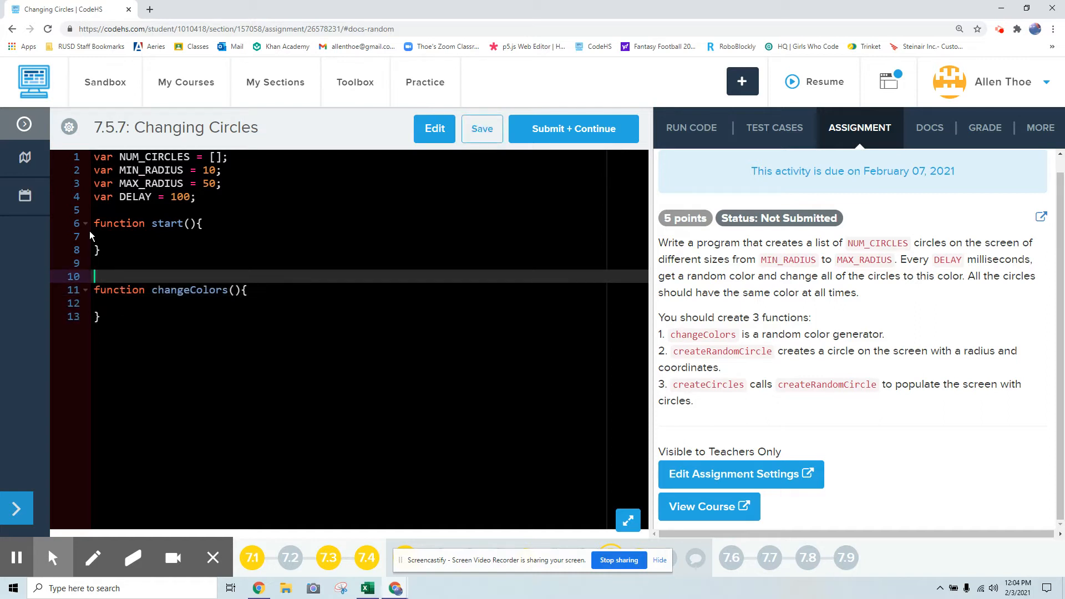
{"action": "type", "text": "//"}
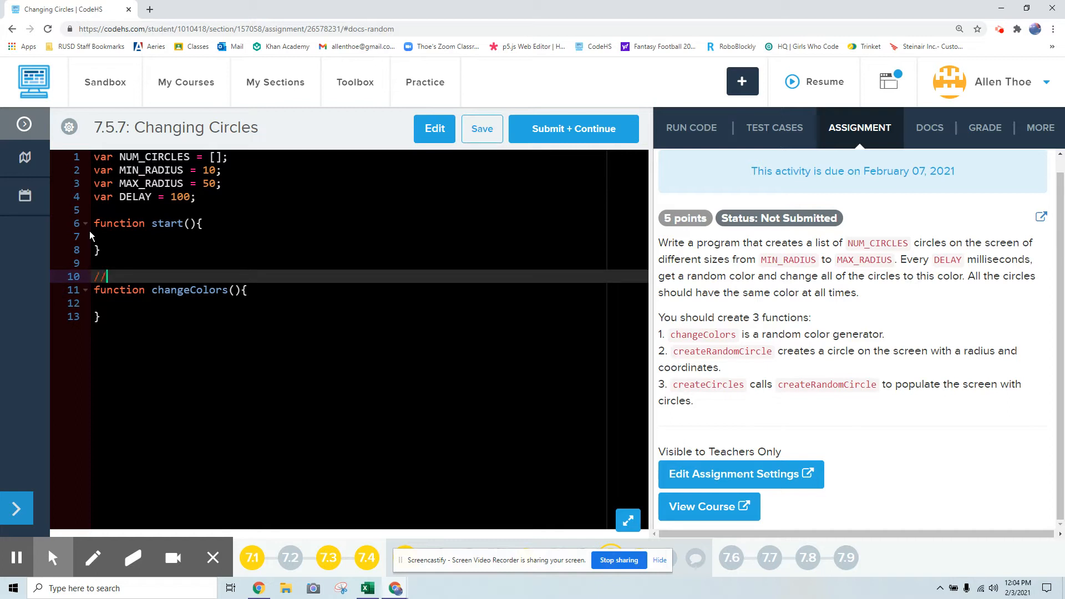
{"action": "type", "text": "generates a random color"}
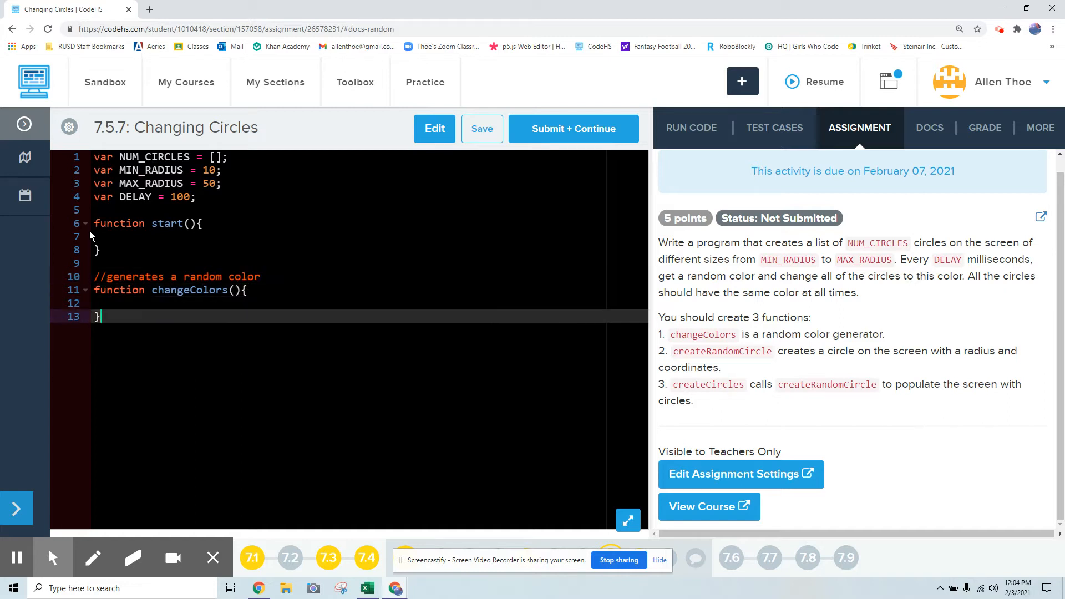
- Add createRandomCirlce() with the comment 'Create a circle ON SCREEN with a RADIUS and COORDINATES'
{"action": "type", "text": "function"}
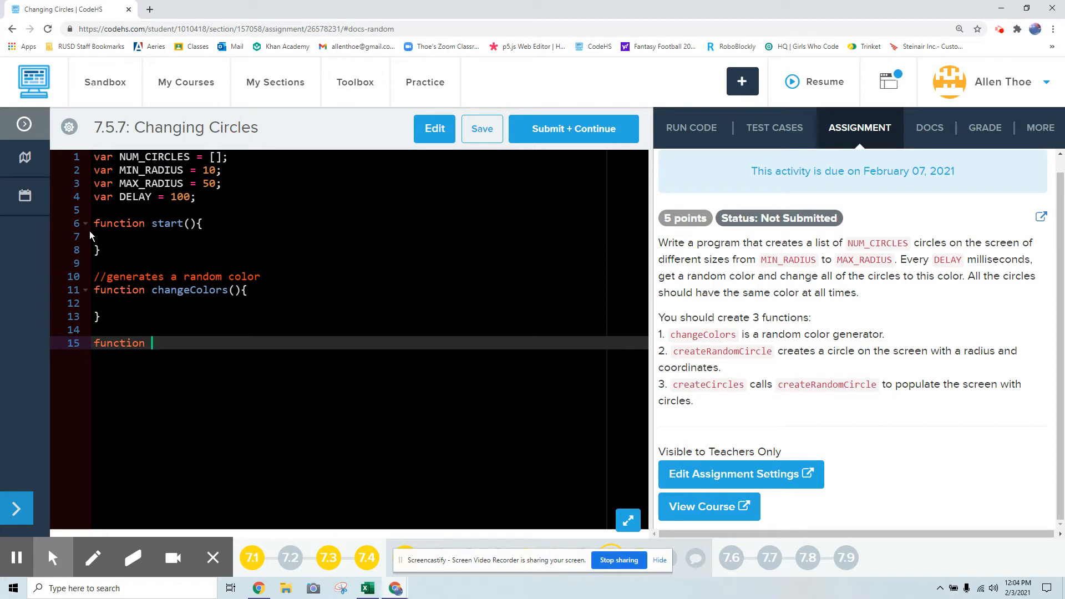
{"action": "type", "text": "create"}
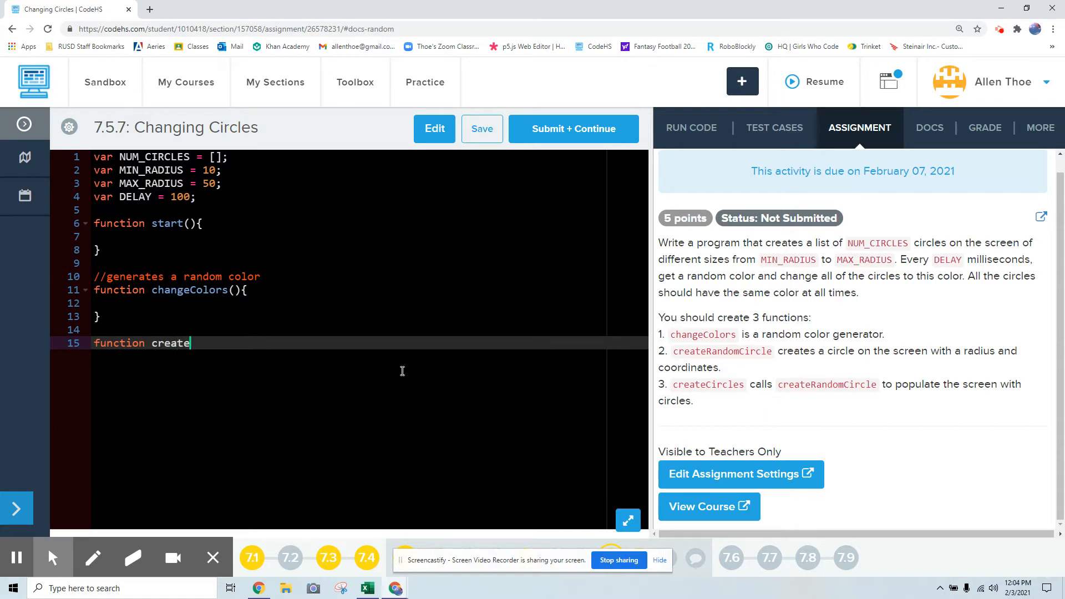
{"action": "type", "text": "RandomCirlce"}
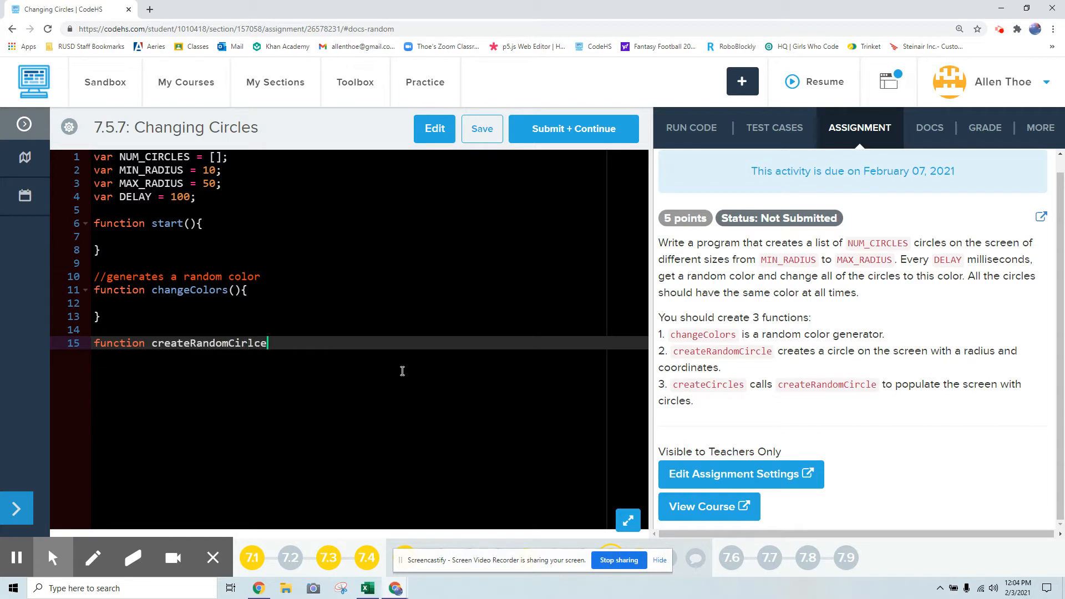
{"action": "type", "text": "(){"}
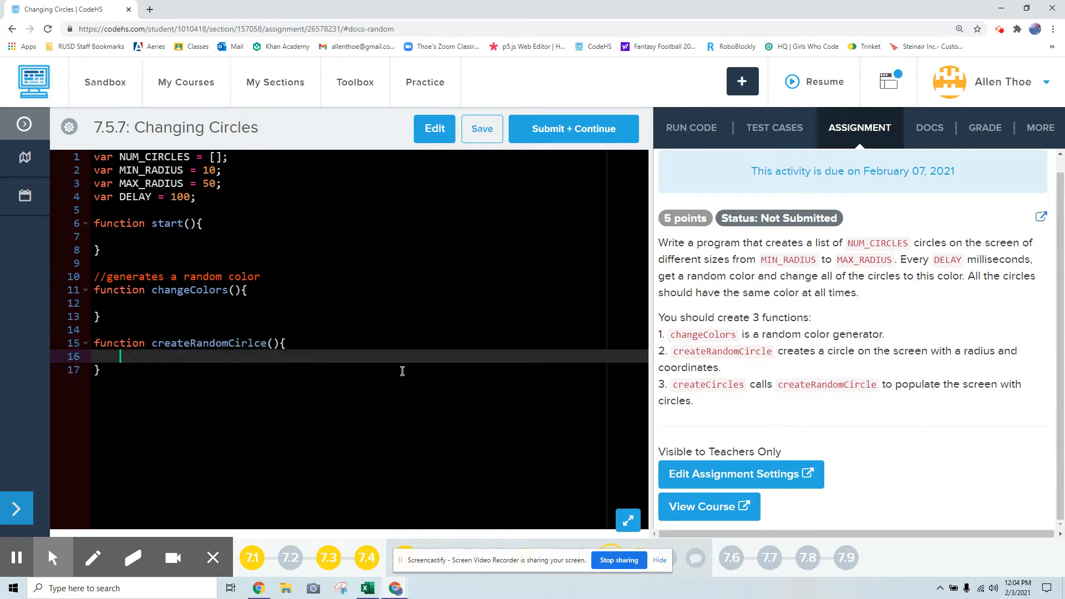
{"action": "key", "text": "Enter"}
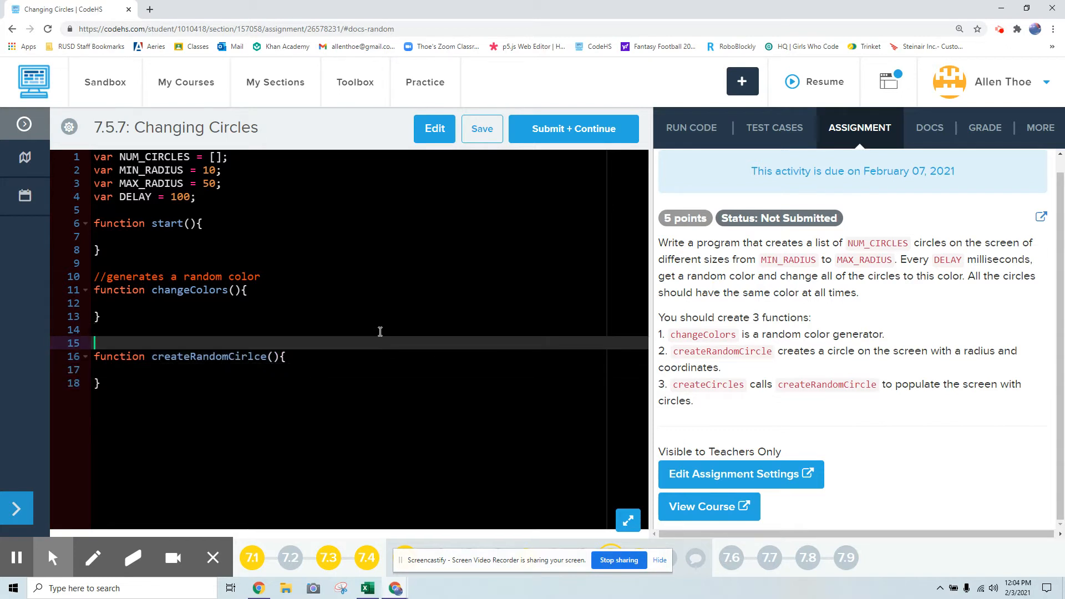
{"action": "type", "text": "//Create a cirle"}
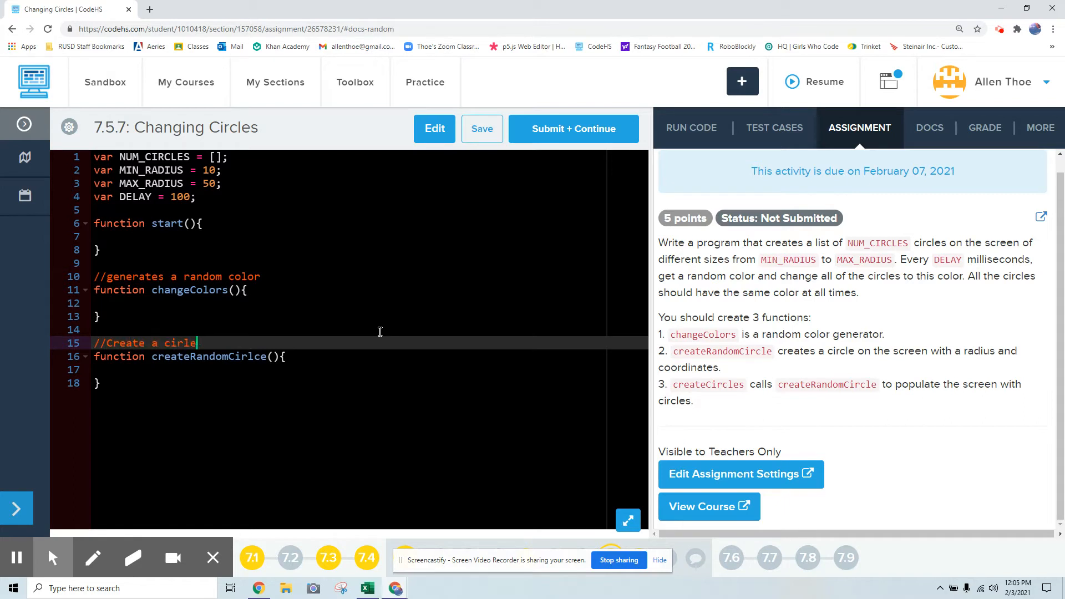
{"action": "type", "text": "ON"}
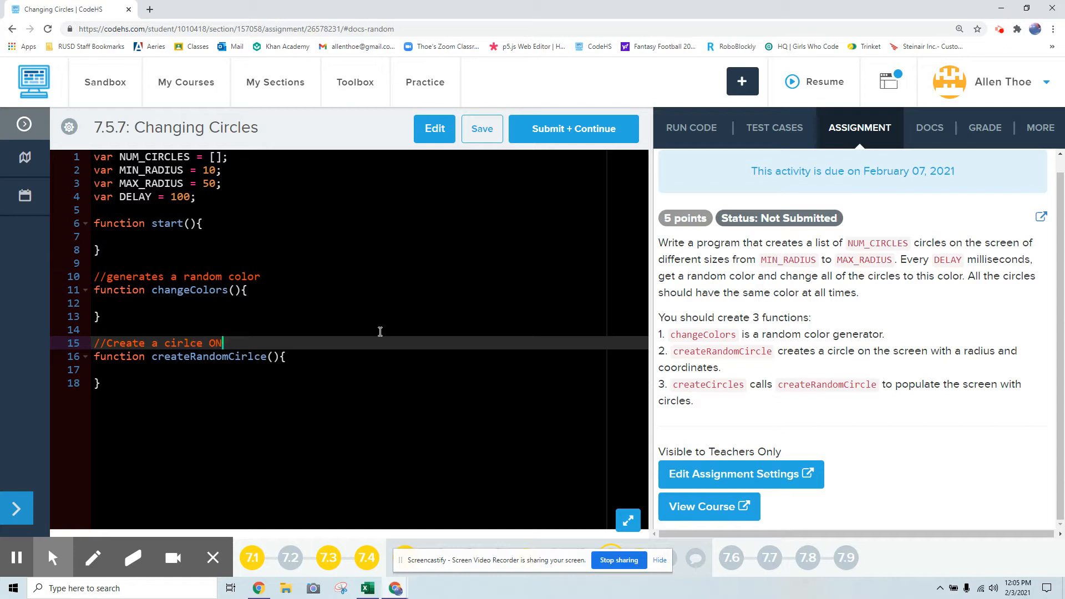
{"action": "type", "text": "SCREEN"}
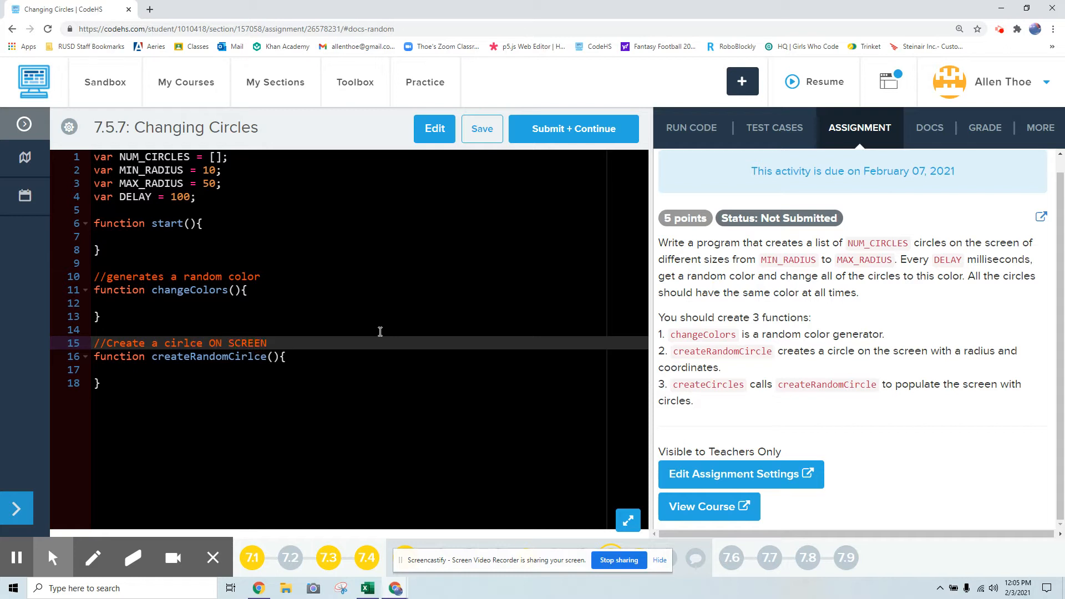
{"action": "type", "text": "with a RDIS"}
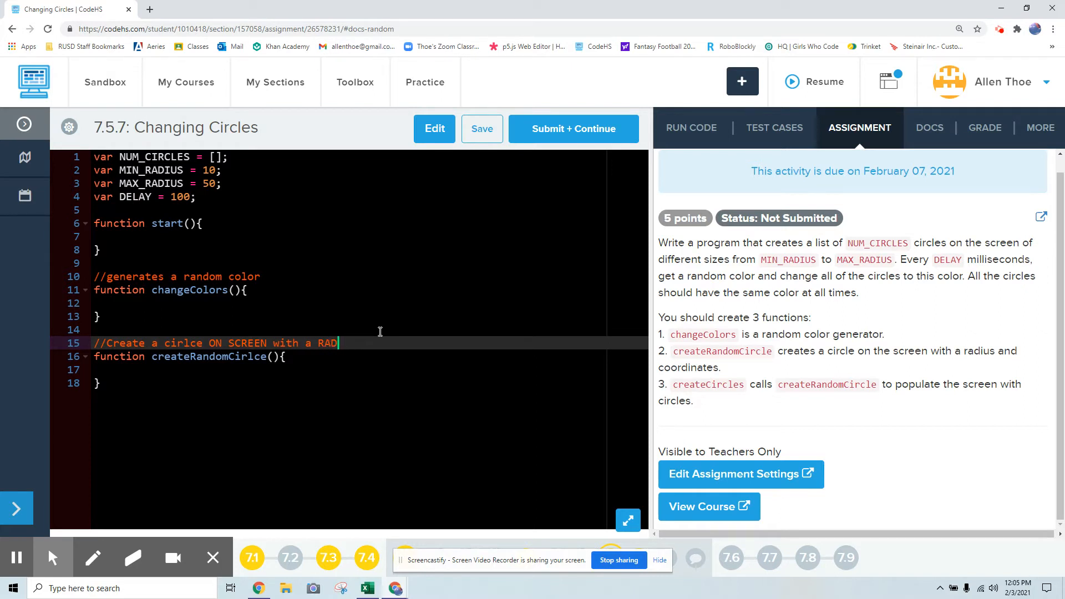
{"action": "type", "text": "IUS and RO"}
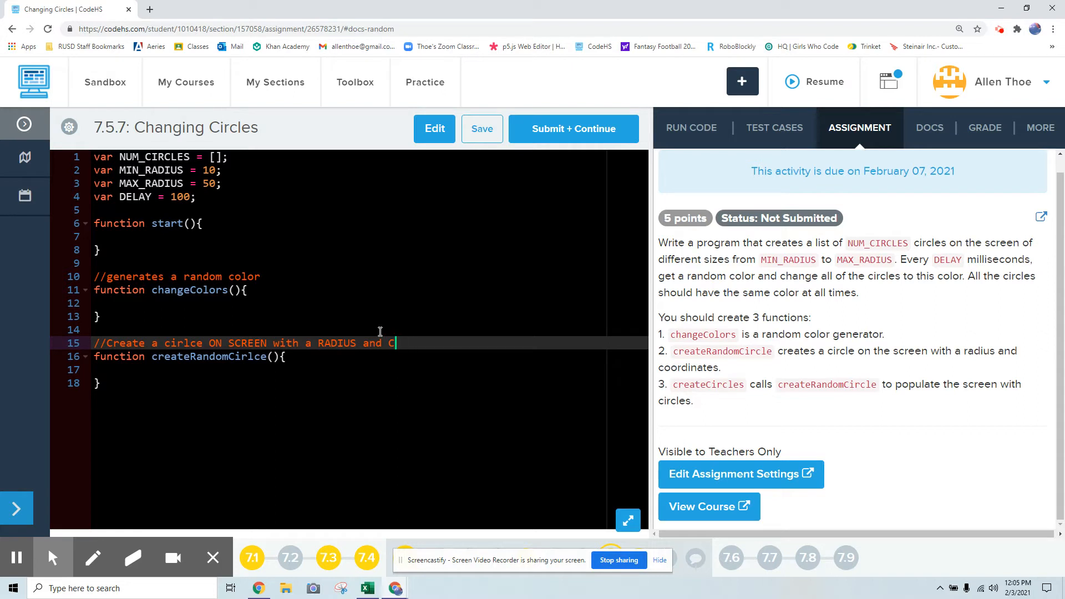
{"action": "type", "text": "OORDINATES"}
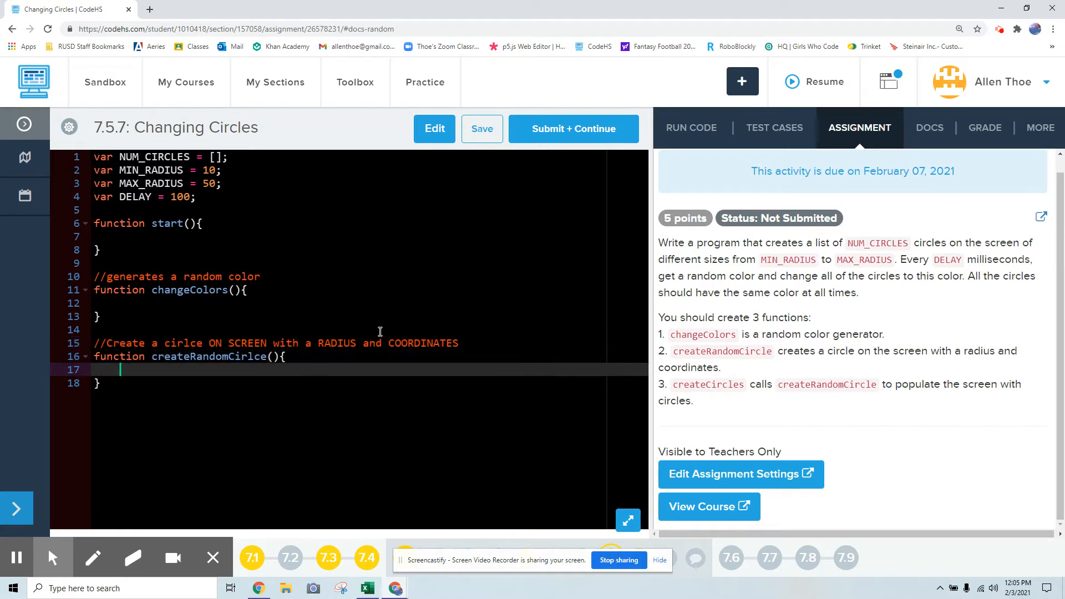
- Write the comment 'Calls createRandomCircle to populate the screen with circles'
{"action": "key", "text": "Enter"}
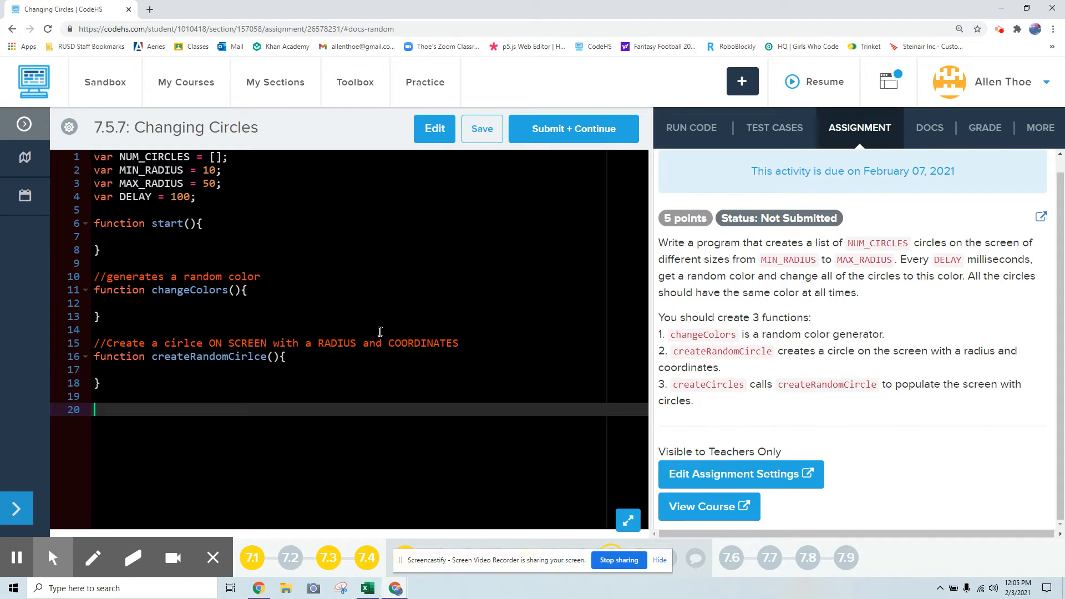
{"action": "type", "text": "//"}
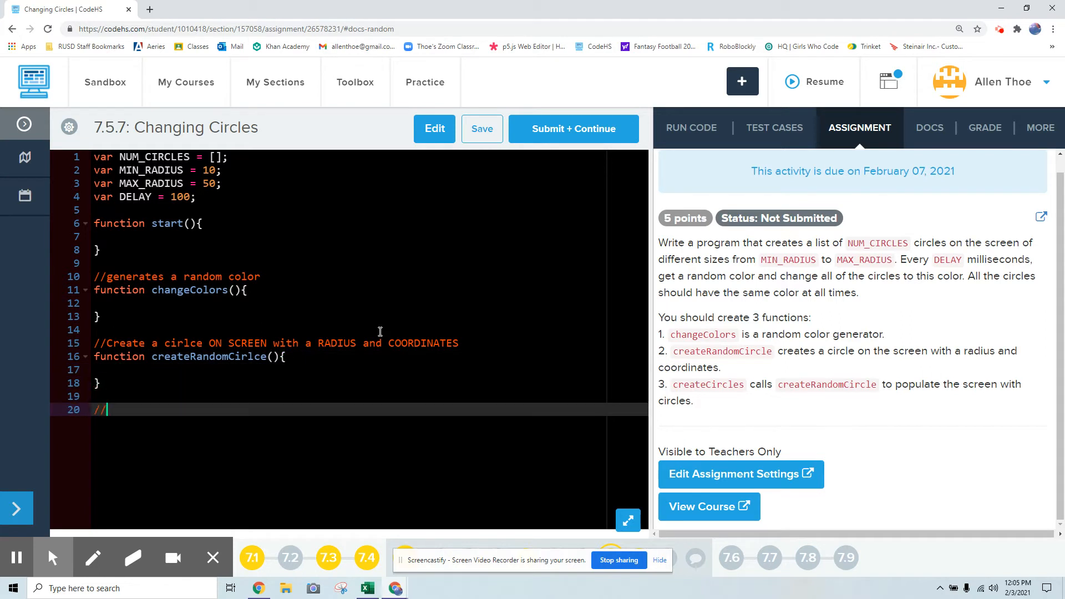
{"action": "type", "text": "C"}
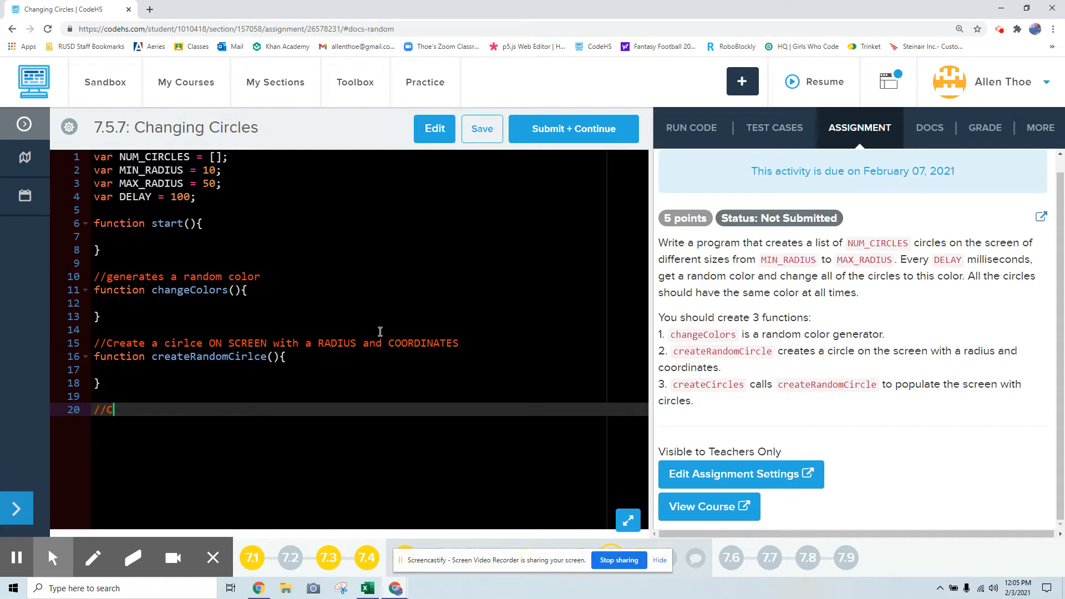
{"action": "type", "text": "alls Creat"}
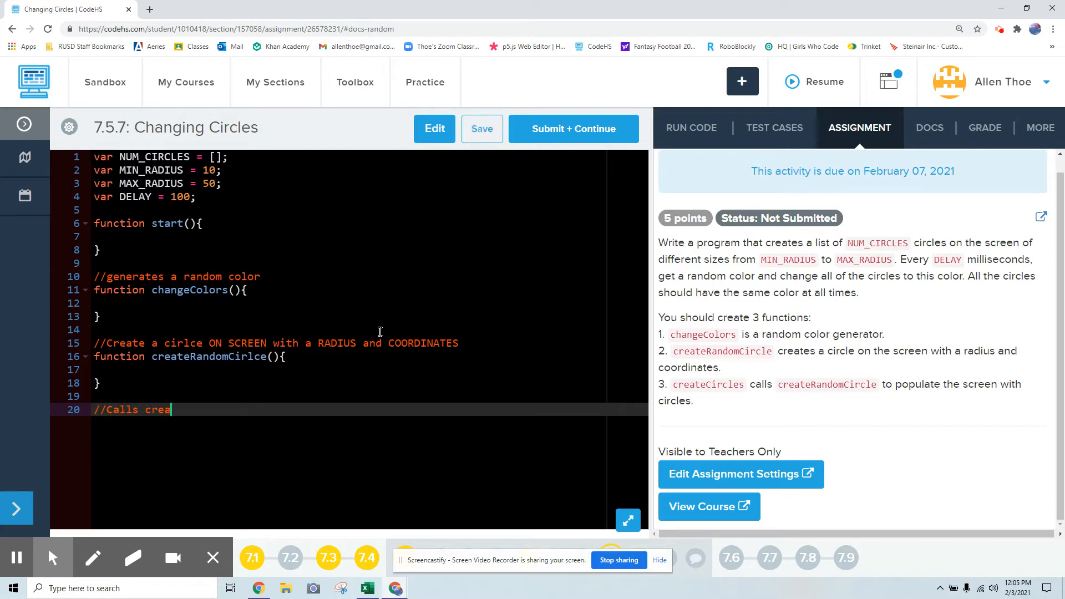
{"action": "type", "text": "teRandomCirlc"}
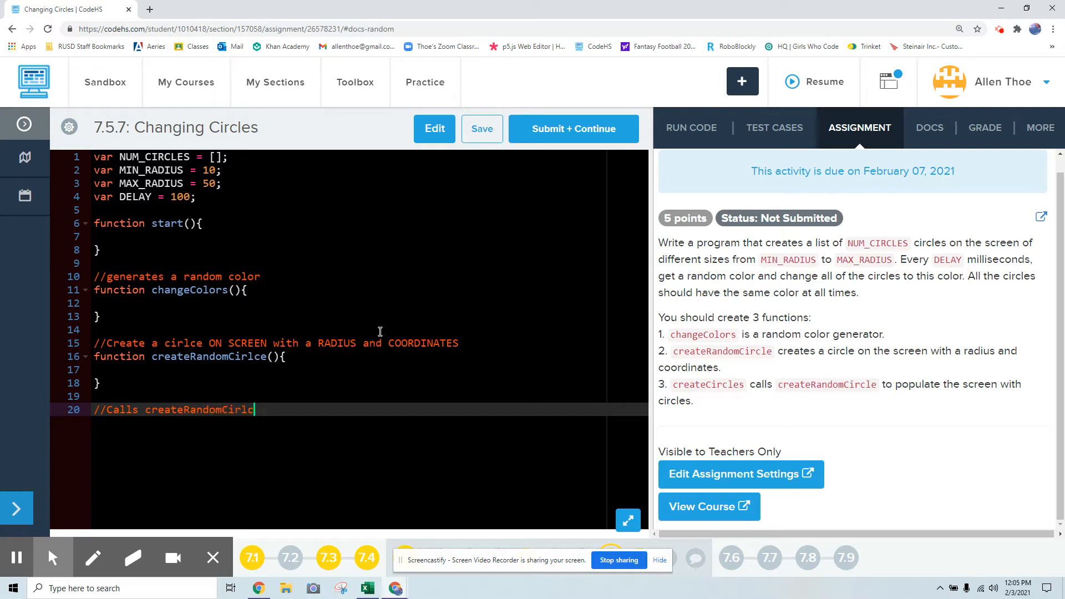
{"action": "key", "text": "Backspace"}
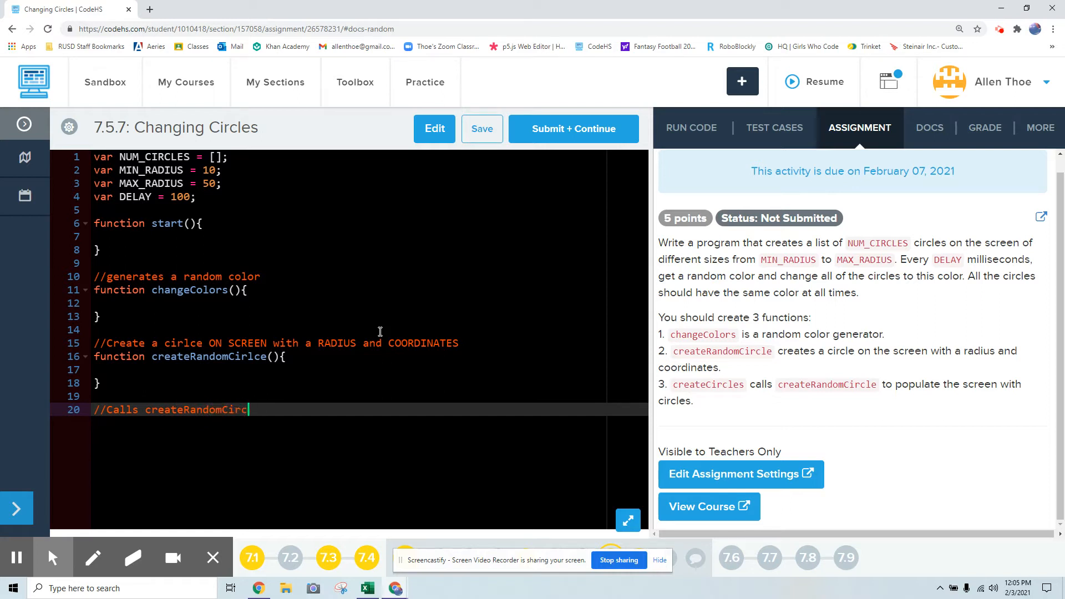
{"action": "type", "text": "le to pop"}
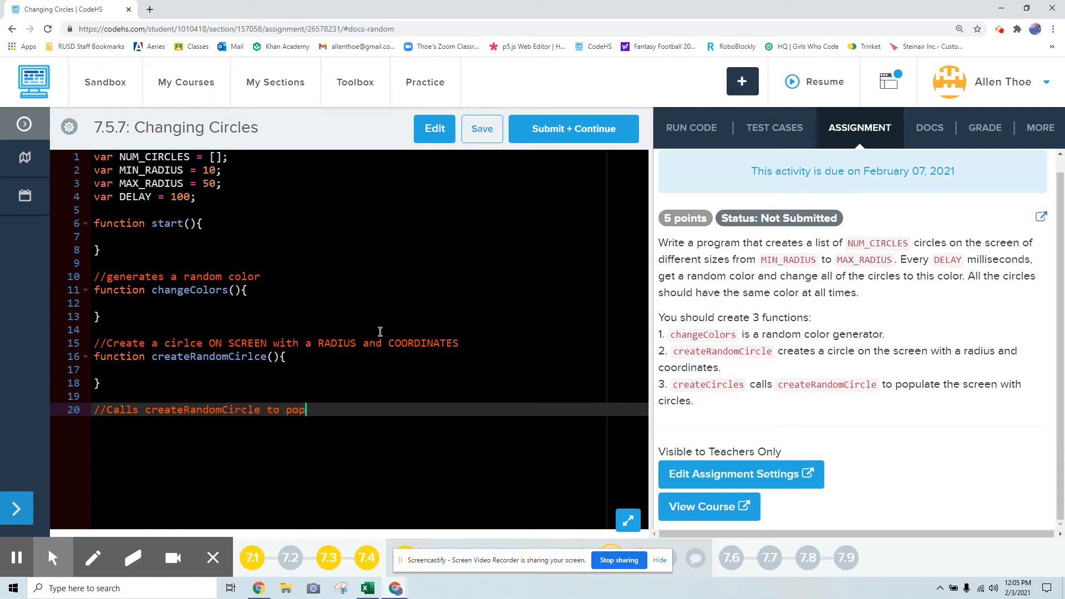
{"action": "type", "text": "ulate the screenw it"}
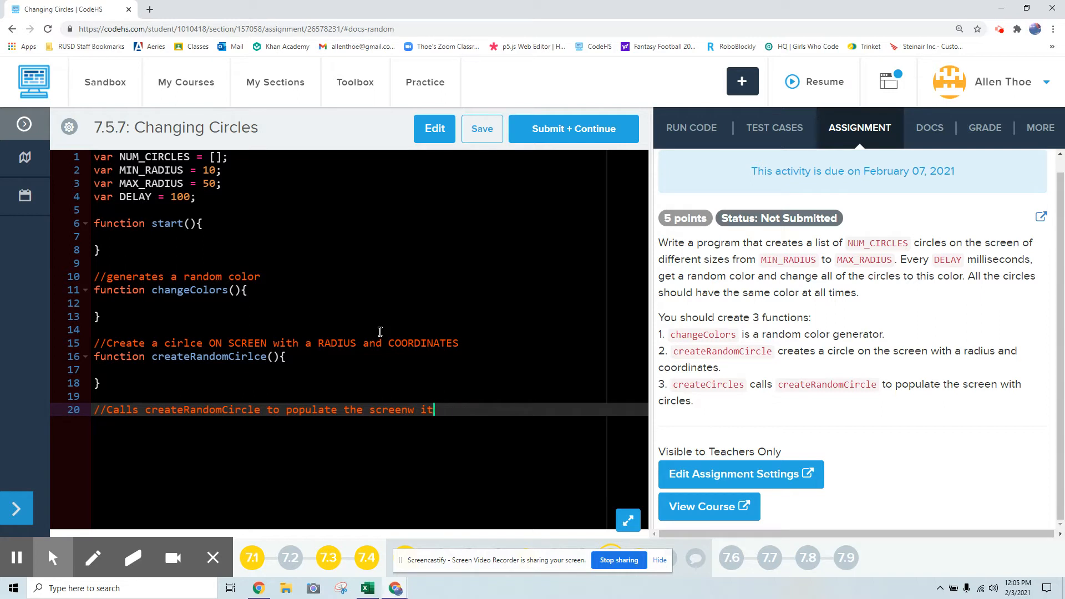
{"action": "key", "text": "Backspace"}
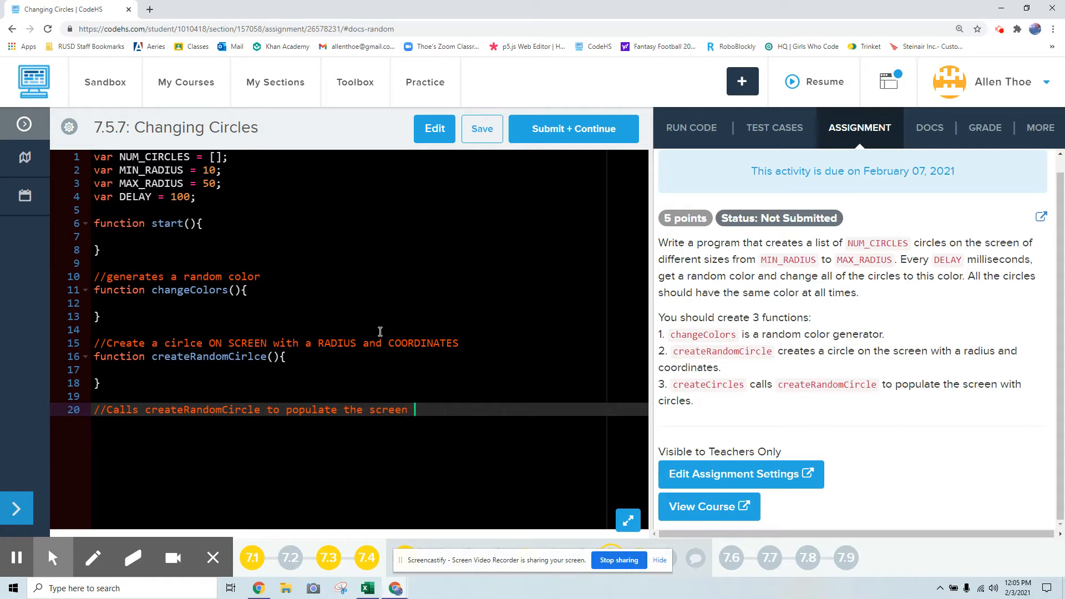
{"action": "type", "text": "with circles"}
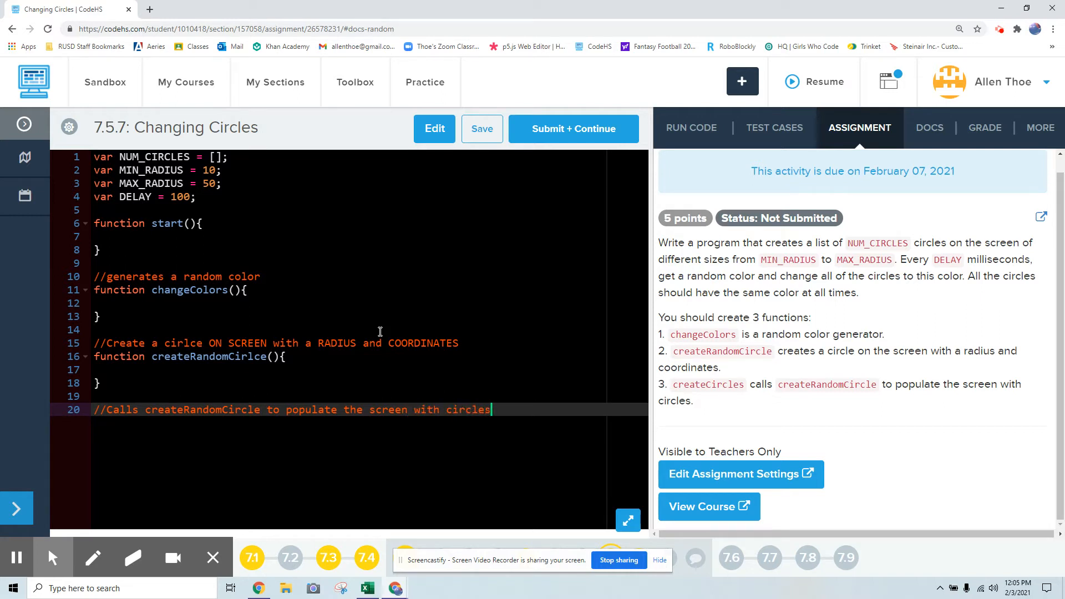
- Add an empty createCircles() function below that comment
{"action": "type", "text": "function"}
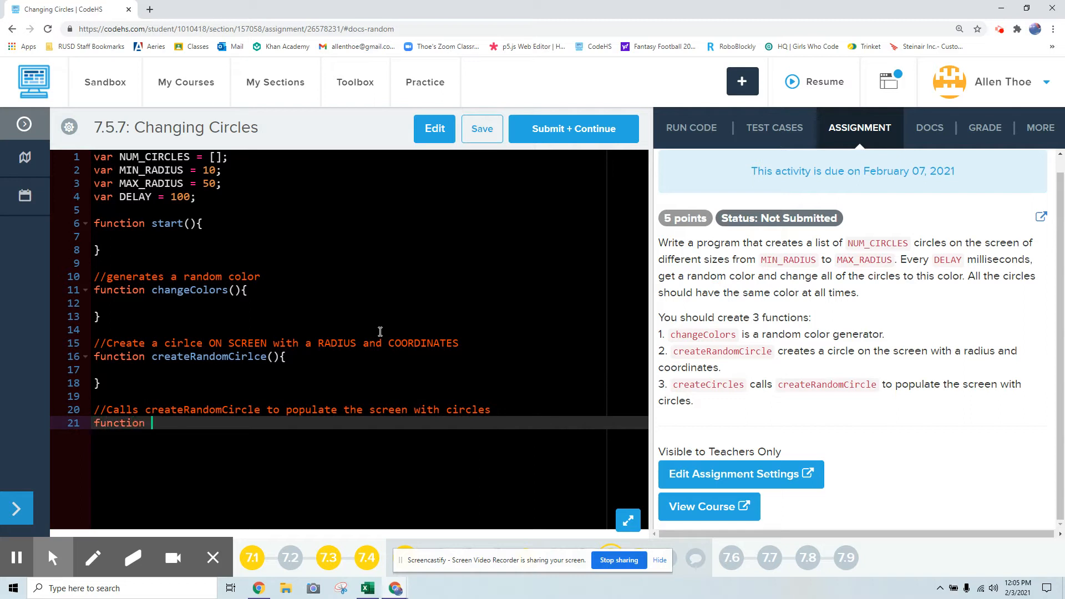
{"action": "type", "text": "ceat"}
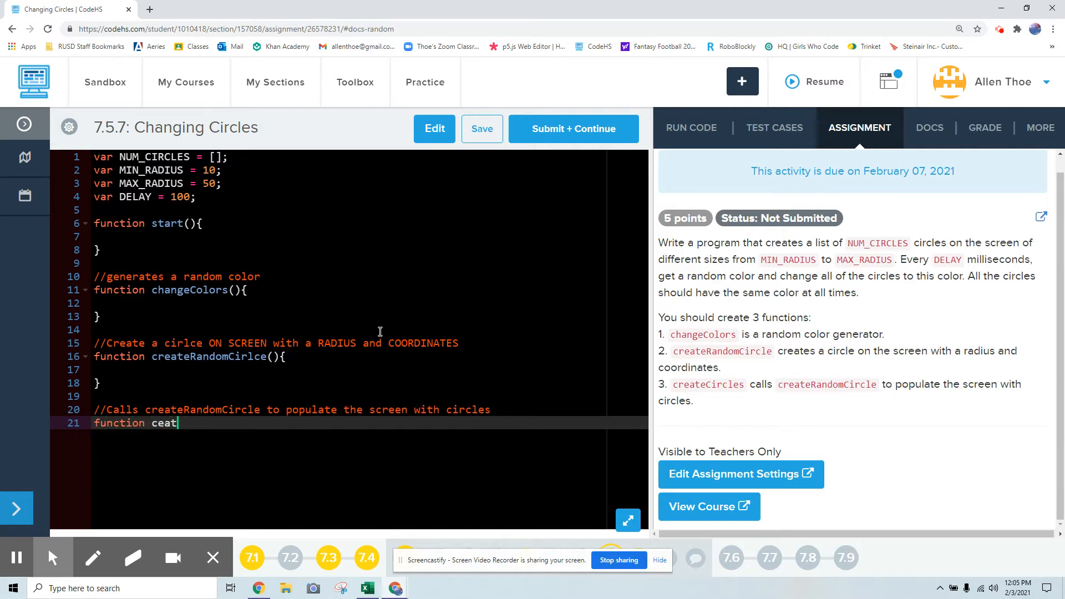
{"action": "type", "text": "createCircl"}
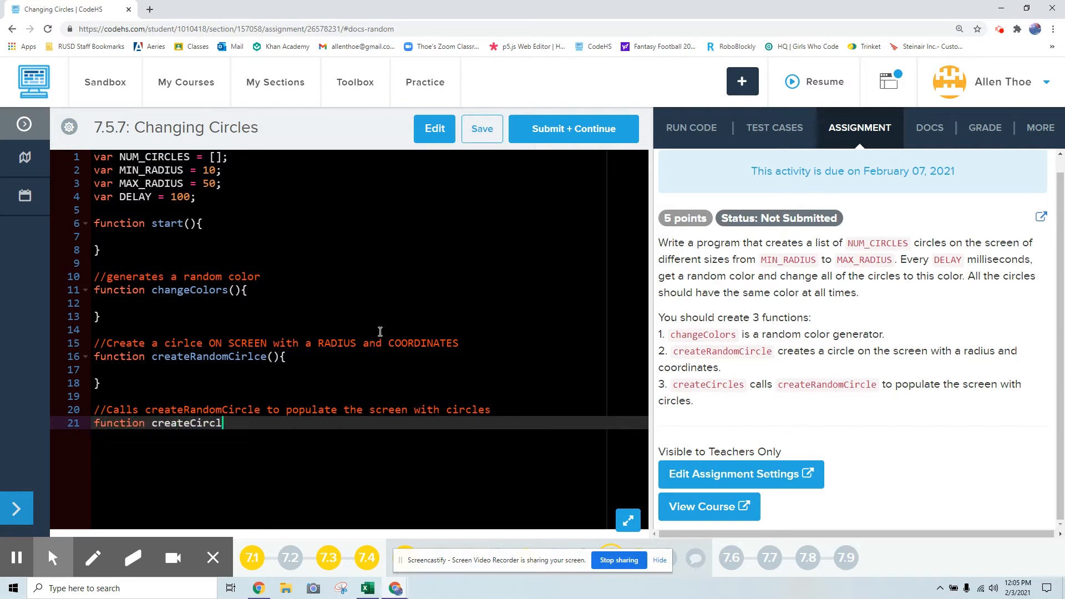
{"action": "type", "text": "es()"}
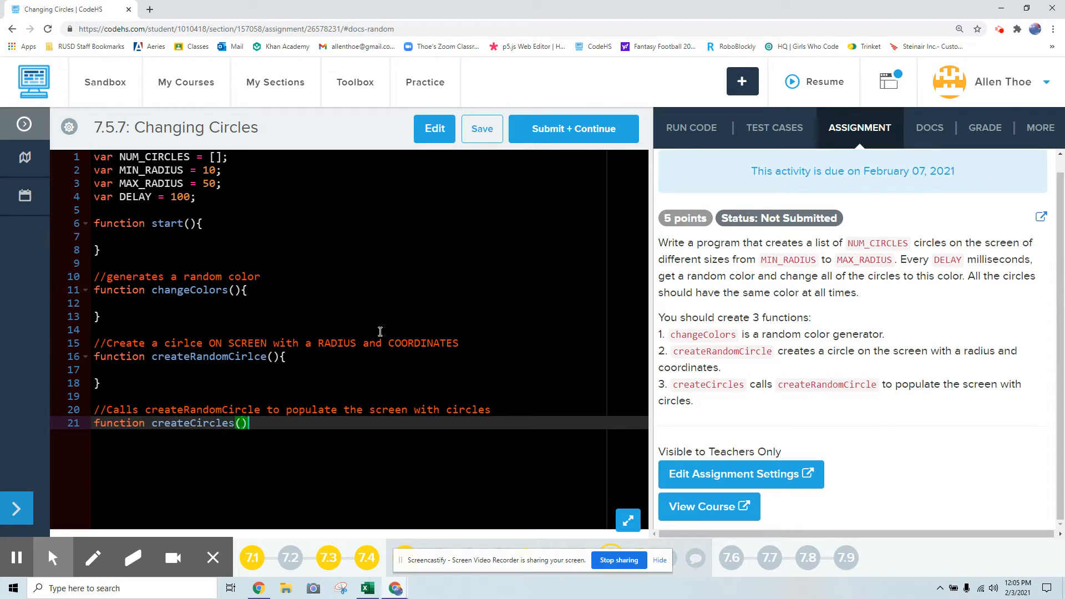
{"action": "type", "text": "{"}
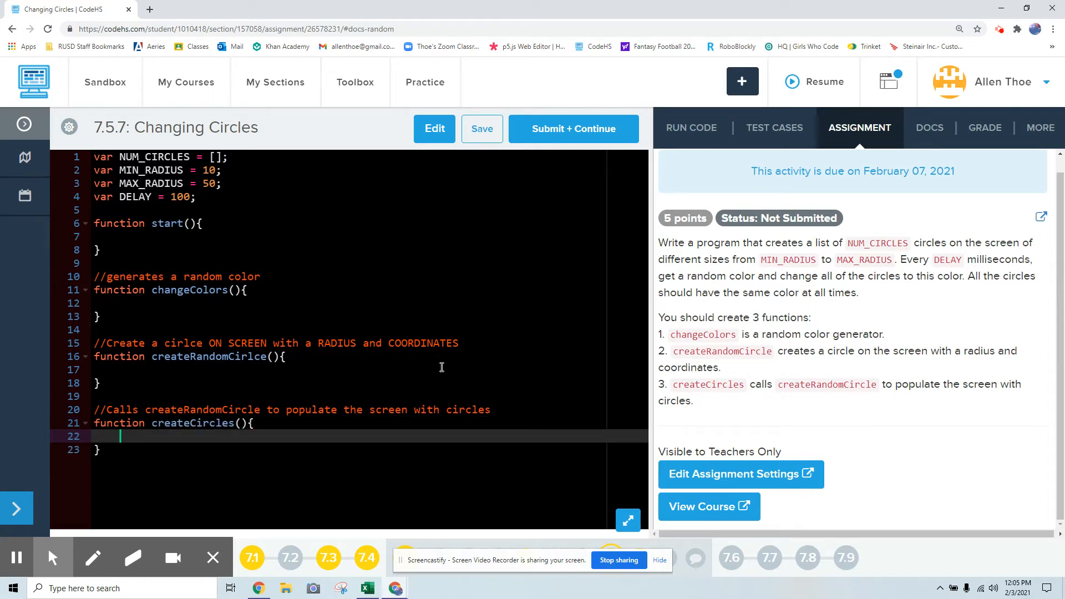
{"action": "mouse_move", "coordinate": [197, 376]}
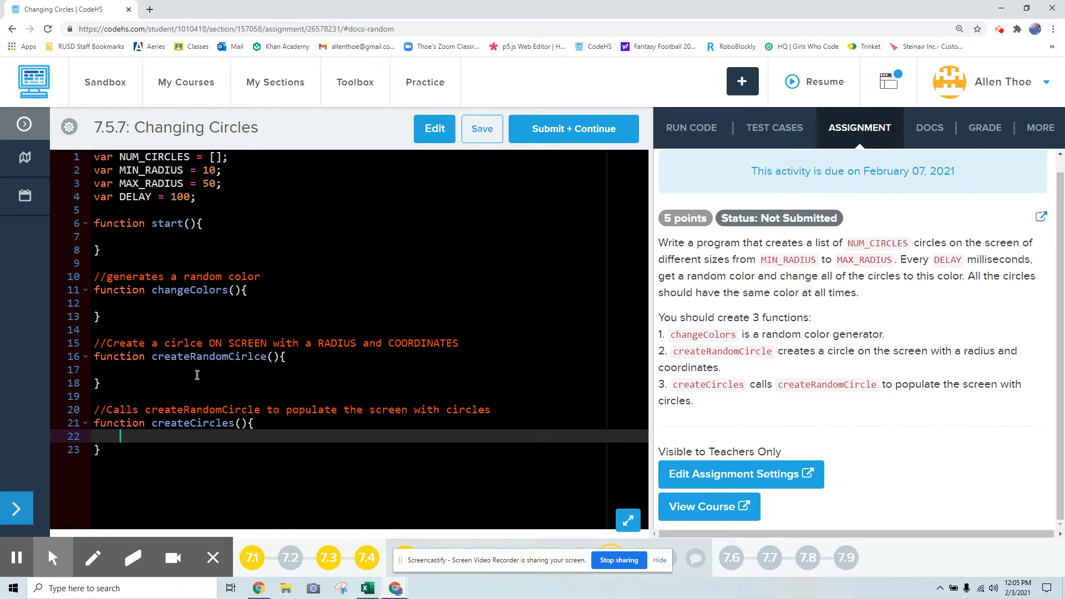
{"action": "mouse_move", "coordinate": [197, 441]}
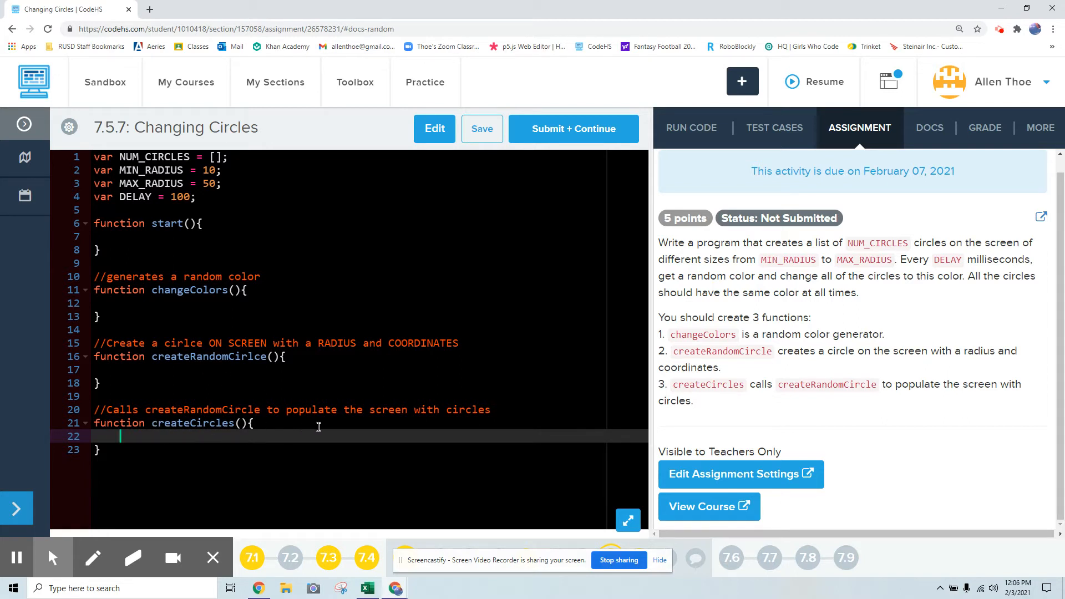
{"action": "mouse_move", "coordinate": [166, 424]}
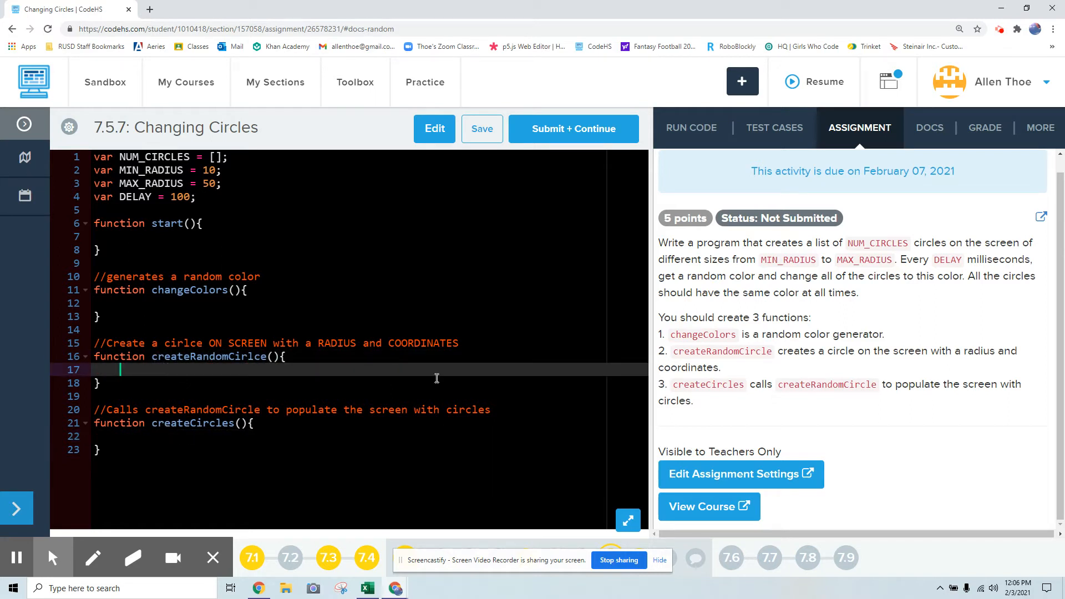
{"action": "mouse_move", "coordinate": [208, 357]}
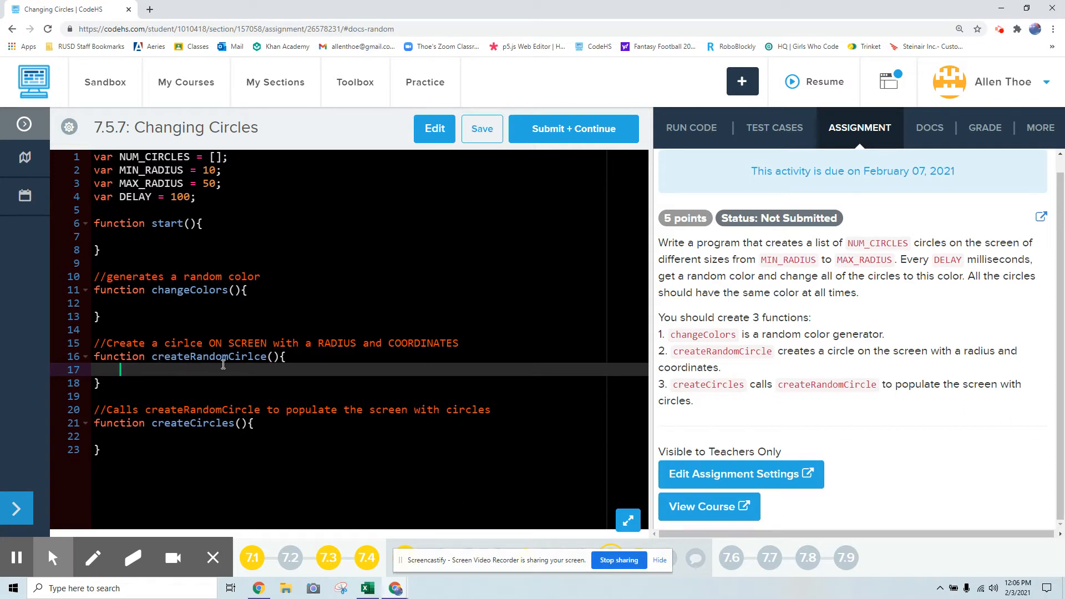
- Show the Docs panel and open the Circle reference under Graphics
{"action": "left_click", "coordinate": [930, 127]}
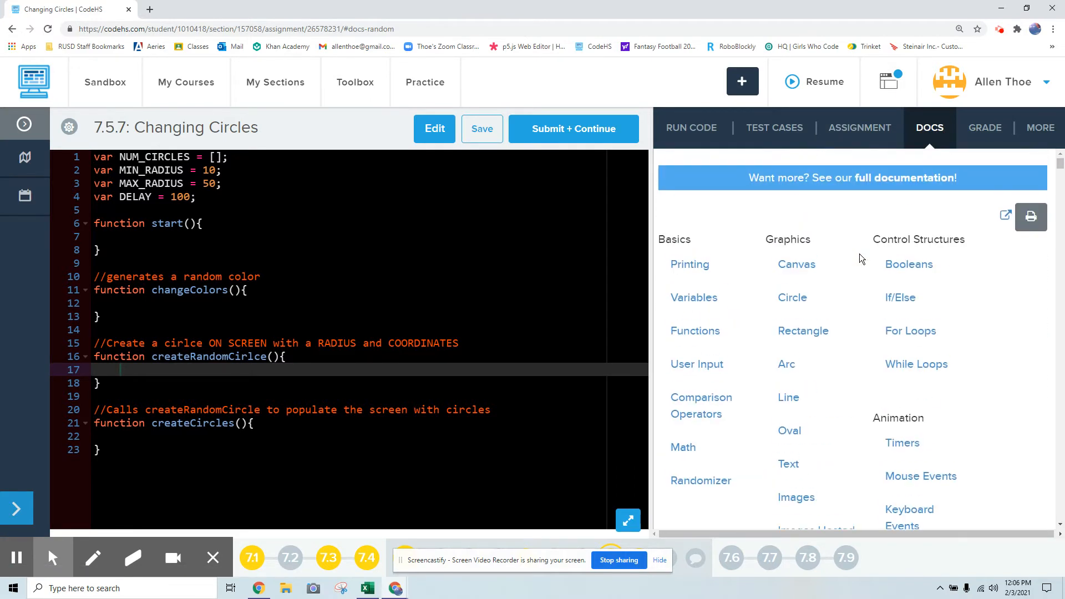
{"action": "left_click", "coordinate": [792, 297]}
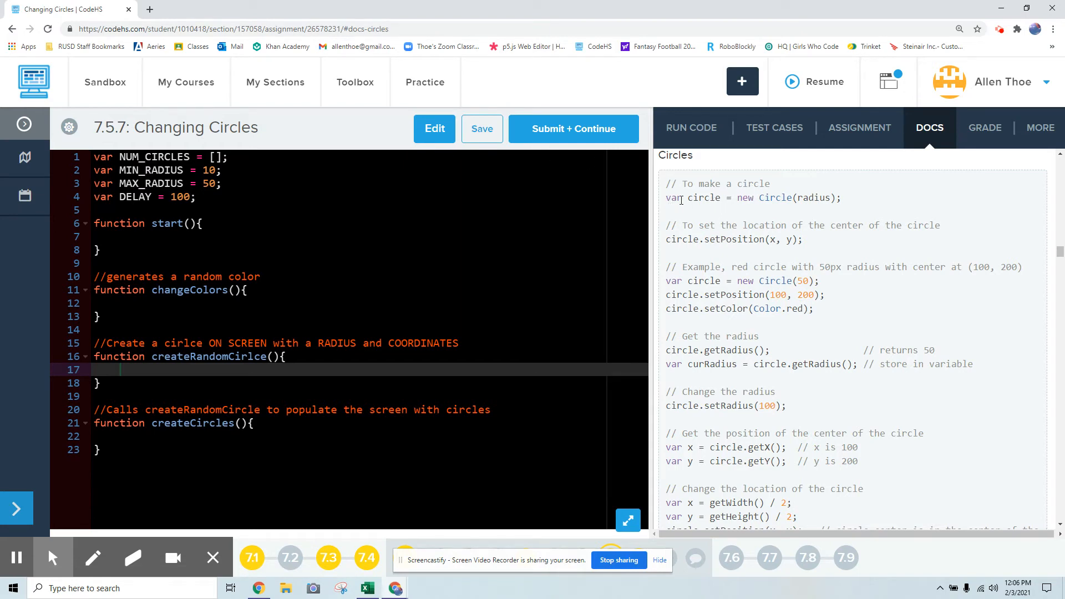
{"action": "mouse_move", "coordinate": [734, 209]}
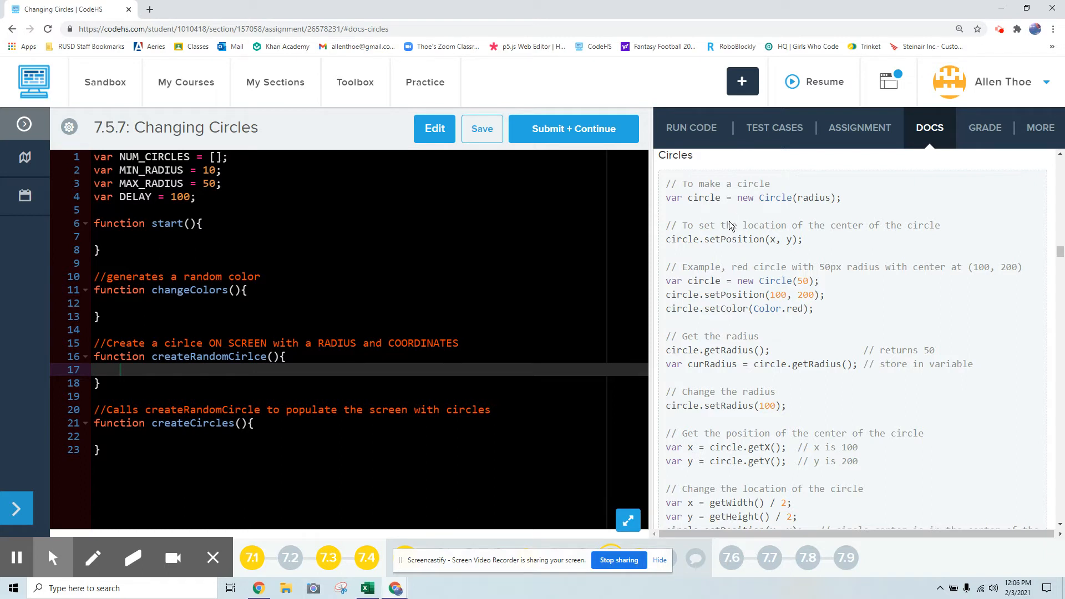
{"action": "mouse_move", "coordinate": [716, 503]}
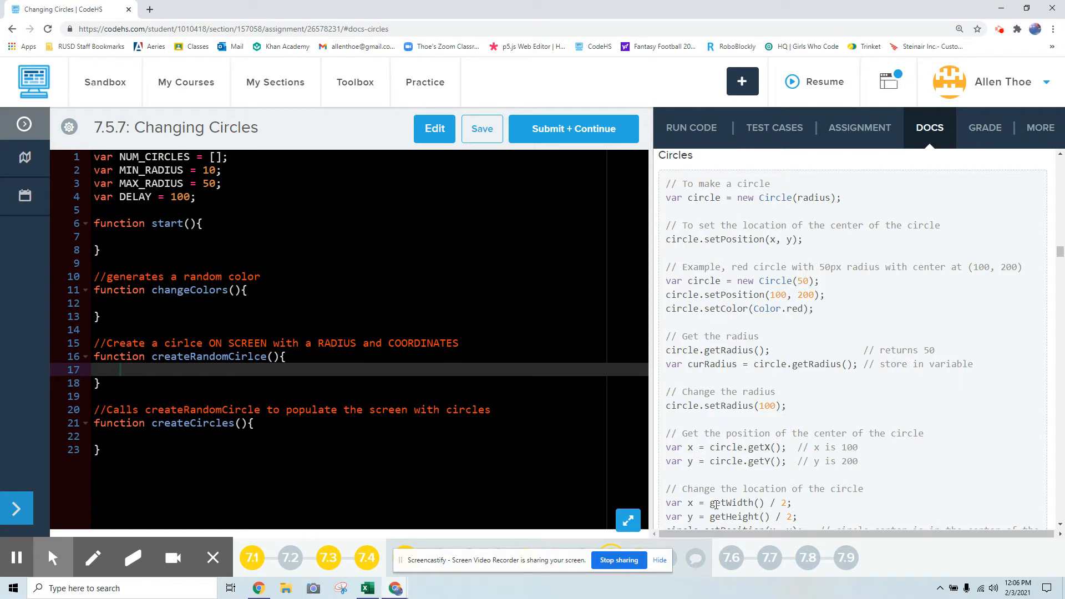
{"action": "mouse_move", "coordinate": [762, 503]}
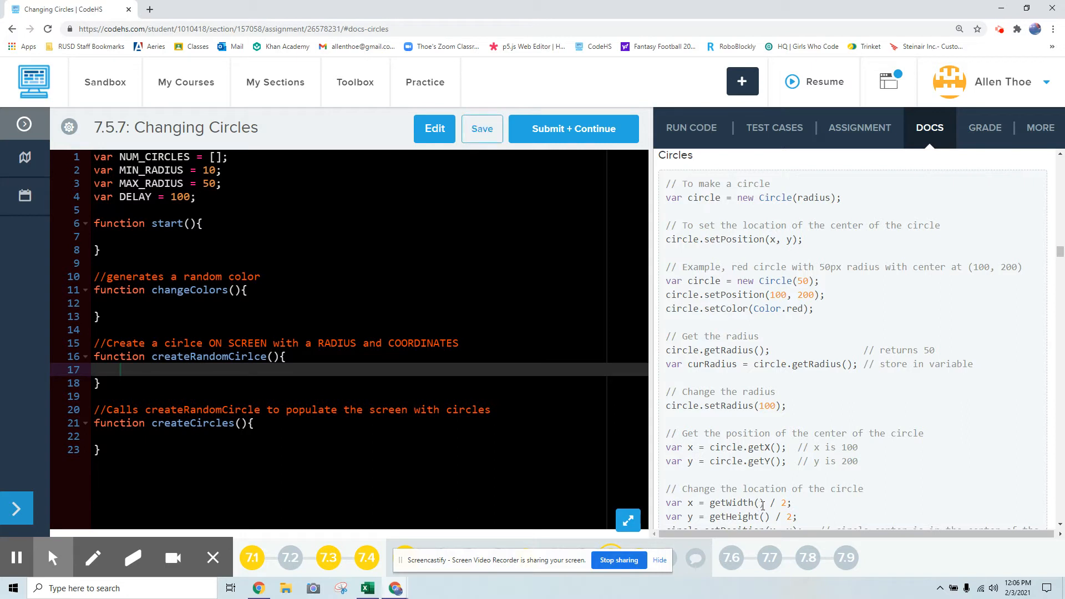
{"action": "mouse_move", "coordinate": [724, 405]}
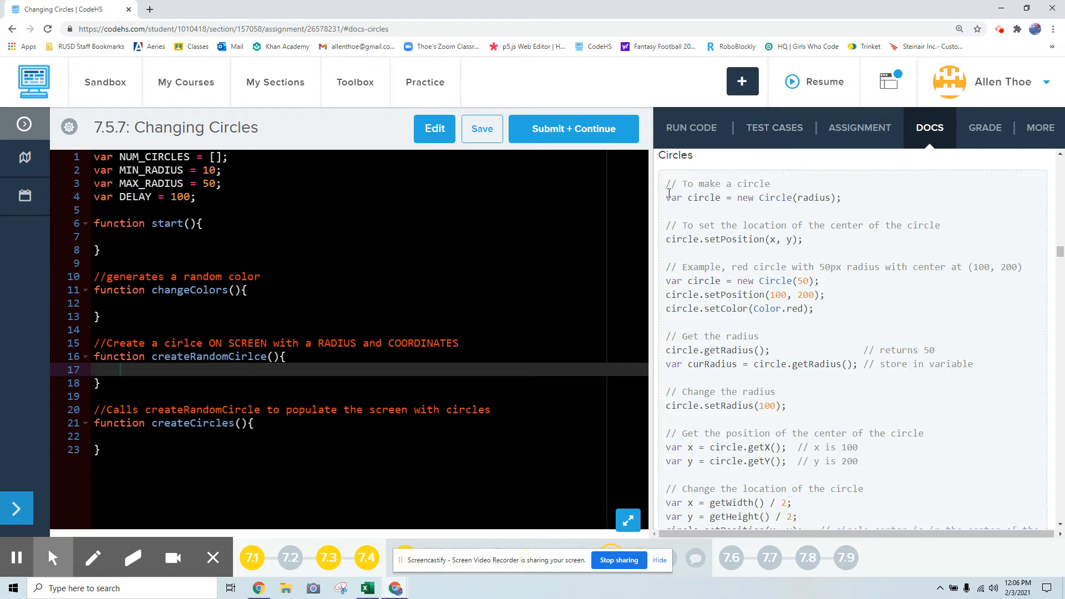
{"action": "mouse_move", "coordinate": [793, 221]}
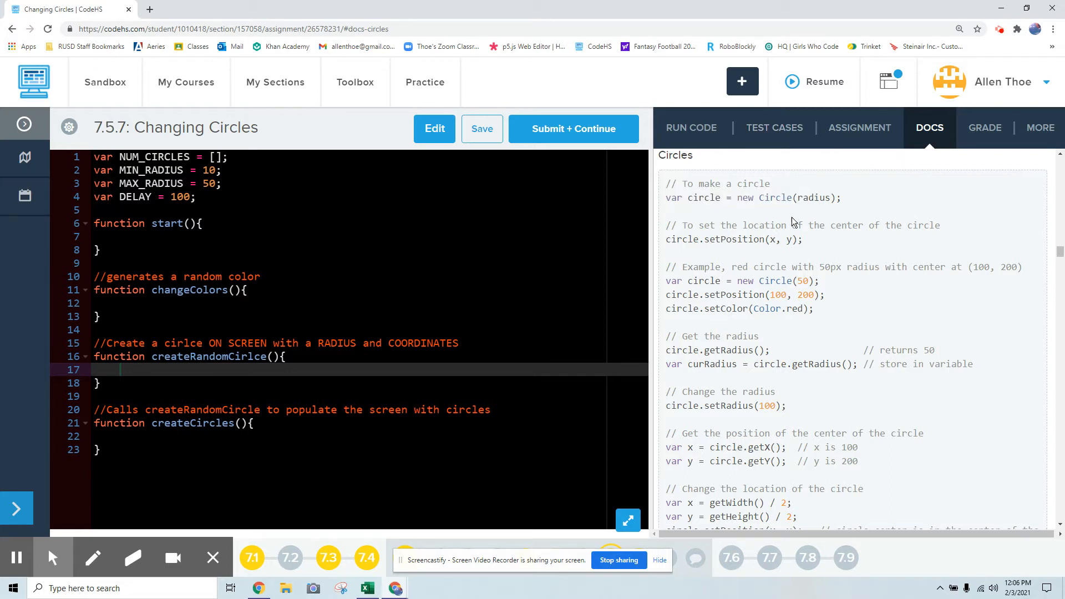
{"action": "mouse_move", "coordinate": [558, 334]}
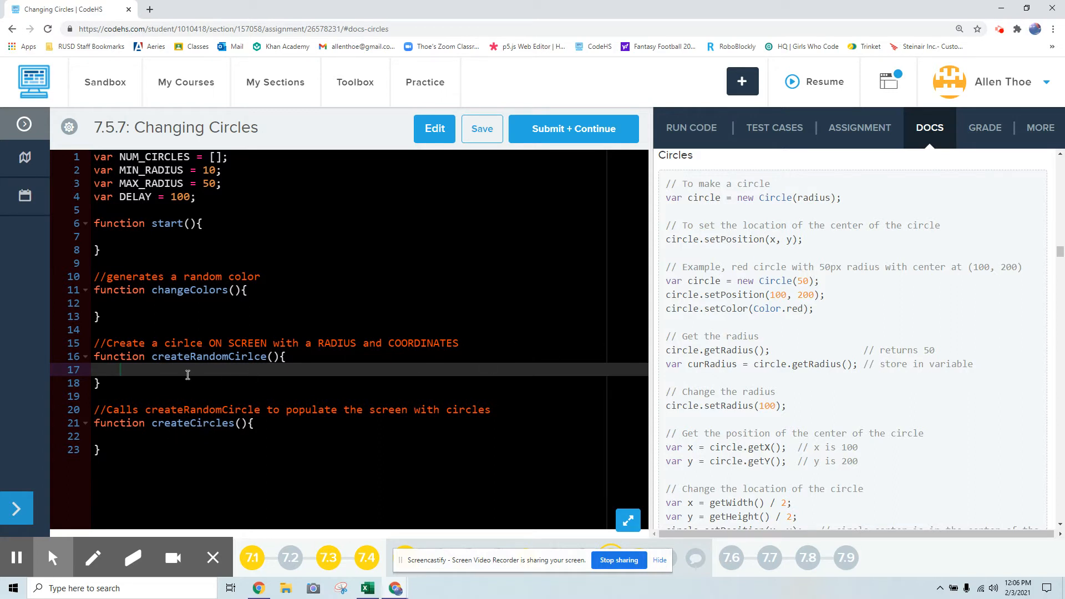
- Create the circle with var c = new Circle(rad)
{"action": "type", "text": "var"}
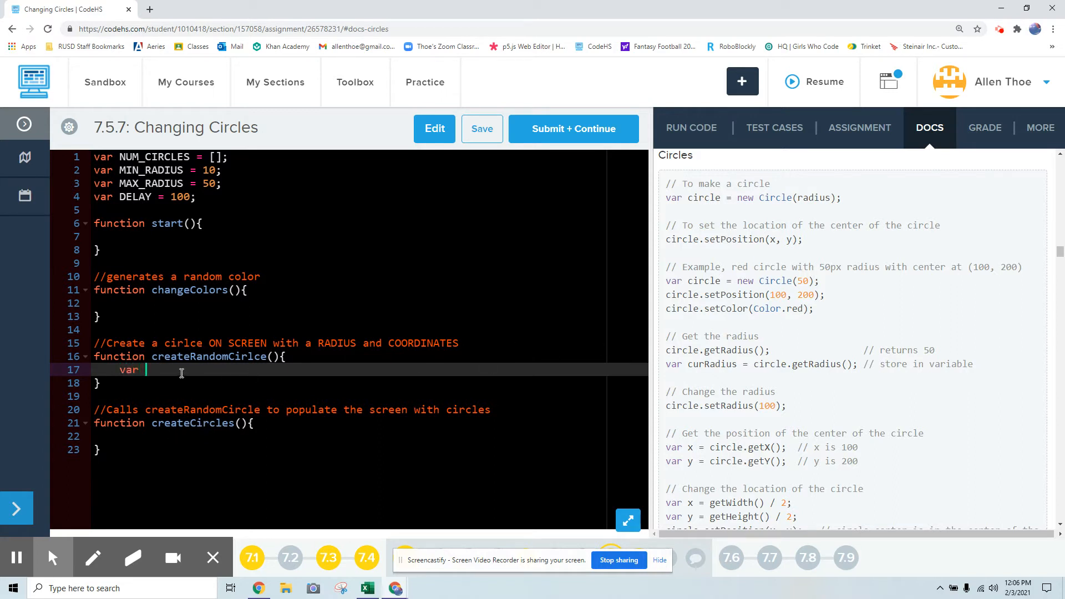
{"action": "type", "text": "c"}
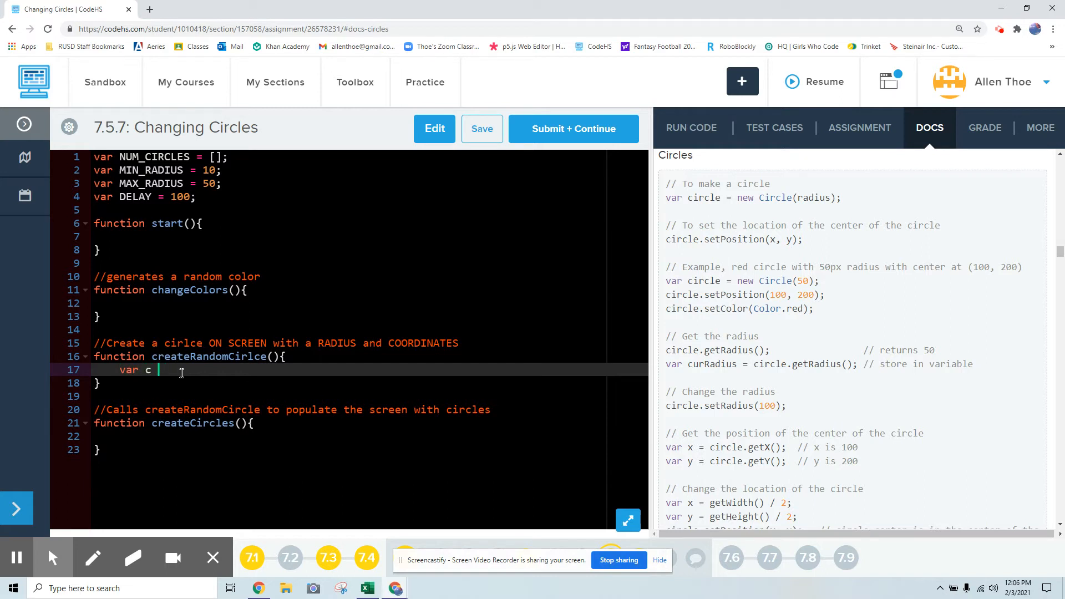
{"action": "type", "text": "= new Cric"}
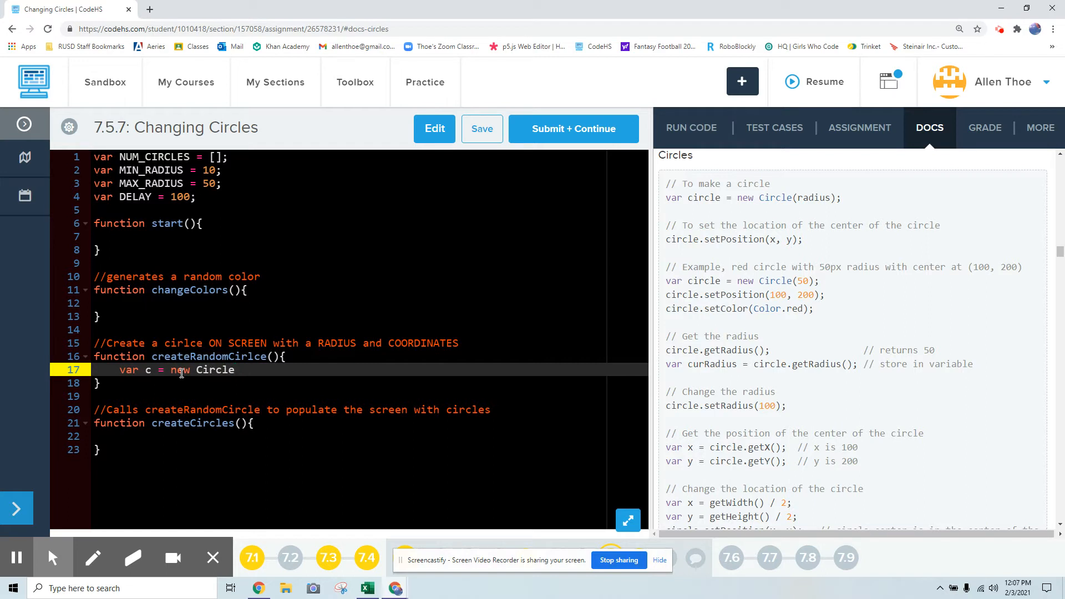
{"action": "type", "text": "()"}
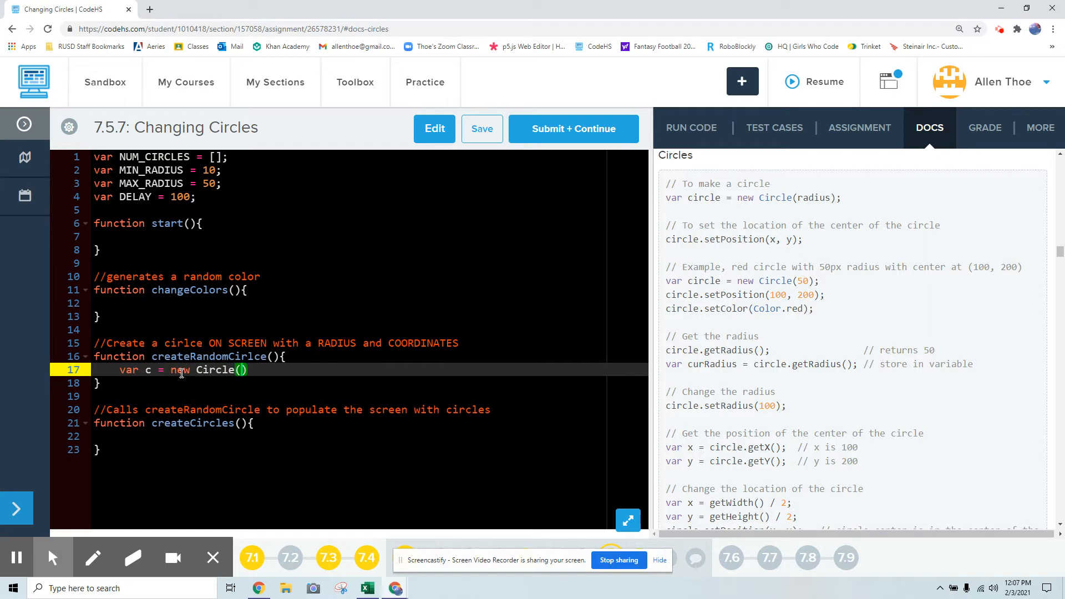
{"action": "type", "text": "r"}
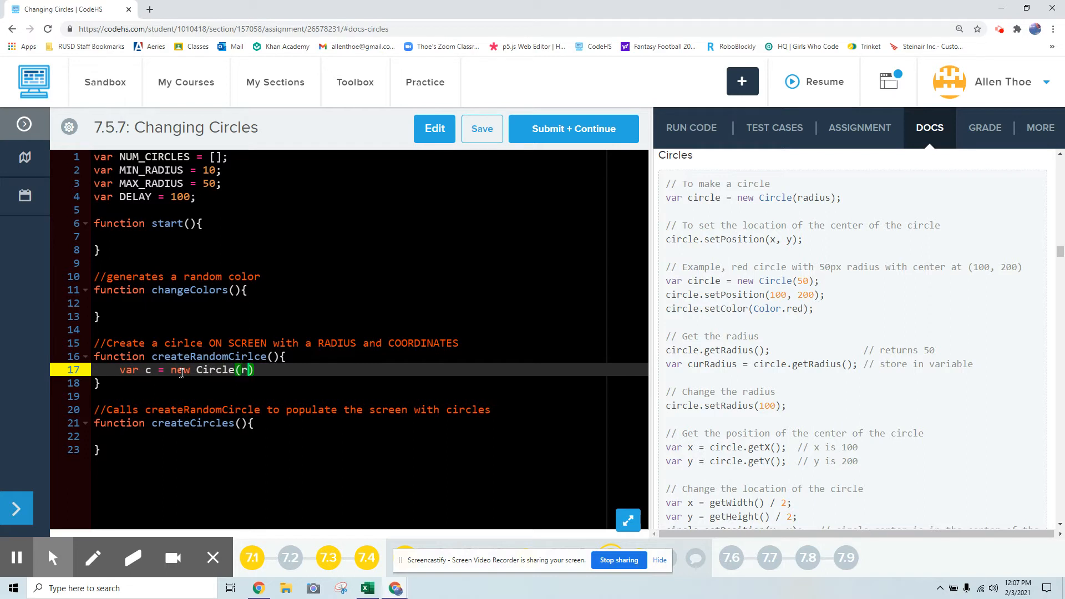
{"action": "type", "text": "ad"}
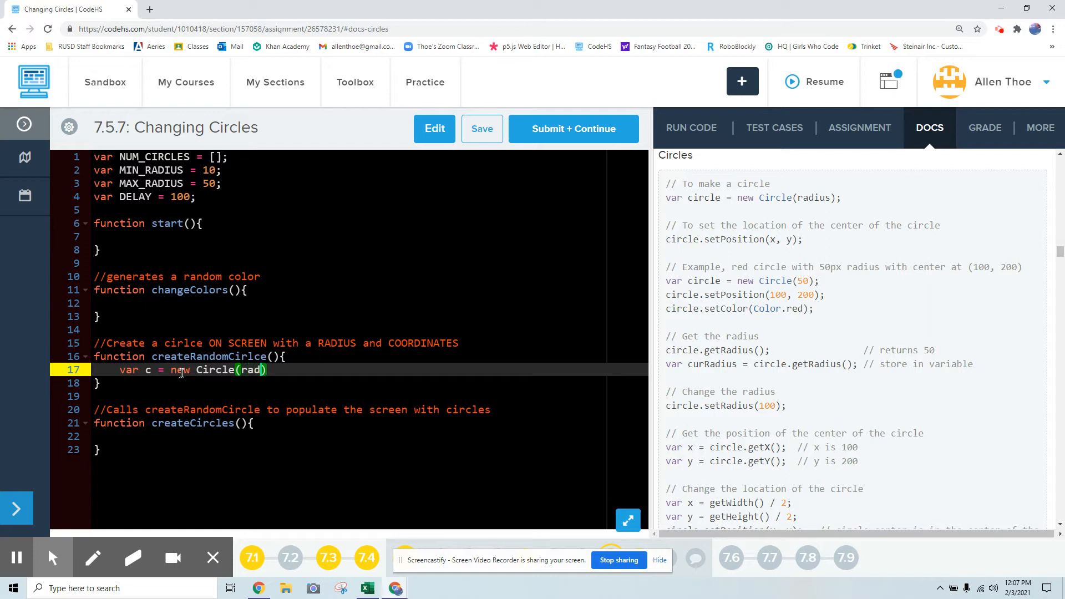
{"action": "type", "text": ";"}
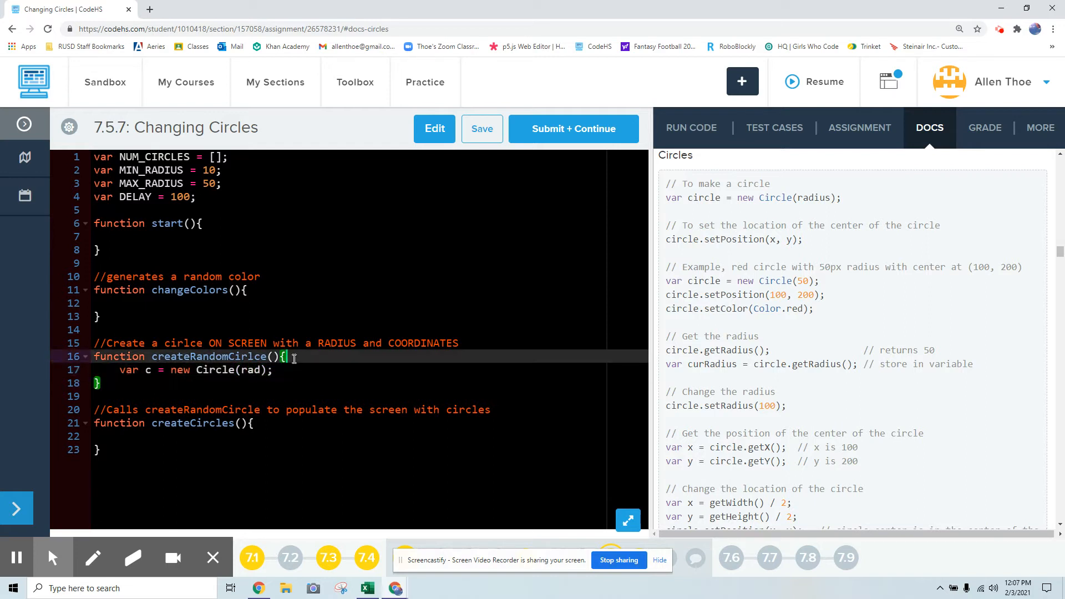
- Set rad to Randomizer.nextInt(MIN_RADIUS, MAZ_RADIUS)
{"action": "type", "text": "var rad"}
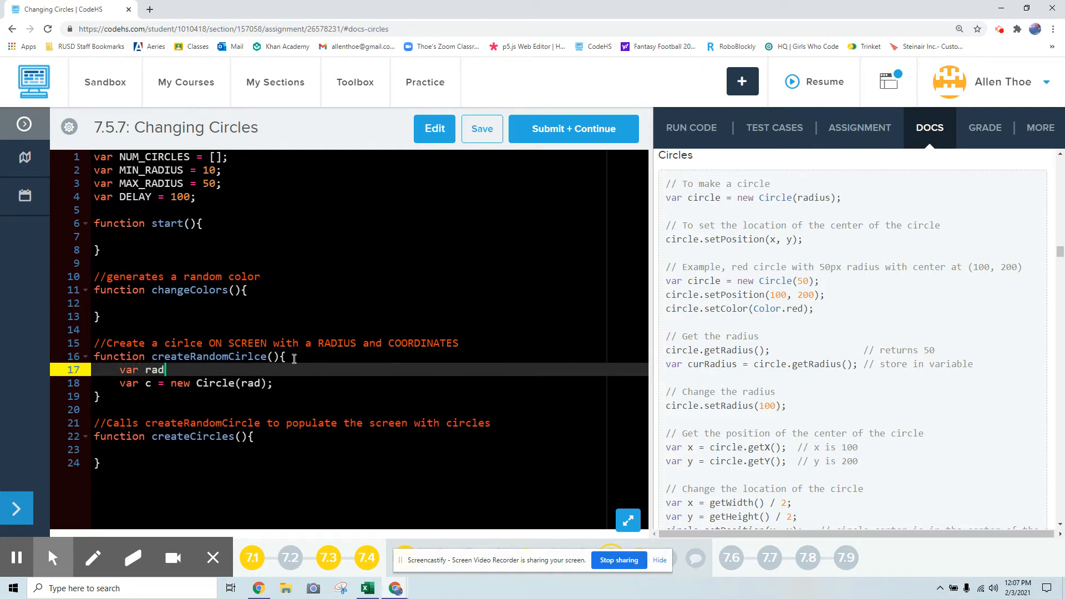
{"action": "type", "text": "= Rand"}
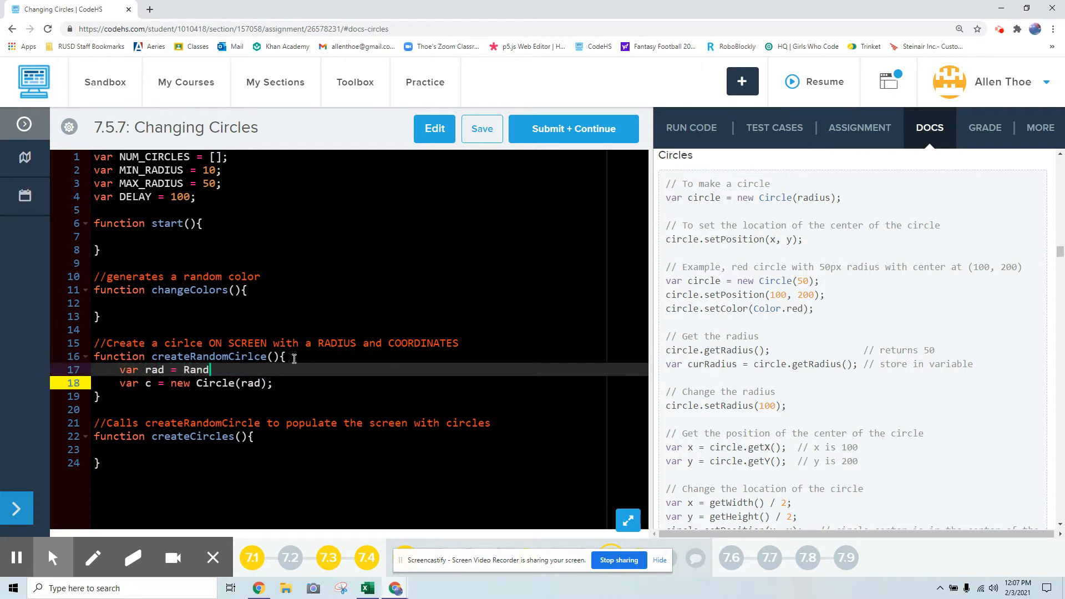
{"action": "type", "text": "omizer"}
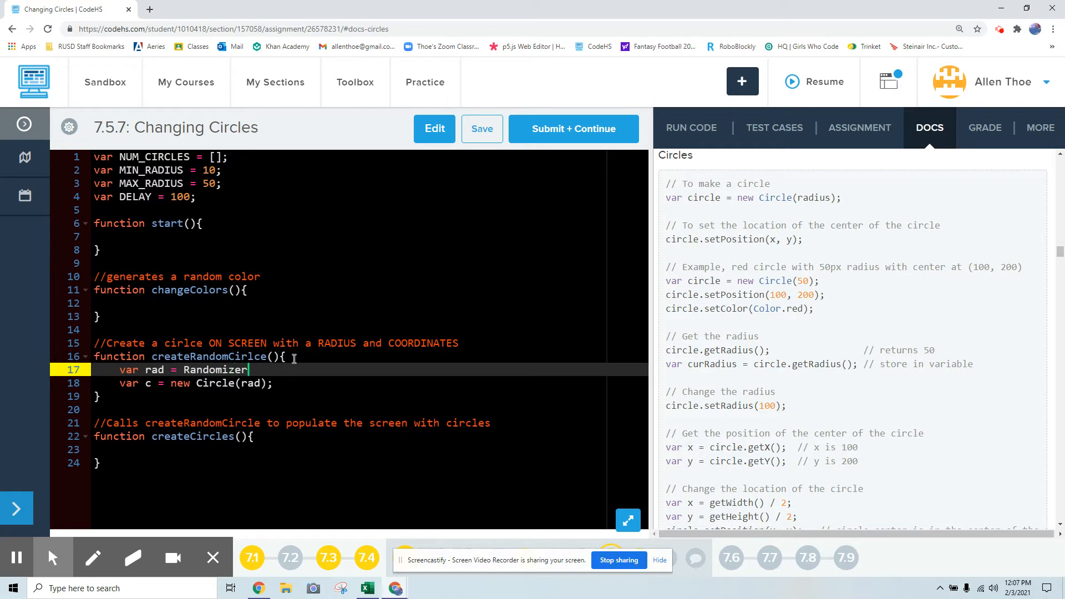
{"action": "type", "text": "."}
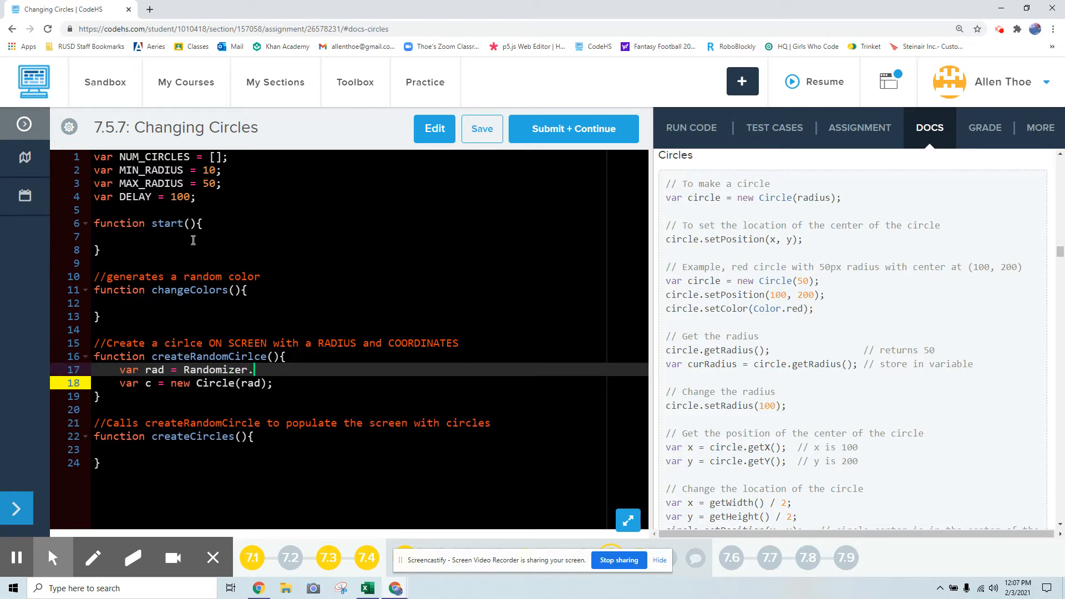
{"action": "mouse_move", "coordinate": [234, 317]}
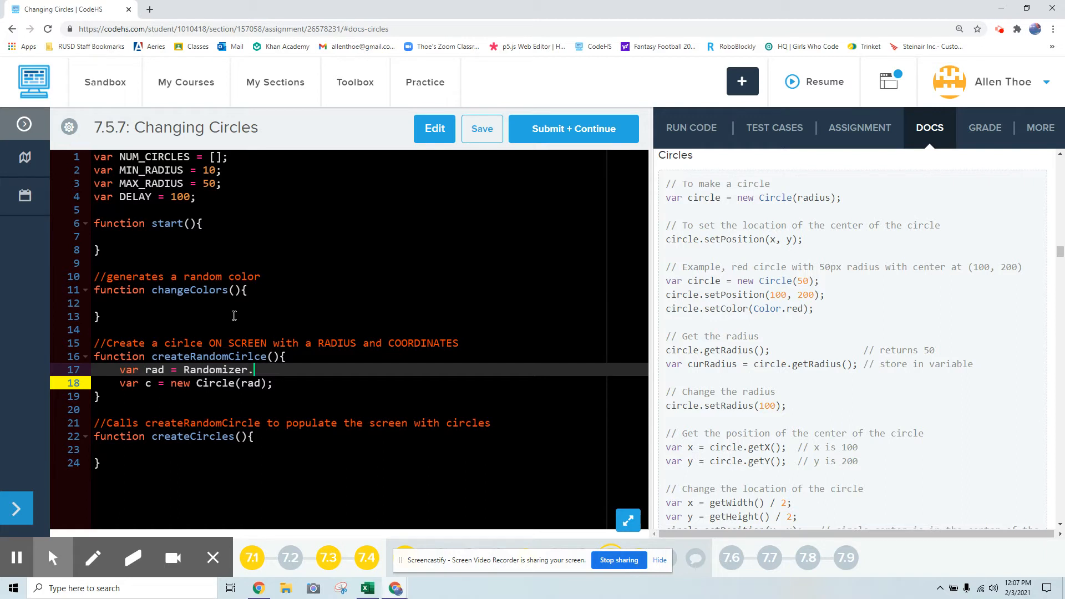
{"action": "type", "text": "nextInt()"}
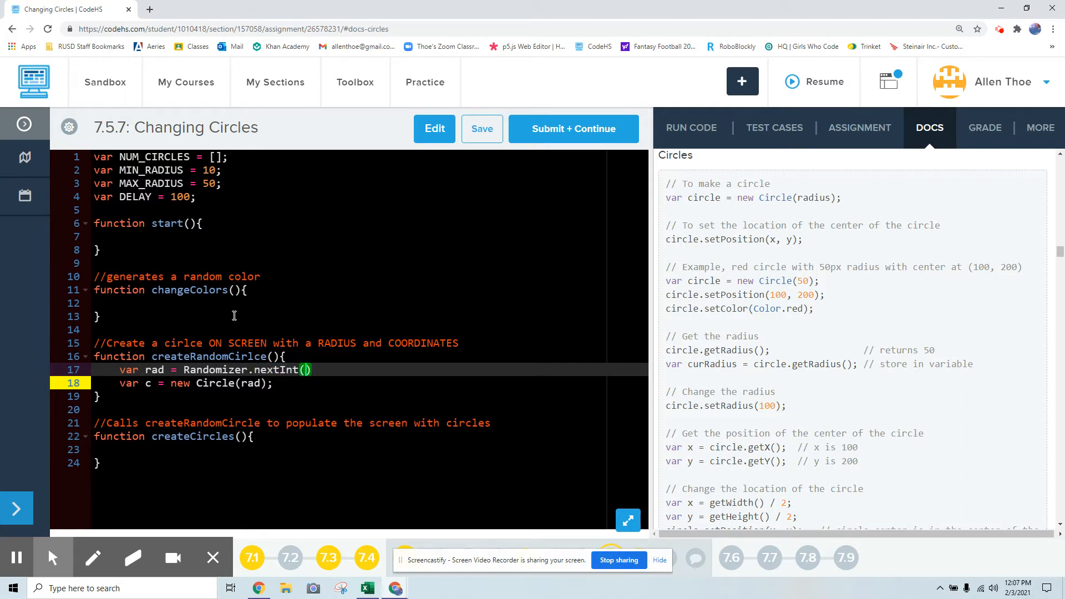
{"action": "type", "text": "M"}
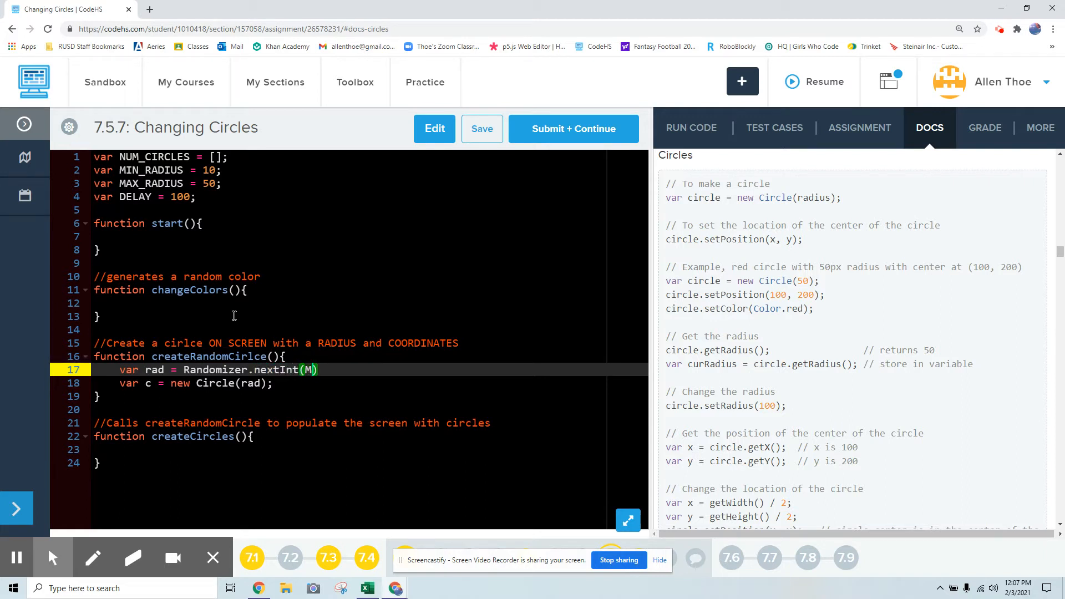
{"action": "type", "text": "IN_RADIUS"}
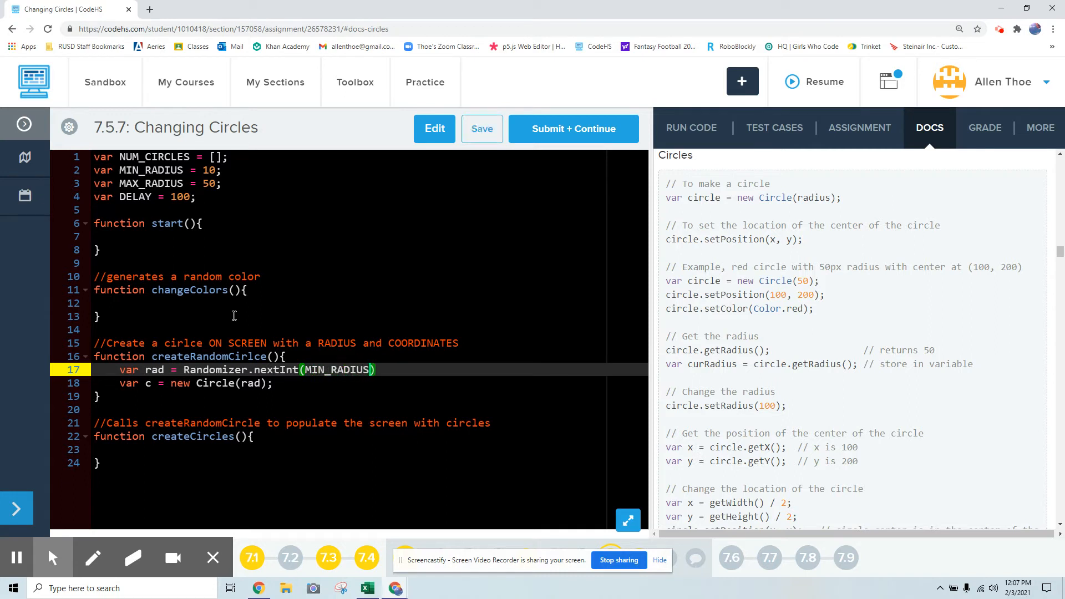
{"action": "type", "text": ", MAZ"}
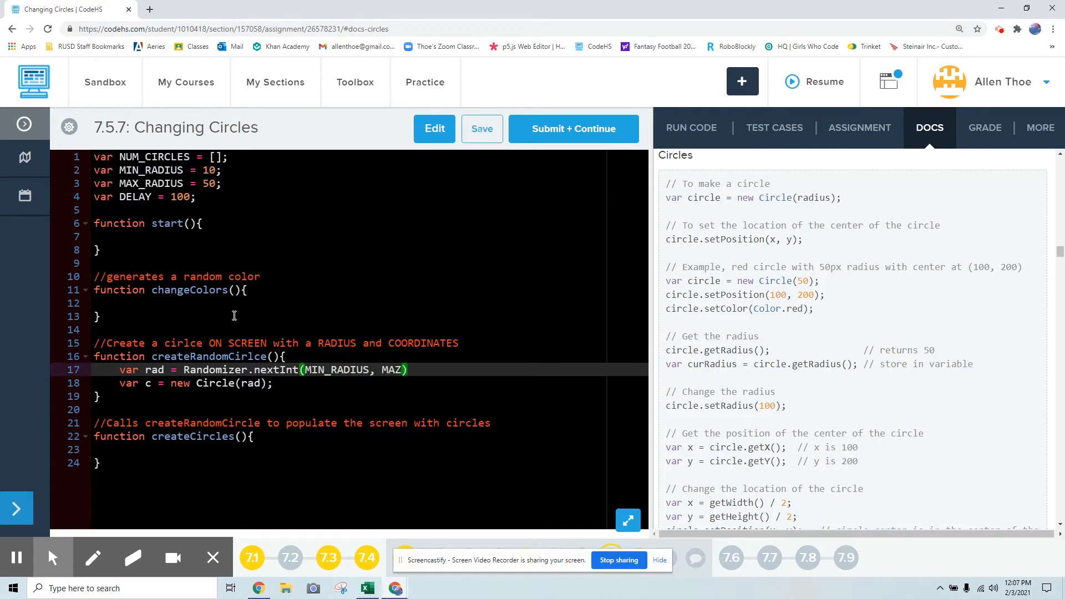
{"action": "type", "text": "_RADIUS"}
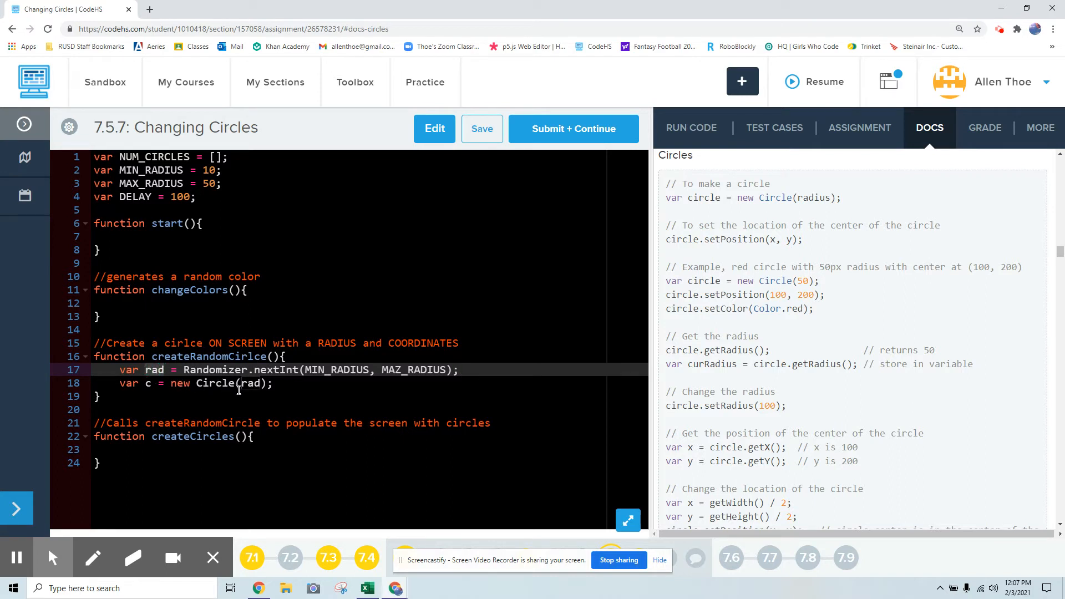
{"action": "left_click", "coordinate": [274, 383]}
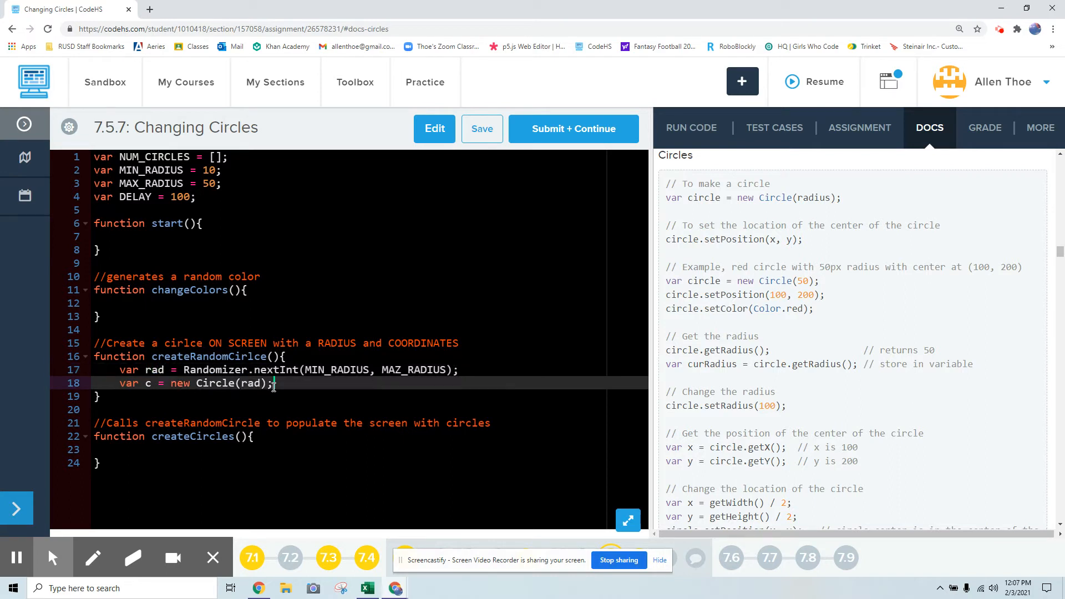
- Add add(c) after the circle creation and switch to the Run Code output view
{"action": "key", "text": "Enter"}
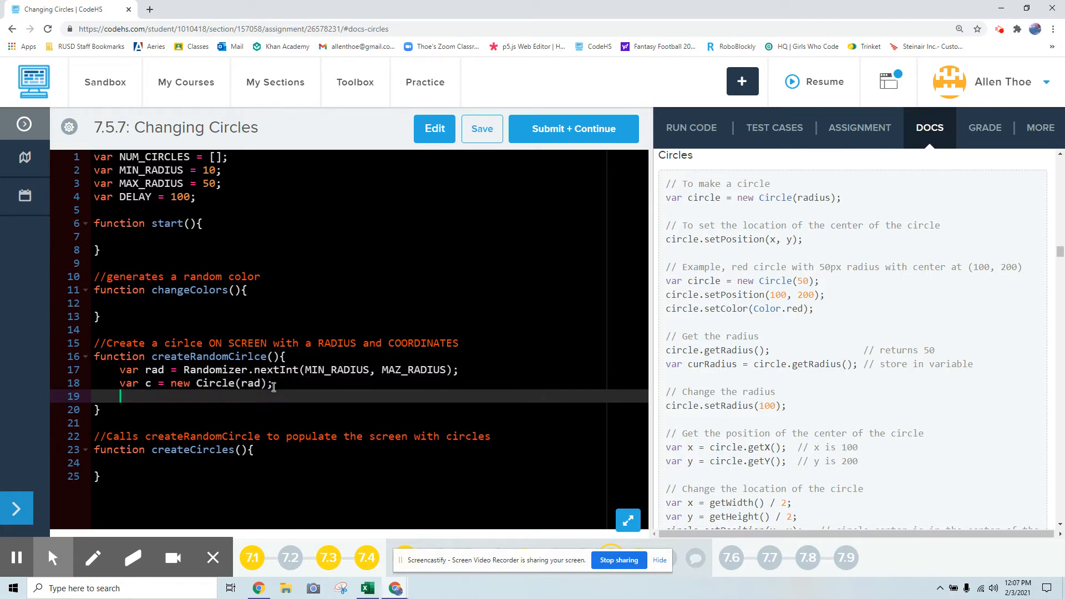
{"action": "type", "text": "add(c);"}
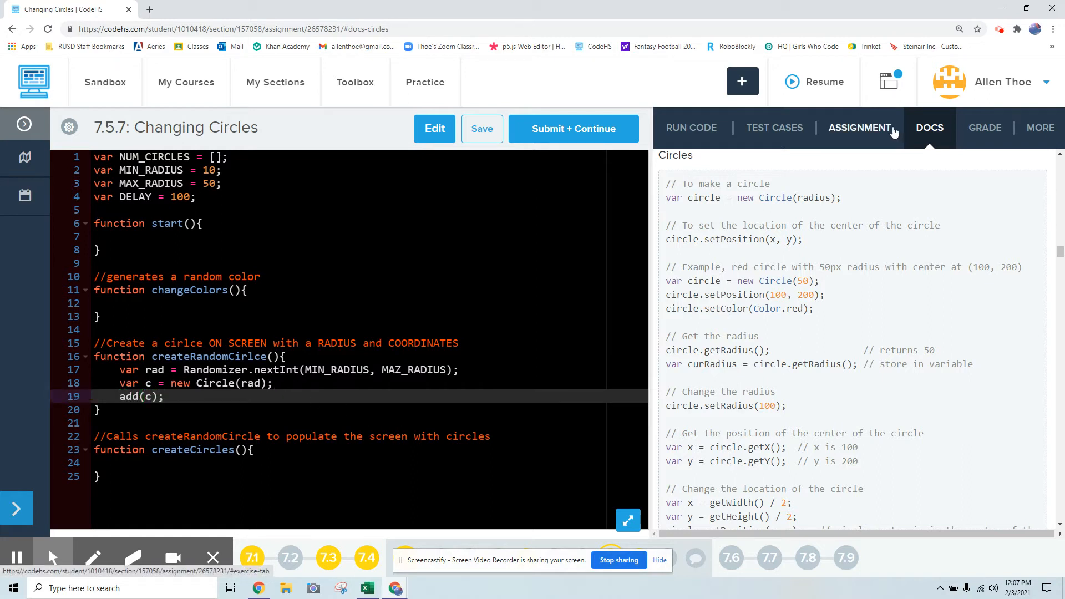
{"action": "mouse_move", "coordinate": [753, 431]}
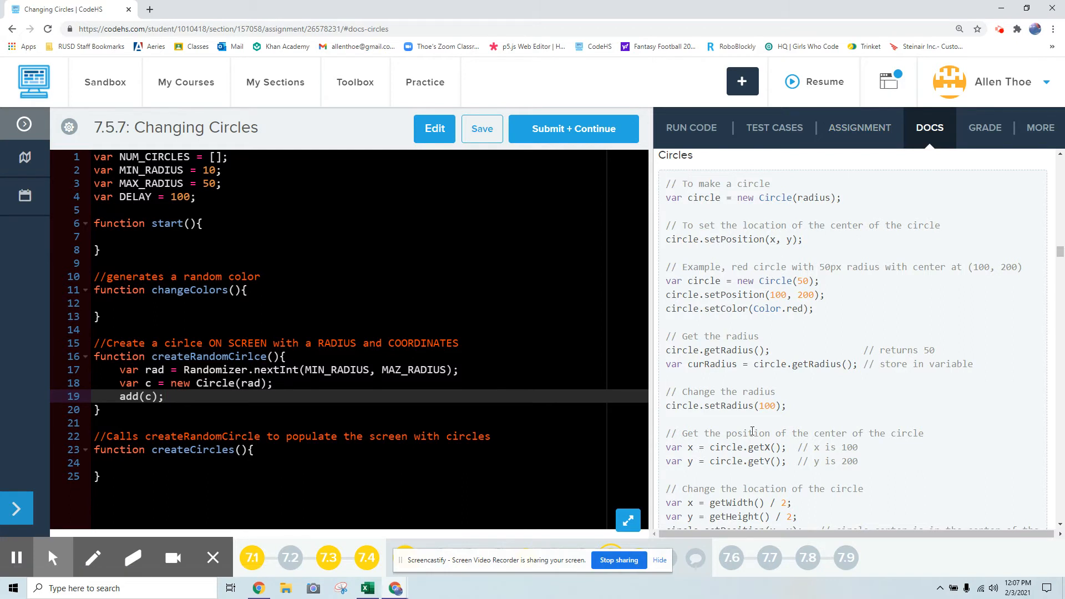
{"action": "scroll", "scroll_direction": "down", "scroll_amount": 3}
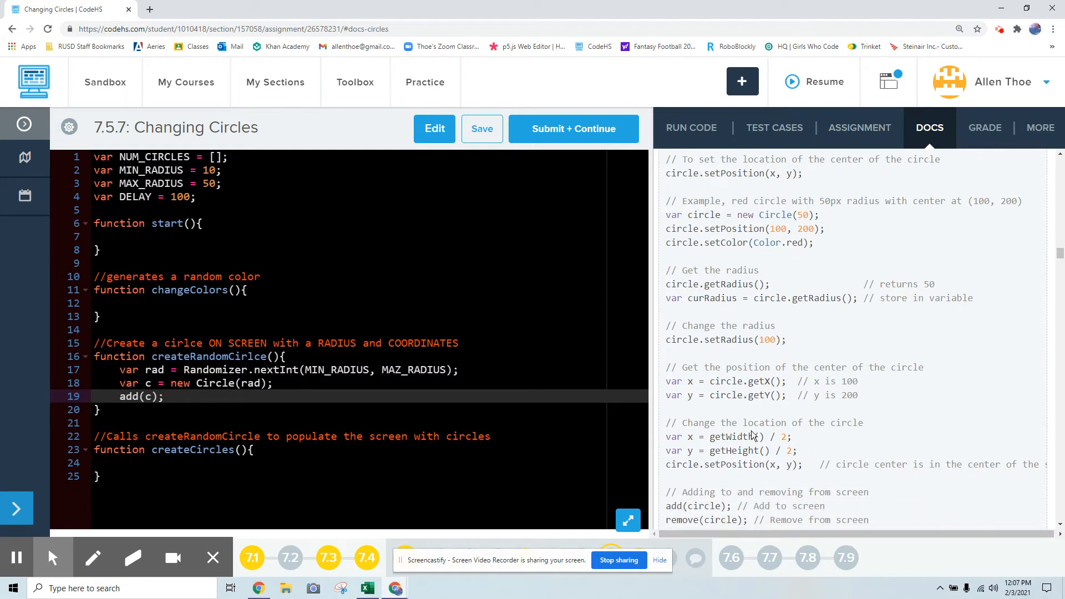
{"action": "scroll", "scroll_direction": "down", "scroll_amount": 3}
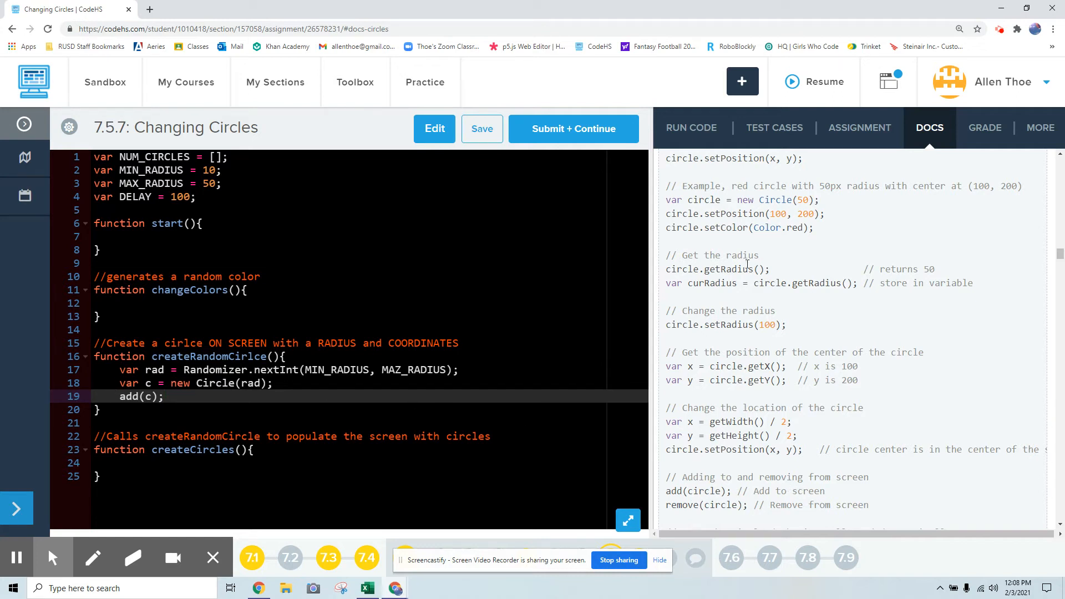
{"action": "left_click", "coordinate": [692, 128]}
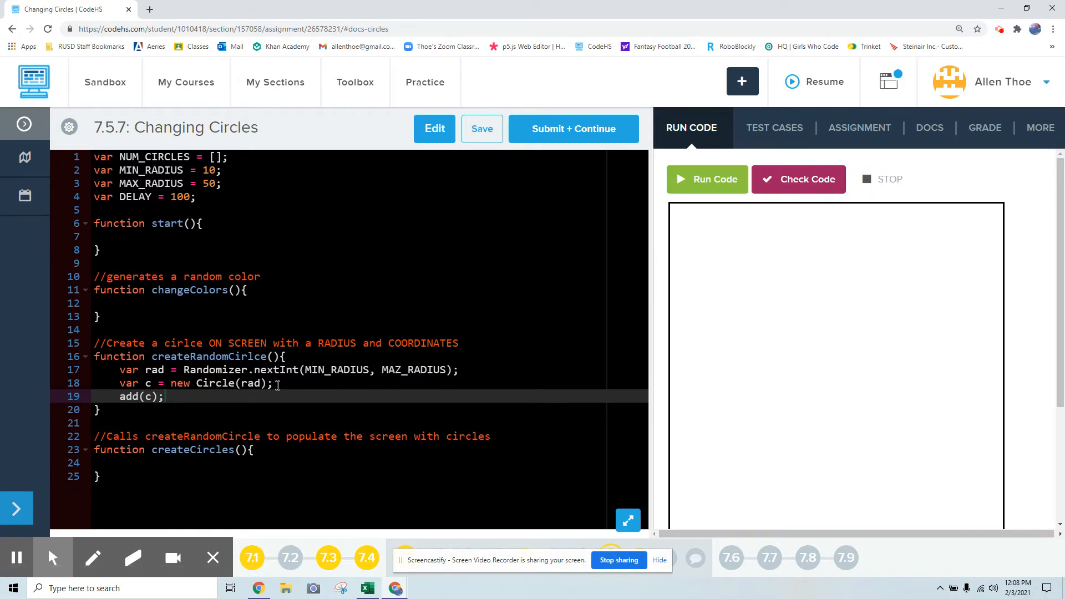
- Insert c.setPosition(x, y) above add(c)
{"action": "key", "text": "Enter"}
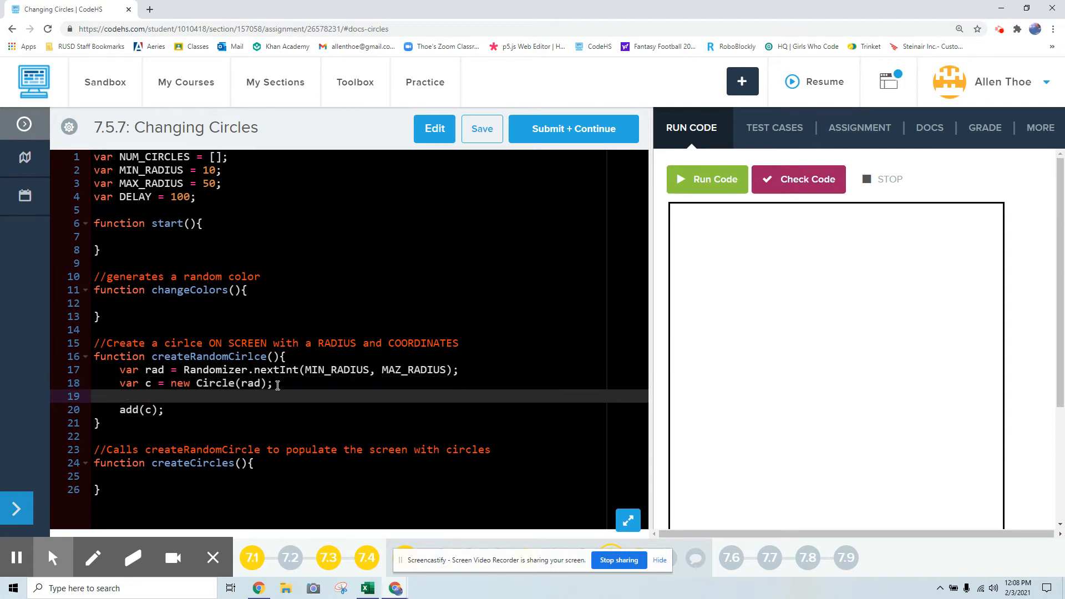
{"action": "type", "text": "c"}
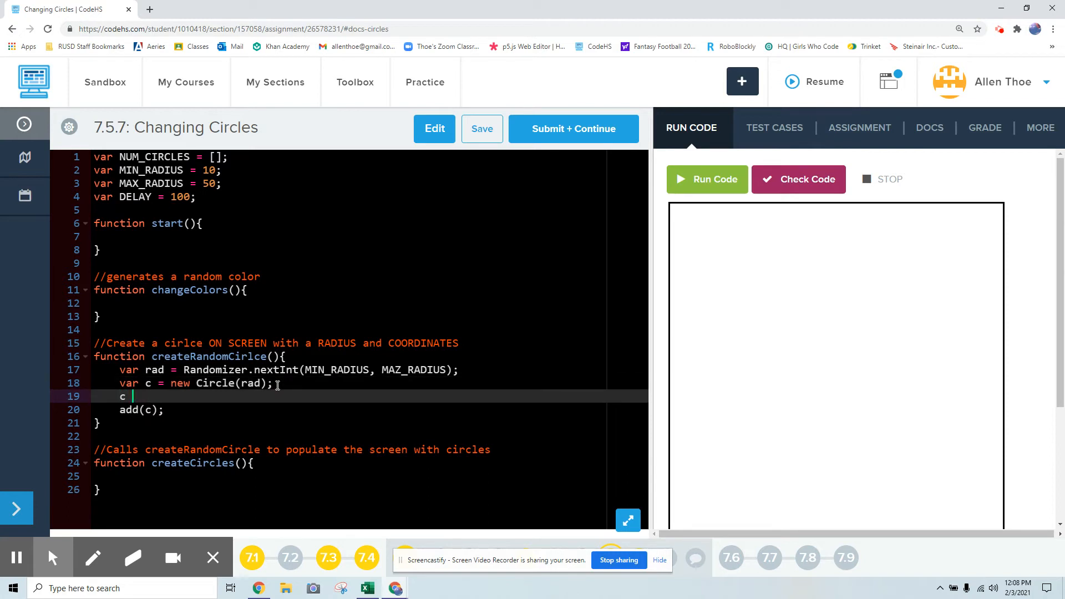
{"action": "type", "text": ".set"}
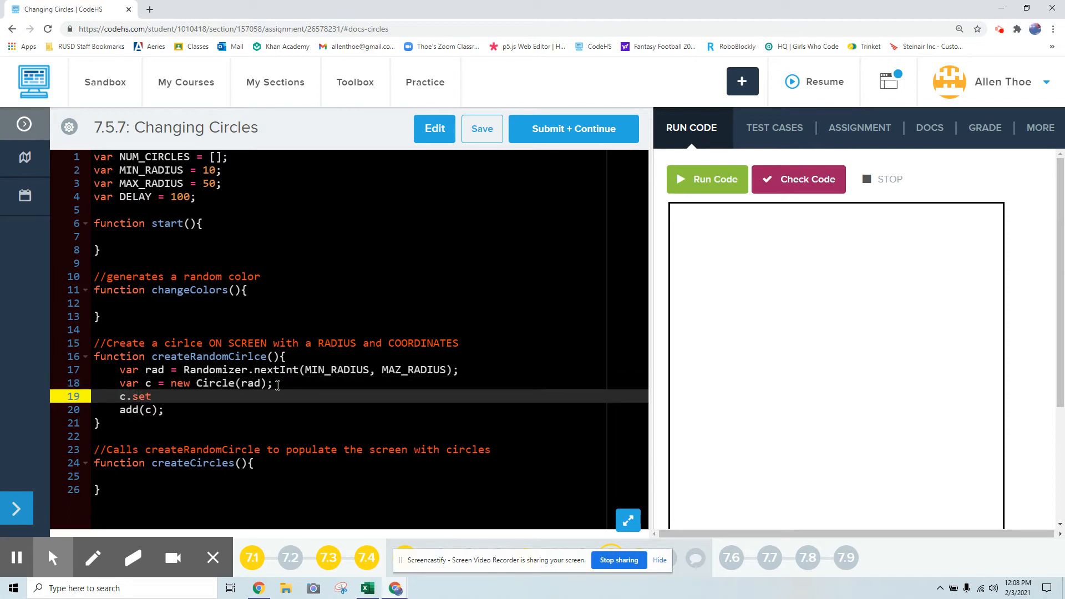
{"action": "type", "text": "Position"}
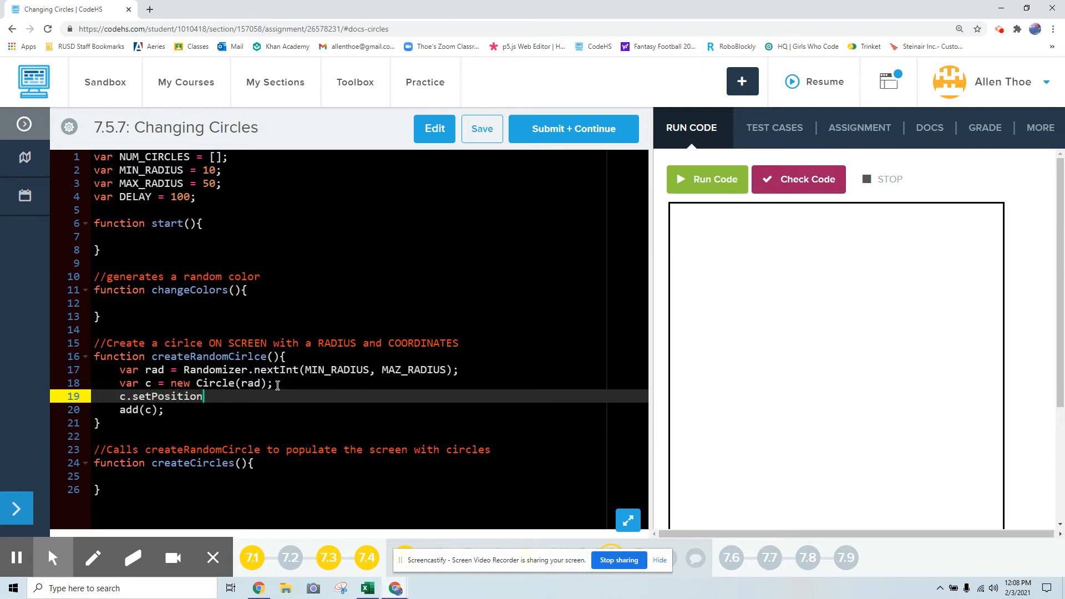
{"action": "type", "text": "(x, y);"}
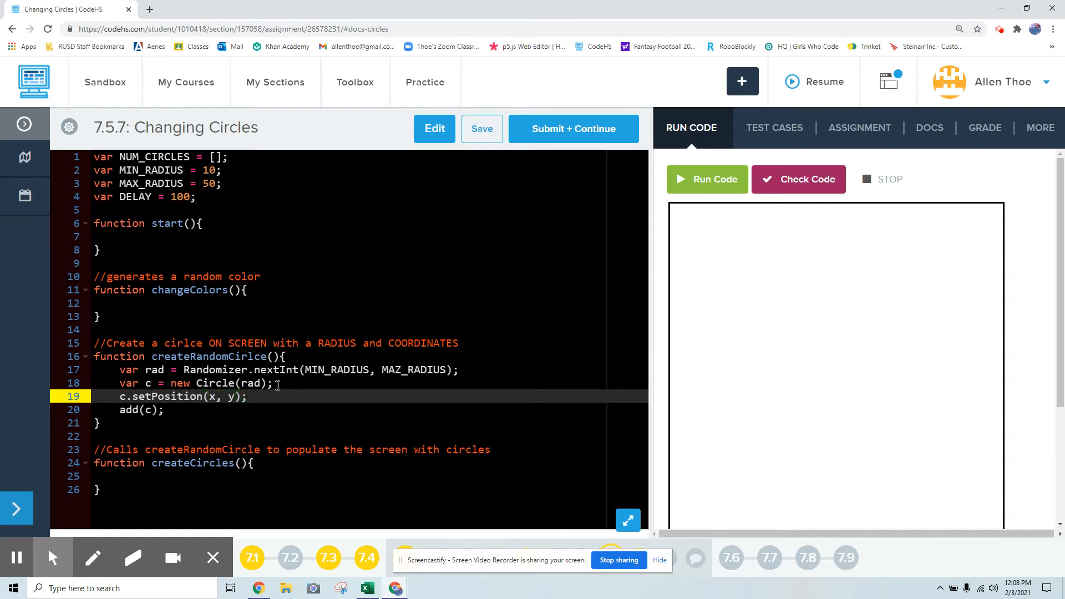
- Declare x as Randomizer.nextInt(0, getWidth()) above the position call
{"action": "key", "text": "Enter"}
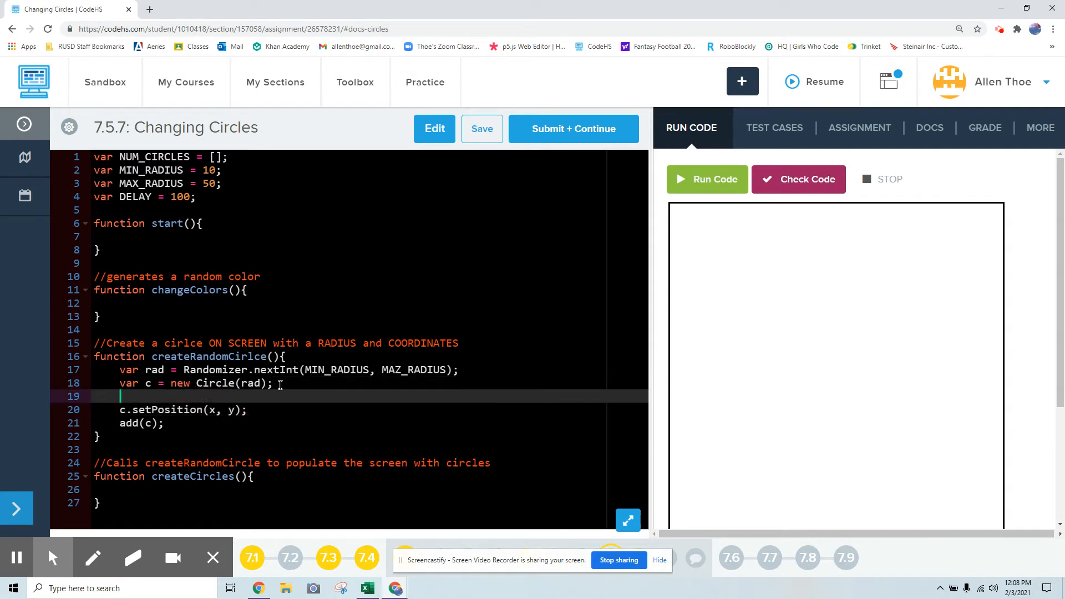
{"action": "type", "text": "var xc"}
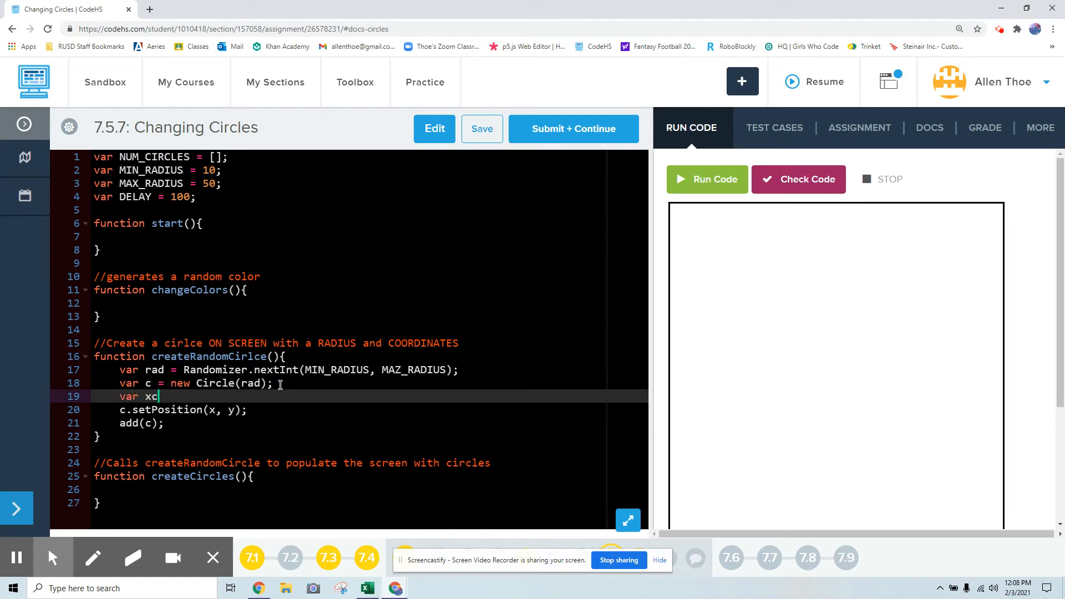
{"action": "type", "text": "= Ran"}
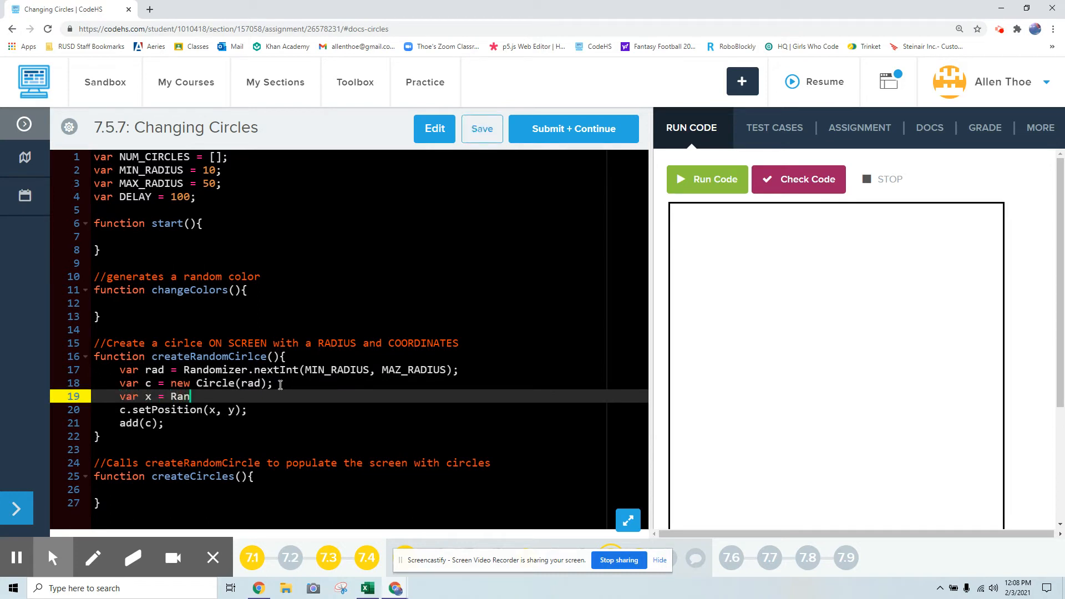
{"action": "type", "text": "domizer"}
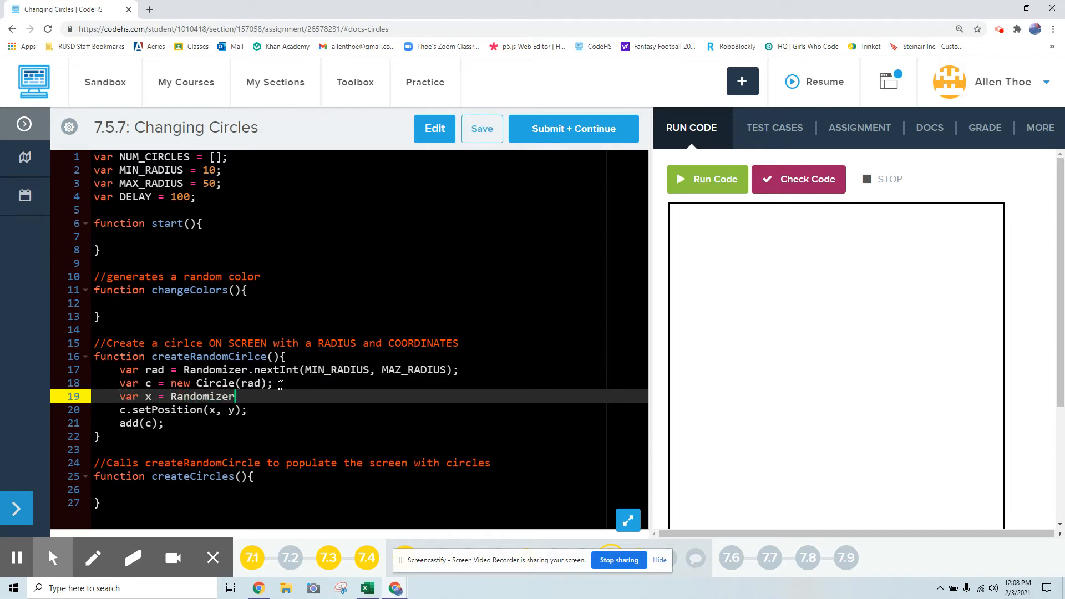
{"action": "type", "text": "."}
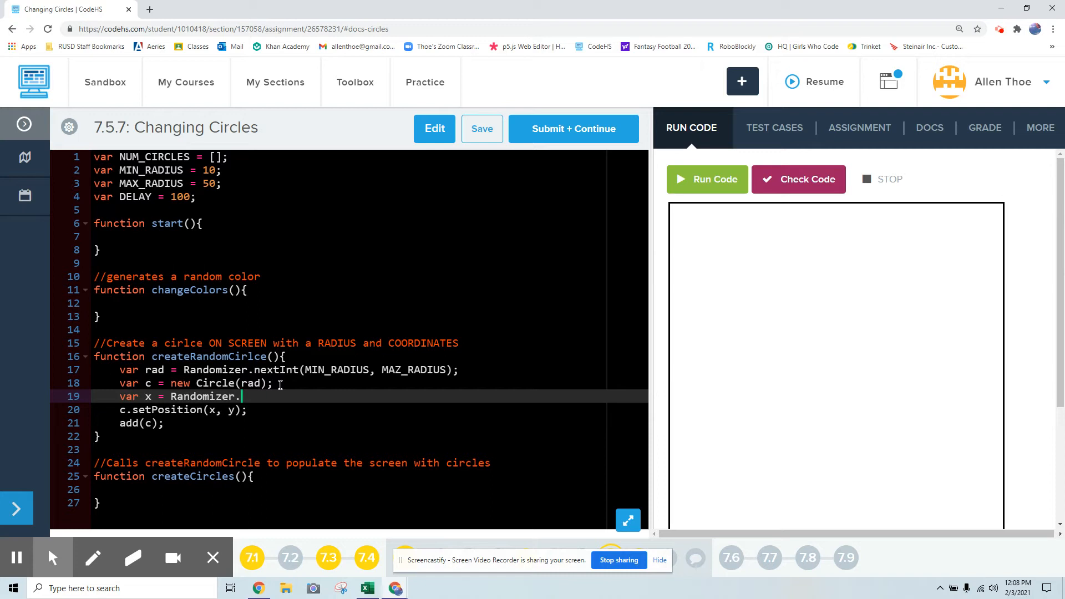
{"action": "type", "text": "nextIn"}
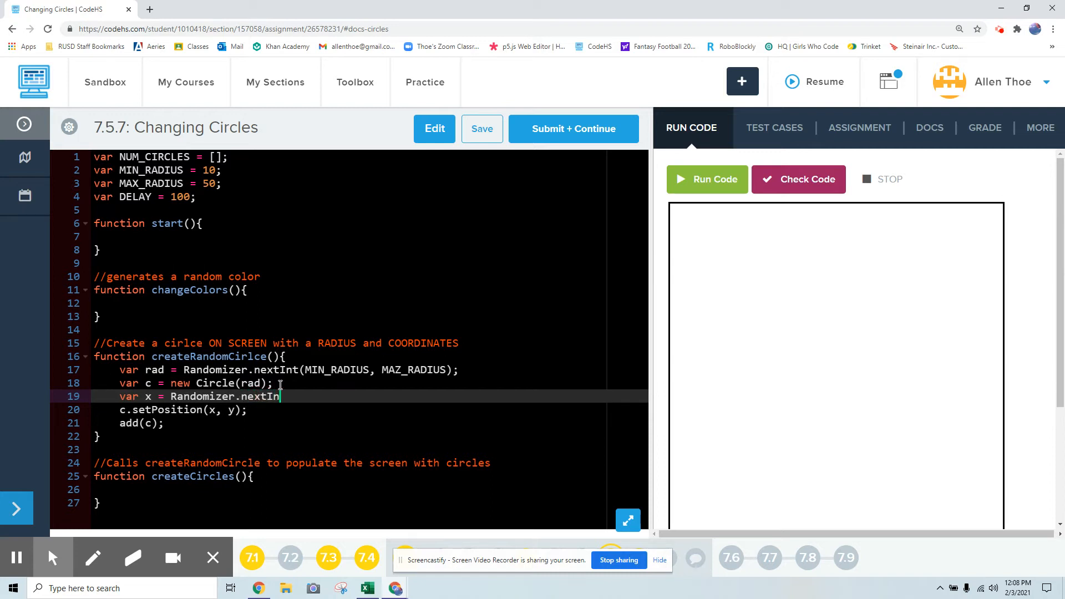
{"action": "type", "text": "()"}
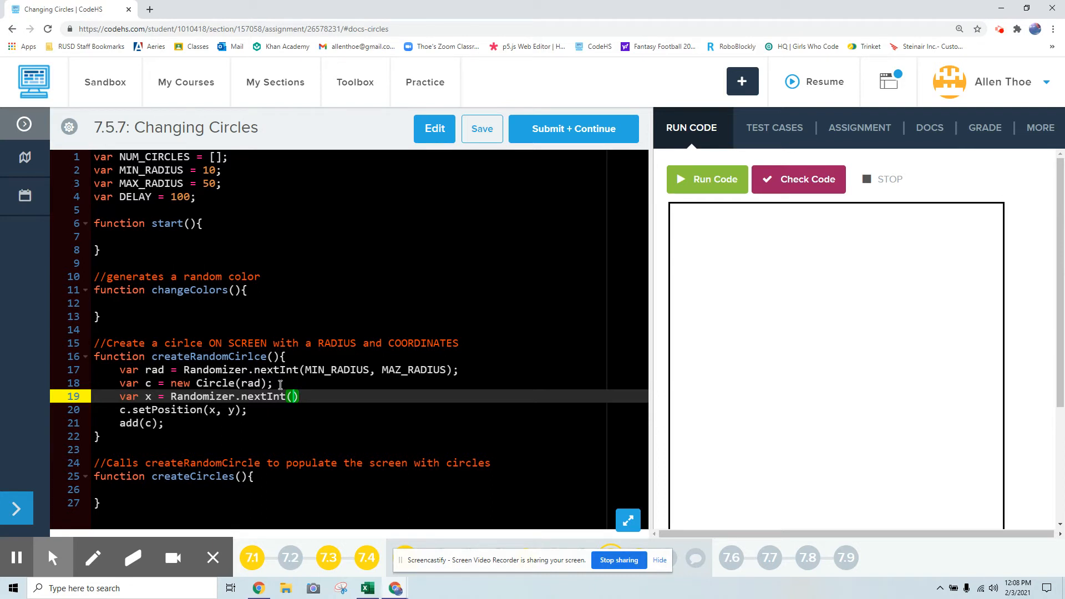
{"action": "type", "text": "0,"}
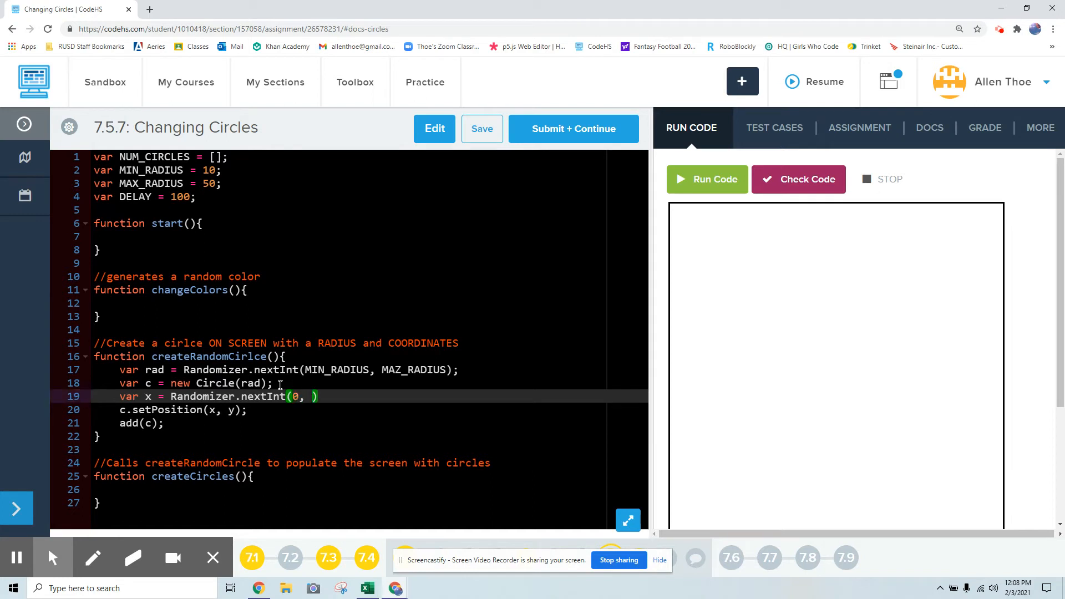
{"action": "type", "text": "getWidth("}
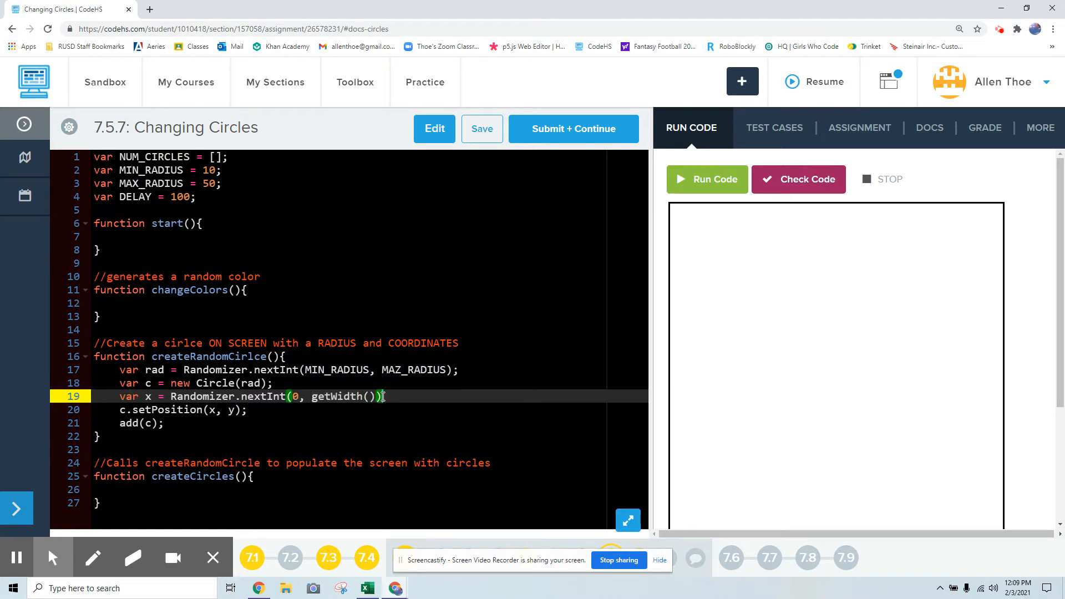
{"action": "type", "text": ";"}
{"action": "key", "text": "Enter"}
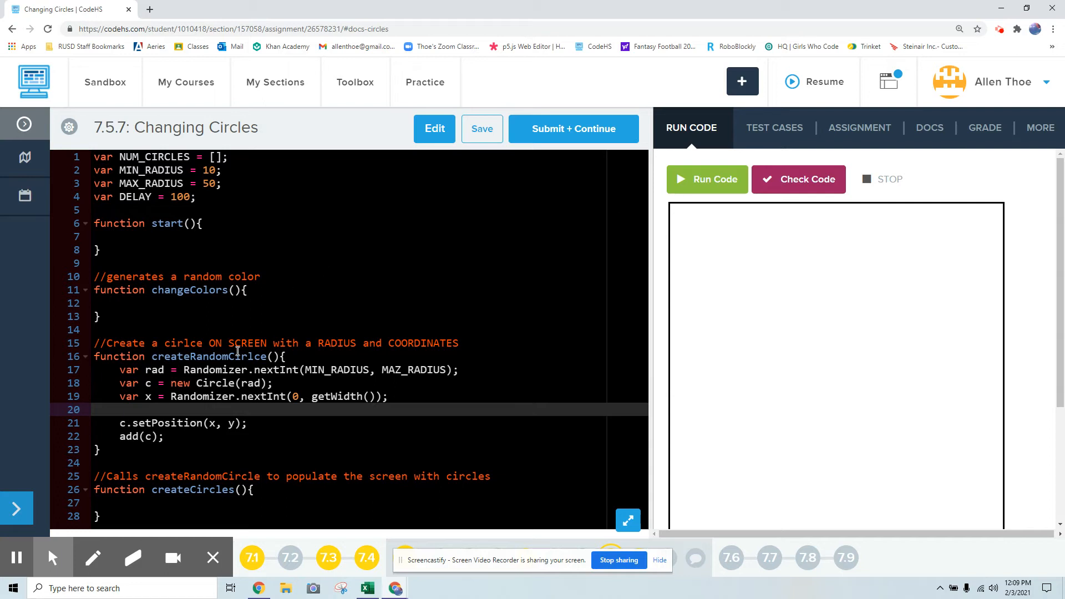
- Declare y as Randomizer.nextInt(0, getHeight()) and add a blank line after add(c)
{"action": "type", "text": "var"}
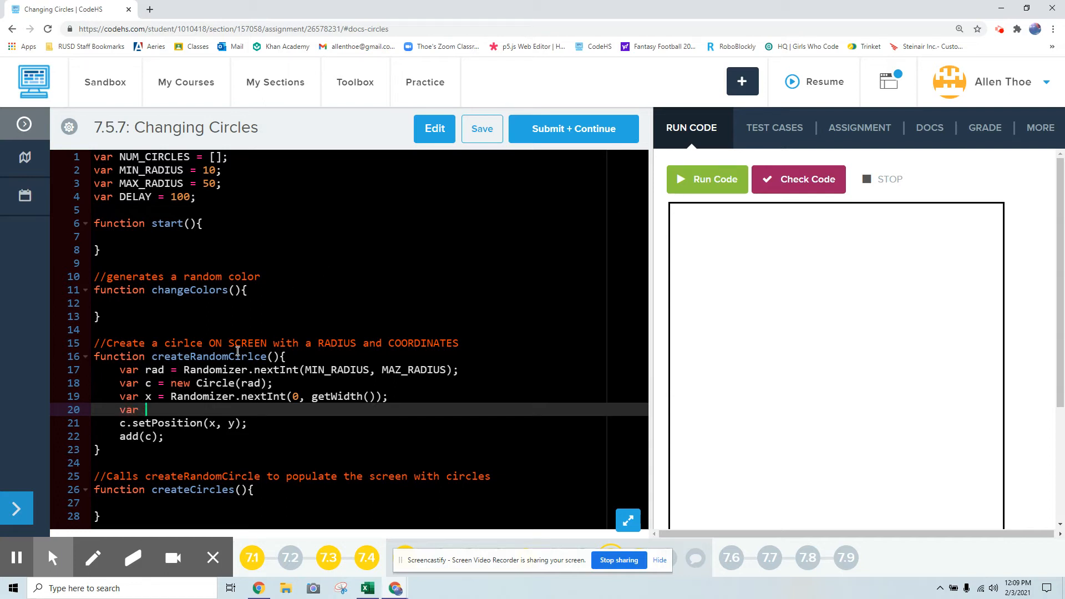
{"action": "type", "text": "y = Rand"}
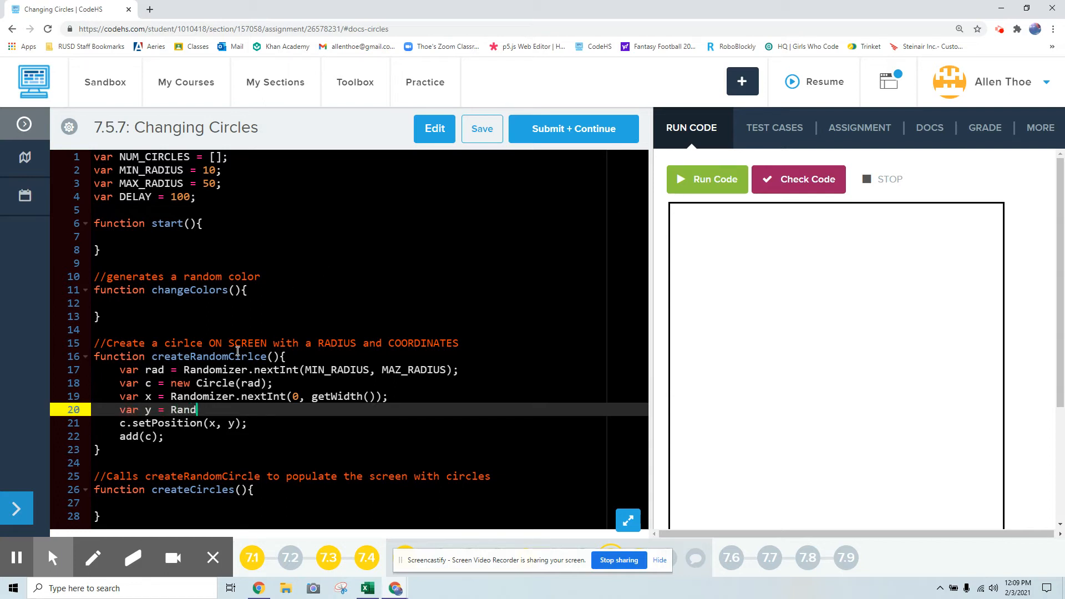
{"action": "type", "text": "omizer."}
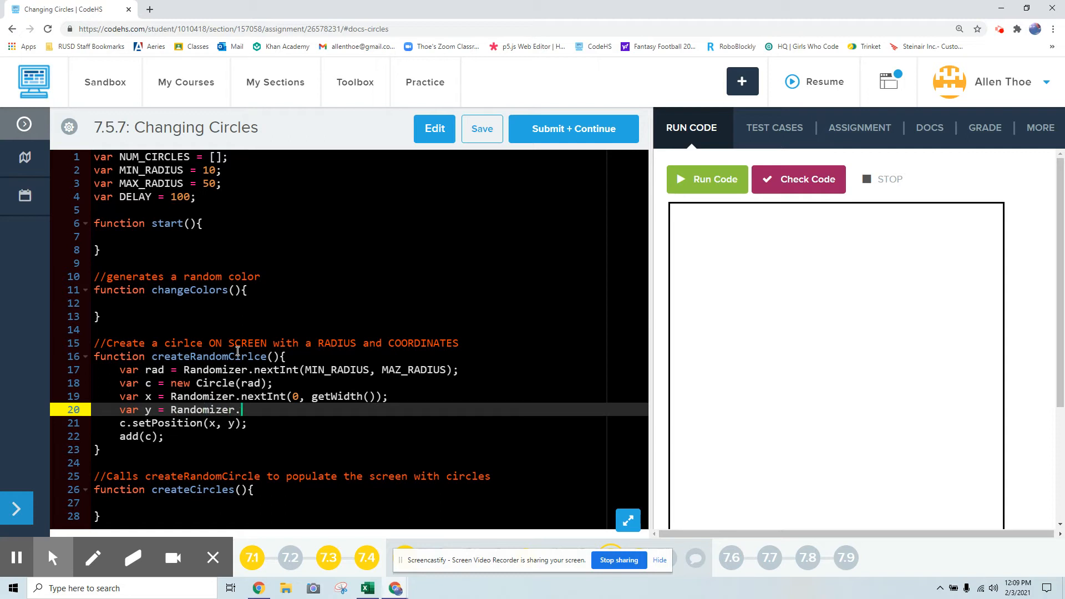
{"action": "type", "text": "nextInt("}
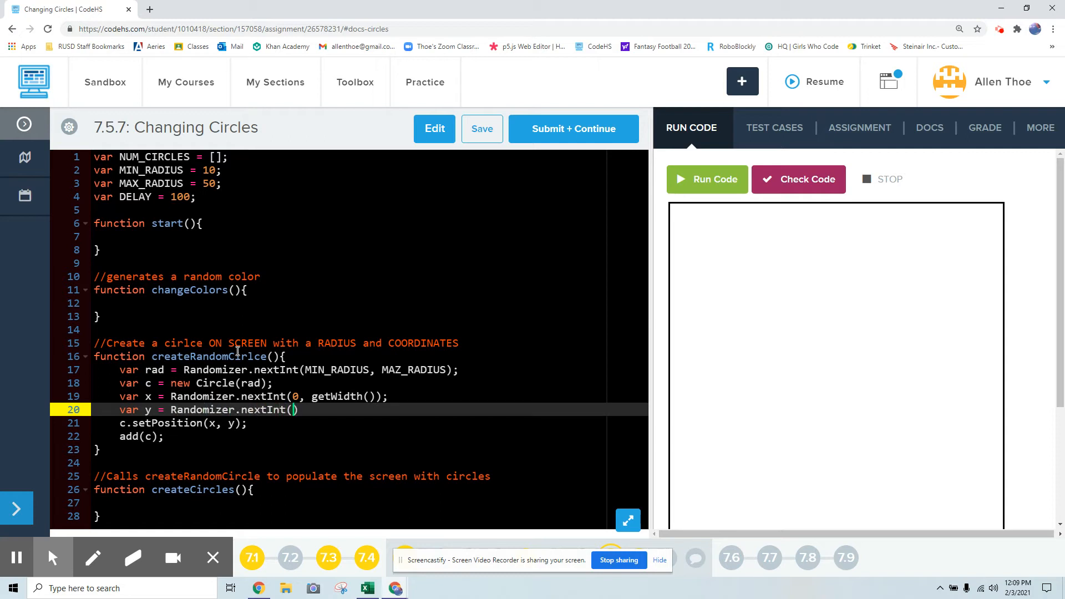
{"action": "type", "text": "0,"}
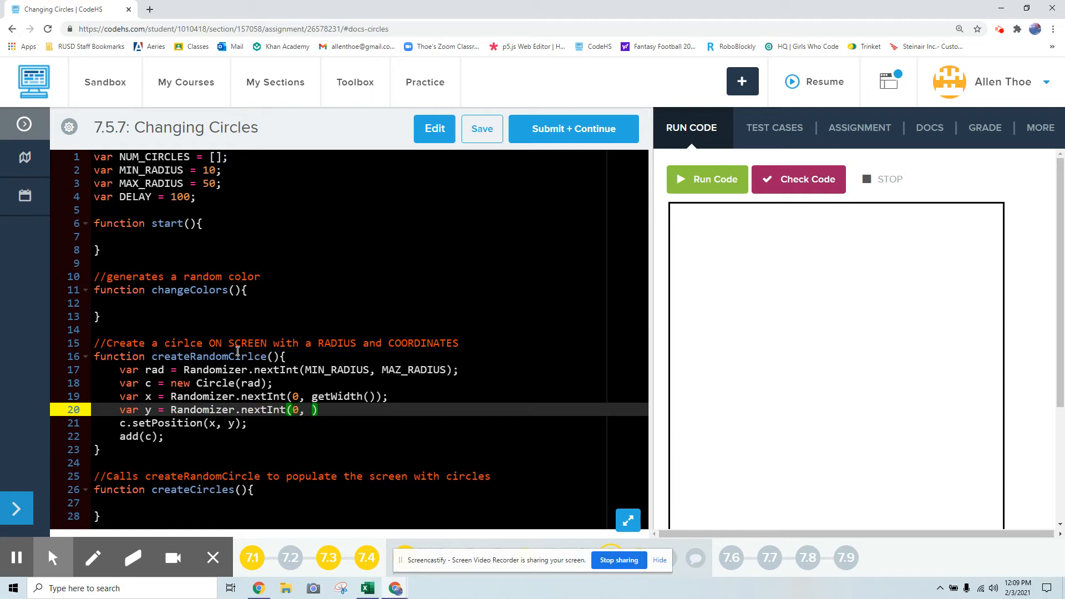
{"action": "type", "text": "getHeight()"}
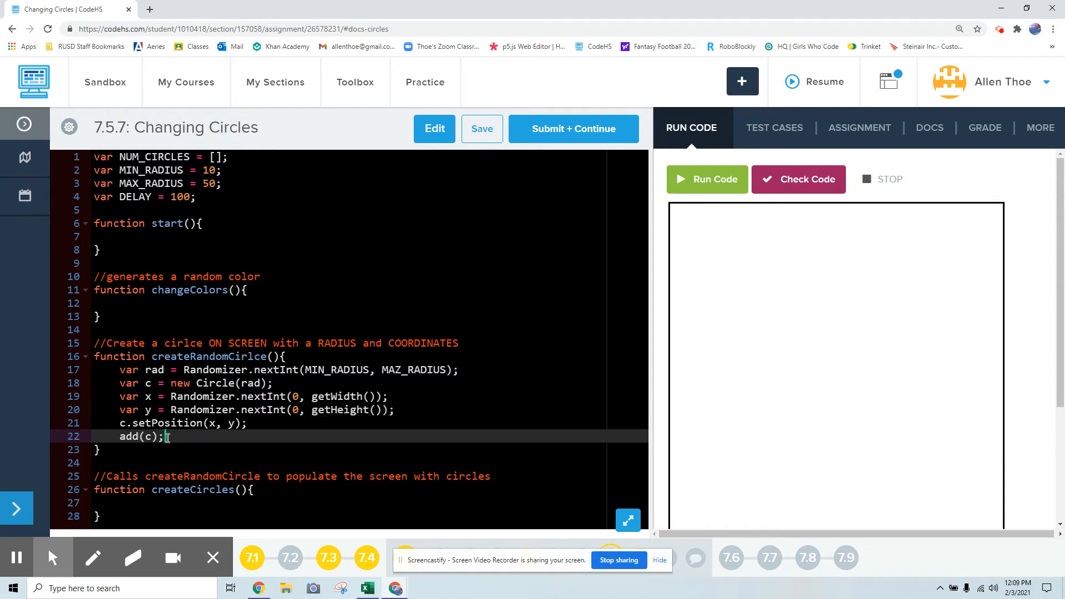
{"action": "key", "text": "Enter"}
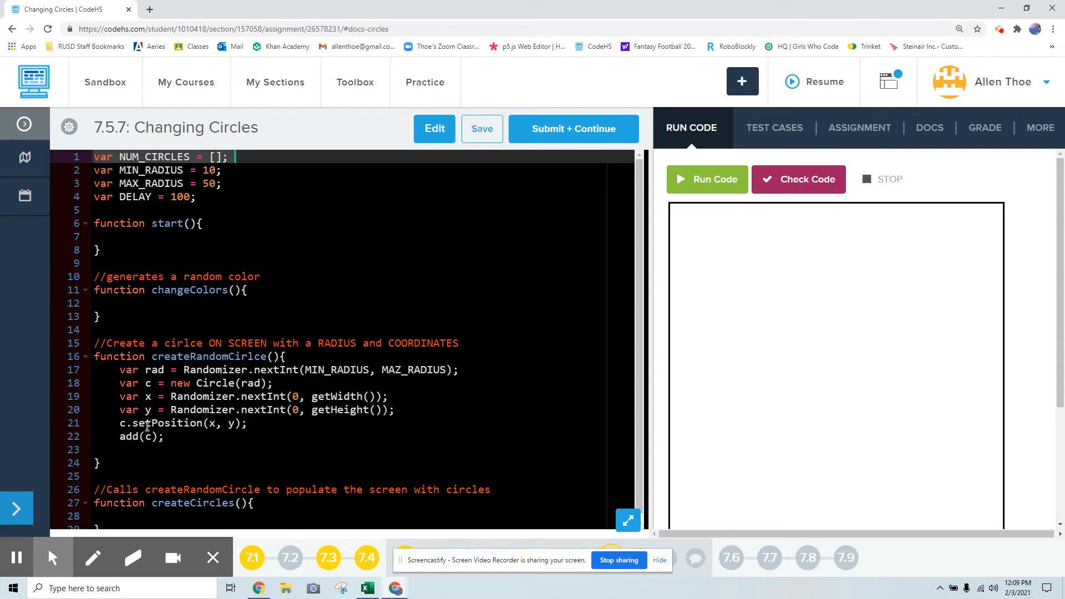
- Append NUM_CIRCLES.push(c) on the line after add(c)
{"action": "left_click", "coordinate": [141, 450]}
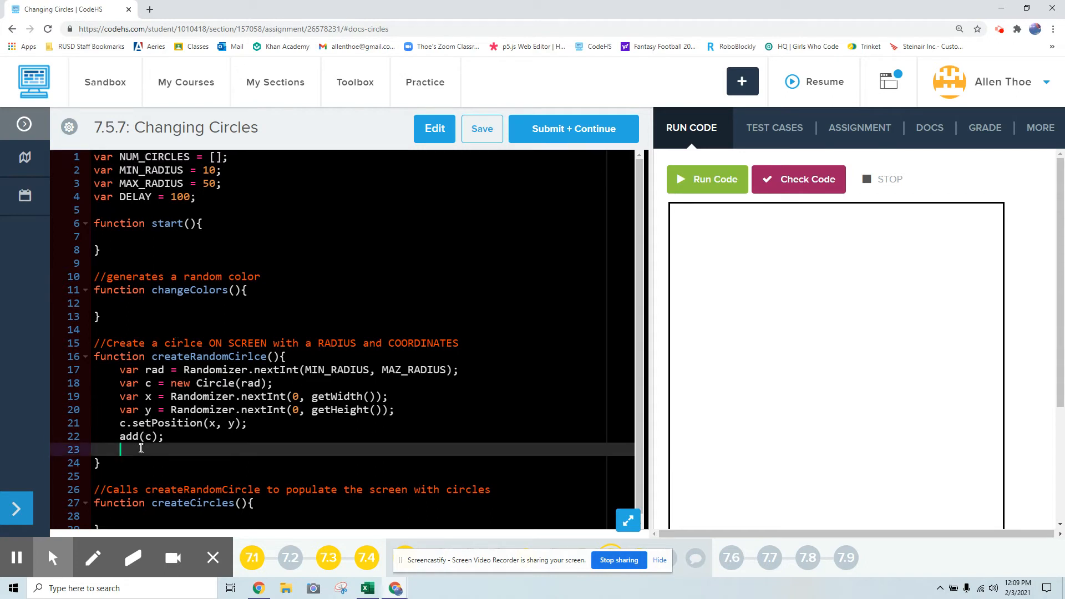
{"action": "type", "text": "N"}
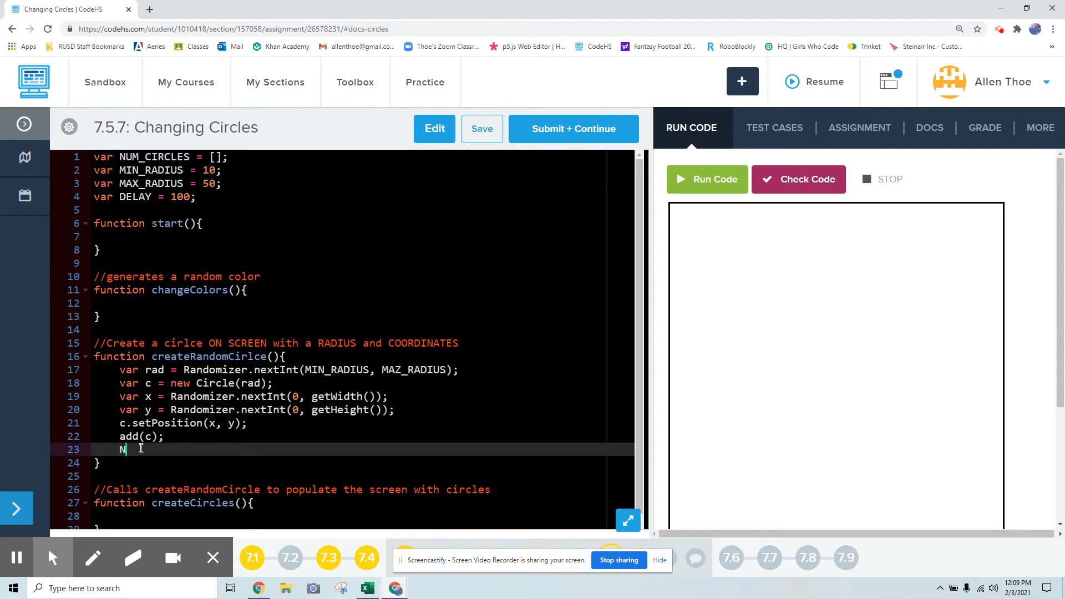
{"action": "type", "text": "UM_CIR"}
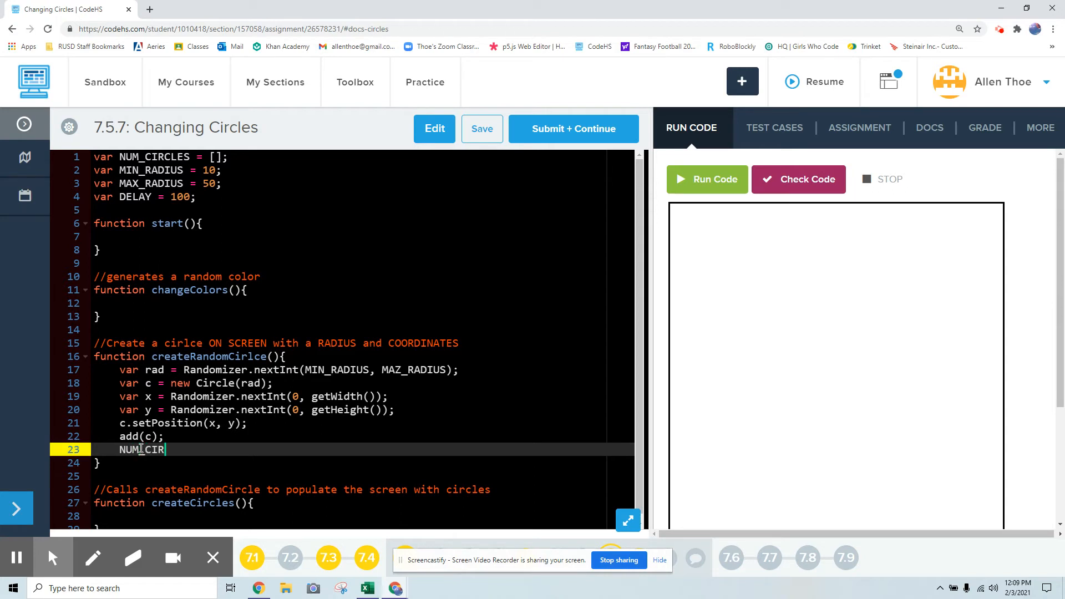
{"action": "type", "text": "CLES"}
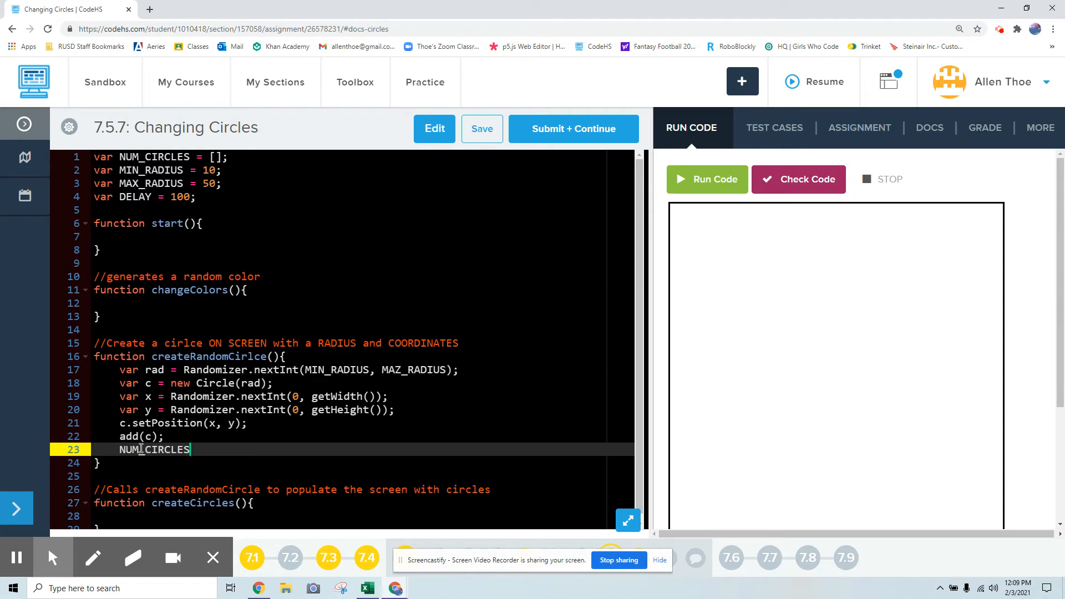
{"action": "type", "text": ".push(c);"}
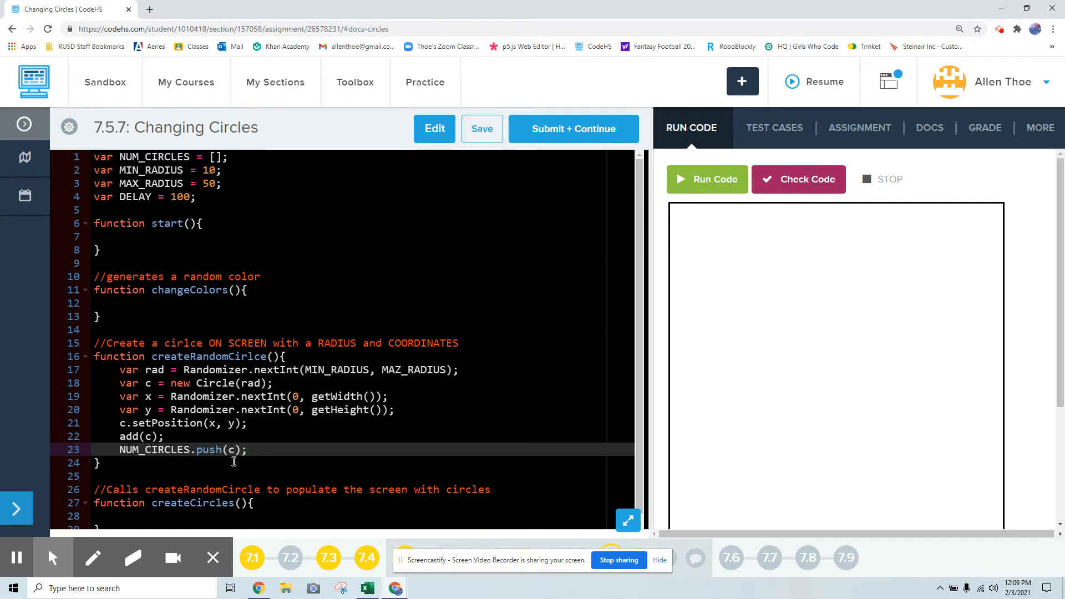
{"action": "mouse_move", "coordinate": [237, 249]}
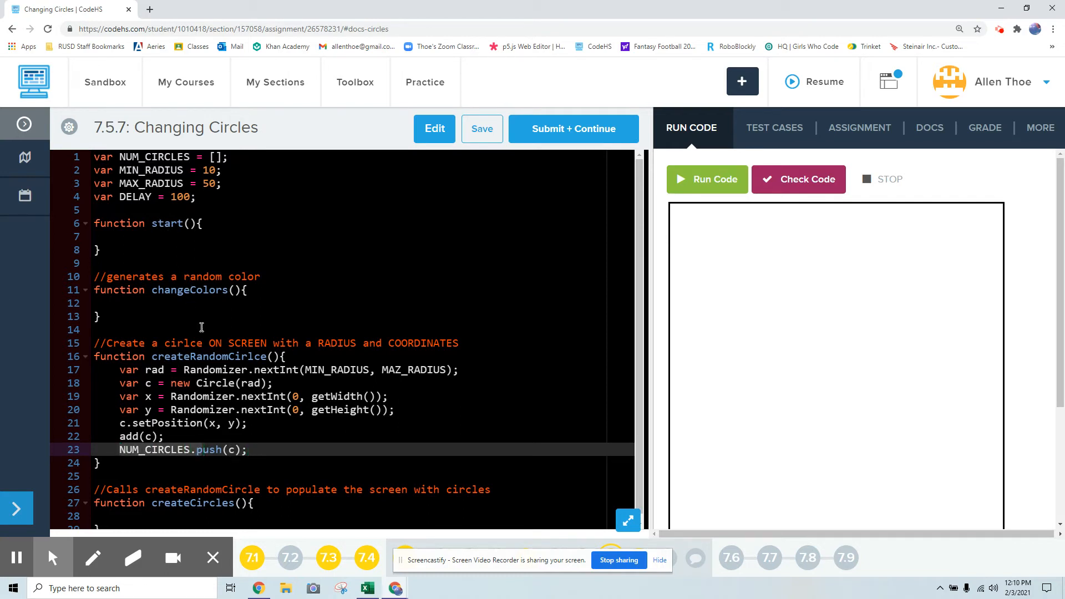
{"action": "left_click", "coordinate": [247, 423]}
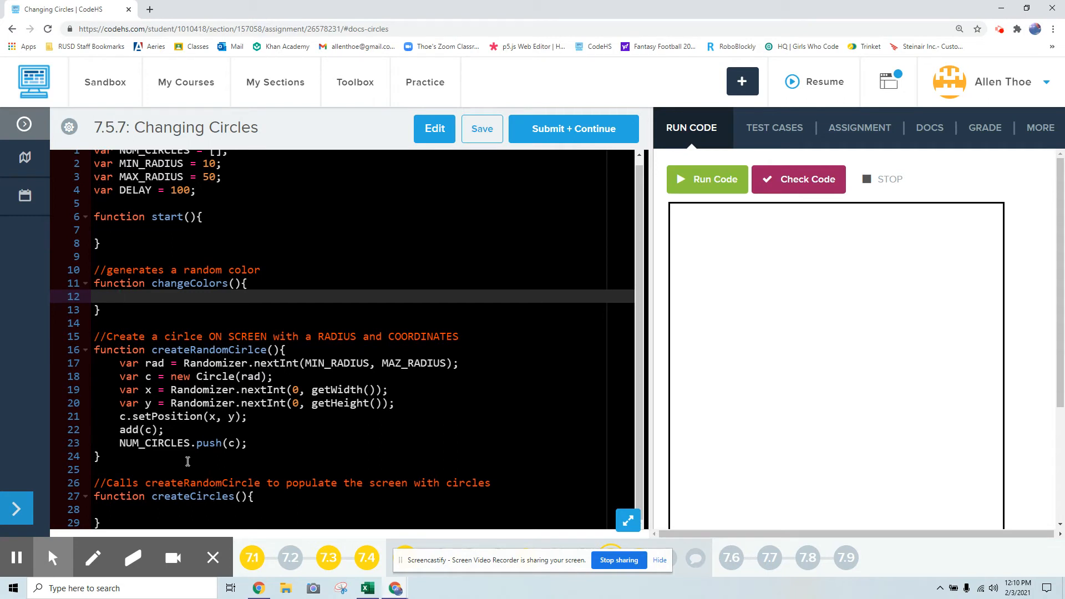
{"action": "left_click", "coordinate": [482, 128]}
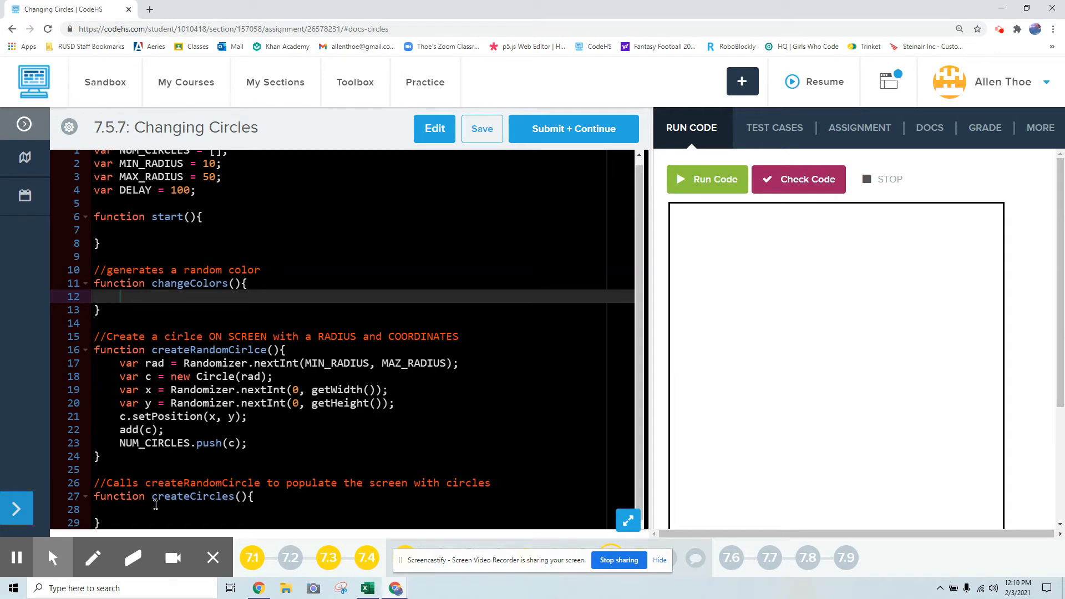
- Begin a for loop in createCircles and make createRandomCirlce end with return c;
{"action": "left_click", "coordinate": [155, 509]}
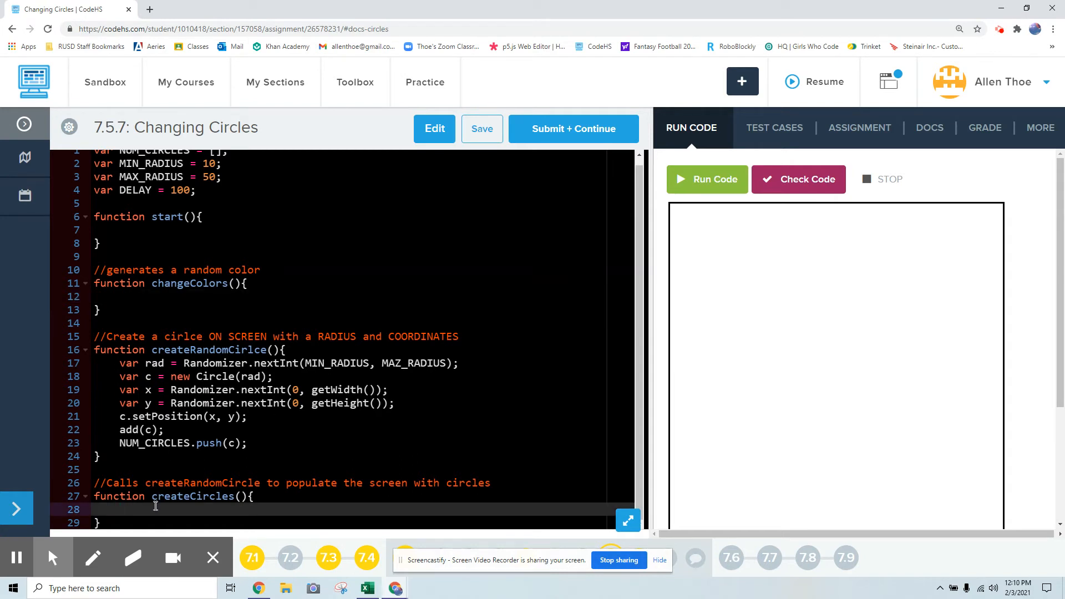
{"action": "type", "text": "for()"}
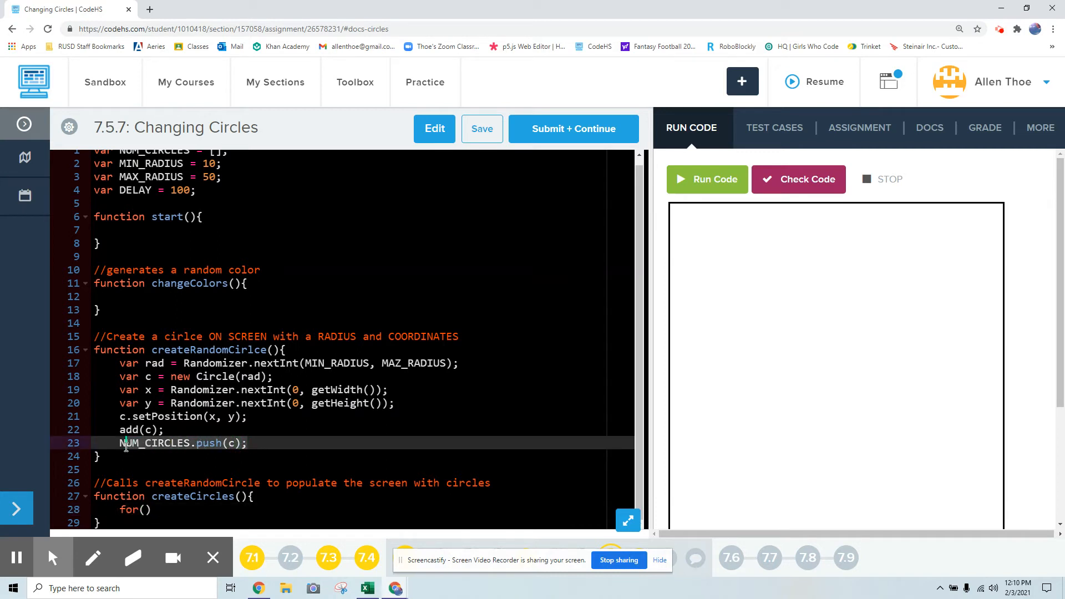
{"action": "type", "text": "return"}
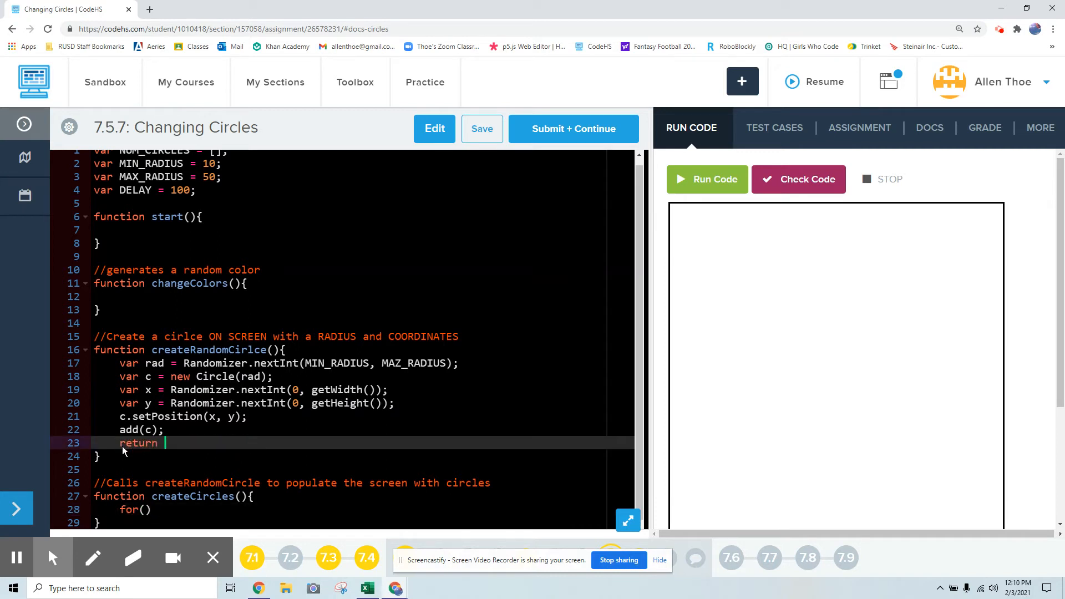
{"action": "type", "text": "c;"}
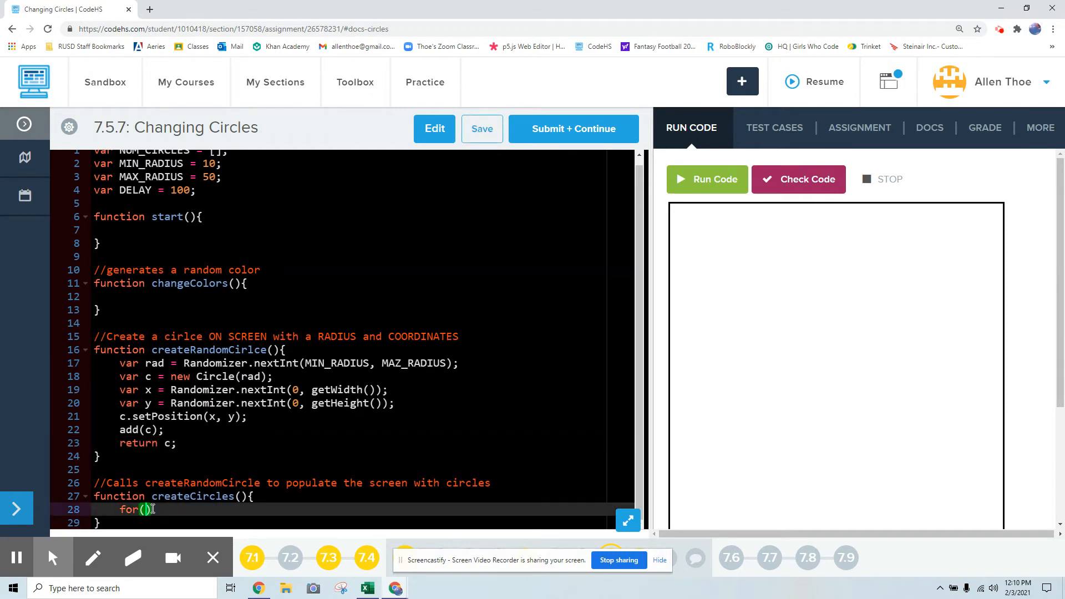
- Complete the loop to 10, calling NUM_CIRCLES.push(createRandomCirlce()) inside it
{"action": "type", "text": "var i = 0; i <"}
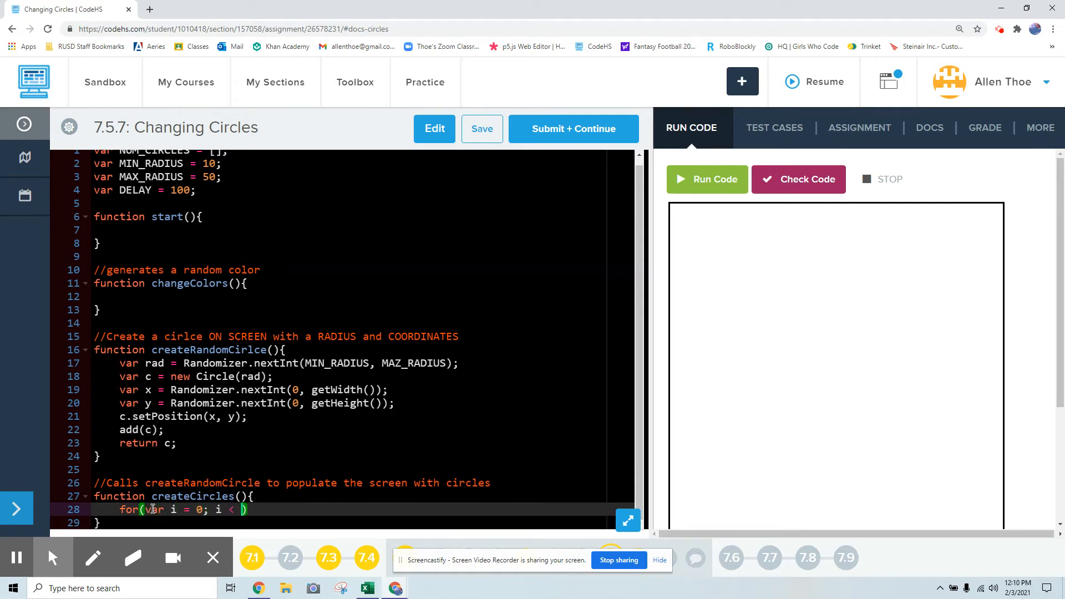
{"action": "type", "text": "10; i"}
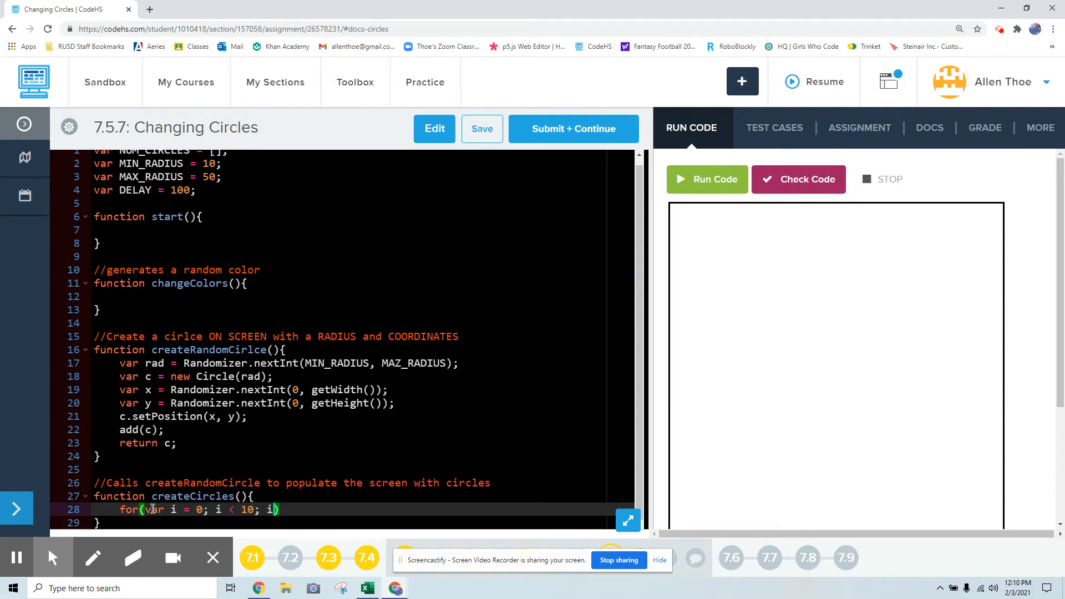
{"action": "type", "text": "++"}
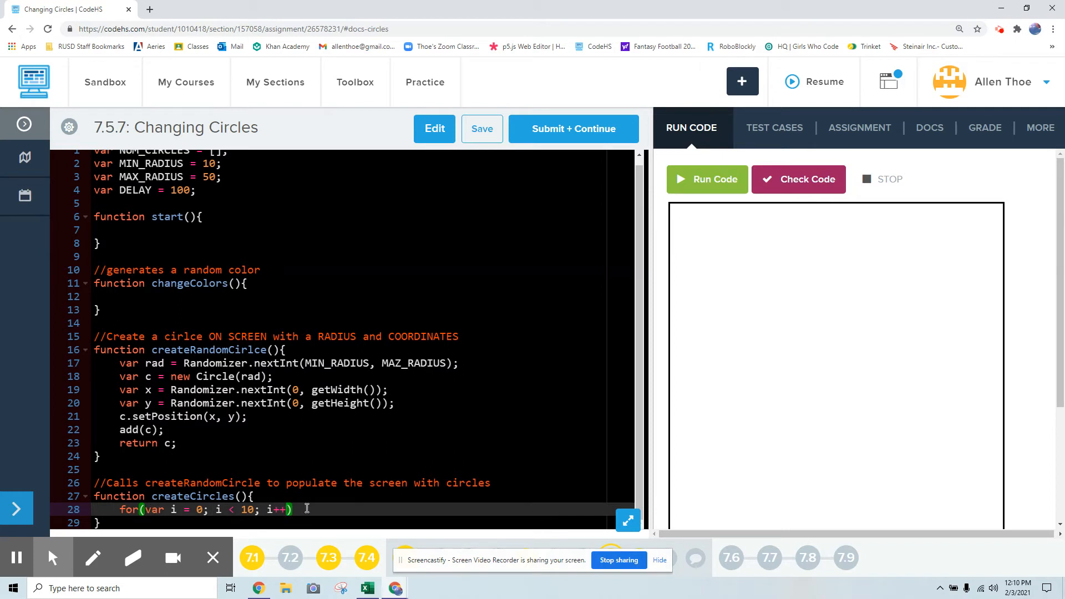
{"action": "type", "text": "{"}
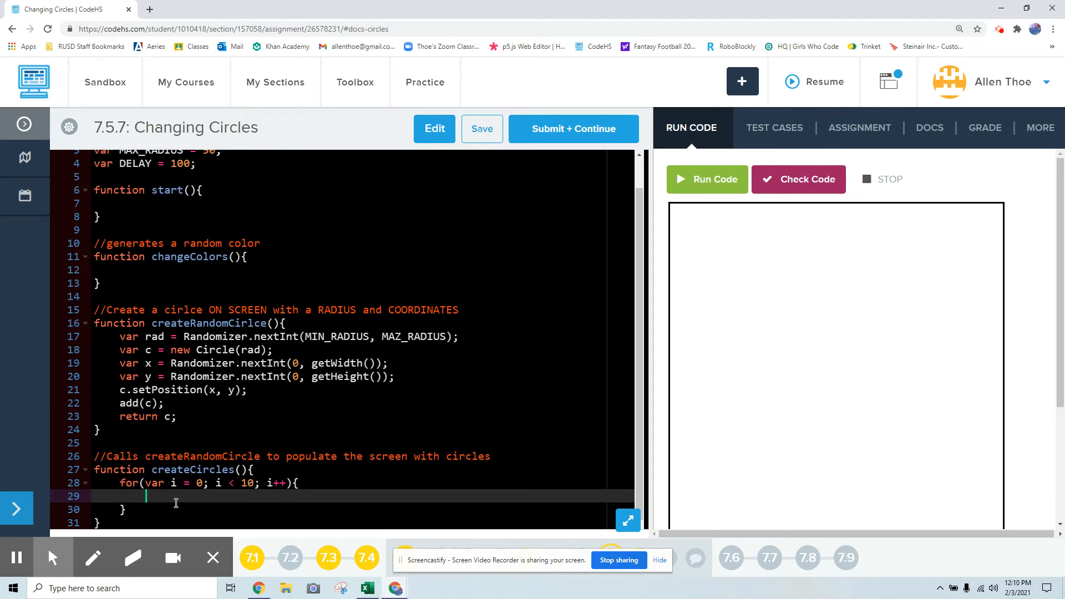
{"action": "type", "text": "N"}
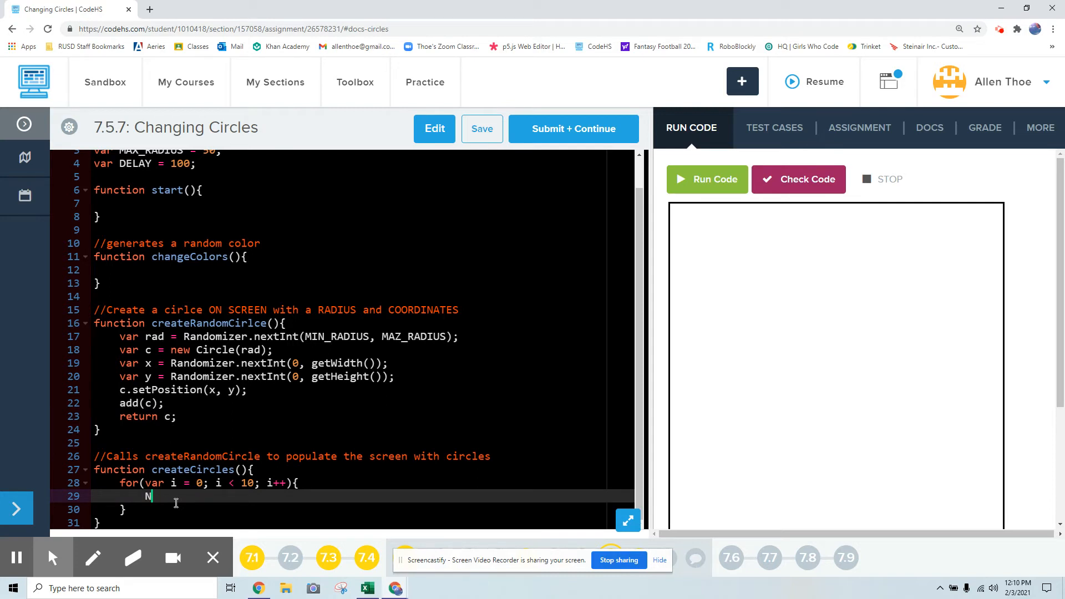
{"action": "type", "text": "UM_CIRCLES"}
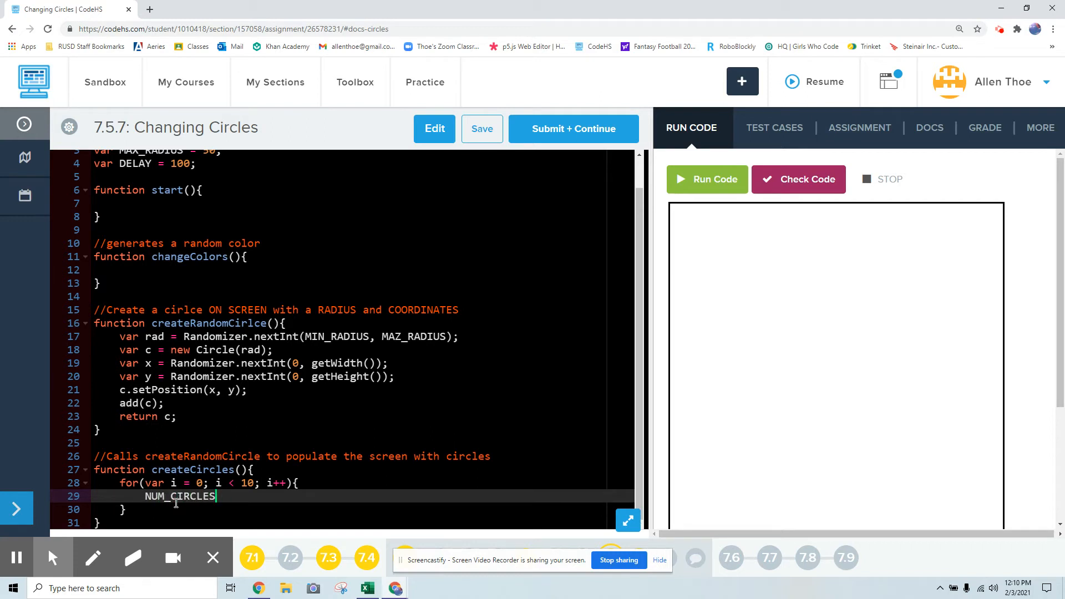
{"action": "type", "text": ".push()"}
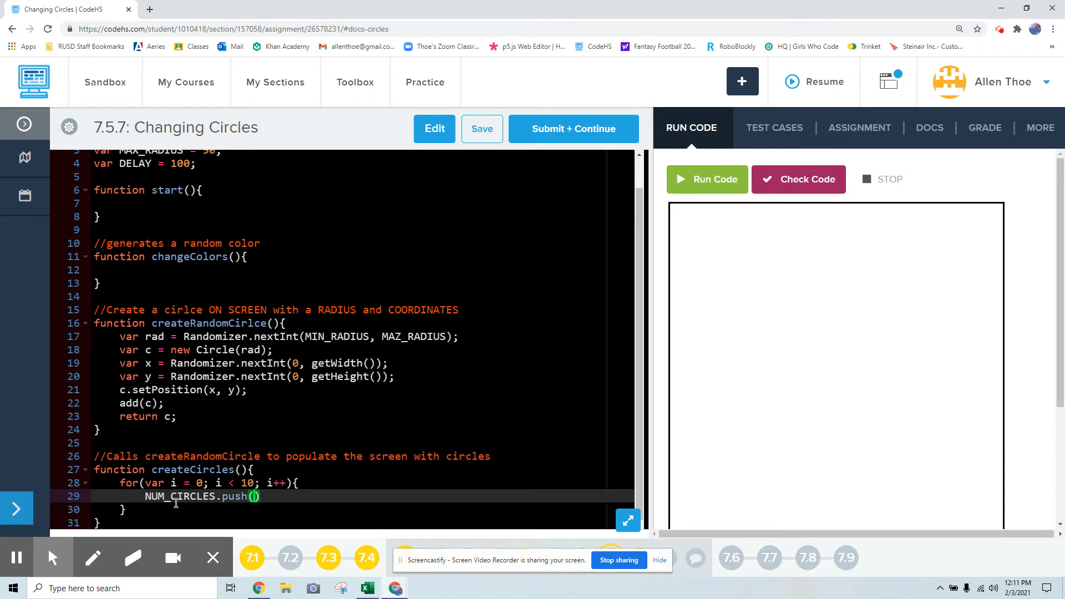
{"action": "type", "text": "createRandomCirlce("}
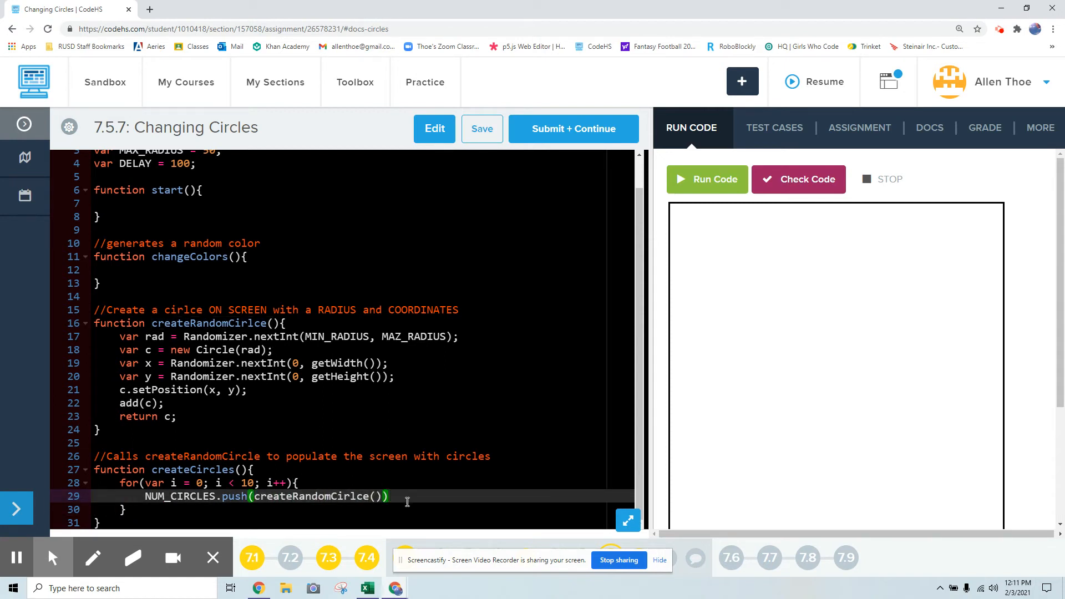
{"action": "mouse_move", "coordinate": [480, 543]}
{"action": "type", "text": ";"}
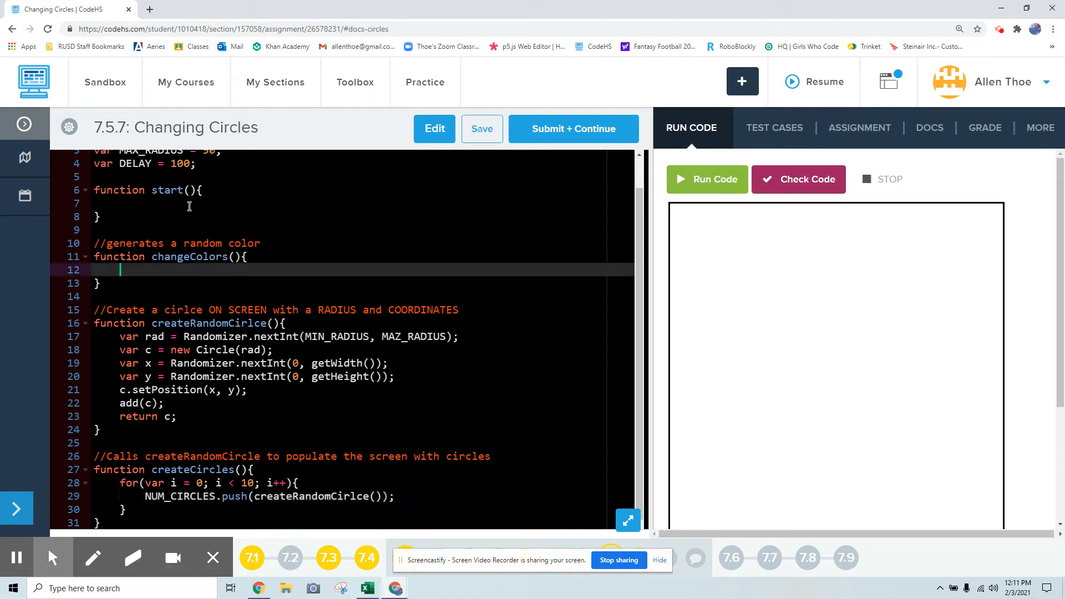
- Call createCirlces(); from start and run the program to test it
{"action": "type", "text": "cre"}
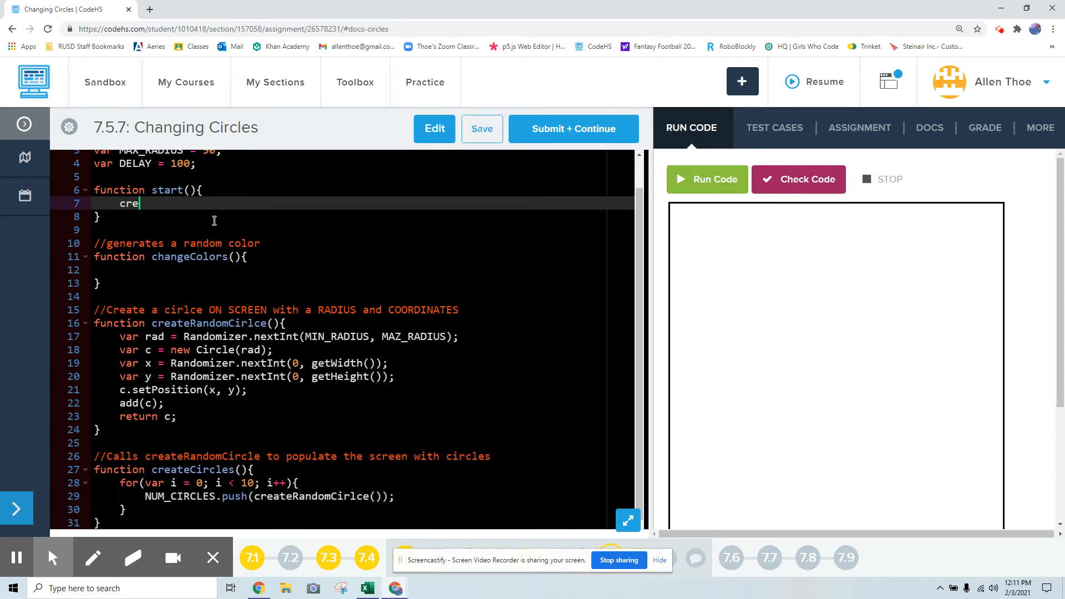
{"action": "type", "text": "ateC"}
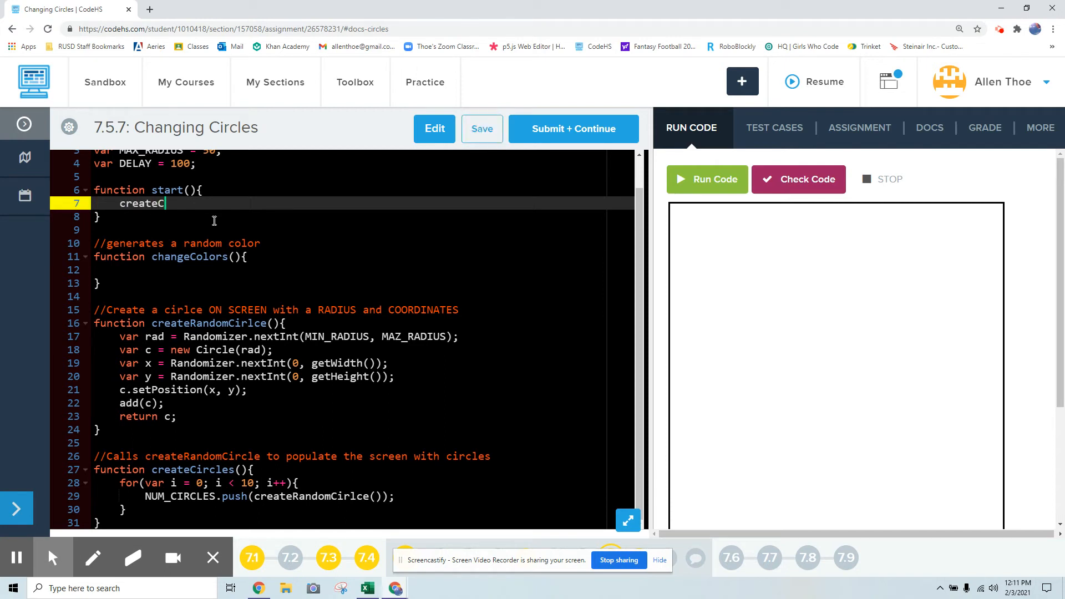
{"action": "type", "text": "irlces();"}
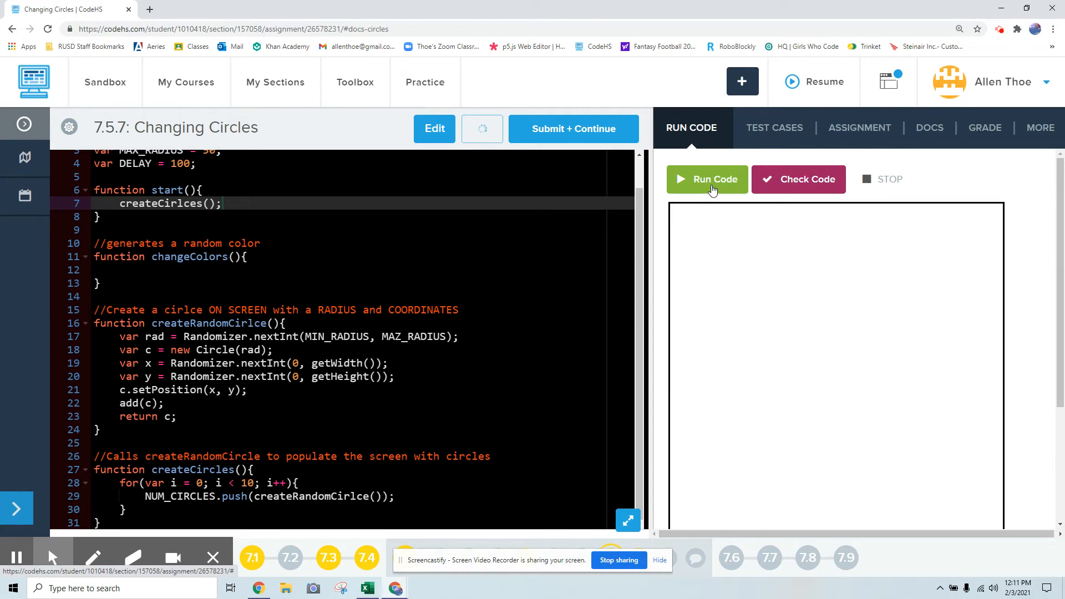
{"action": "left_click", "coordinate": [707, 179]}
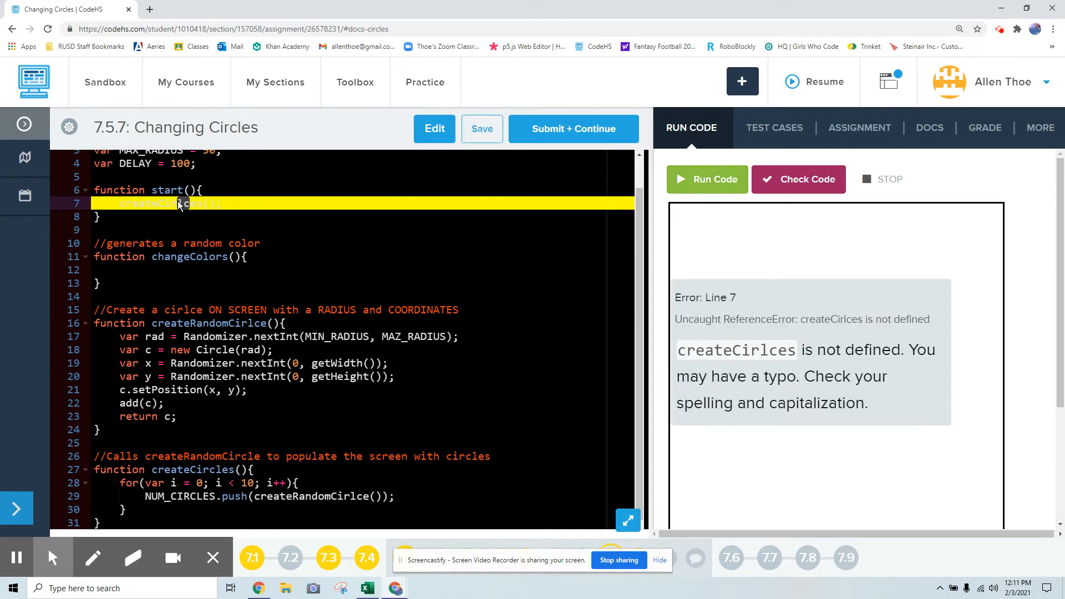
{"action": "mouse_move", "coordinate": [729, 183]}
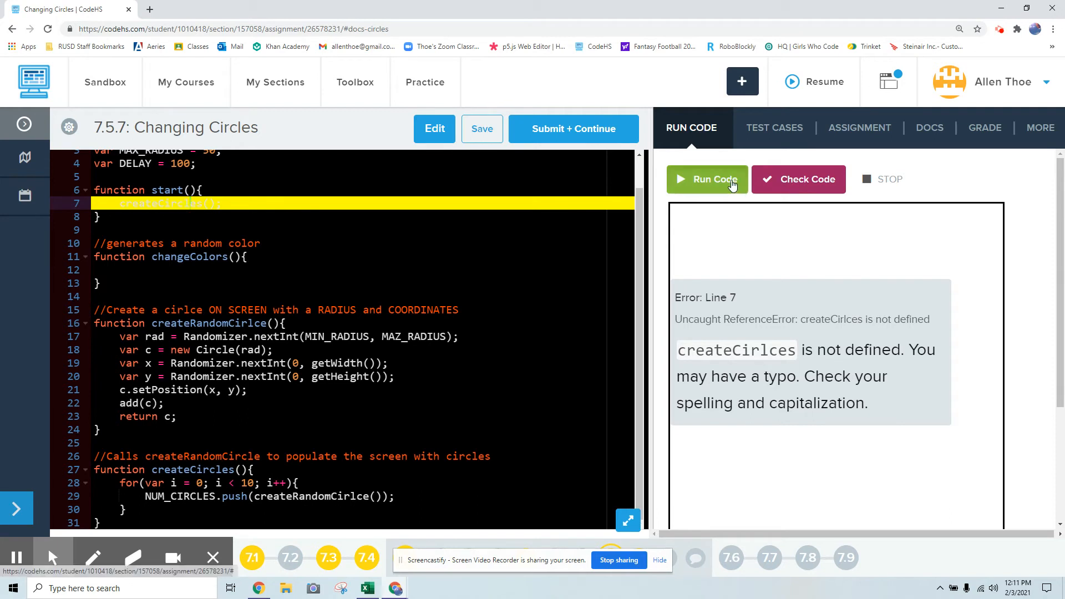
- Fix the createCircles and MAX_RADIUS typos, rerunning to draw ten random black circles
{"action": "left_click", "coordinate": [708, 179]}
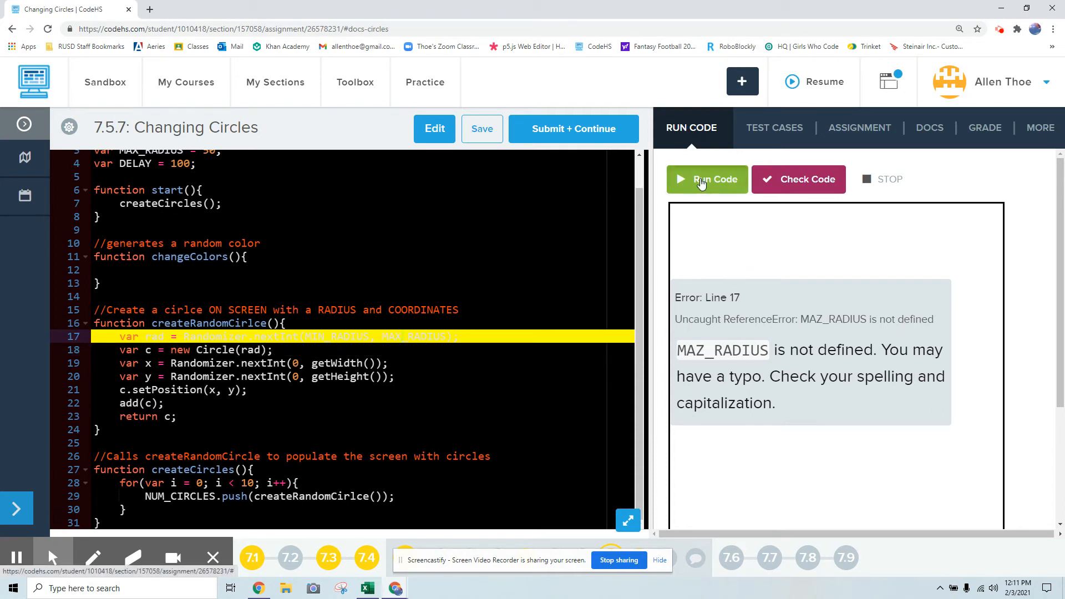
{"action": "left_click", "coordinate": [708, 179]}
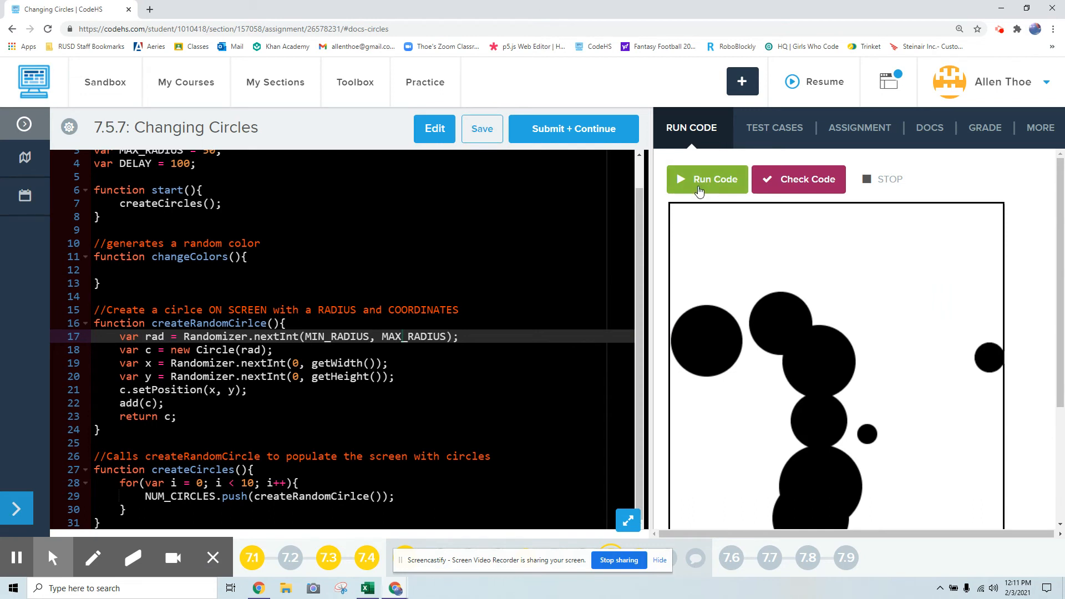
{"action": "left_click", "coordinate": [707, 179]}
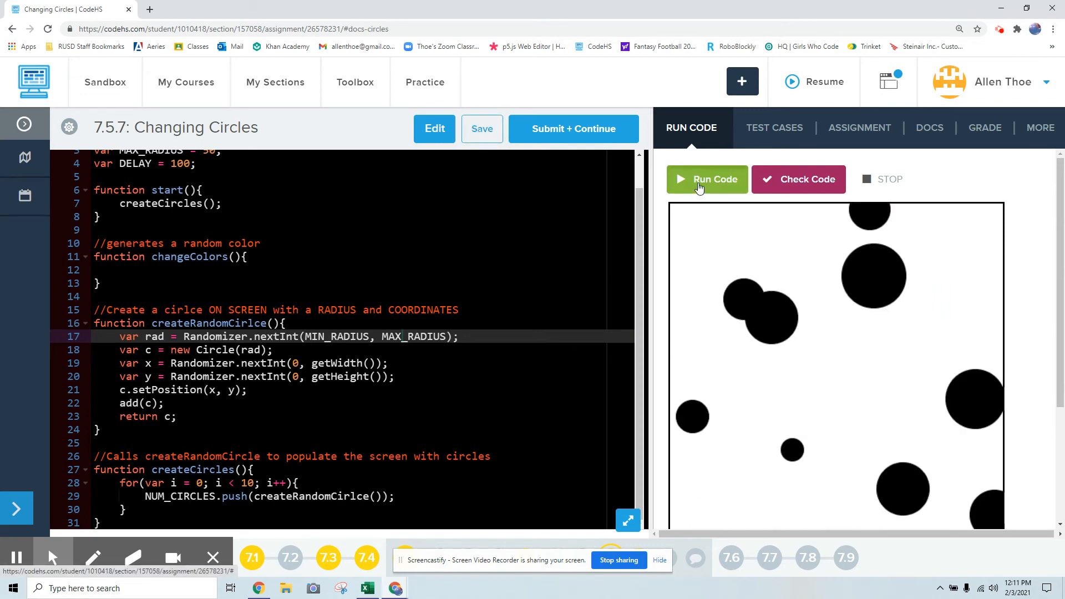
{"action": "left_click", "coordinate": [707, 179]}
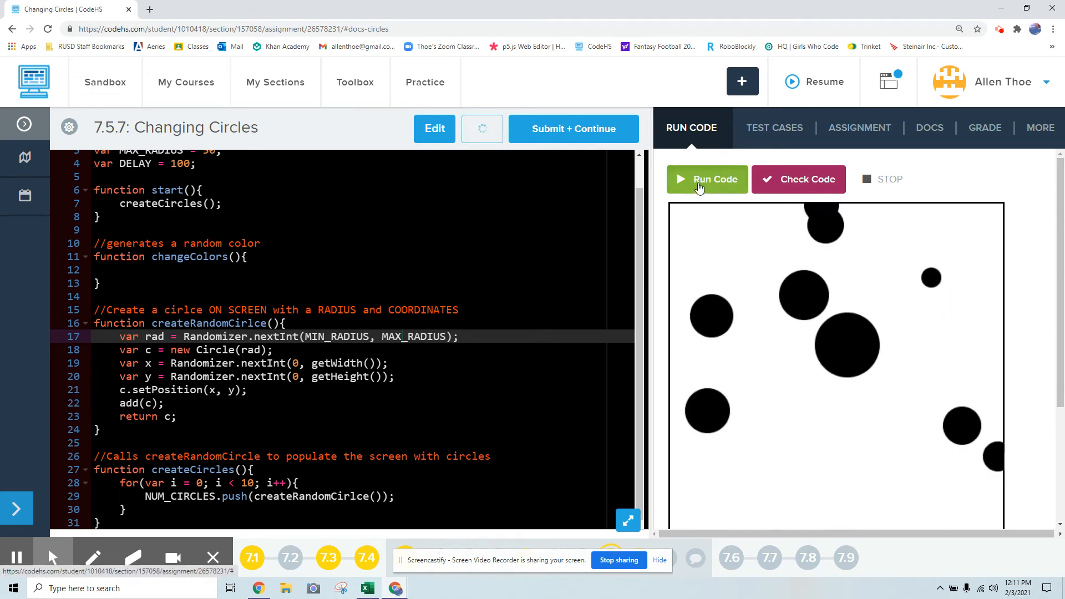
{"action": "left_click", "coordinate": [707, 179]}
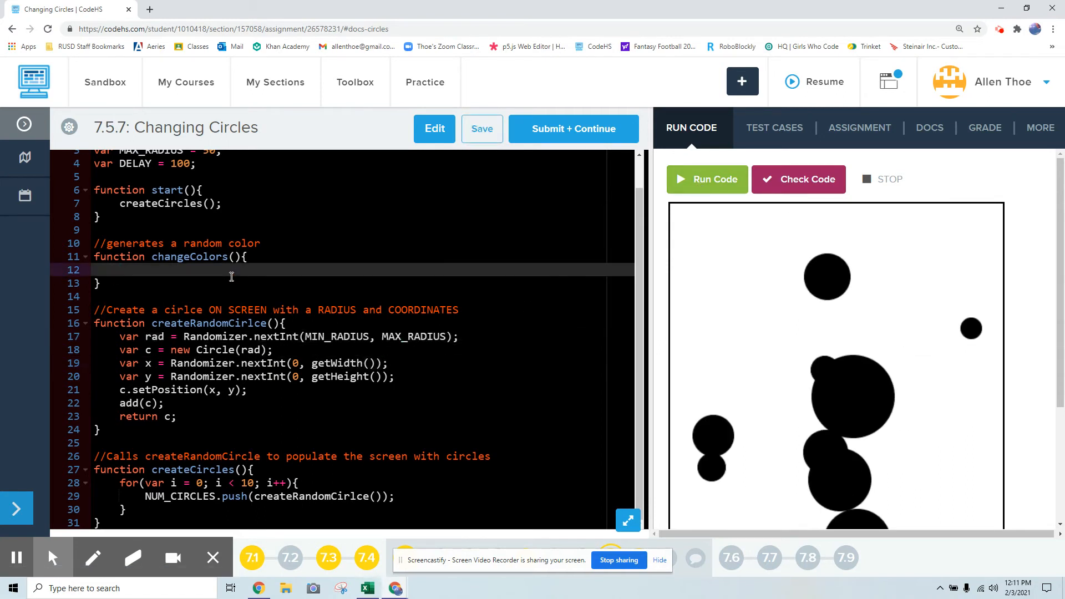
- Add var color = Randomizer.nextColor(); inside changeColors and open the DOCS tab
{"action": "type", "text": "return"}
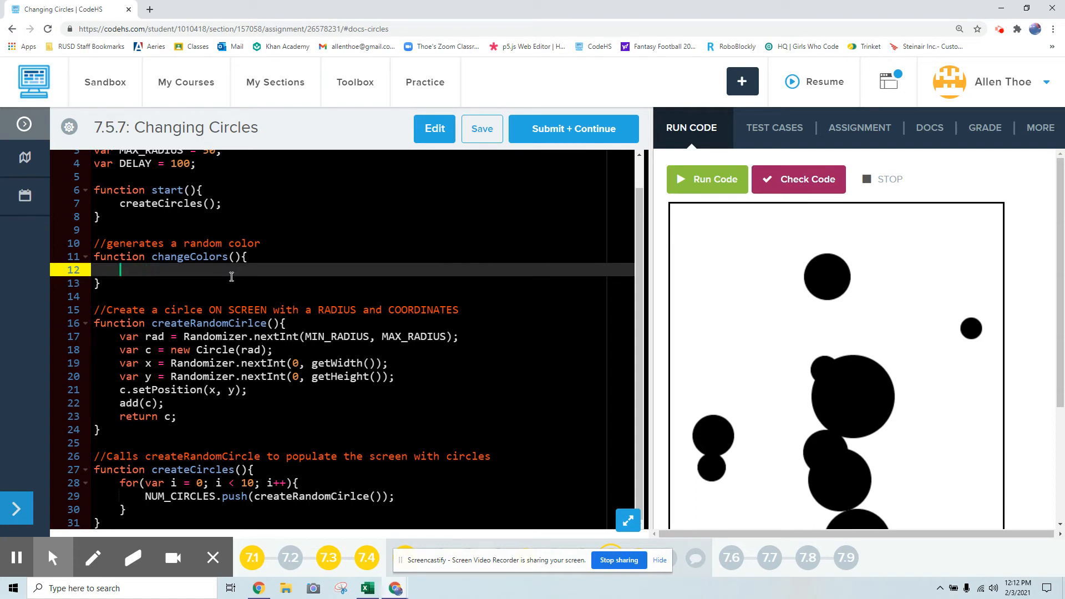
{"action": "type", "text": "var color ="}
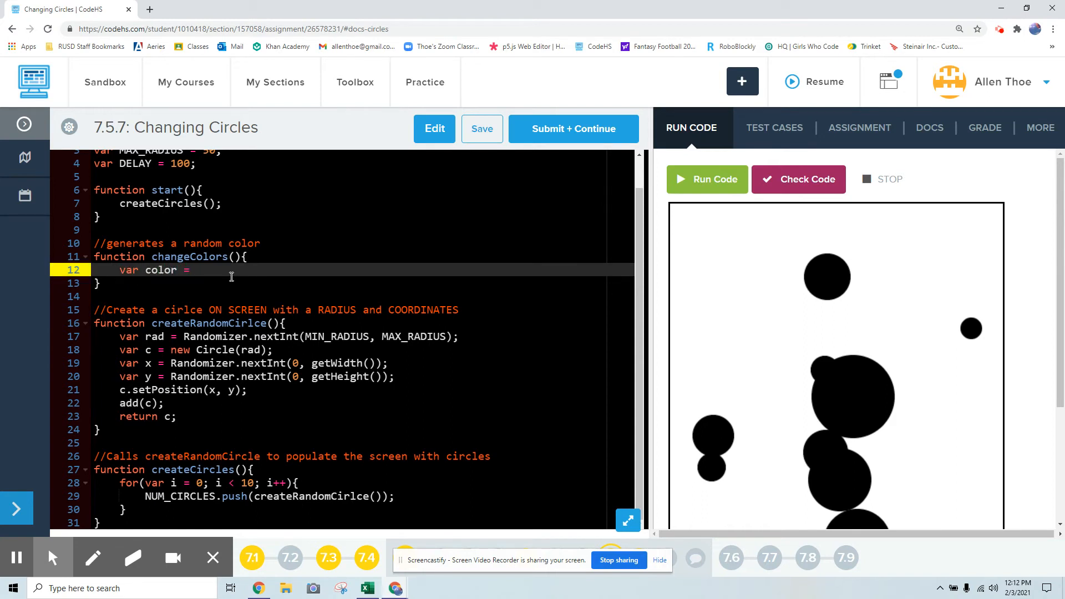
{"action": "type", "text": "Random"}
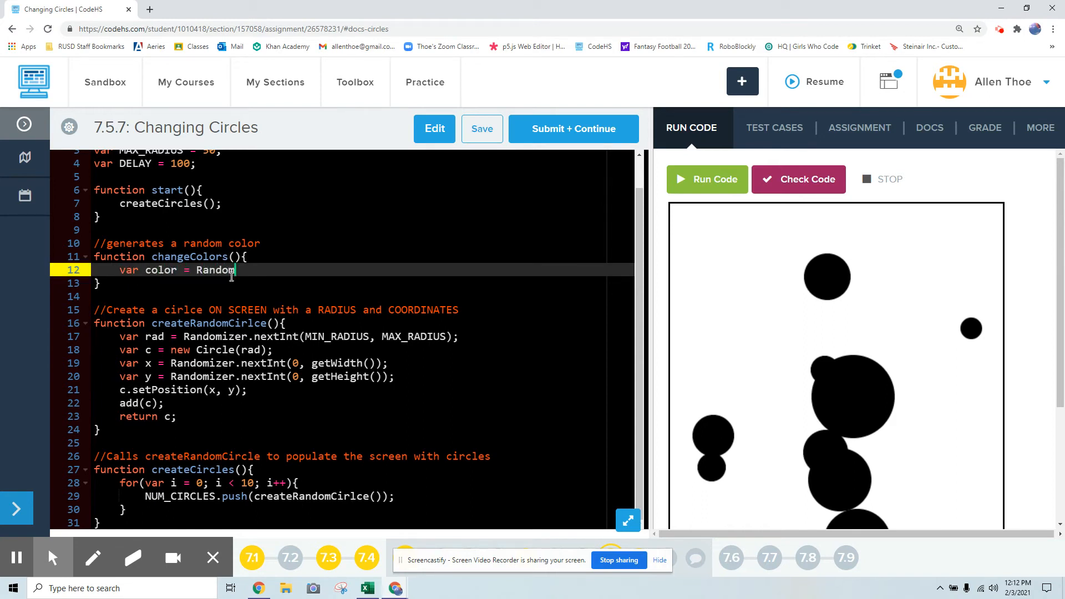
{"action": "type", "text": "izer"}
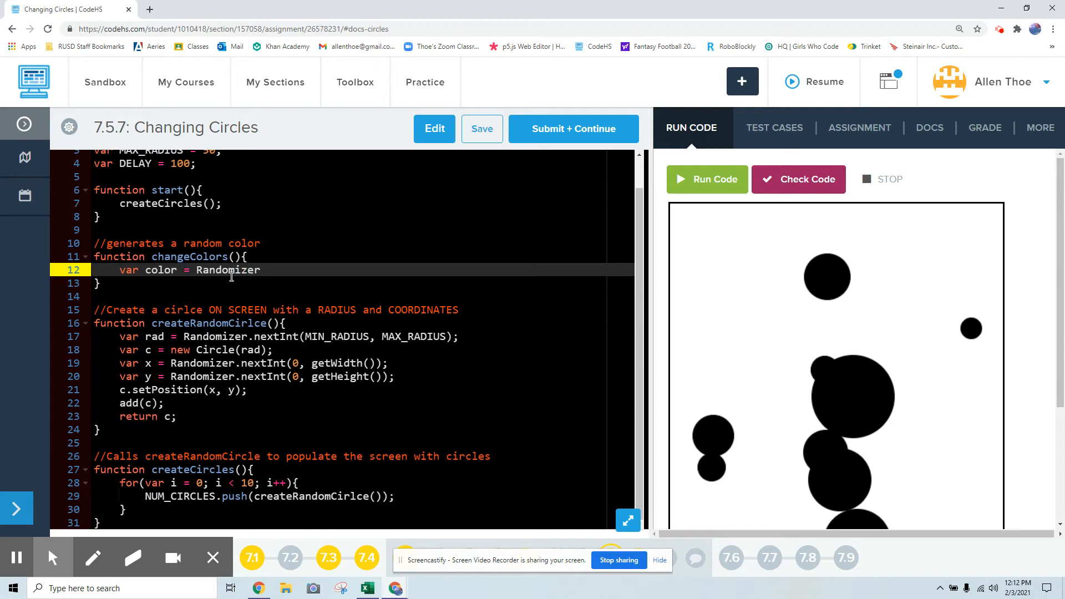
{"action": "type", "text": ".se"}
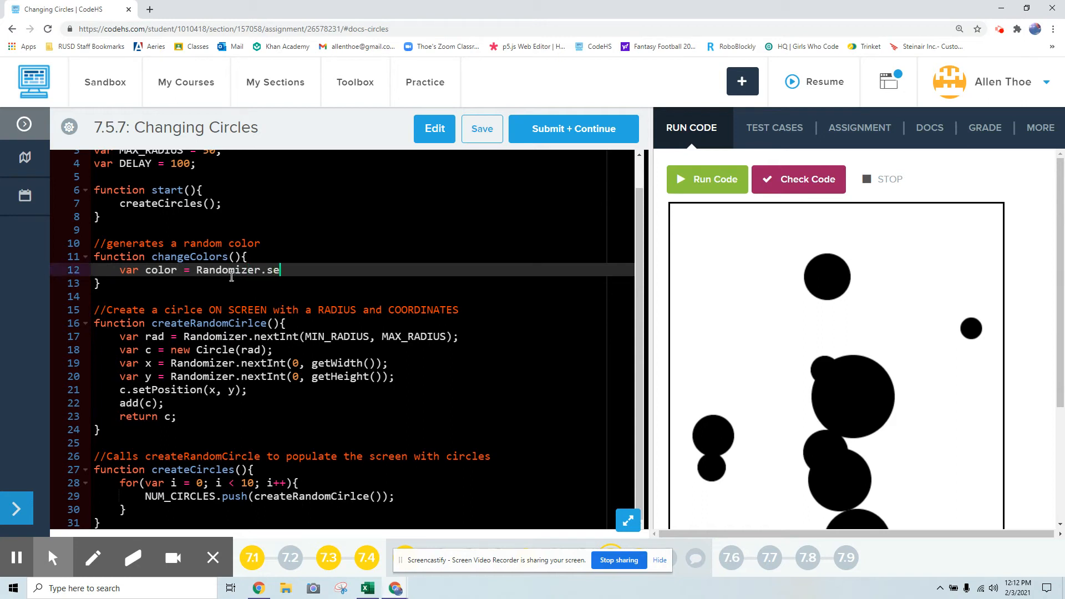
{"action": "type", "text": "ne"}
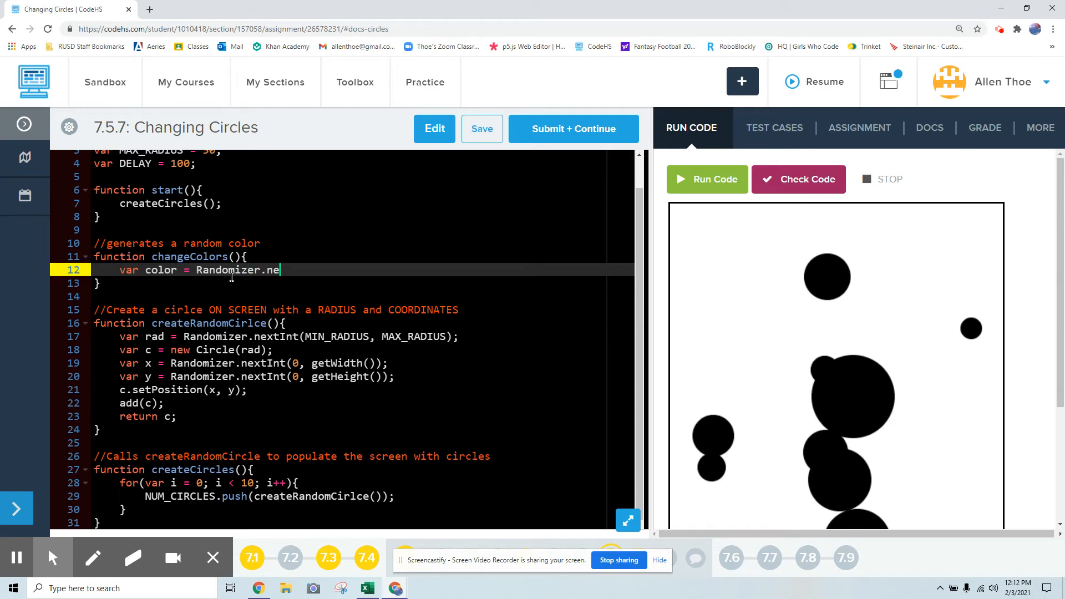
{"action": "type", "text": "xtColor()"}
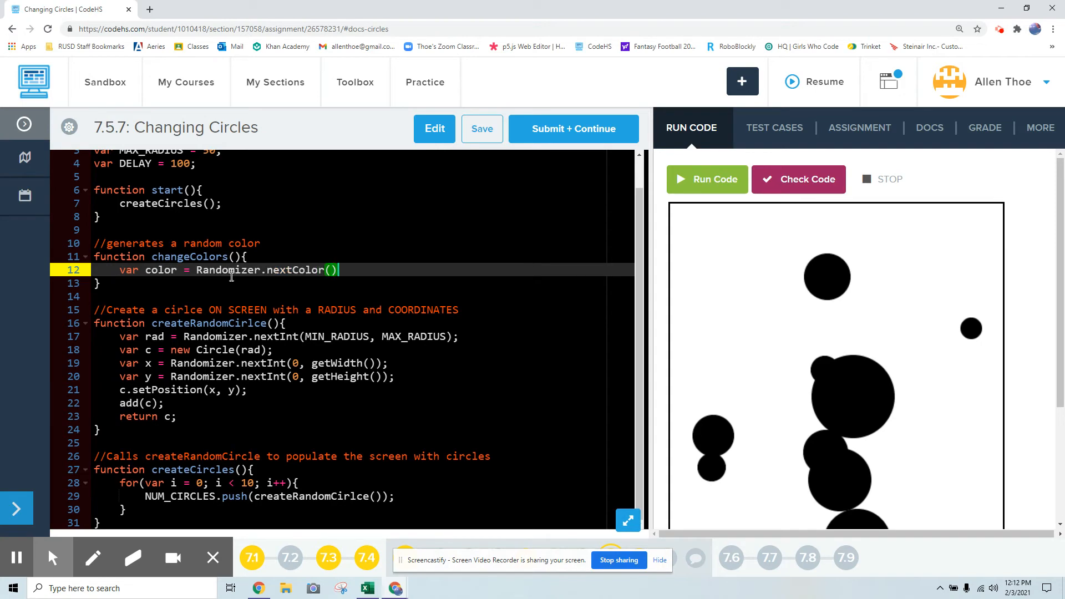
{"action": "left_click", "coordinate": [930, 127]}
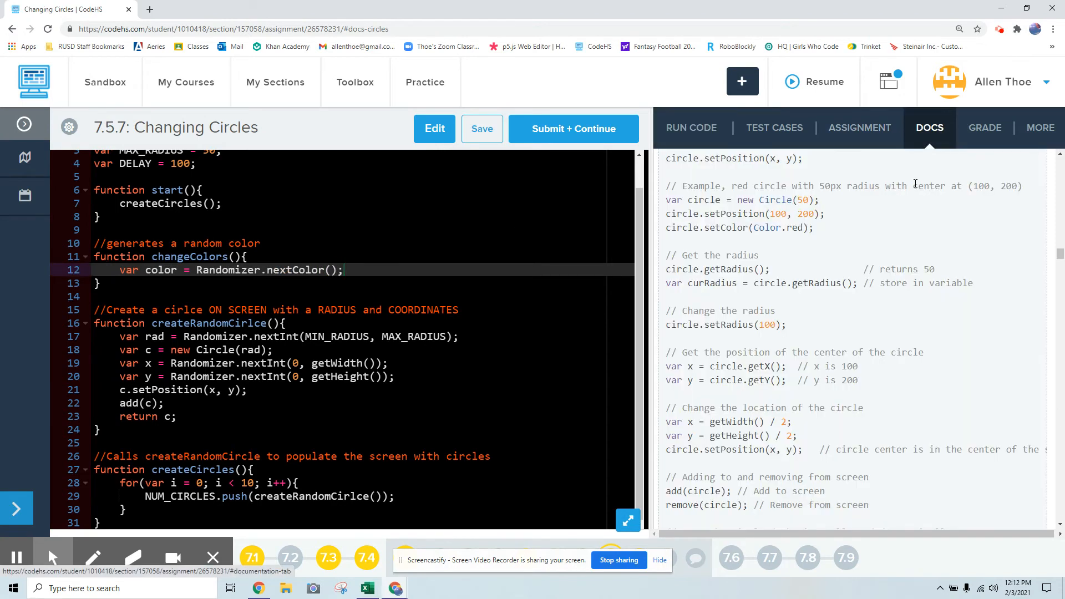
- Scroll the docs down to the Randomizer examples showing Randomizer.nextColor()
{"action": "scroll", "scroll_direction": "down", "scroll_amount": 3}
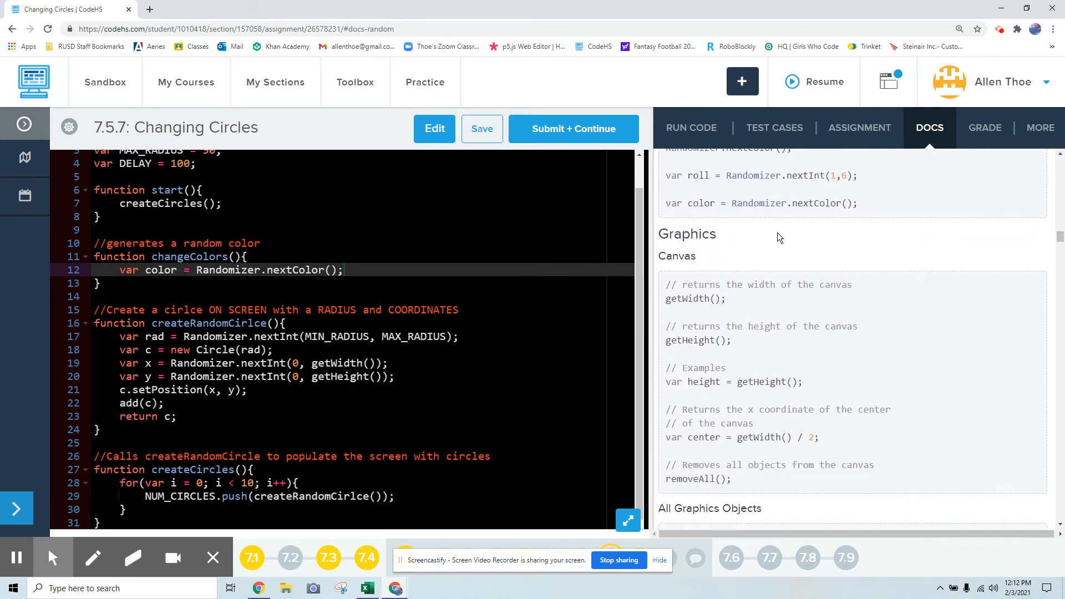
{"action": "scroll", "scroll_direction": "down", "scroll_amount": 3}
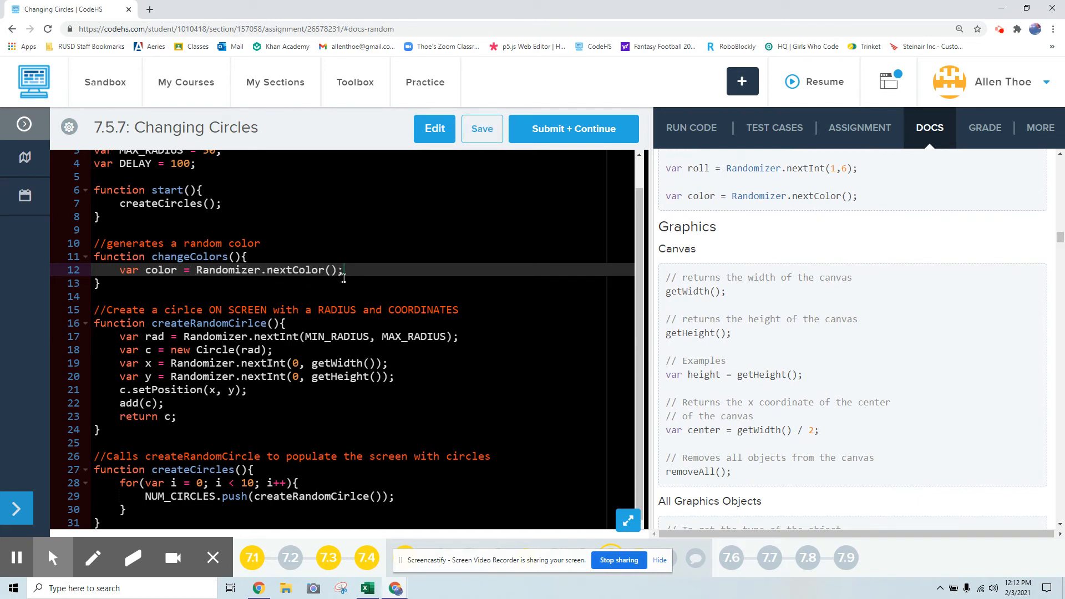
- Write a for loop header in changeColors running i from 0 to NUM_CIRCLES.length
{"action": "type", "text": "for"}
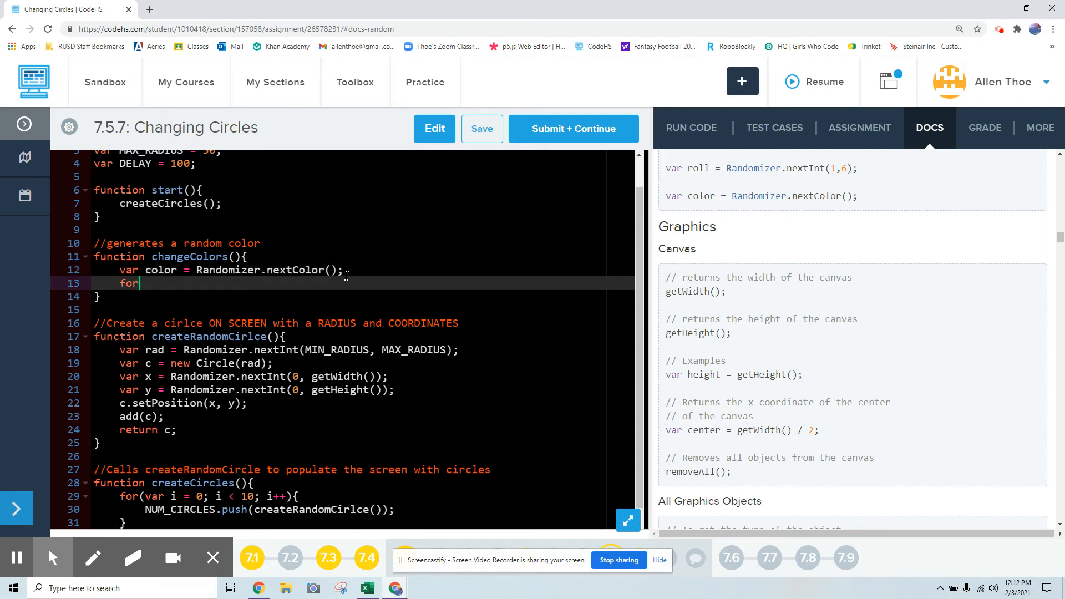
{"action": "type", "text": "()"}
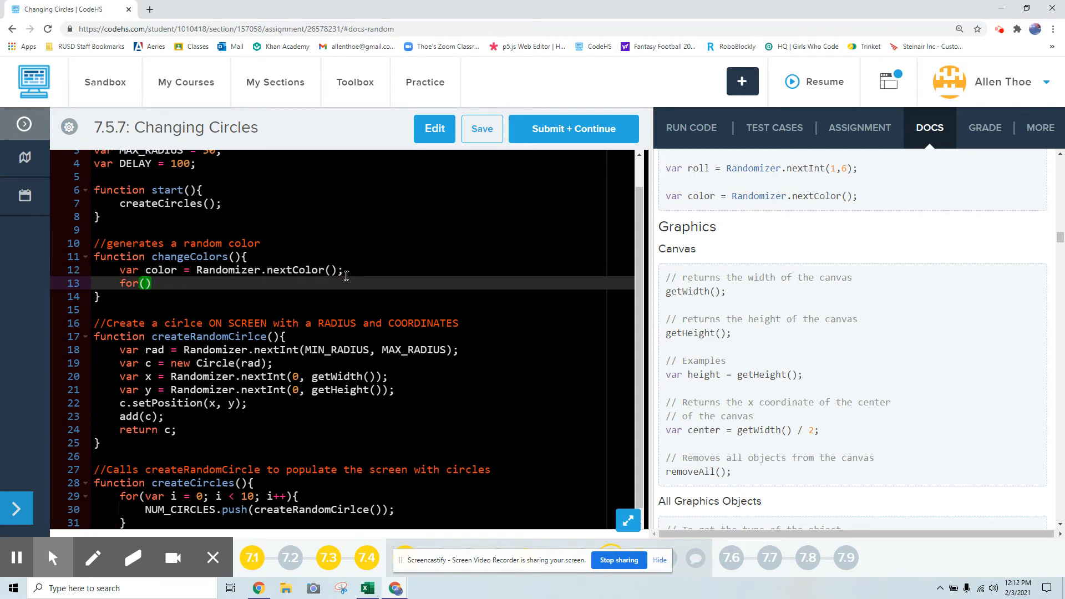
{"action": "type", "text": "var i"}
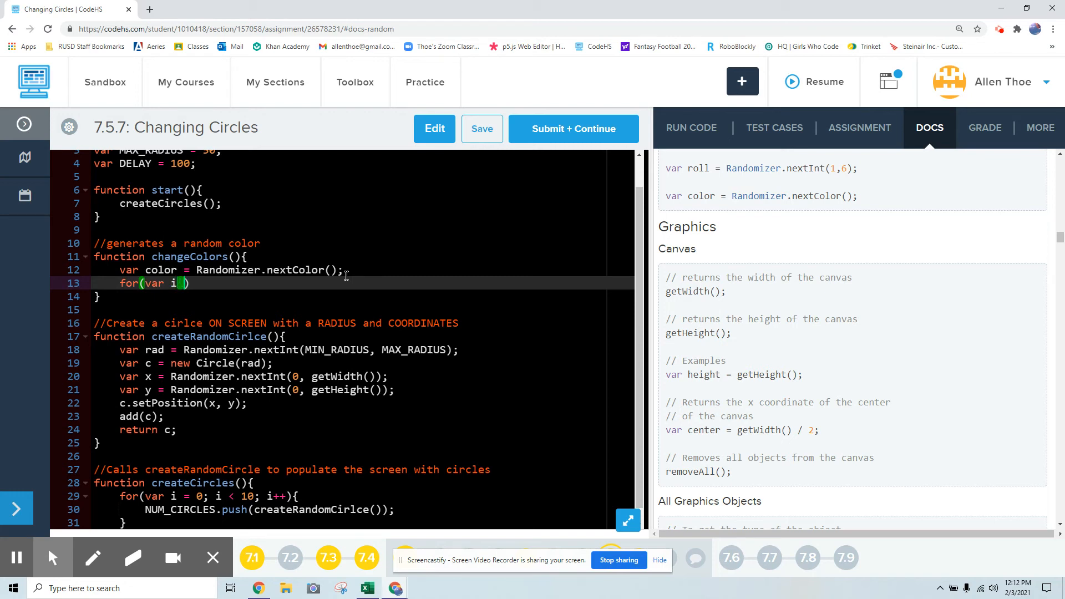
{"action": "type", "text": "= 0;"}
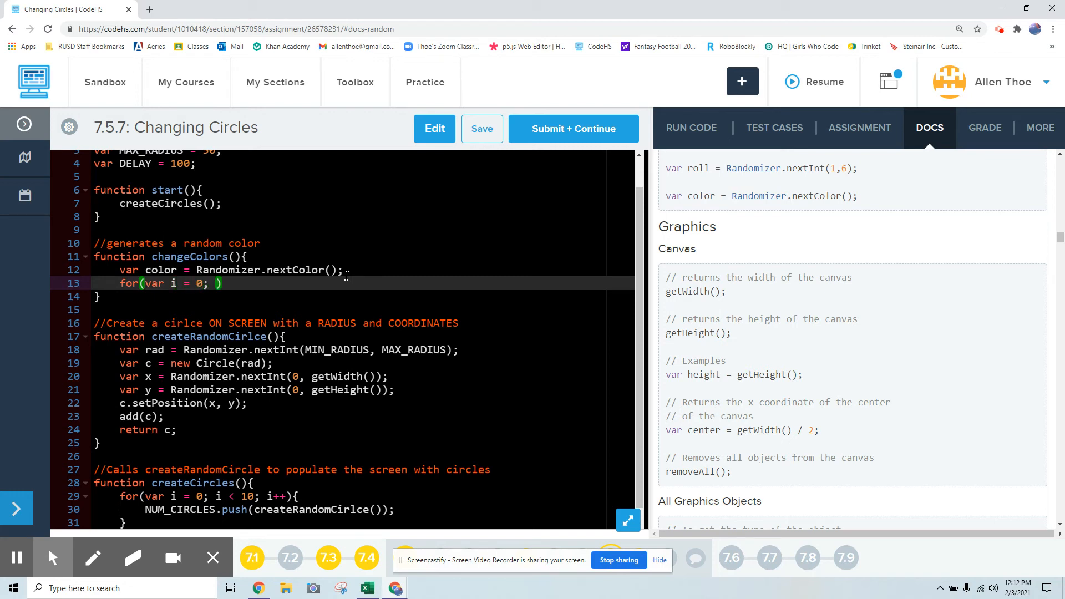
{"action": "type", "text": "i <"}
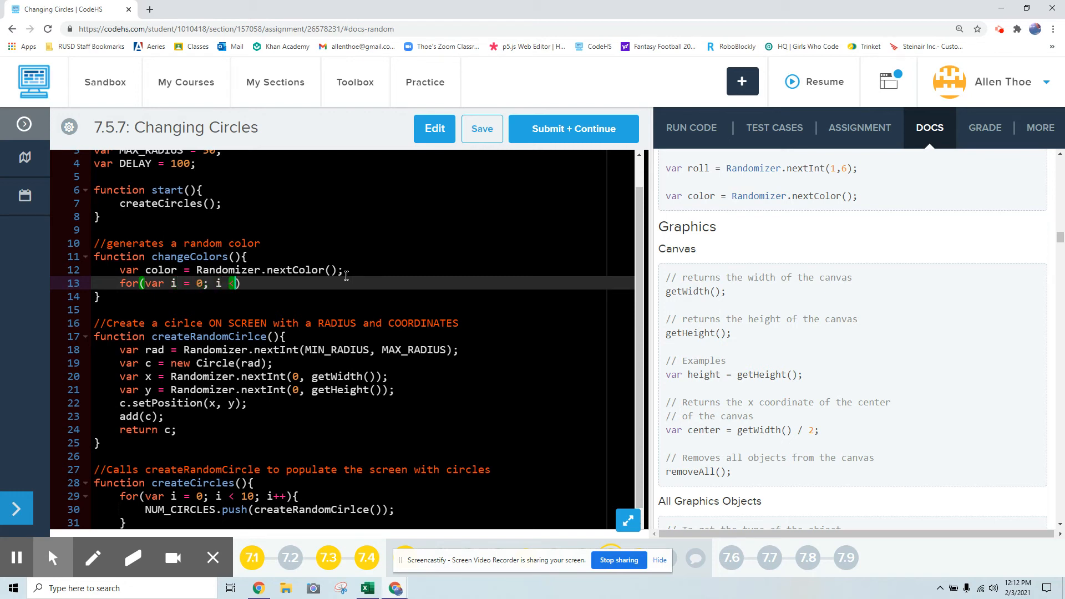
{"action": "type", "text": "NUM_CIRCLES"}
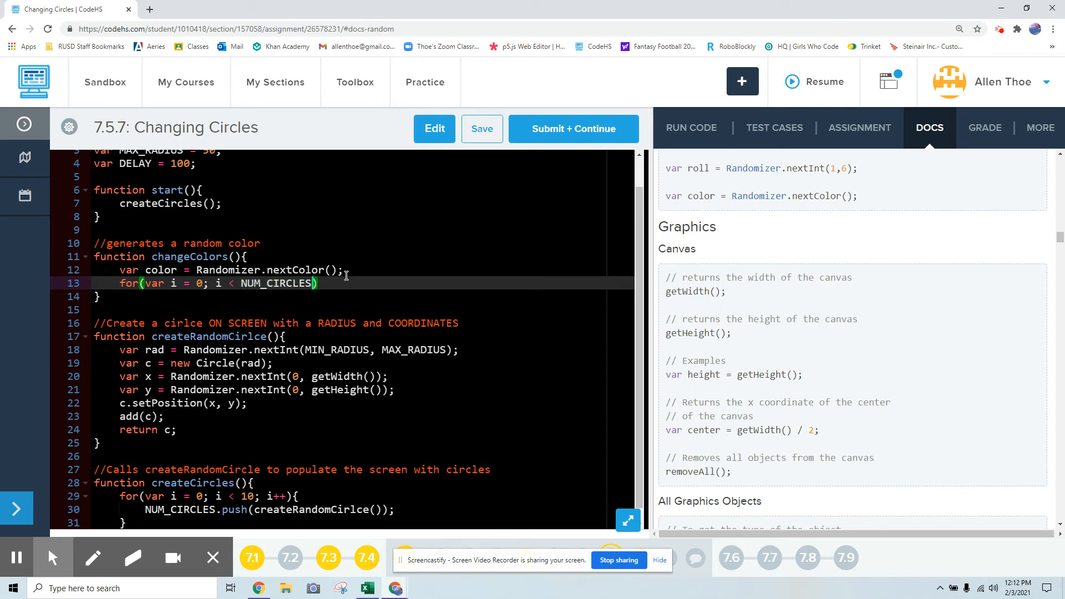
{"action": "type", "text": ".length; i"}
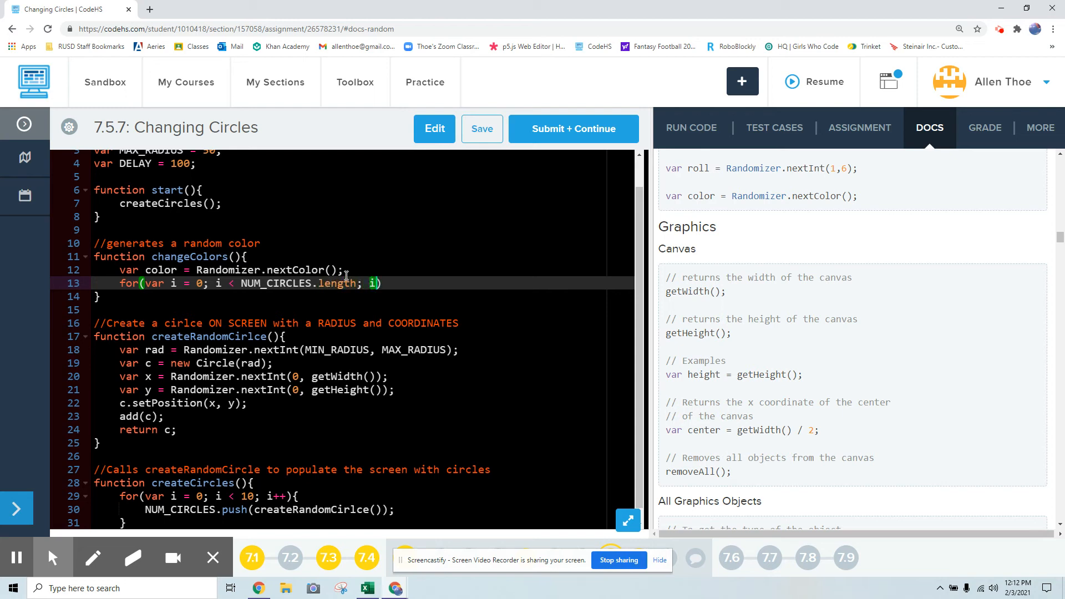
{"action": "type", "text": "++){"}
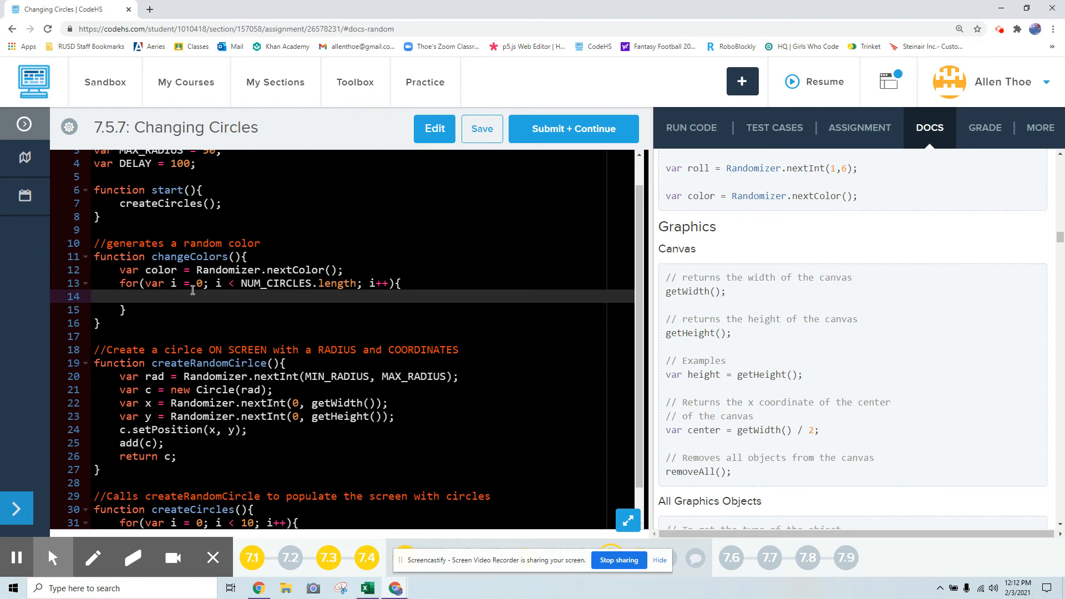
- Set each circle's color with NUM_CIRCLES[i].setColor(color); and return to the output view
{"action": "type", "text": "NUM_CIRCL"}
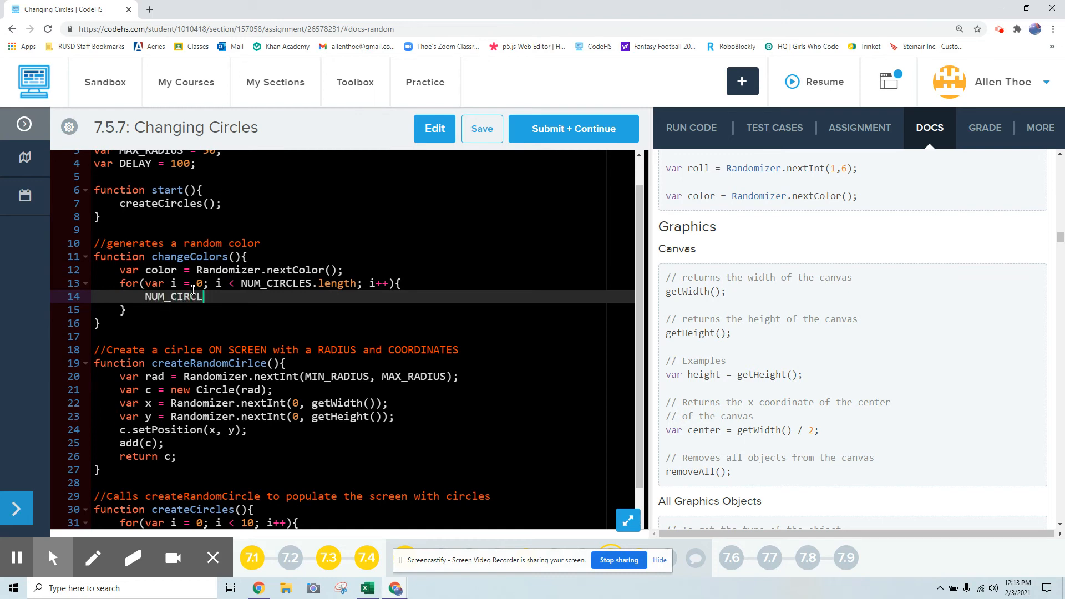
{"action": "type", "text": "ES"}
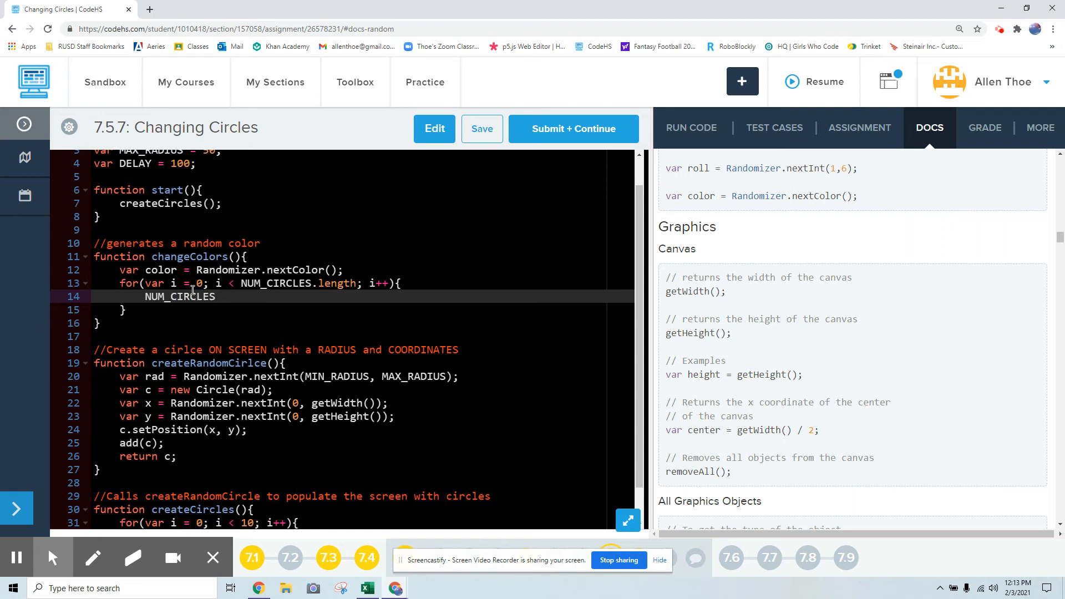
{"action": "type", "text": "[i]"}
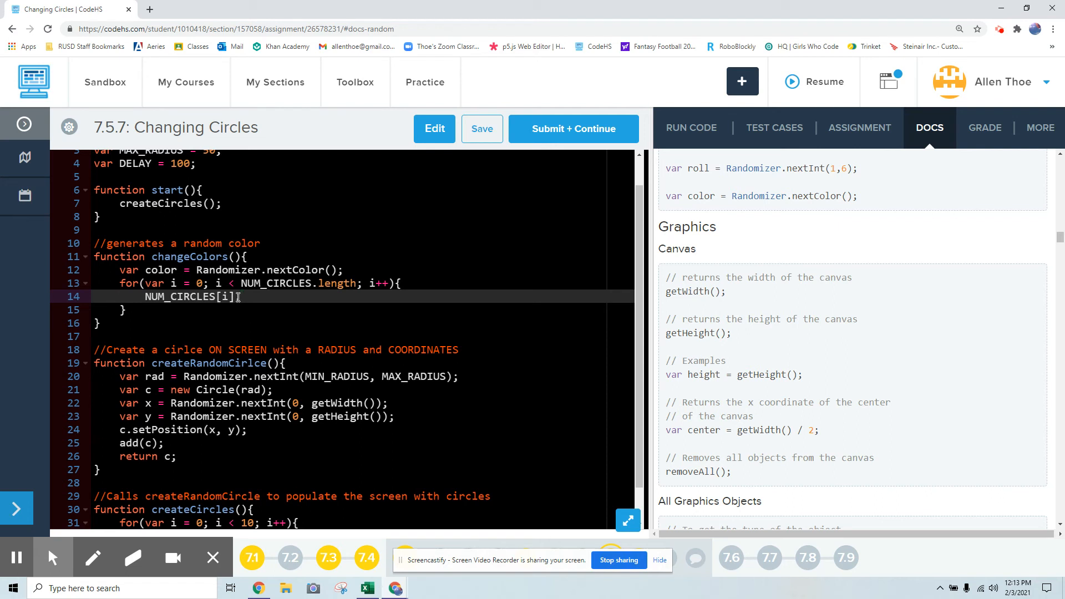
{"action": "type", "text": ".se"}
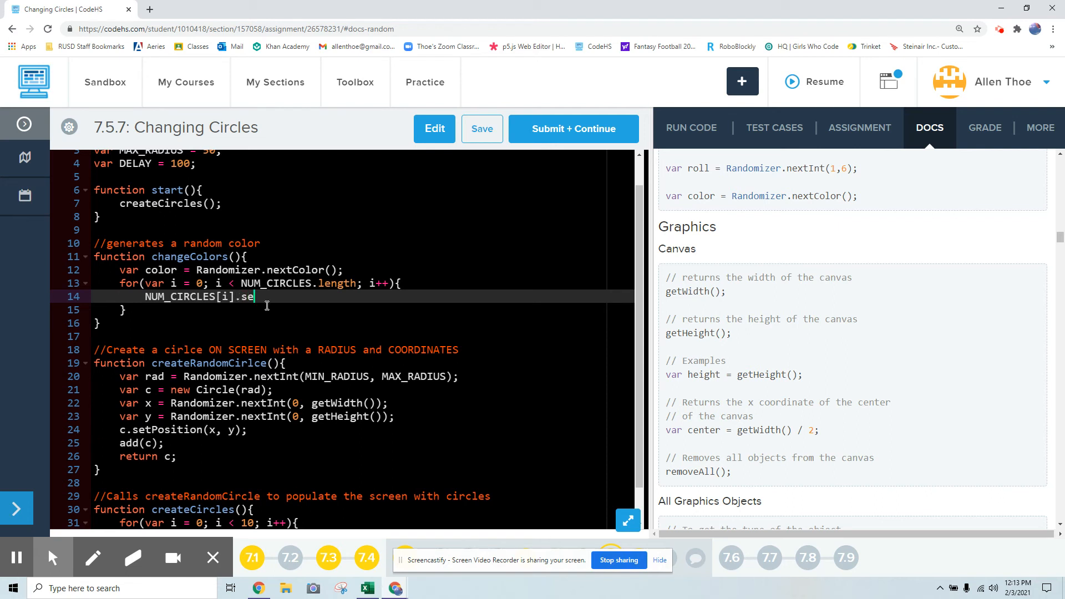
{"action": "type", "text": "tColor(color)"}
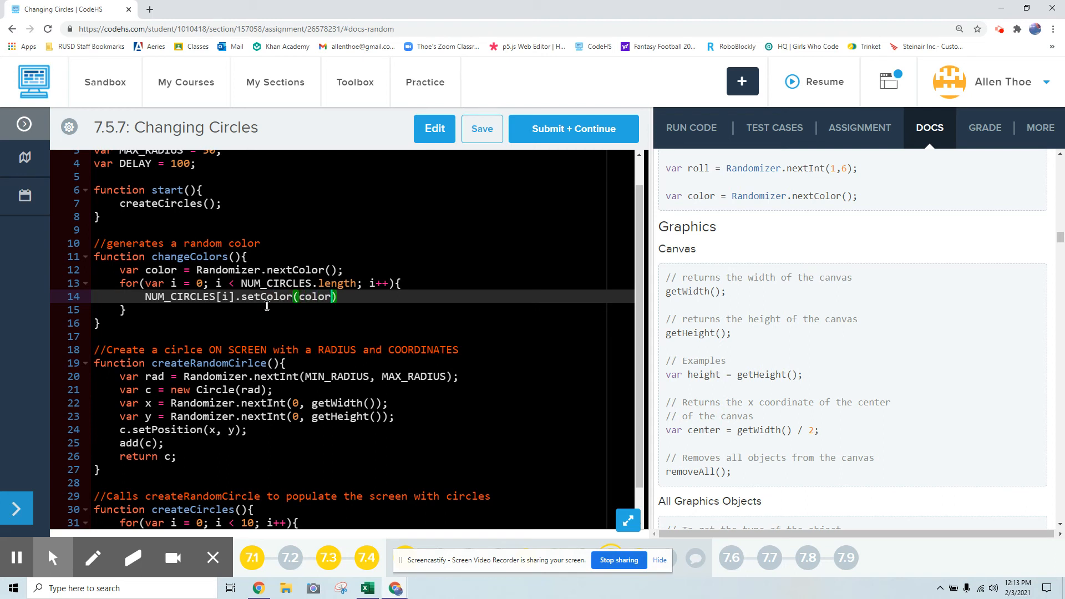
{"action": "type", "text": ";"}
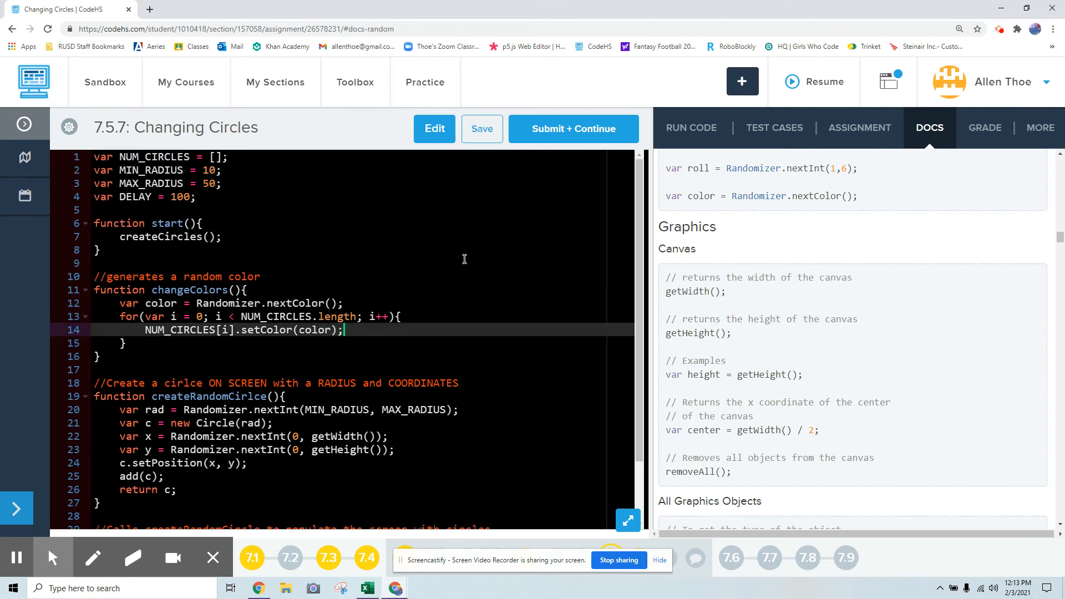
{"action": "left_click", "coordinate": [691, 127]}
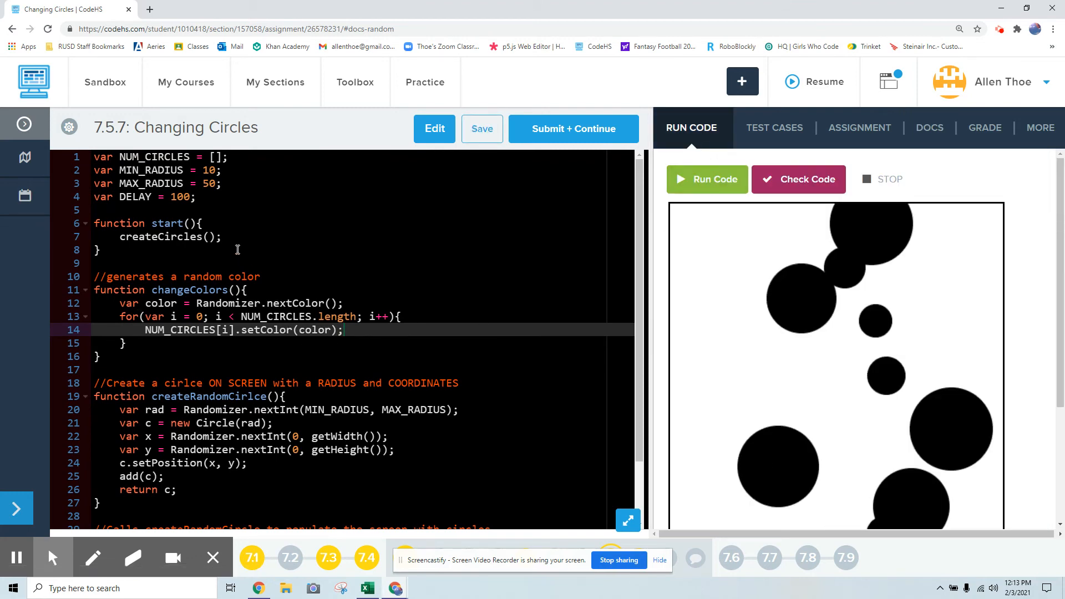
- Add changeColors(); under createCircles() in start and run it repeatedly, then view the assignment
{"action": "type", "text": "ch"}
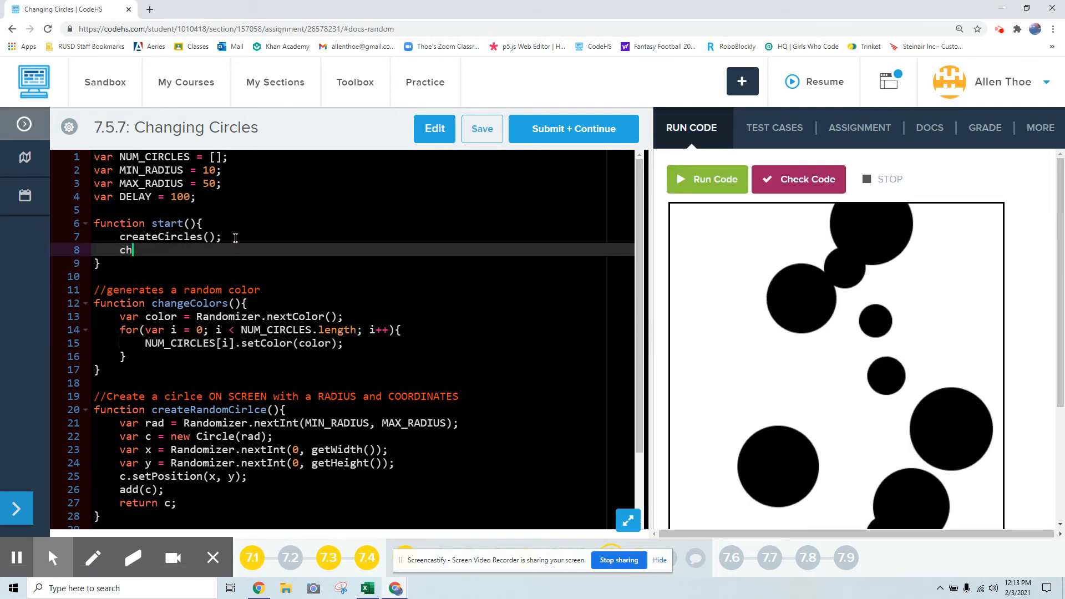
{"action": "type", "text": "angeColo"}
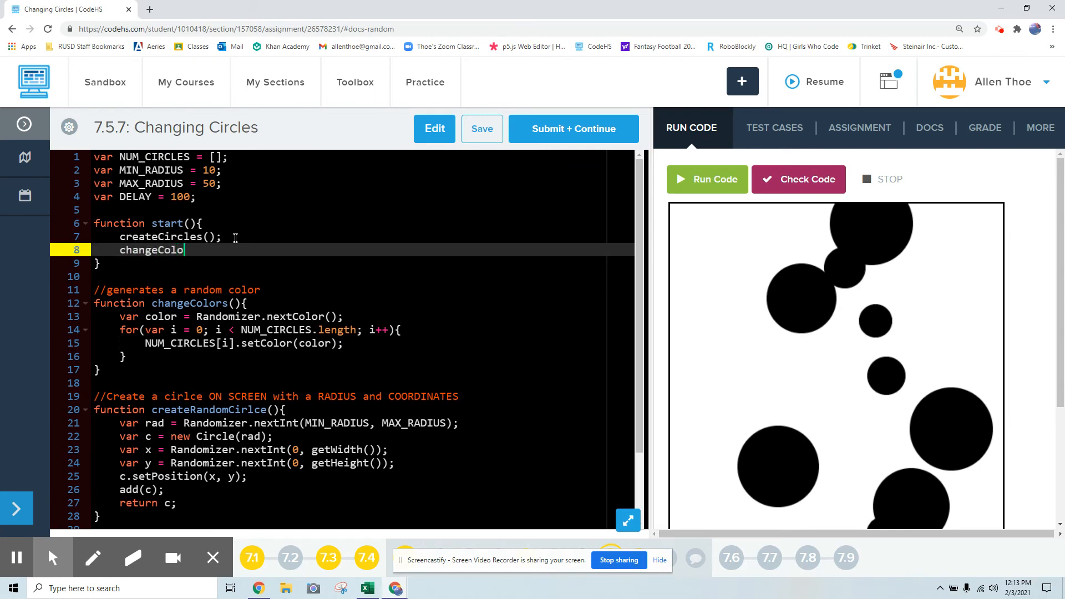
{"action": "type", "text": "rs();"}
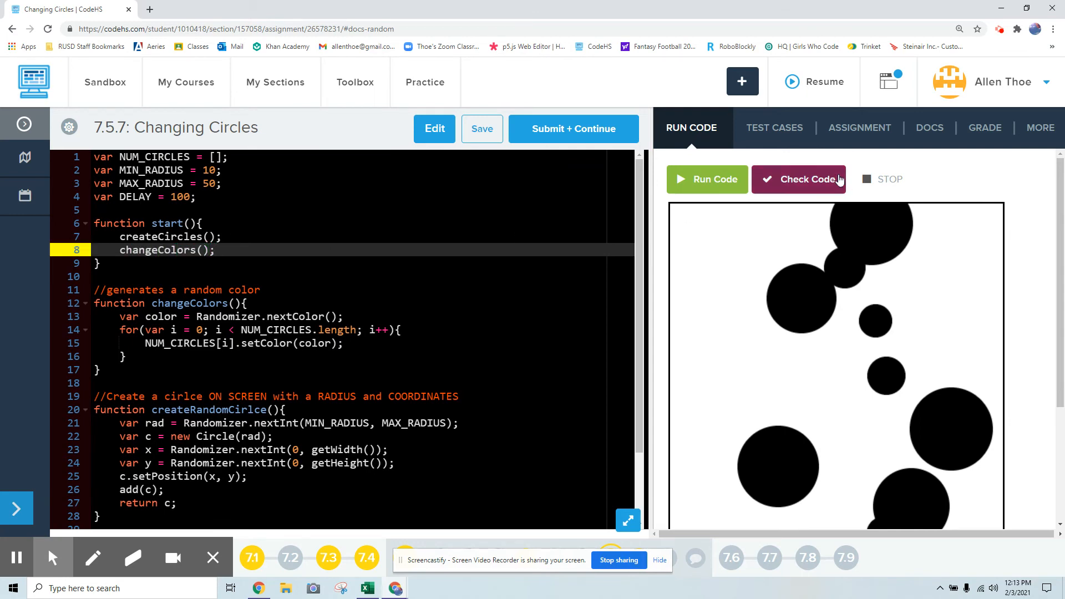
{"action": "left_click", "coordinate": [708, 179]}
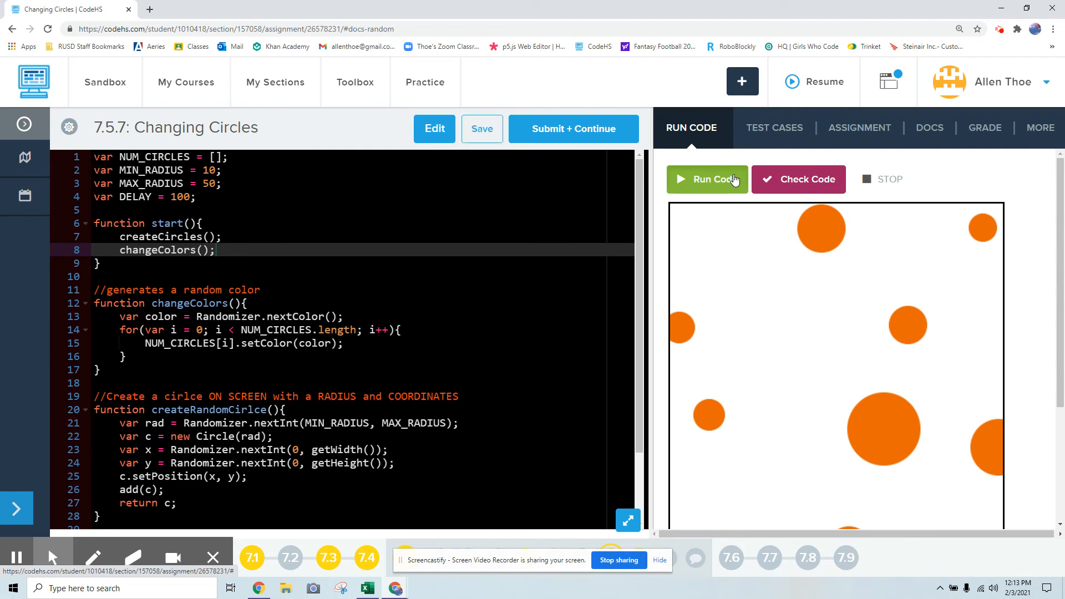
{"action": "left_click", "coordinate": [714, 179]}
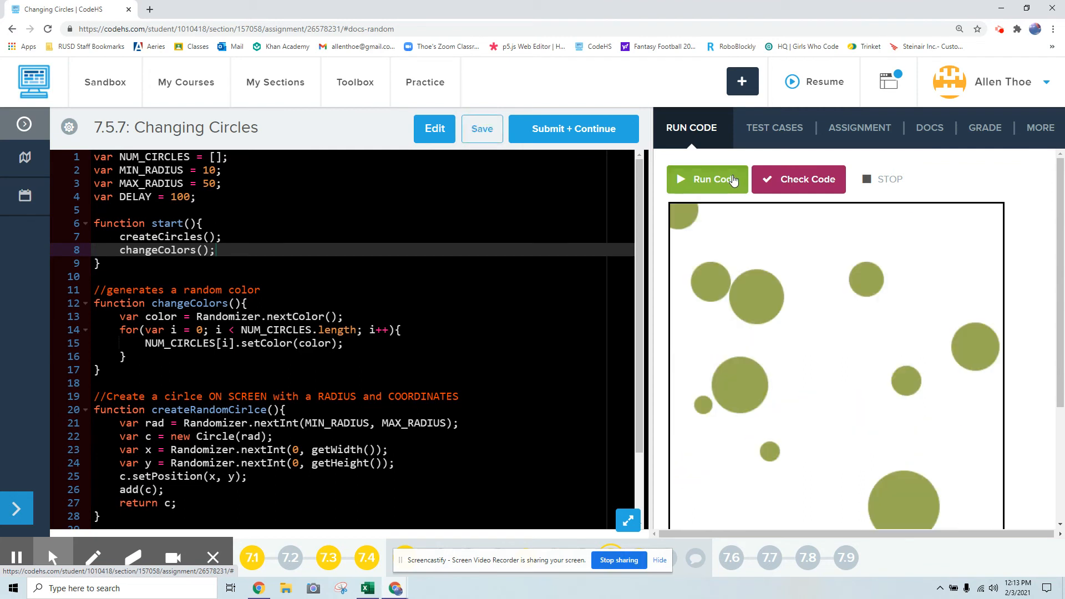
{"action": "left_click", "coordinate": [708, 179]}
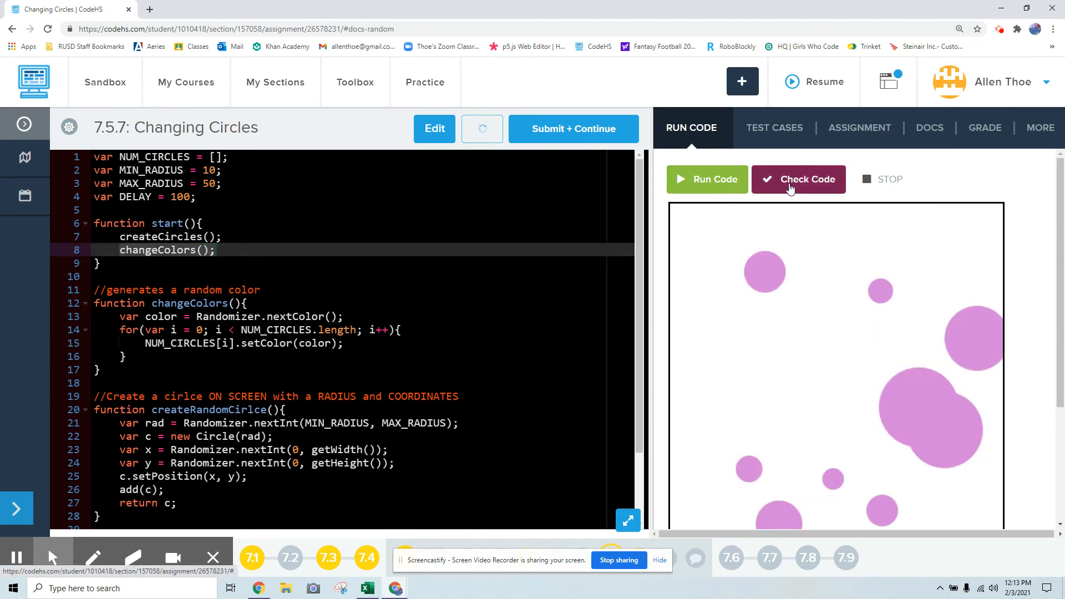
{"action": "left_click", "coordinate": [860, 128]}
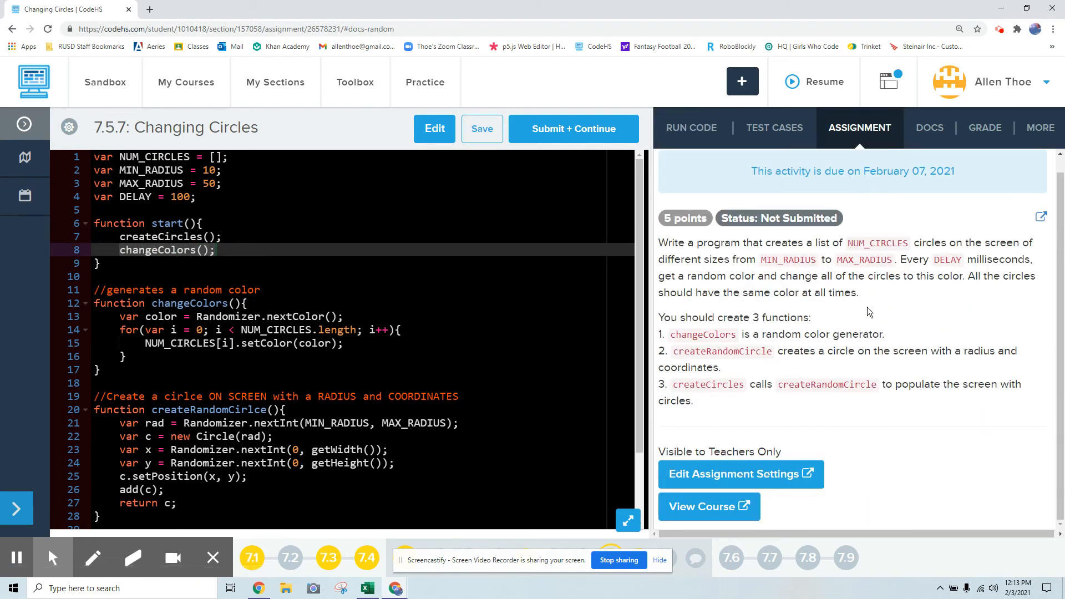
- Highlight the every-DELAY requirement and open the Timers docs showing setTimer
{"action": "left_click_drag", "start_coordinate": [932, 259], "coordinate": [963, 276]}
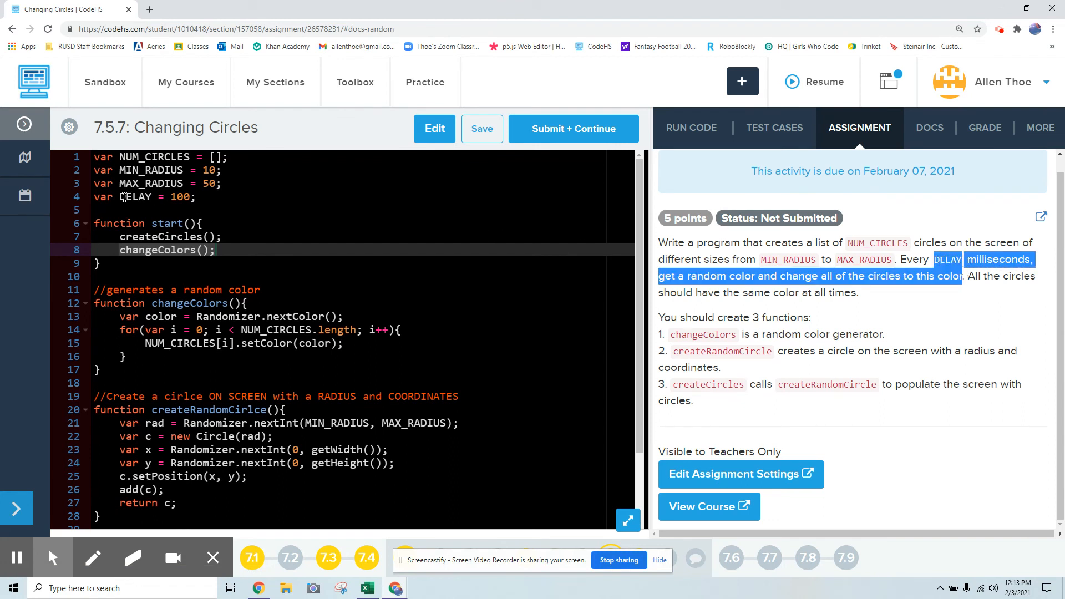
{"action": "left_click", "coordinate": [930, 127]}
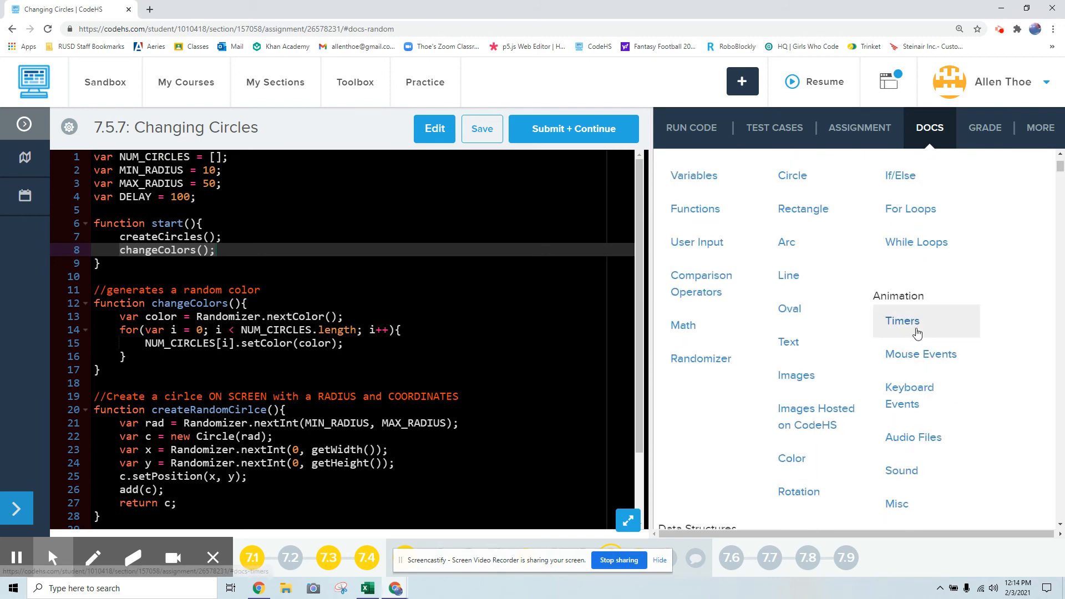
{"action": "left_click", "coordinate": [902, 321]}
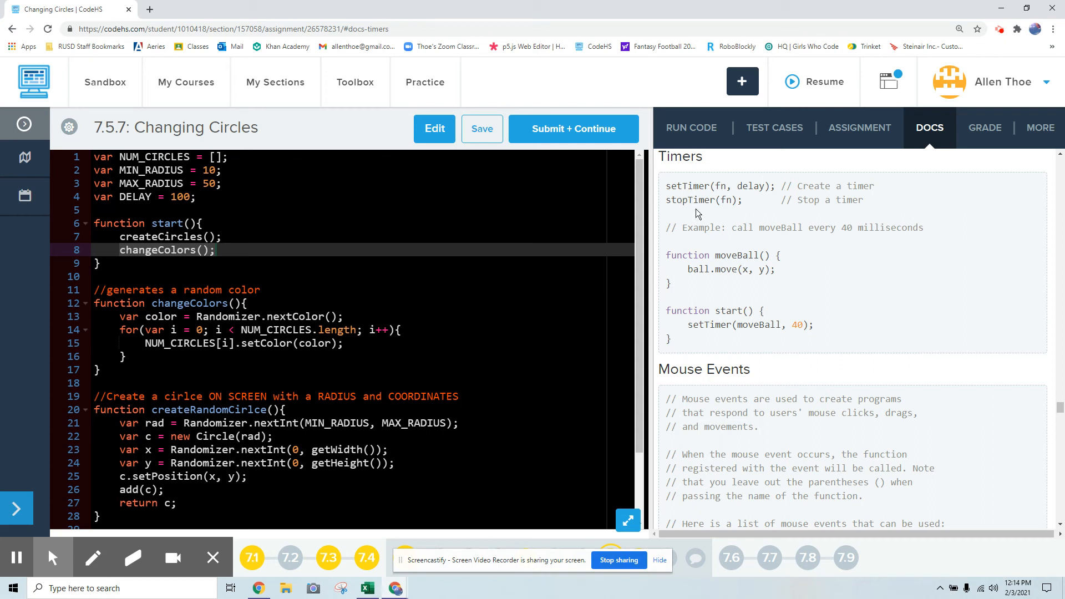
{"action": "mouse_move", "coordinate": [776, 198]}
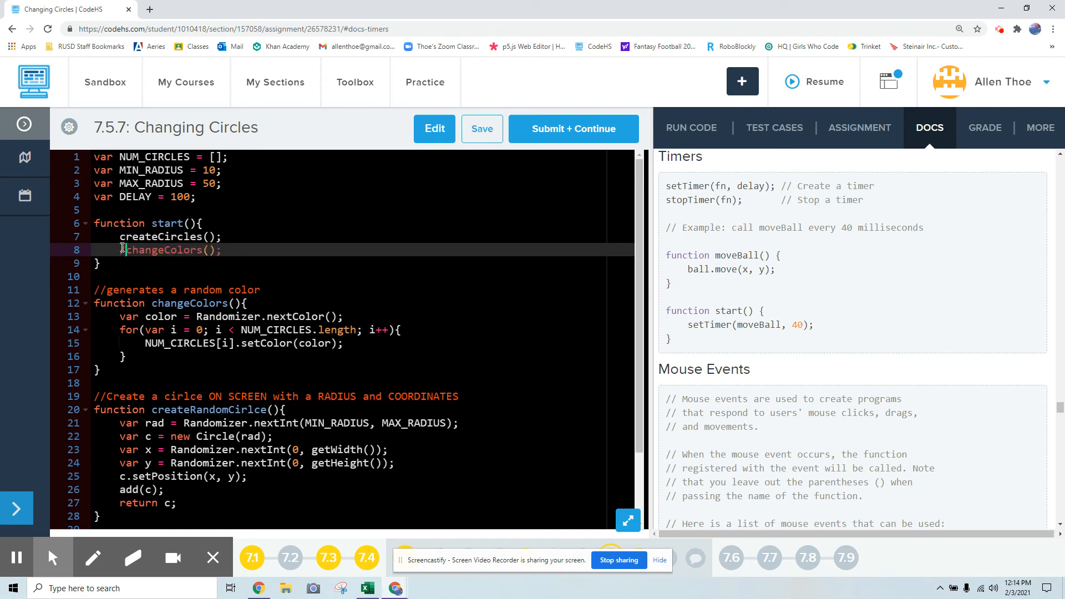
- Comment out changeColors(); and add setTimer(changeColors, DELAY); in start, then show the output
{"action": "type", "text": "//"}
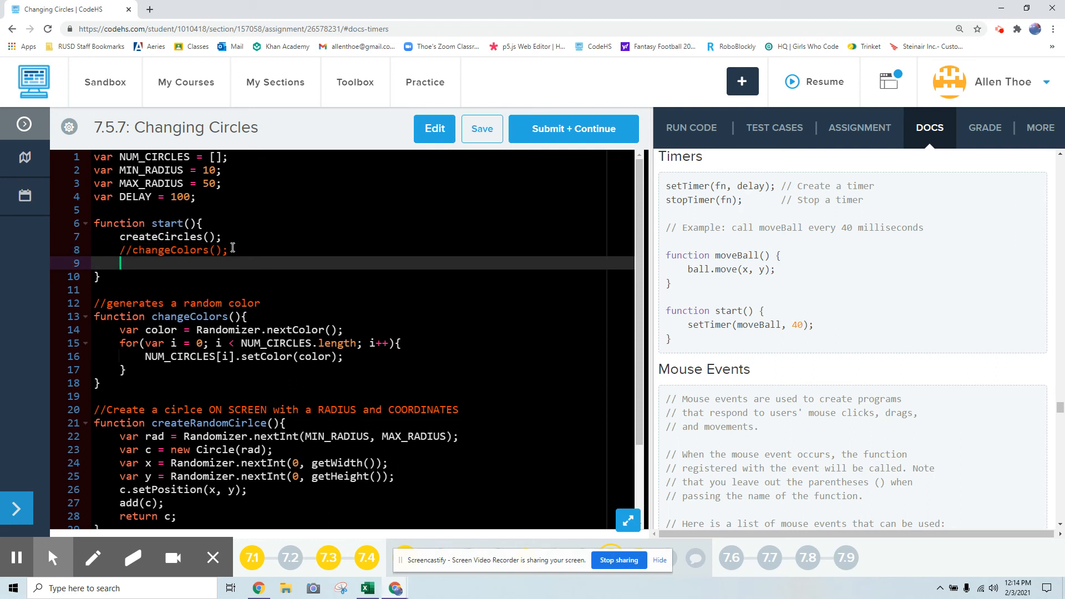
{"action": "type", "text": "setTime"}
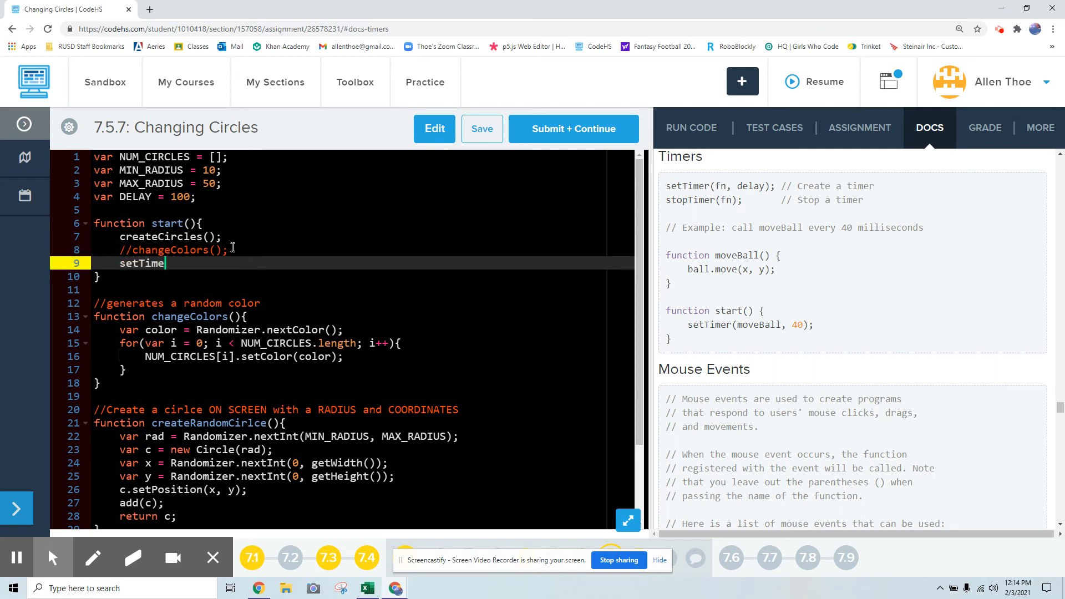
{"action": "type", "text": "r()"}
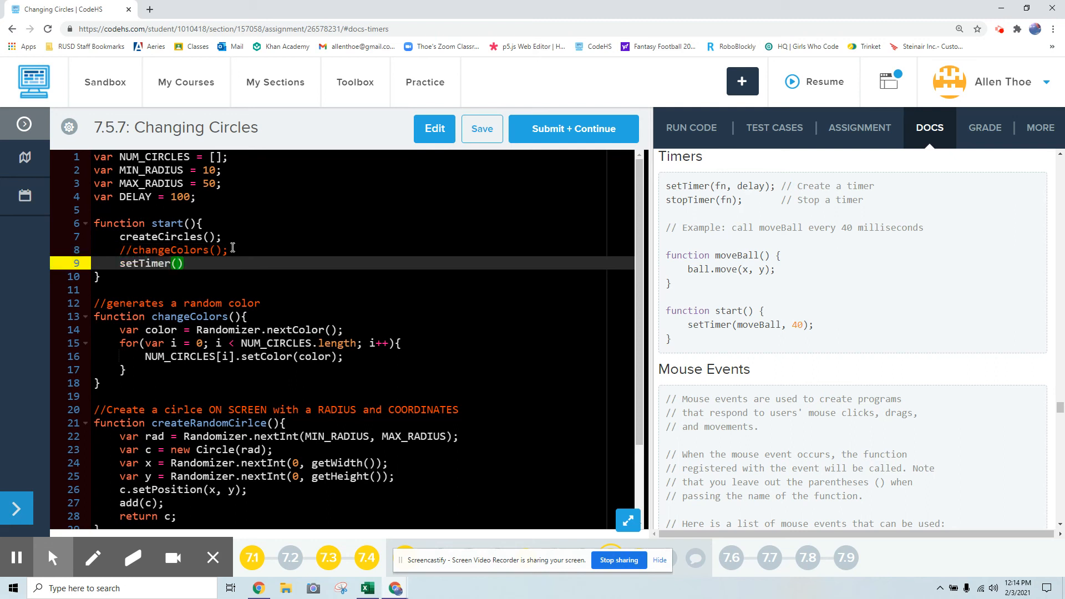
{"action": "mouse_move", "coordinate": [404, 215]}
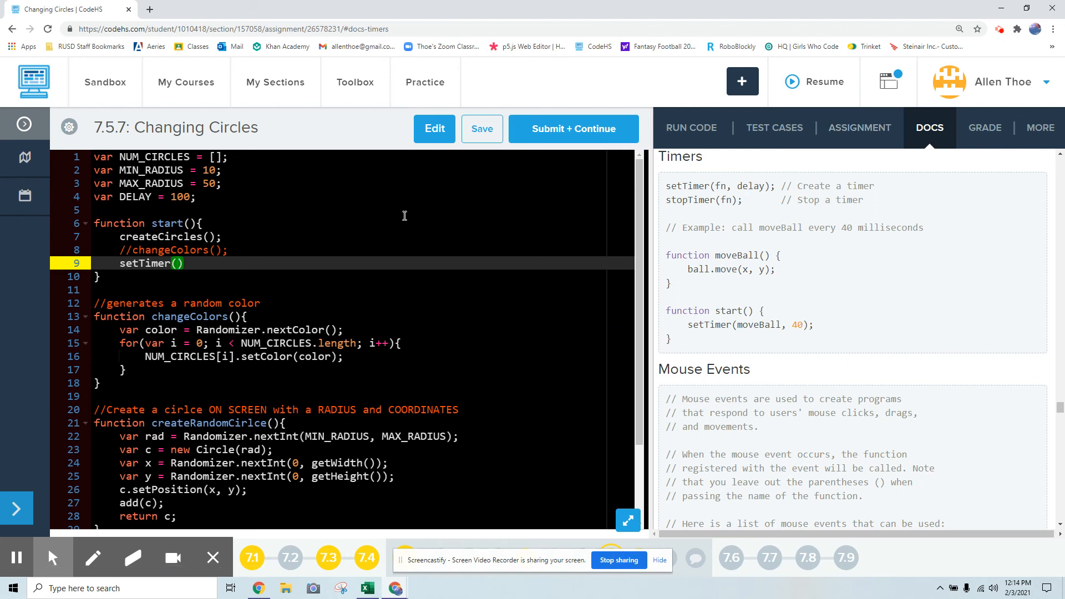
{"action": "type", "text": "c"}
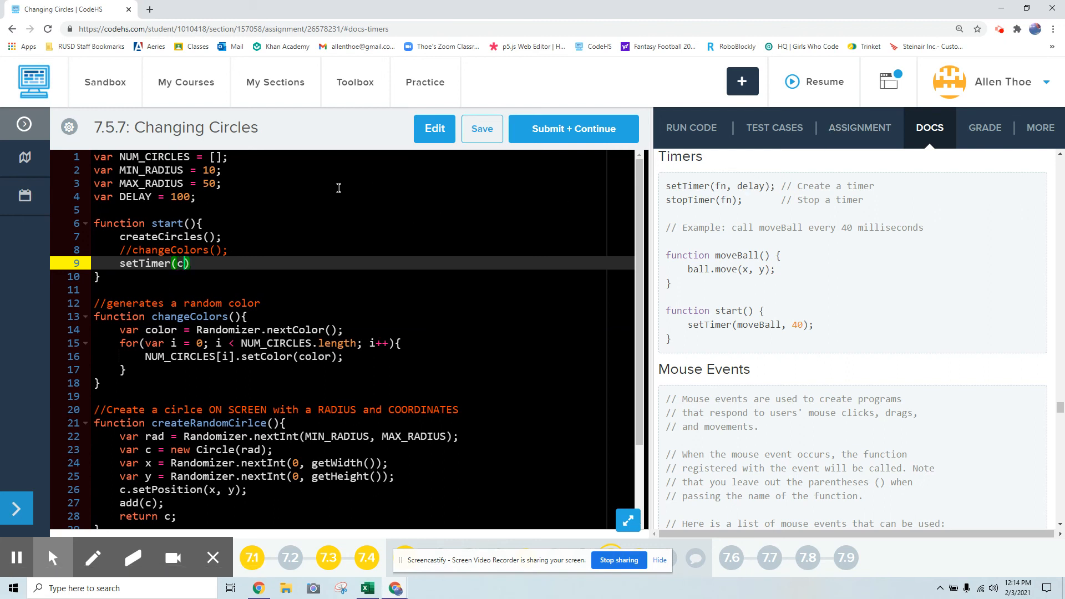
{"action": "type", "text": "hangeColors"}
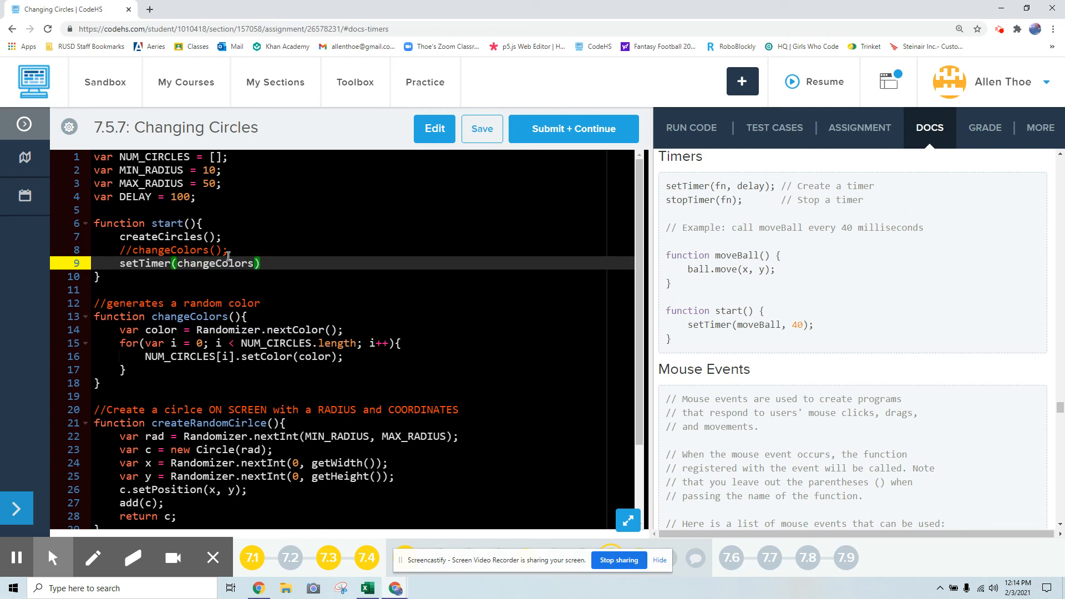
{"action": "type", "text": ","}
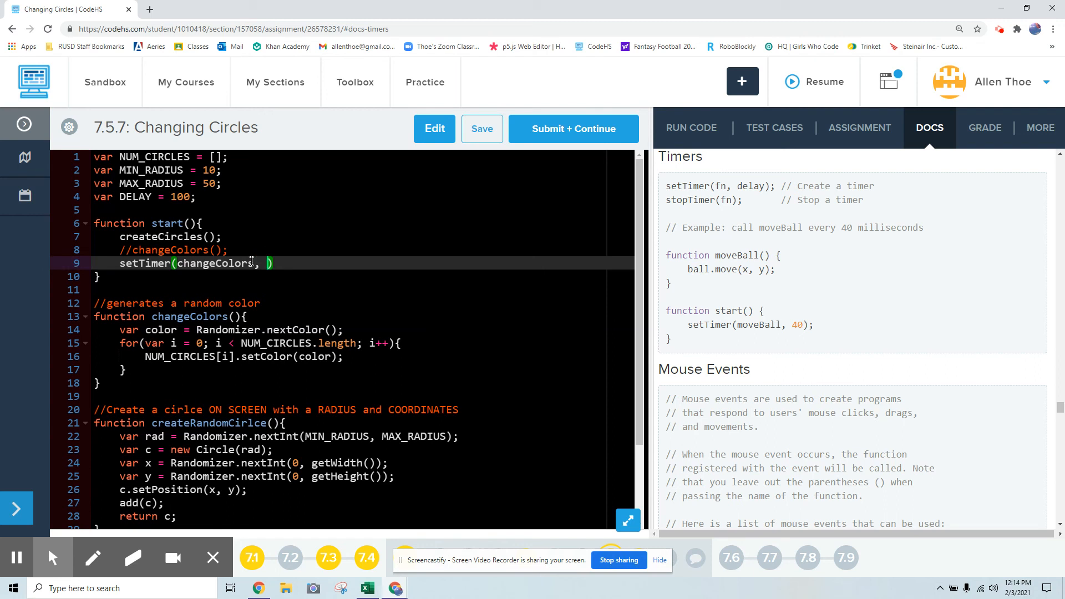
{"action": "type", "text": "DELA"}
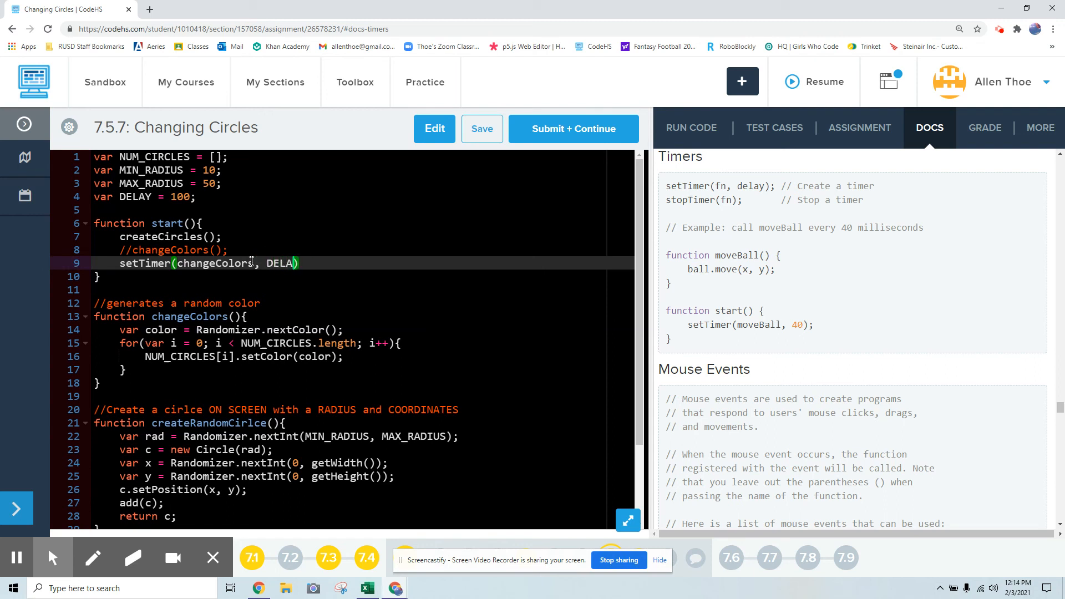
{"action": "type", "text": "Y"}
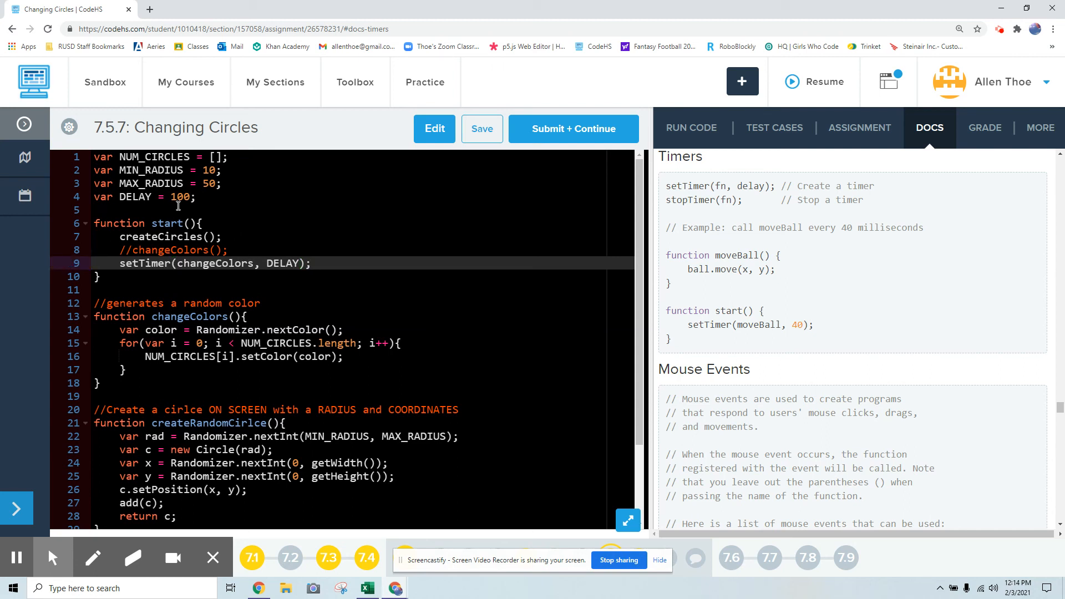
{"action": "left_click", "coordinate": [691, 127]}
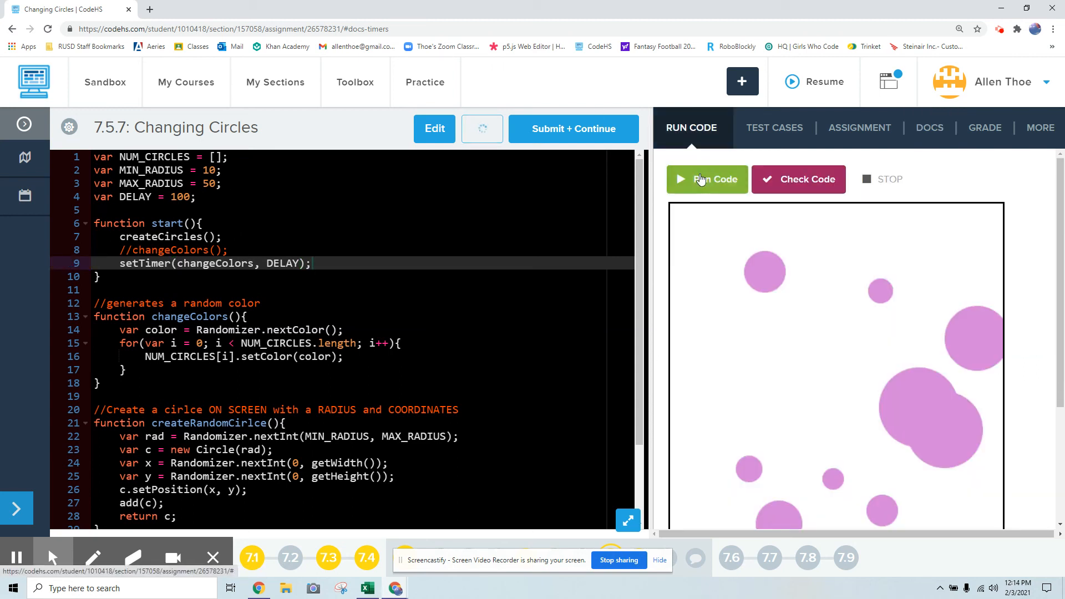
- Run the timed program, raise DELAY to 1000, and rerun it
{"action": "left_click", "coordinate": [708, 179]}
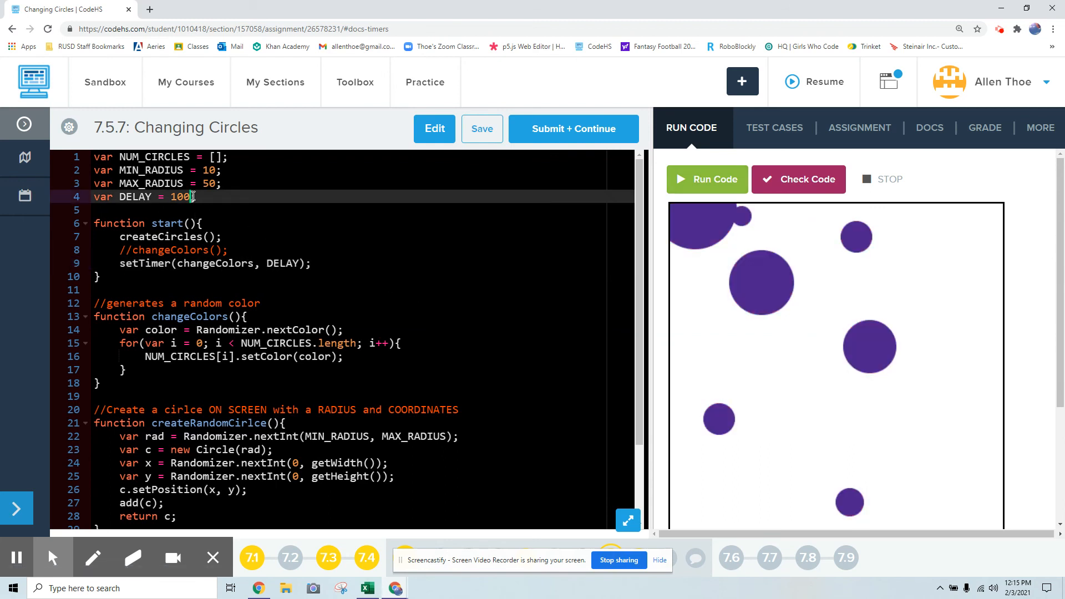
{"action": "type", "text": "0"}
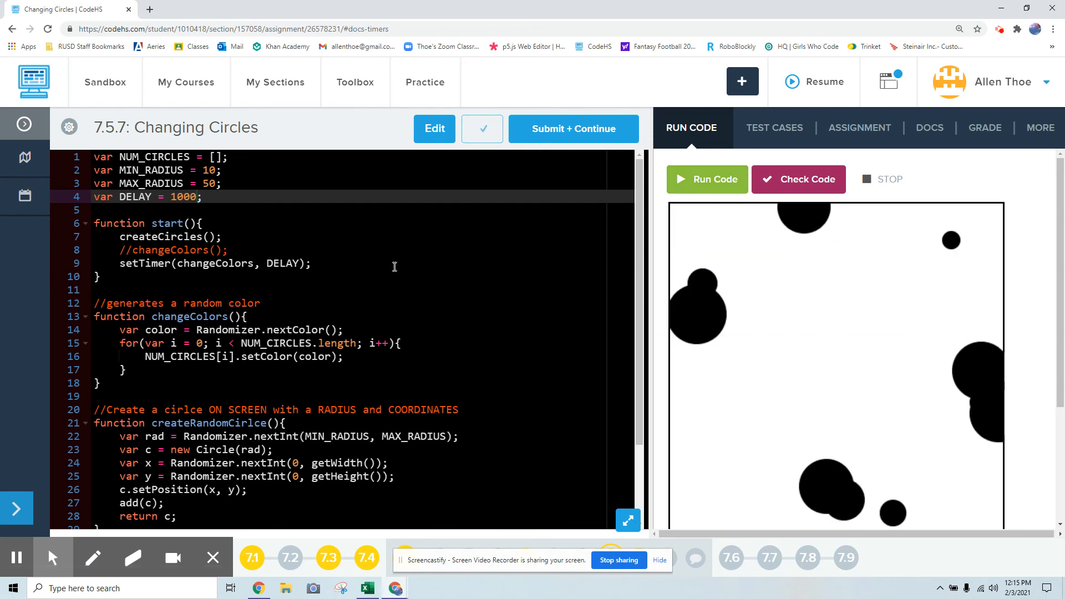
{"action": "left_click", "coordinate": [707, 179]}
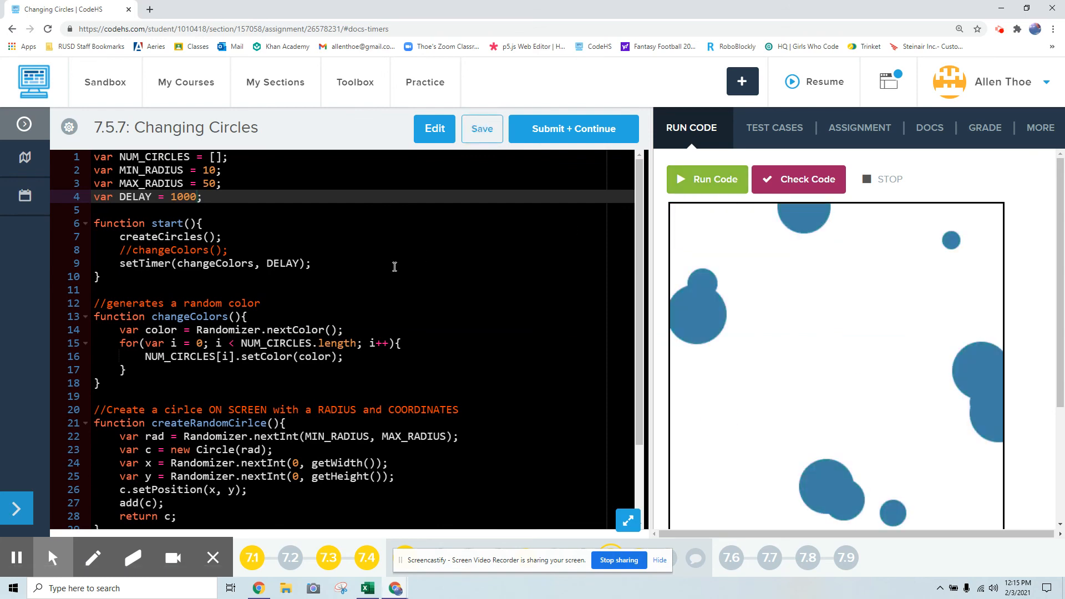
{"action": "scroll", "scroll_direction": "down", "scroll_amount": 3}
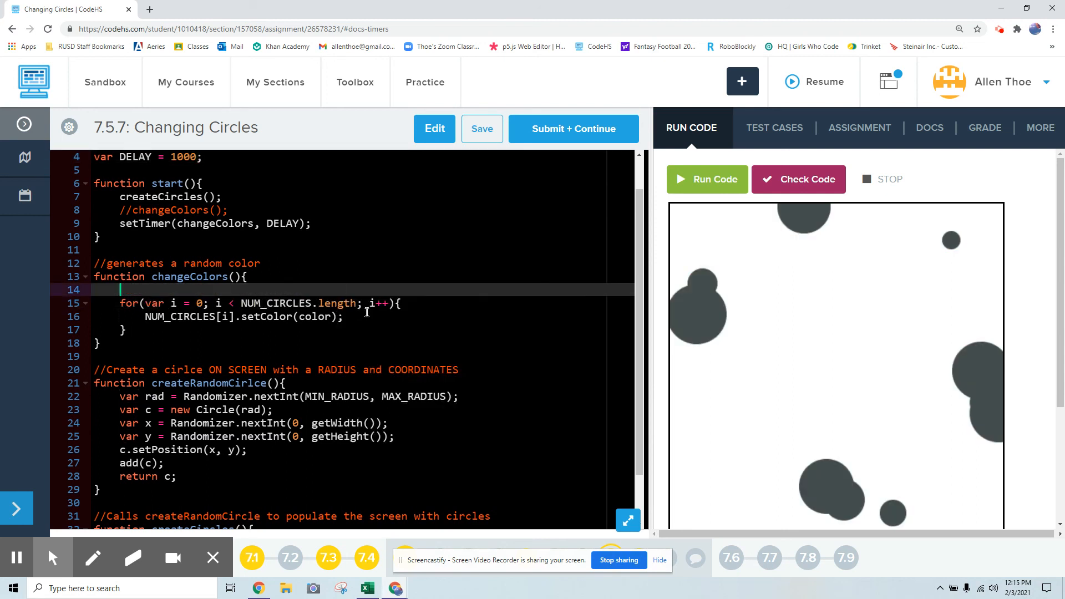
- Paste the color line inside the loop, run it, check the shared-color requirement, and cut it back out
{"action": "type", "text": "var color = Randomizer.nextColor();"}
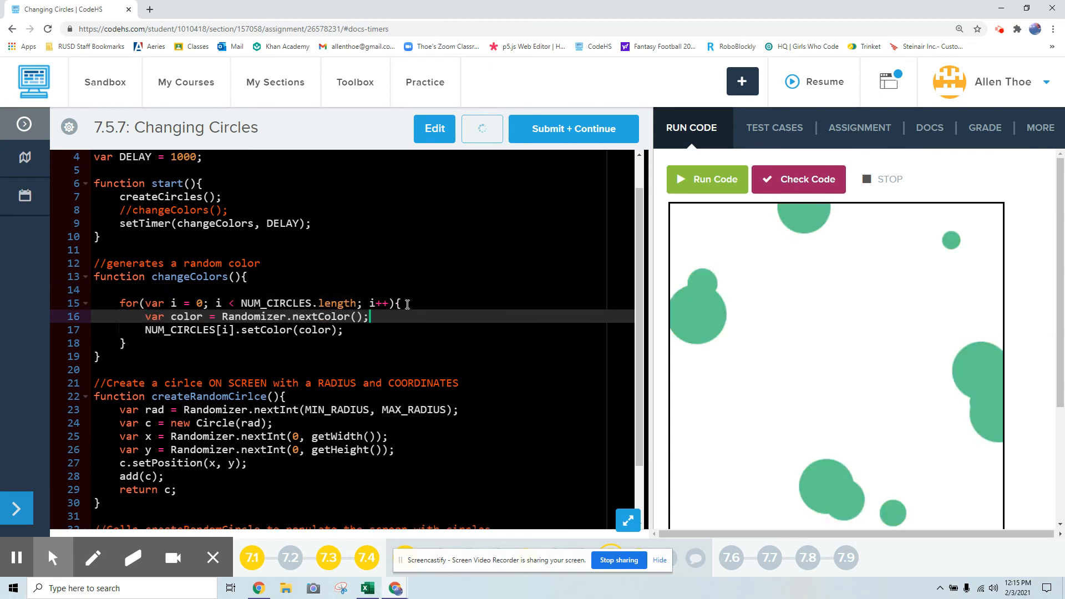
{"action": "left_click", "coordinate": [707, 179]}
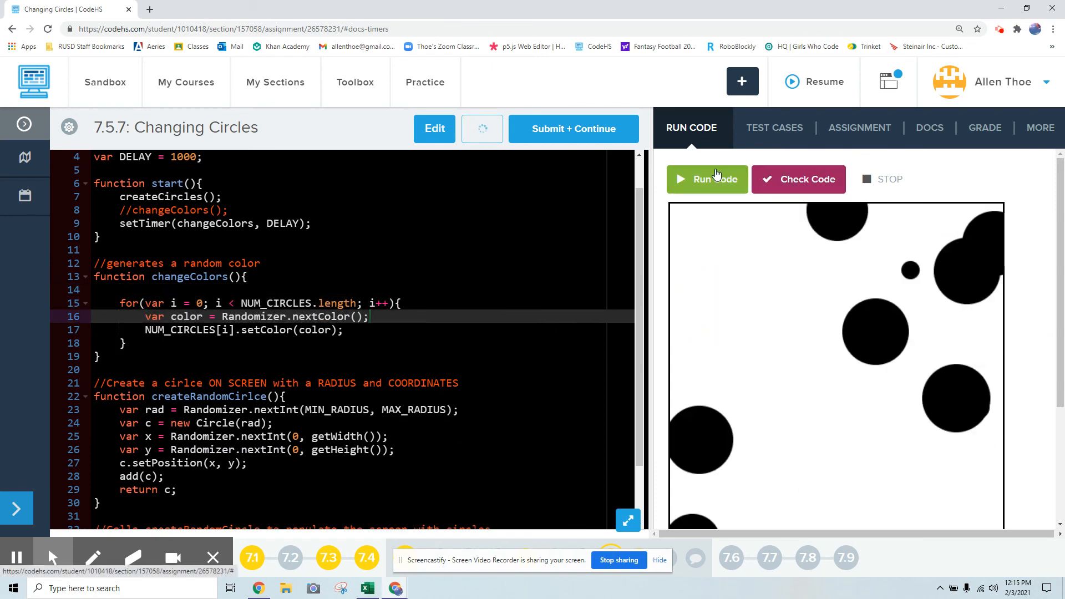
{"action": "left_click", "coordinate": [708, 179]}
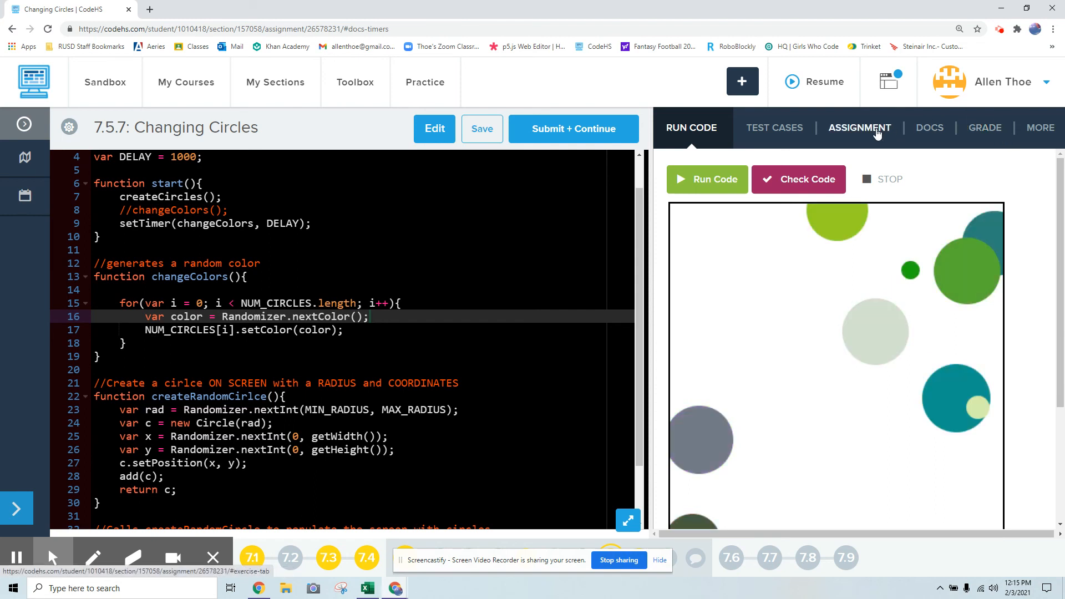
{"action": "left_click", "coordinate": [859, 127]}
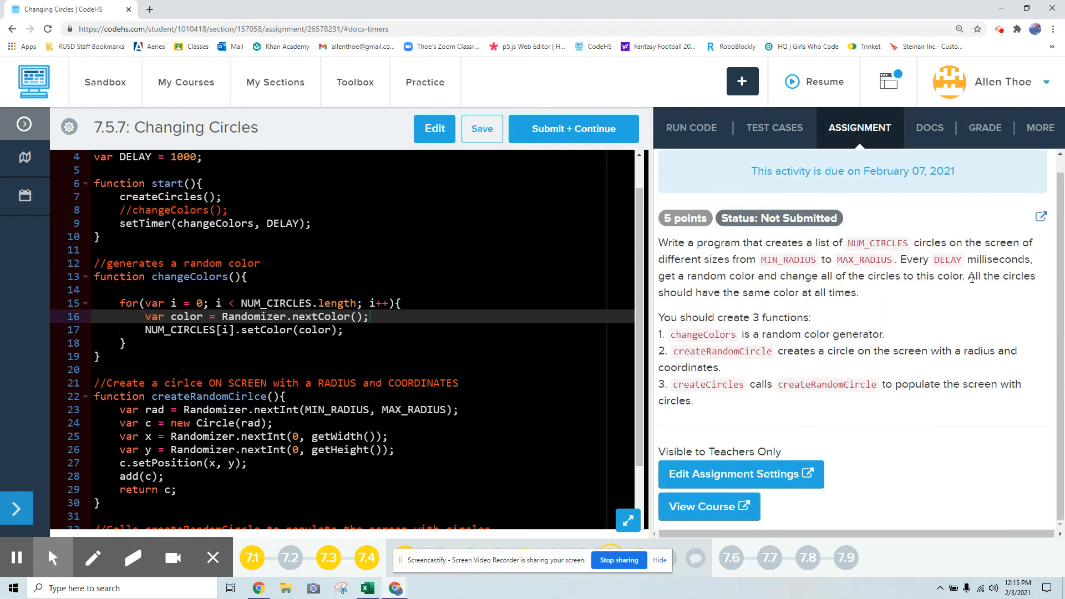
{"action": "left_click_drag", "start_coordinate": [972, 276], "coordinate": [859, 293]}
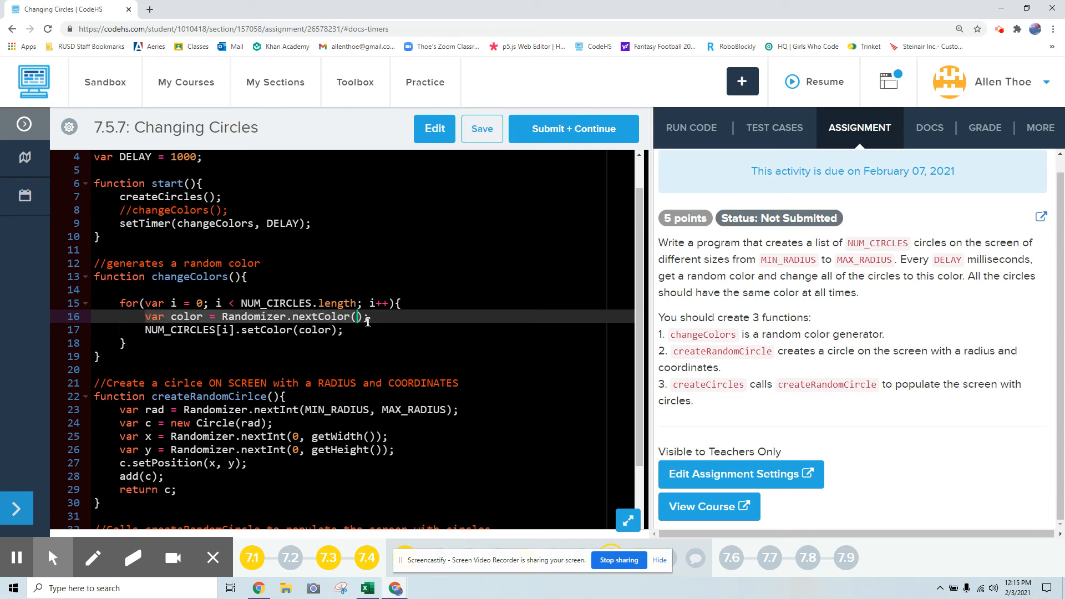
{"action": "right_click", "coordinate": [367, 317]}
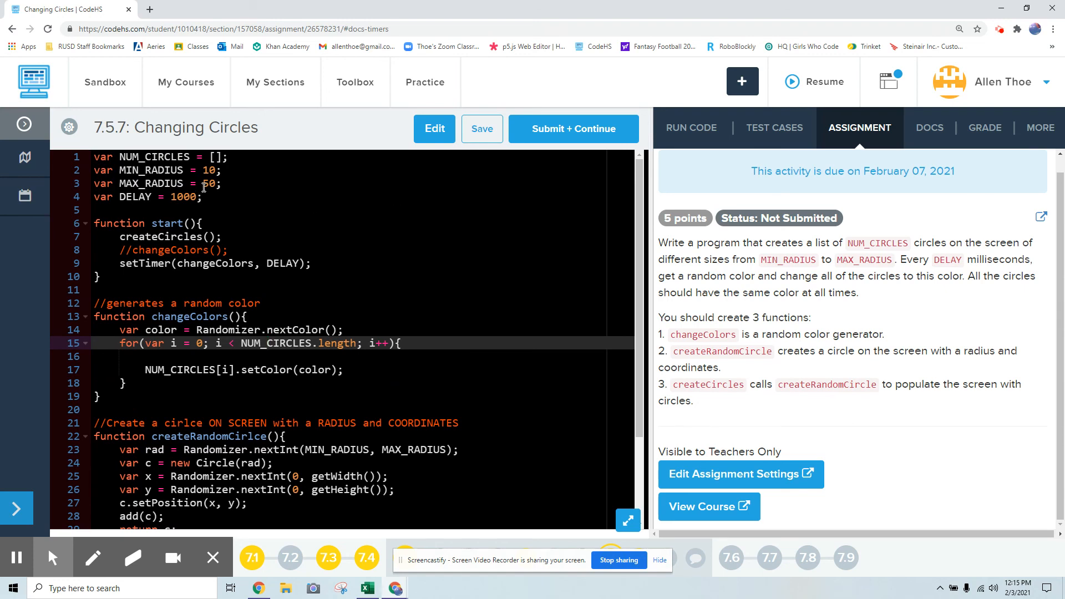
- Run the 100-circle program, move the random-color line inside the for loop, and rerun for multicolored circles
{"action": "scroll", "scroll_direction": "down", "scroll_amount": 3}
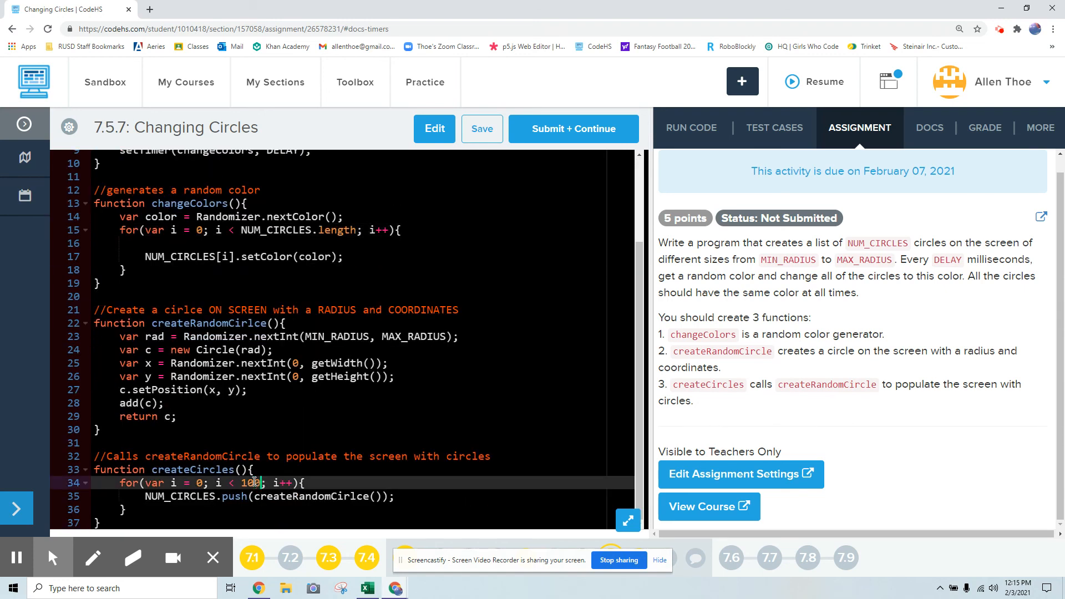
{"action": "left_click", "coordinate": [692, 127]}
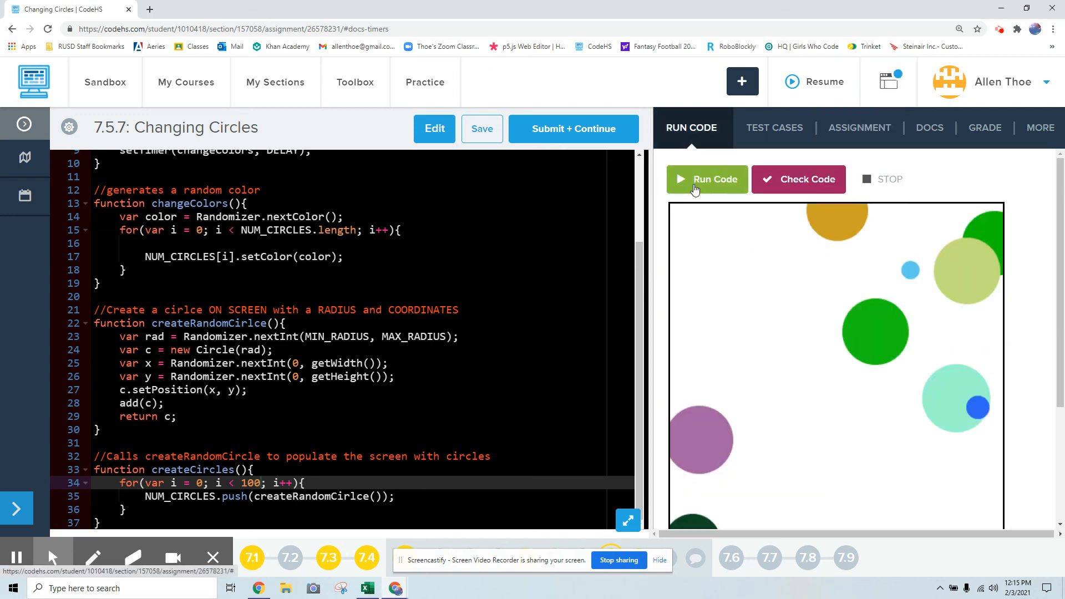
{"action": "left_click", "coordinate": [708, 179]}
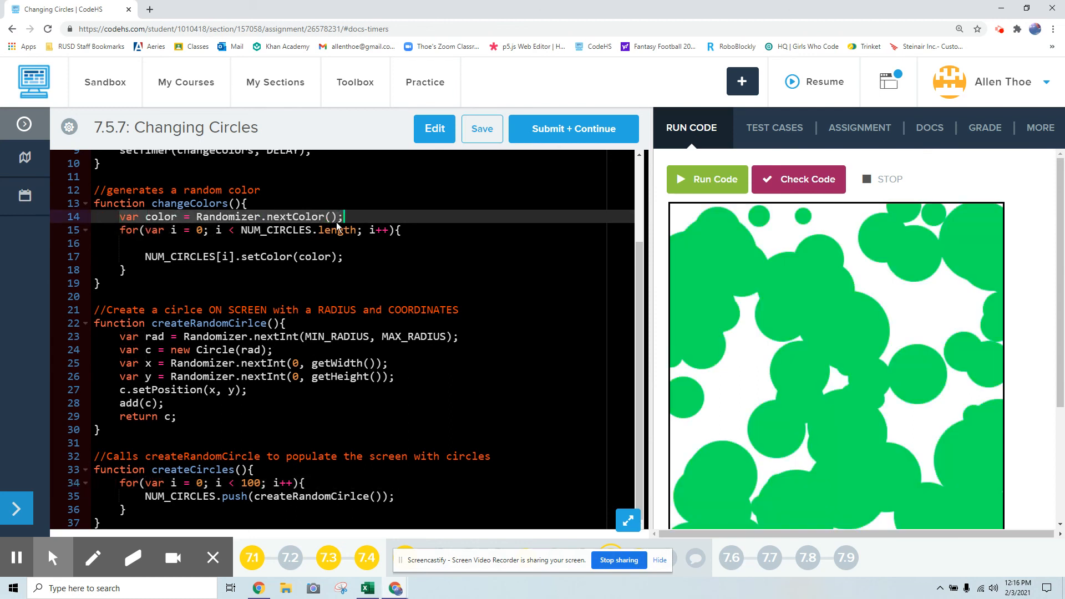
{"action": "right_click", "coordinate": [337, 224]}
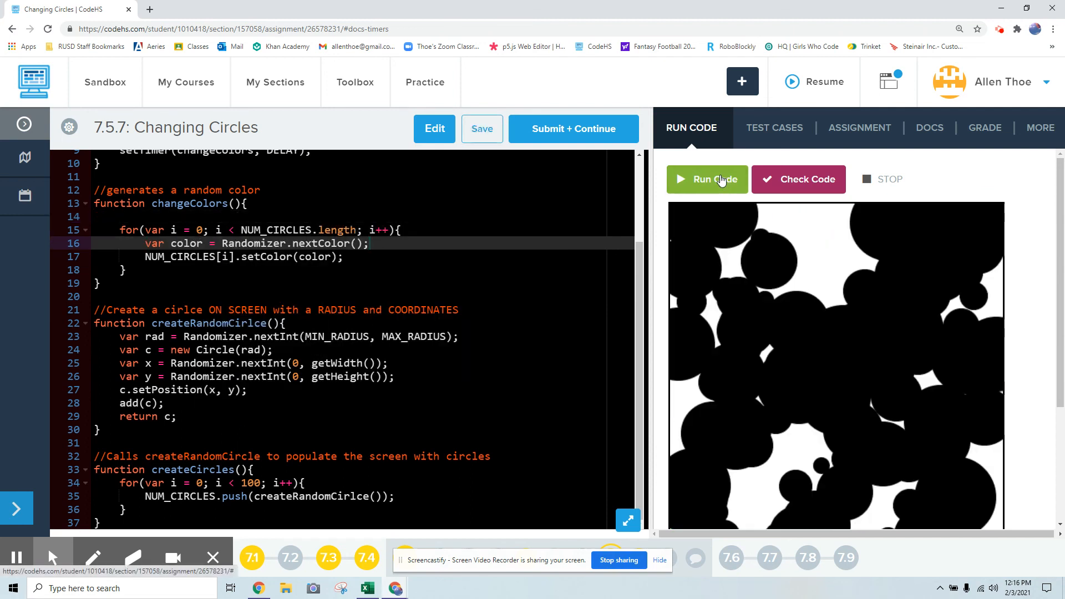
{"action": "left_click", "coordinate": [708, 179]}
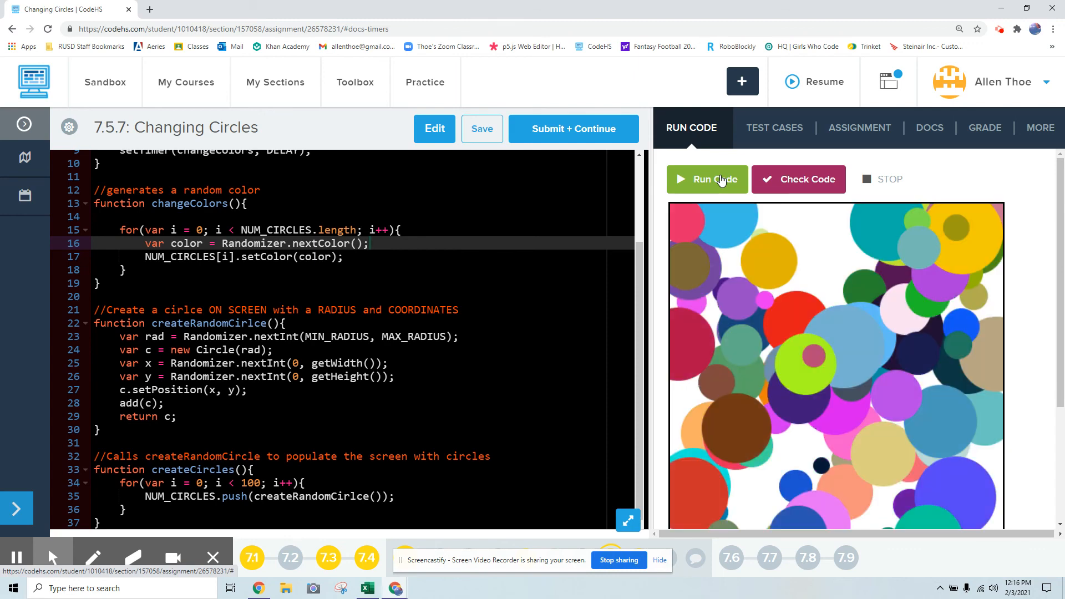